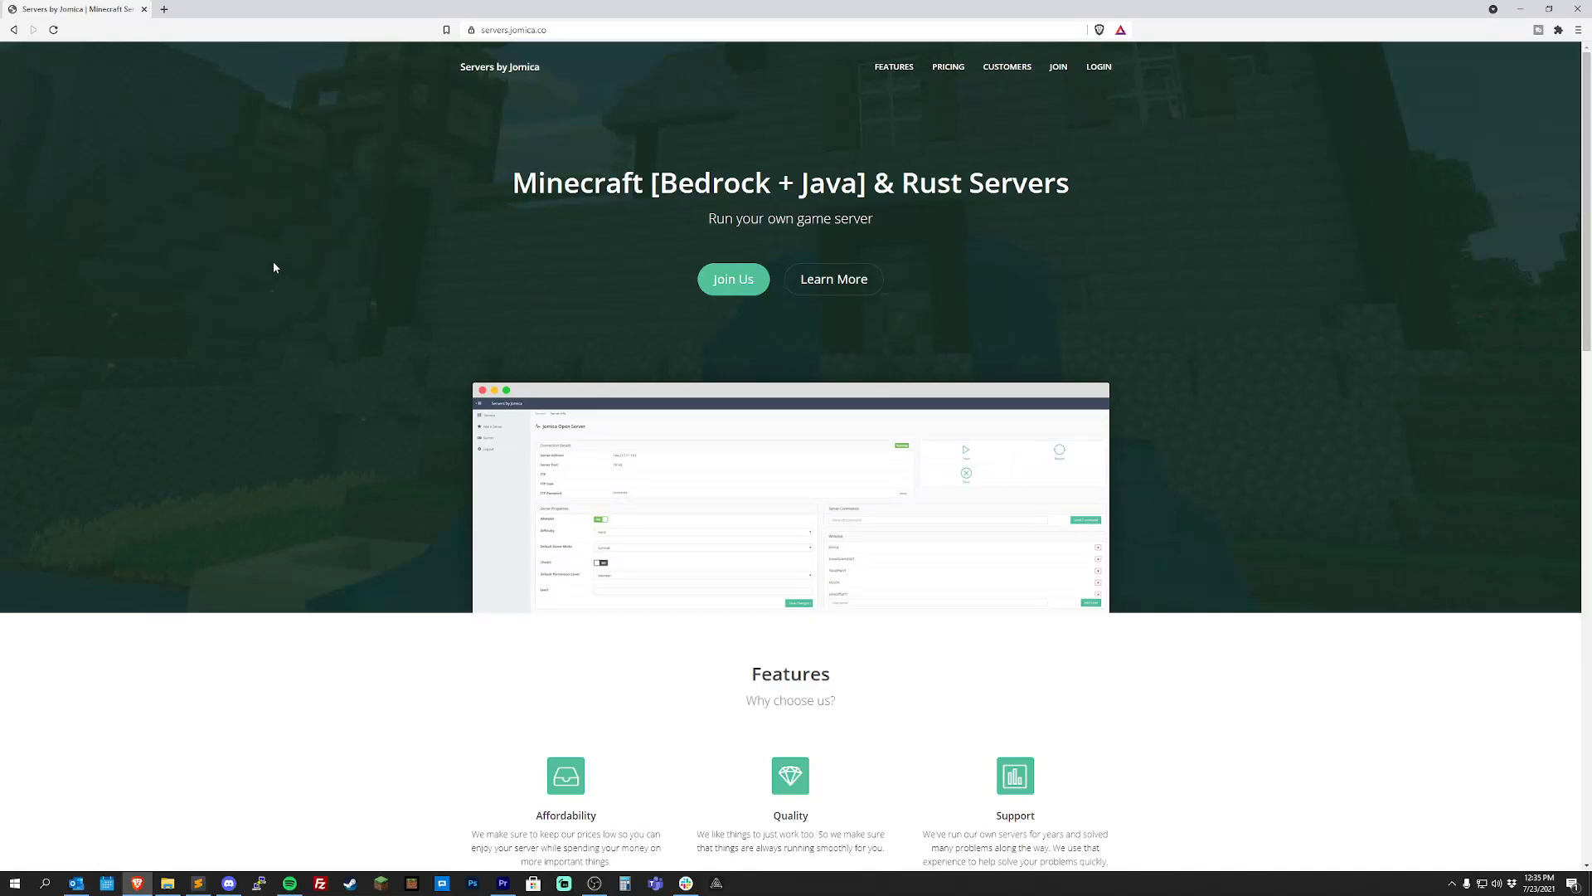
mouse_move(271, 263)
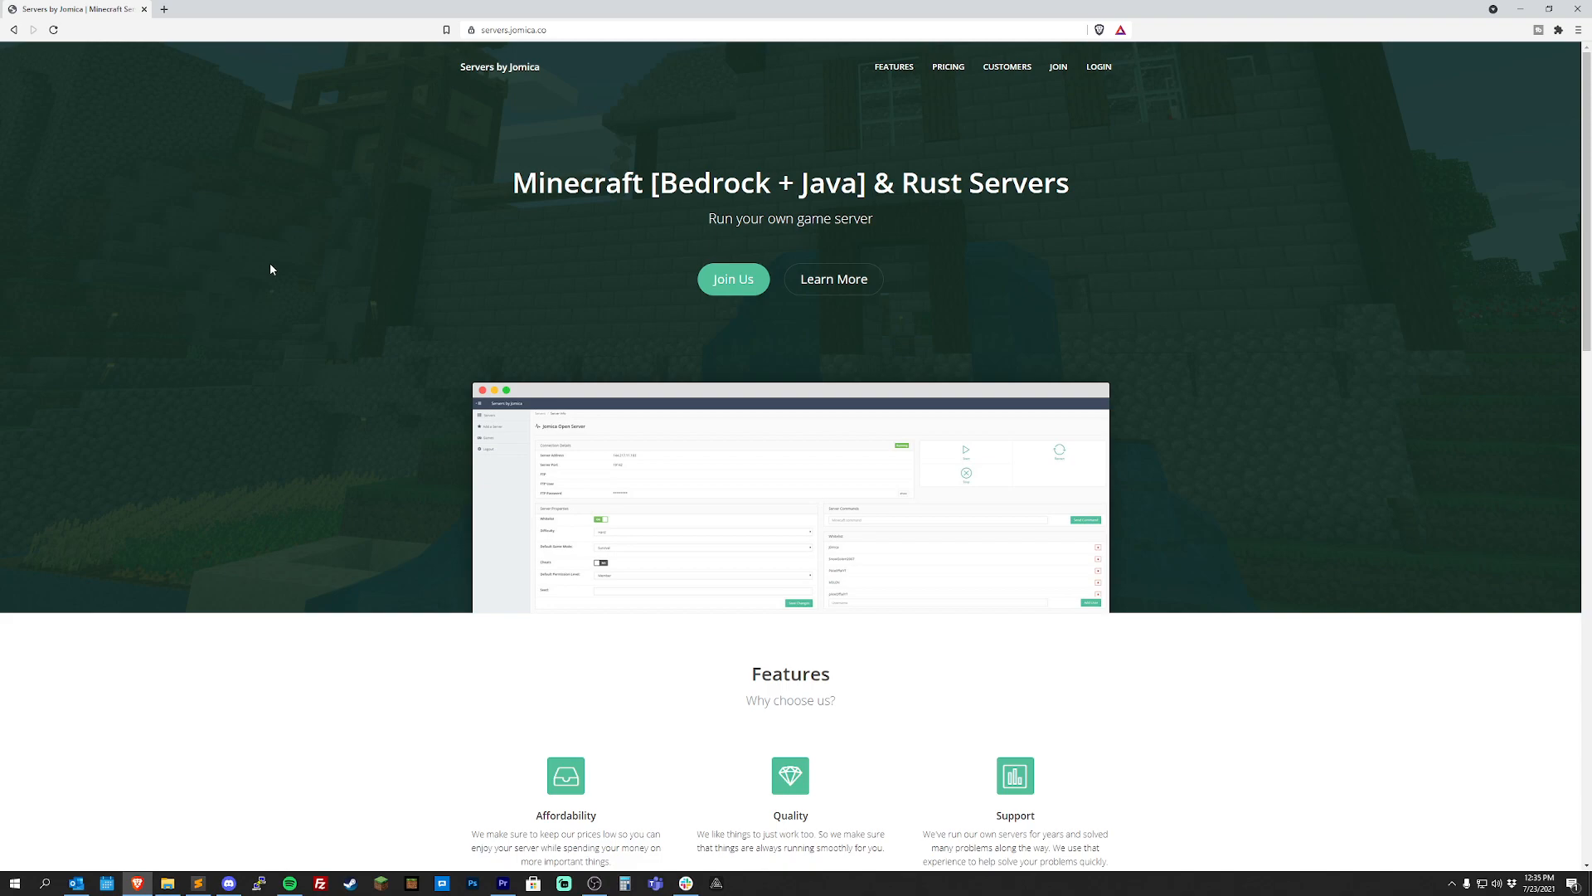
mouse_move(271, 269)
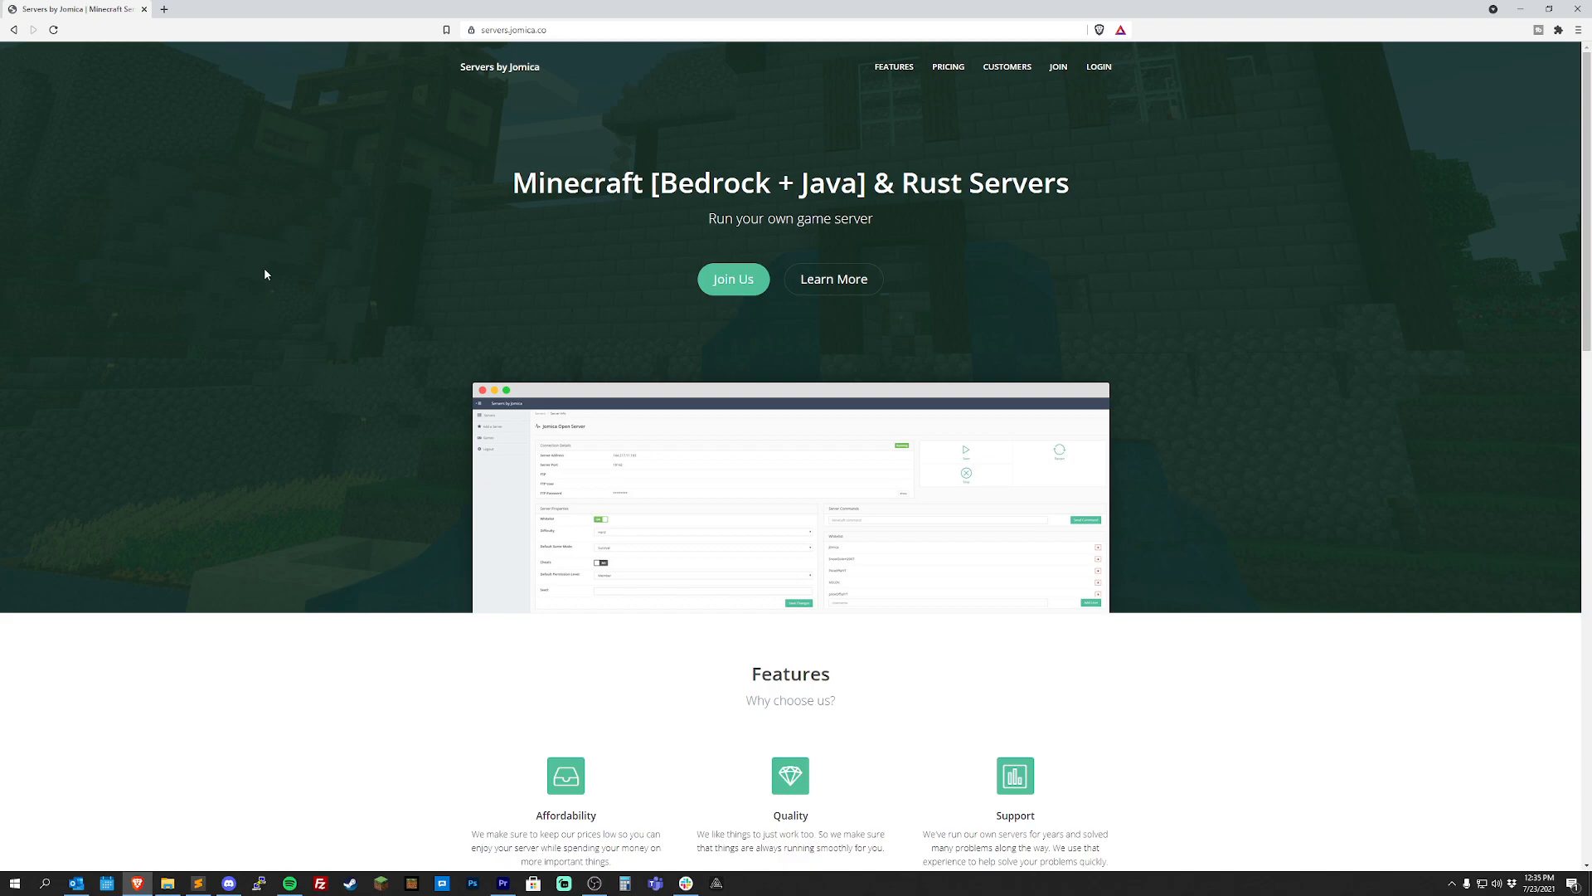
mouse_move(1003, 322)
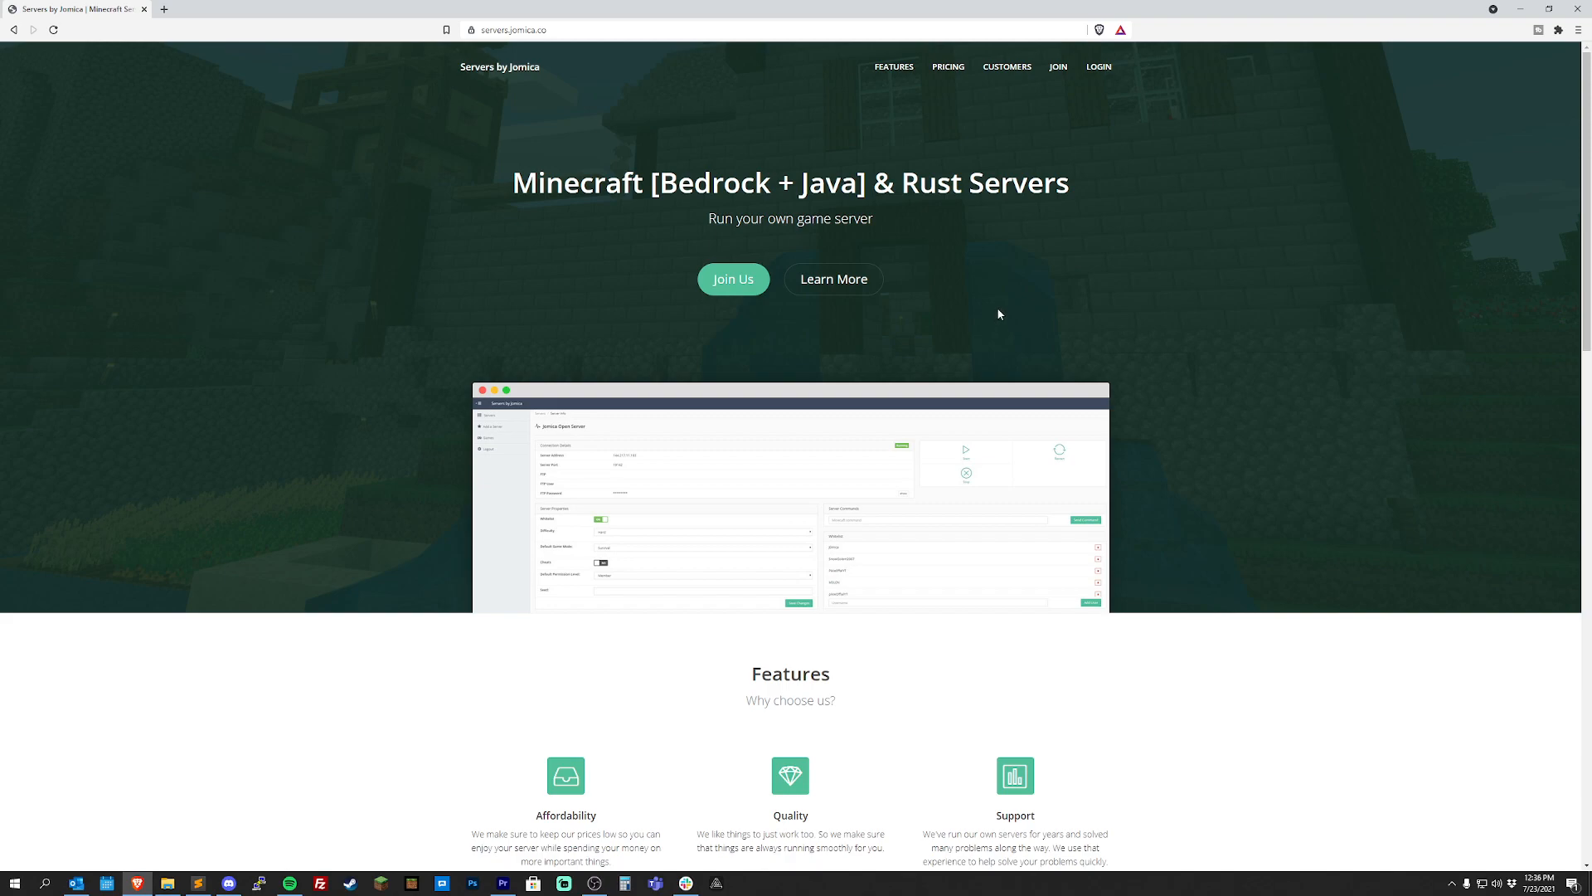
mouse_move(1081, 171)
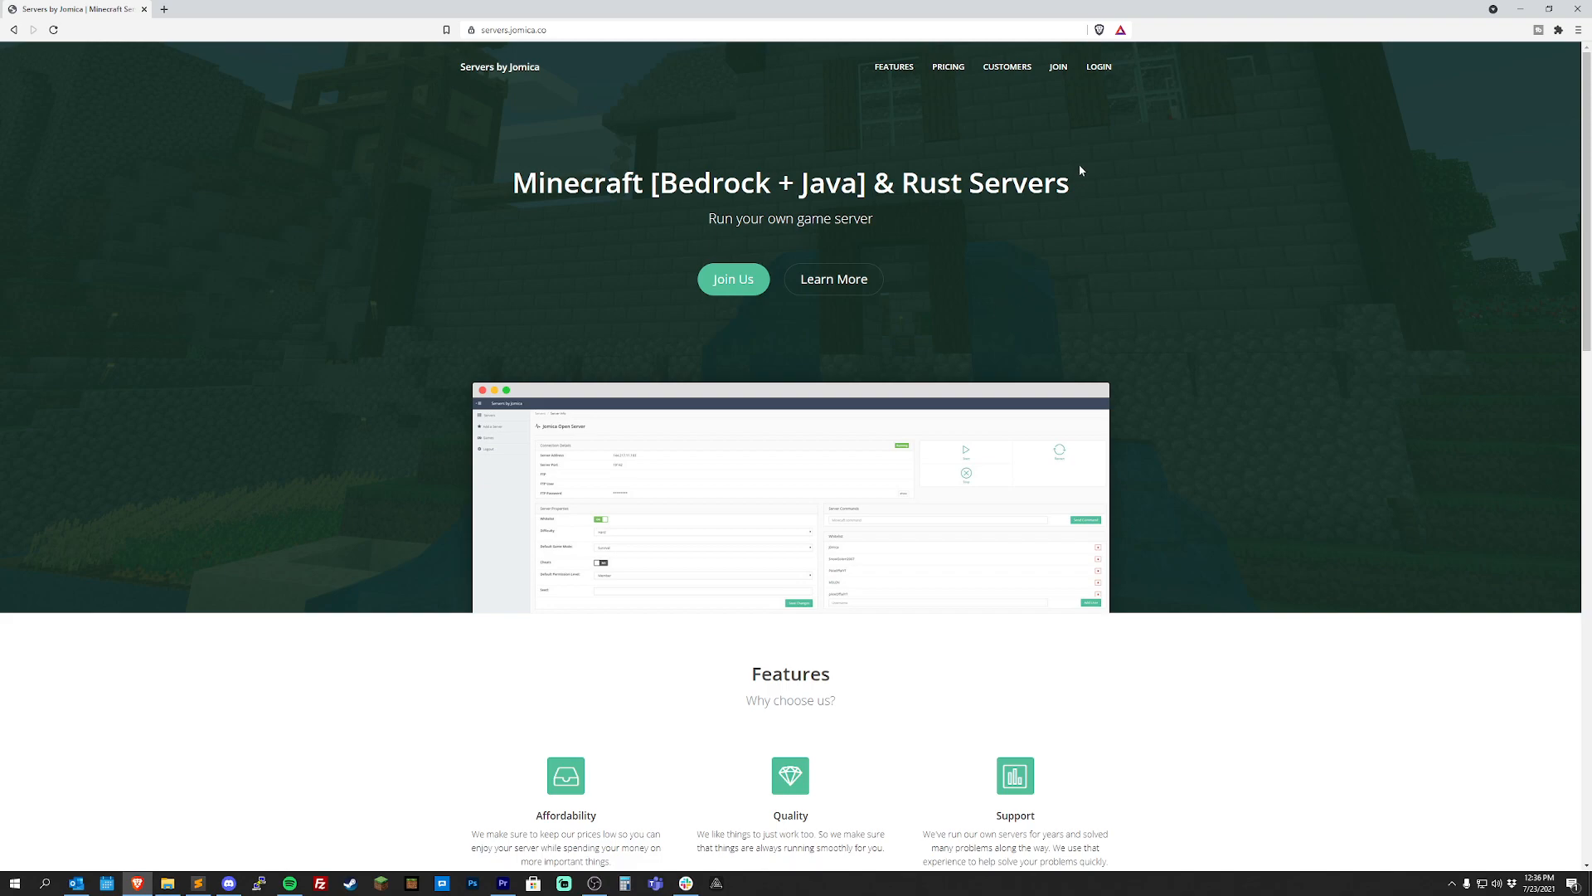
mouse_move(1059, 66)
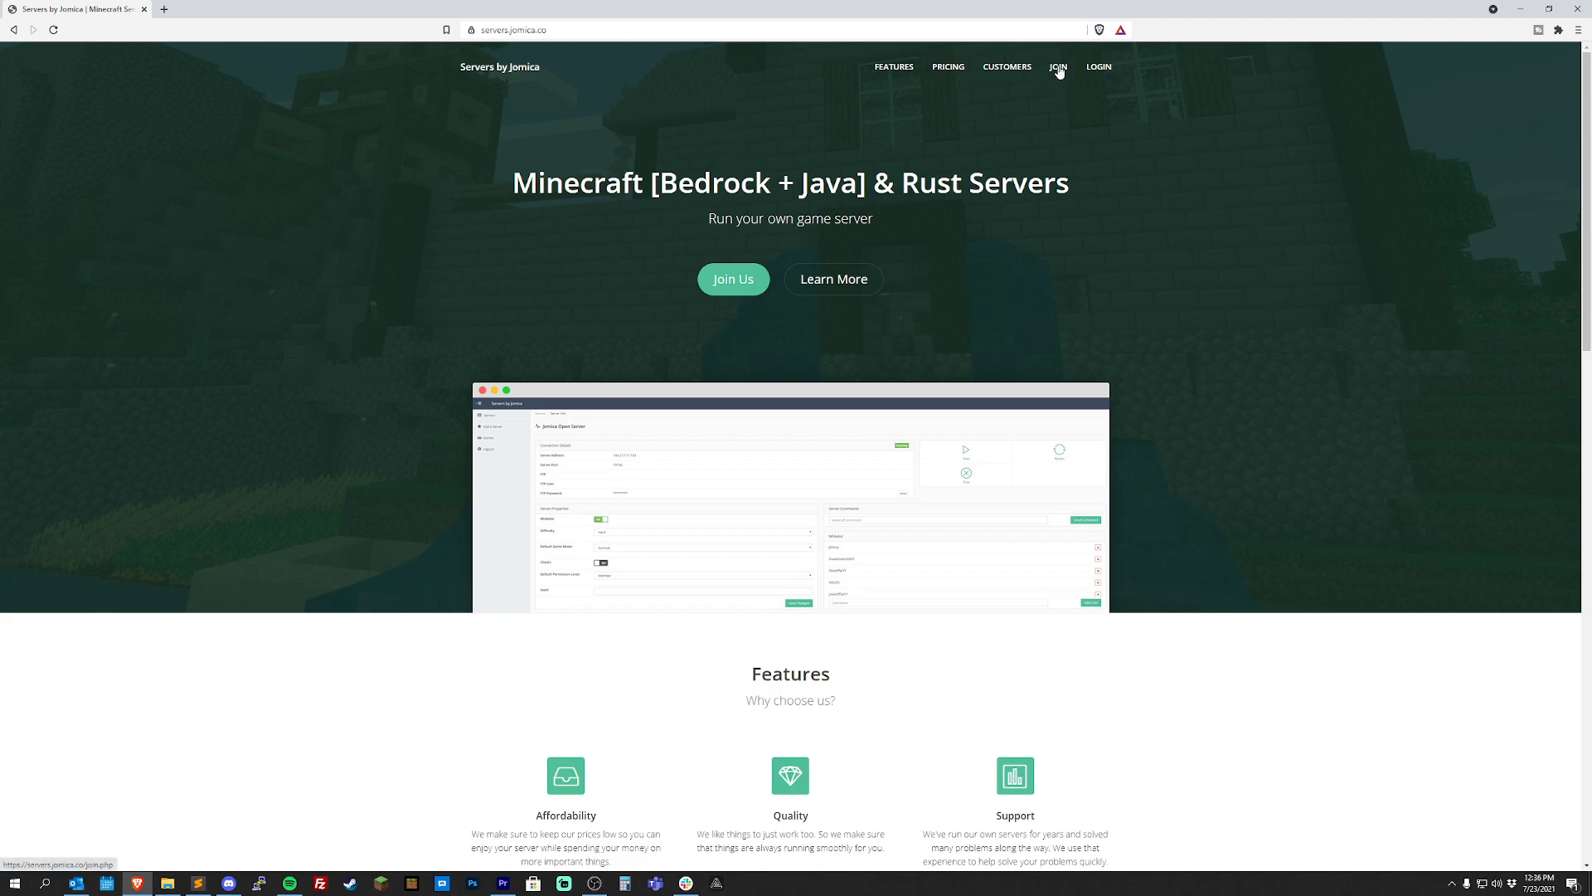
mouse_move(748, 163)
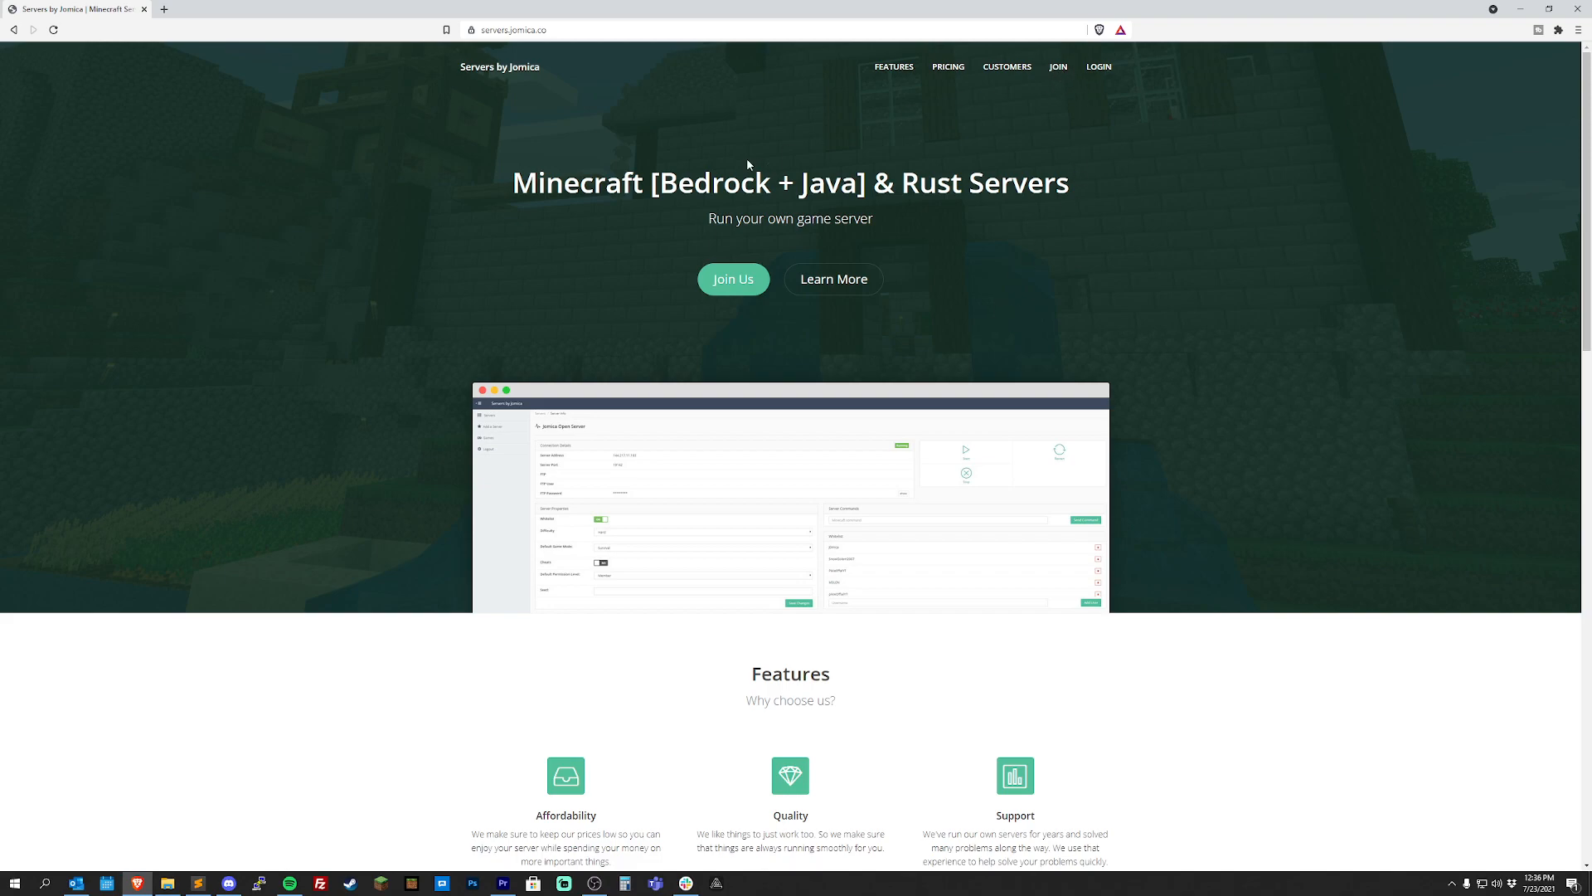
mouse_move(937, 151)
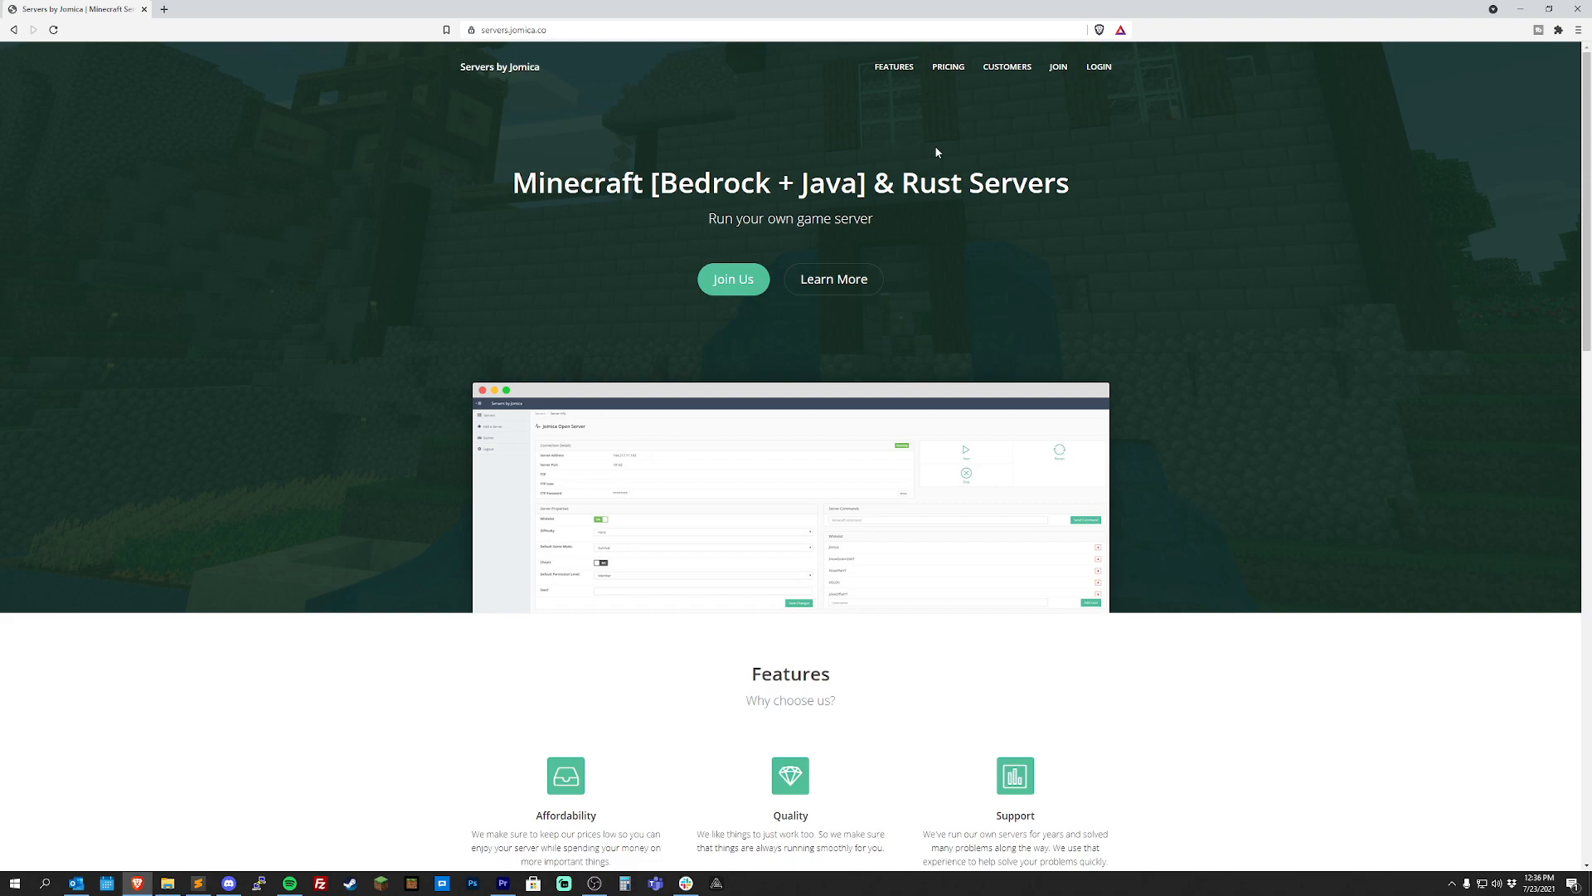
mouse_move(1099, 67)
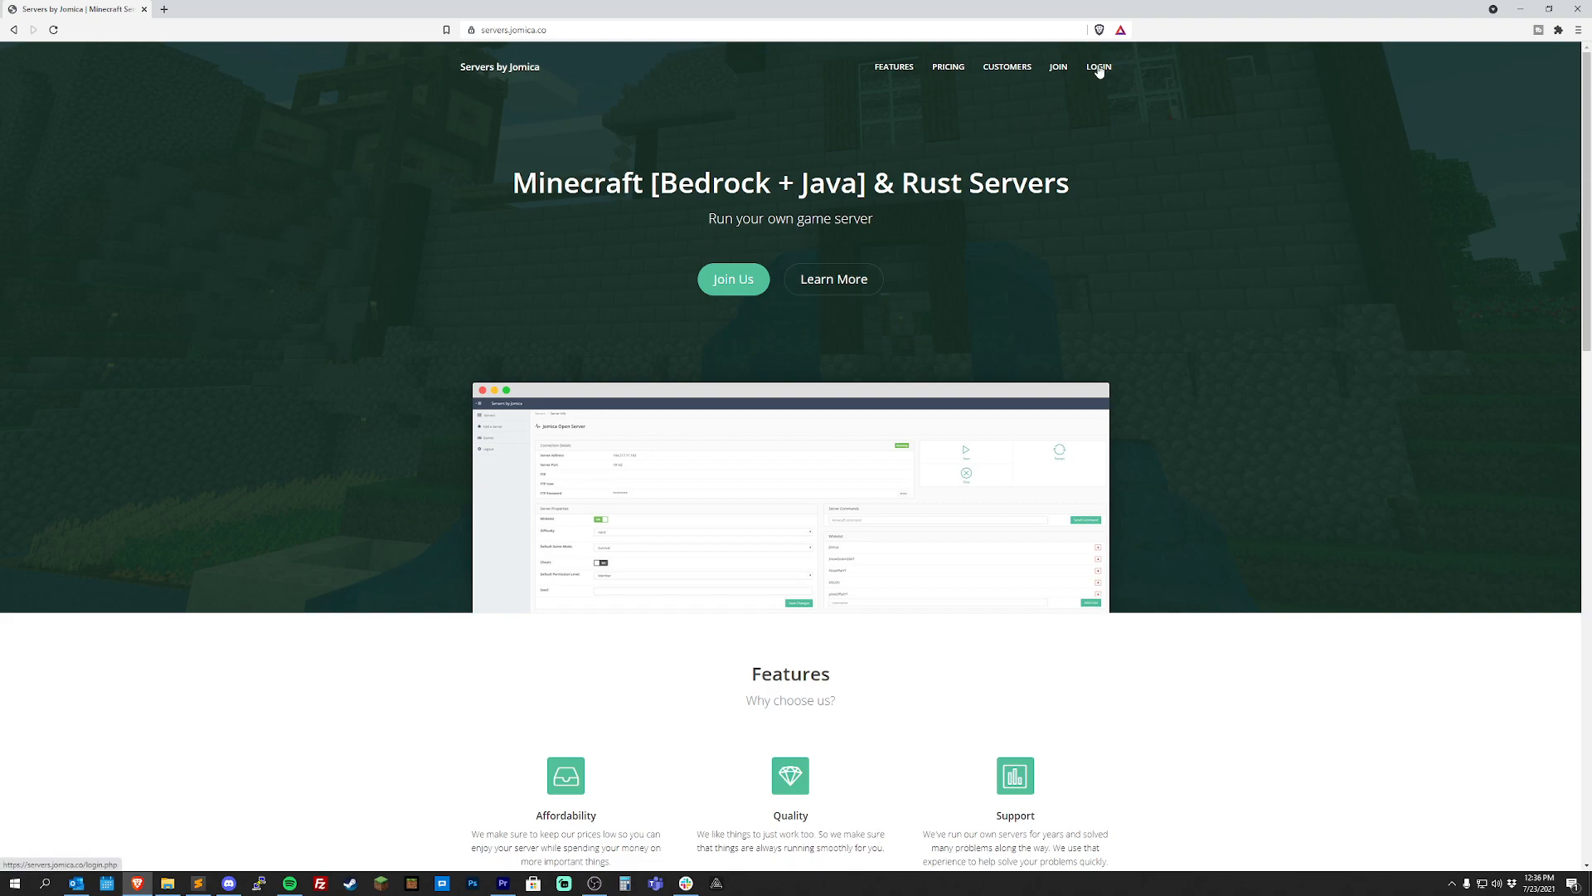
- Log in to Servers by Jomica using the saved email login suggestion
left_click(1099, 67)
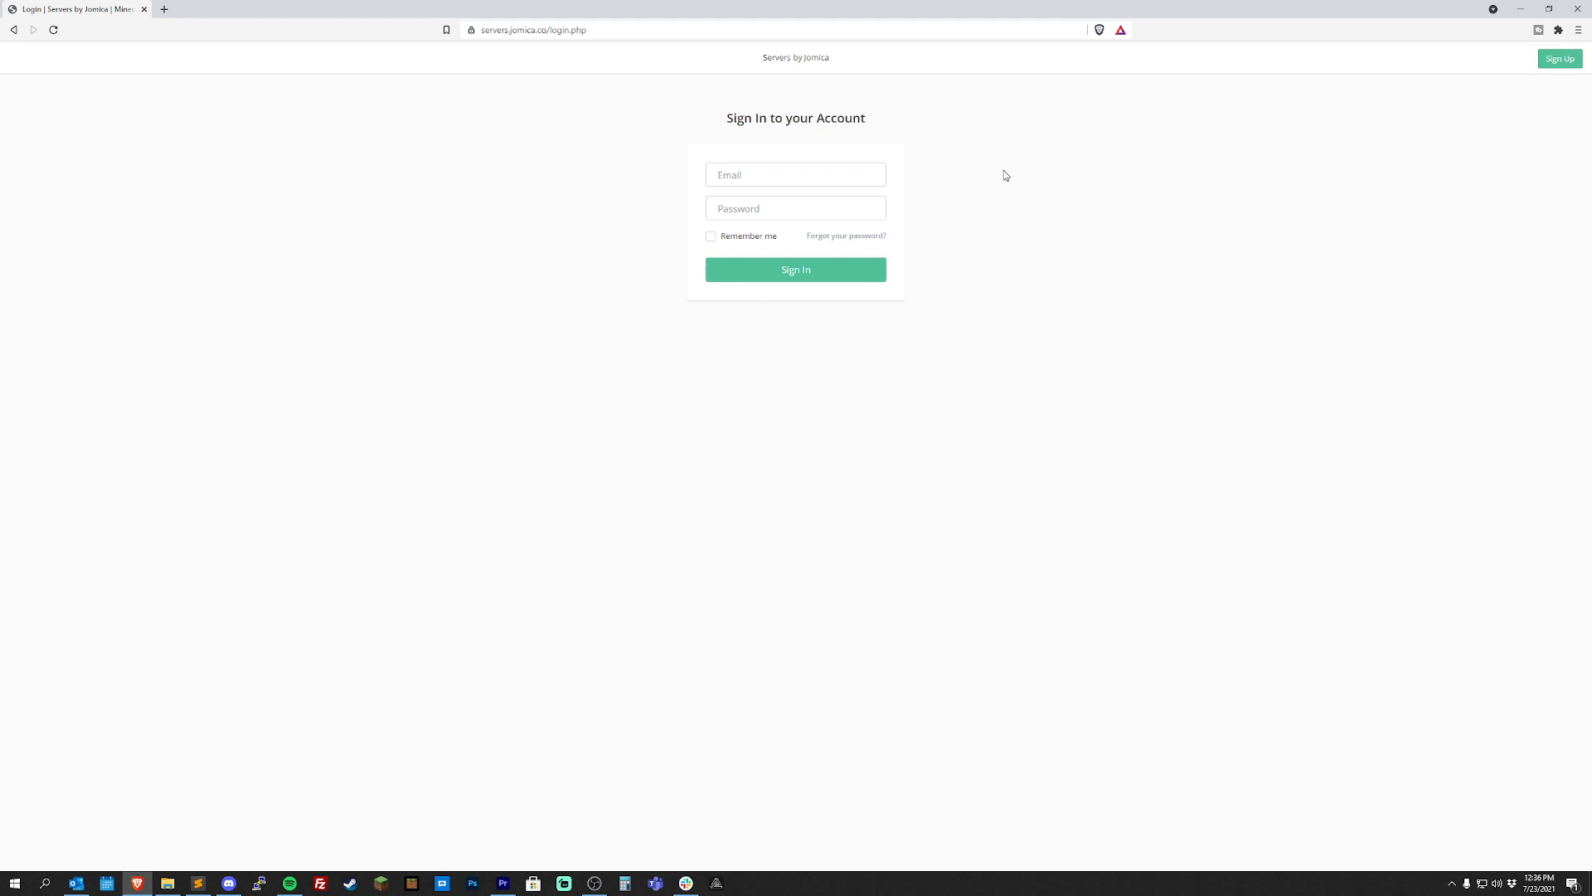
left_click(796, 174)
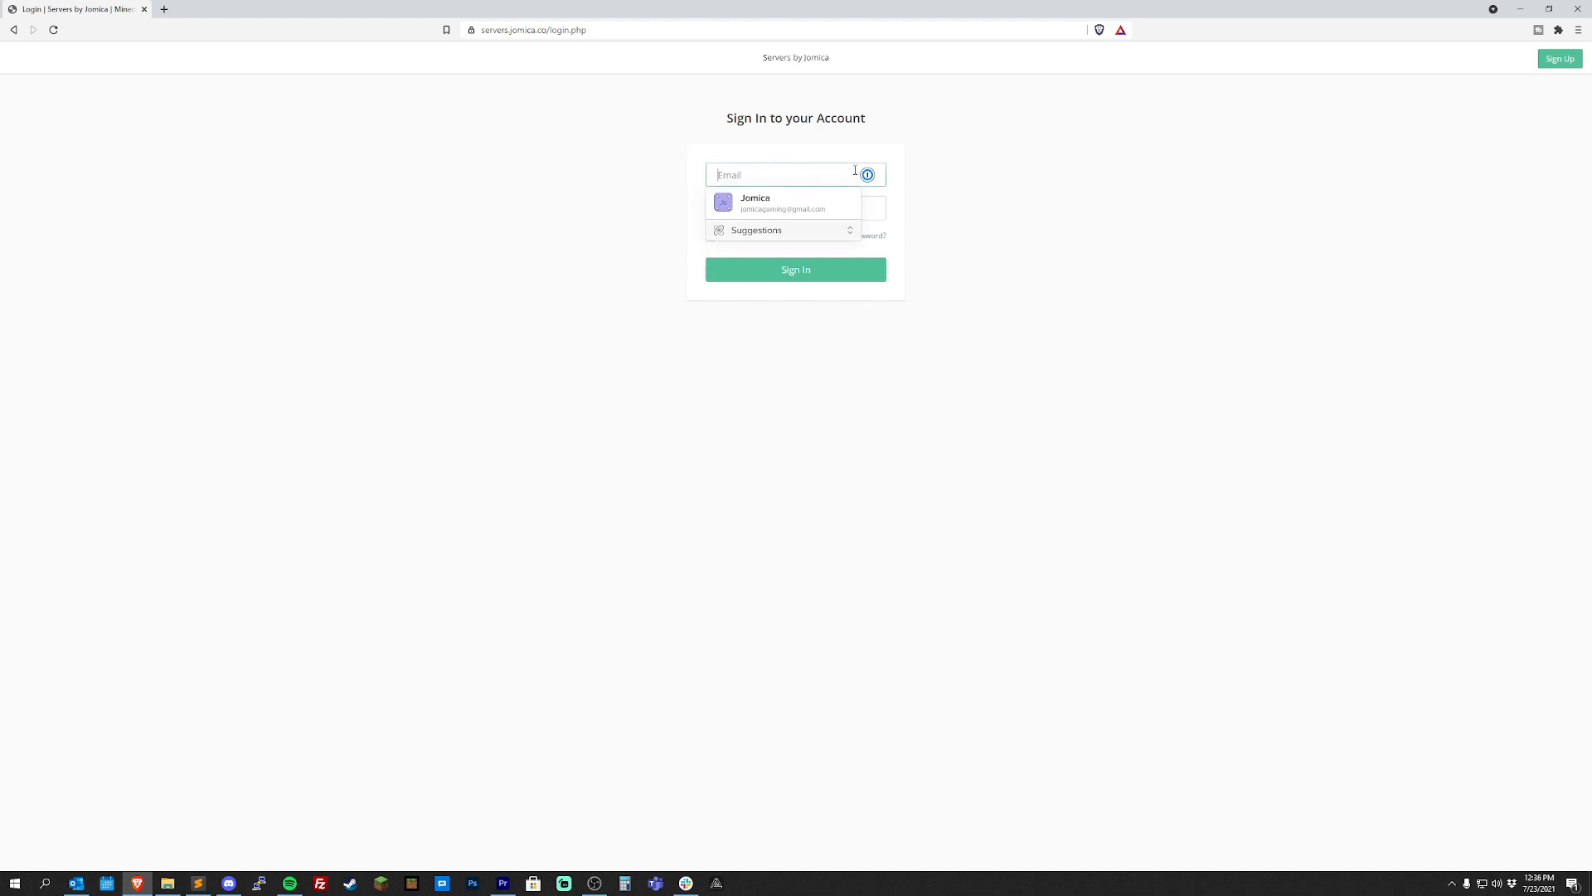
left_click(782, 203)
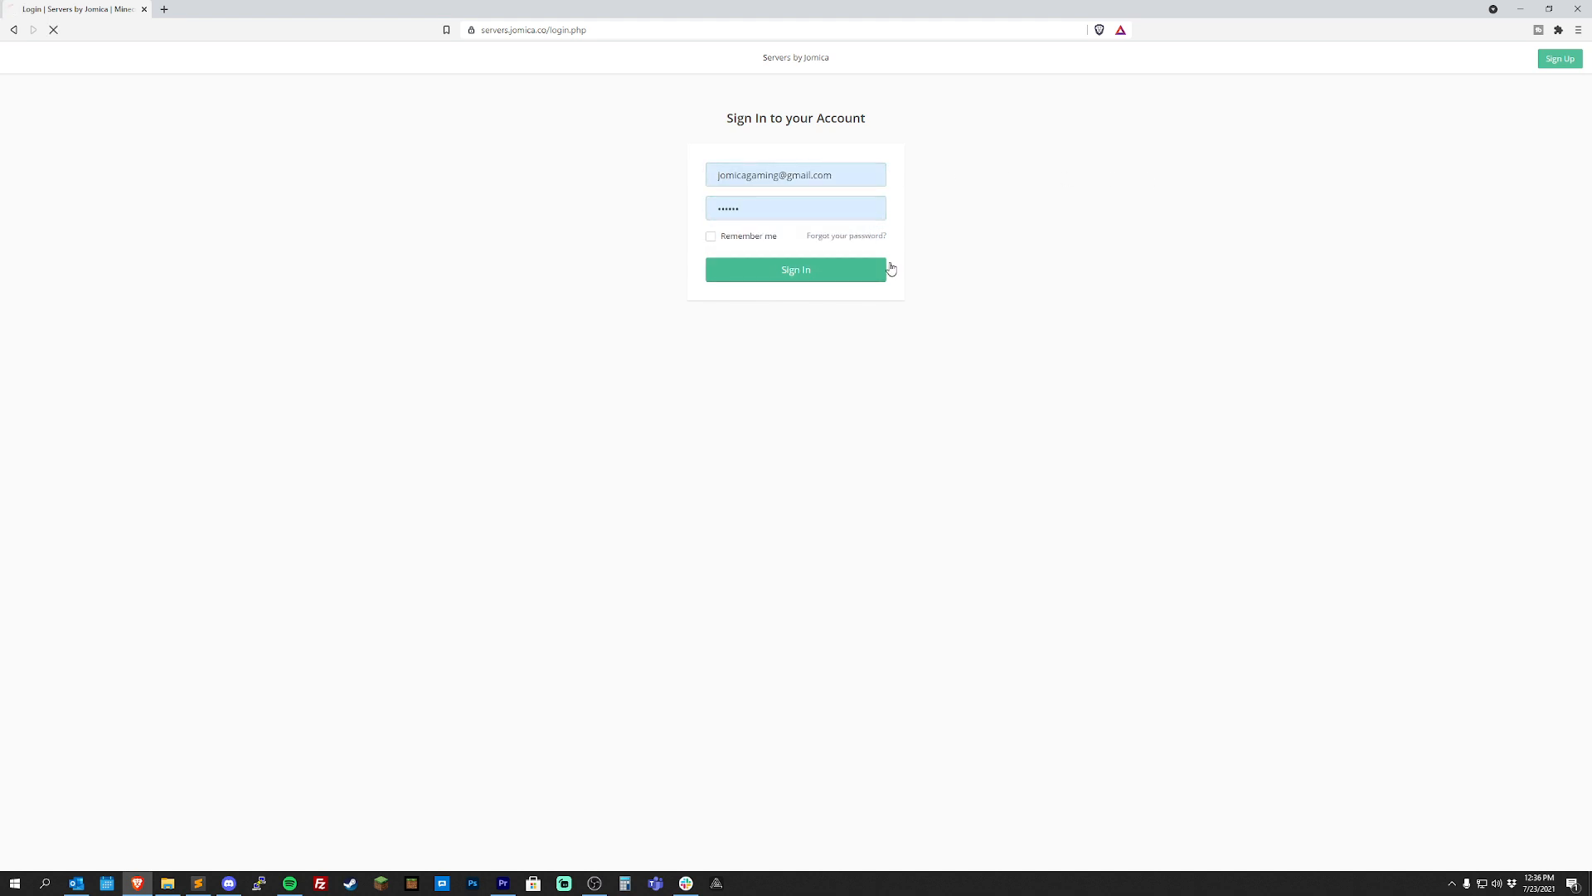
left_click(796, 268)
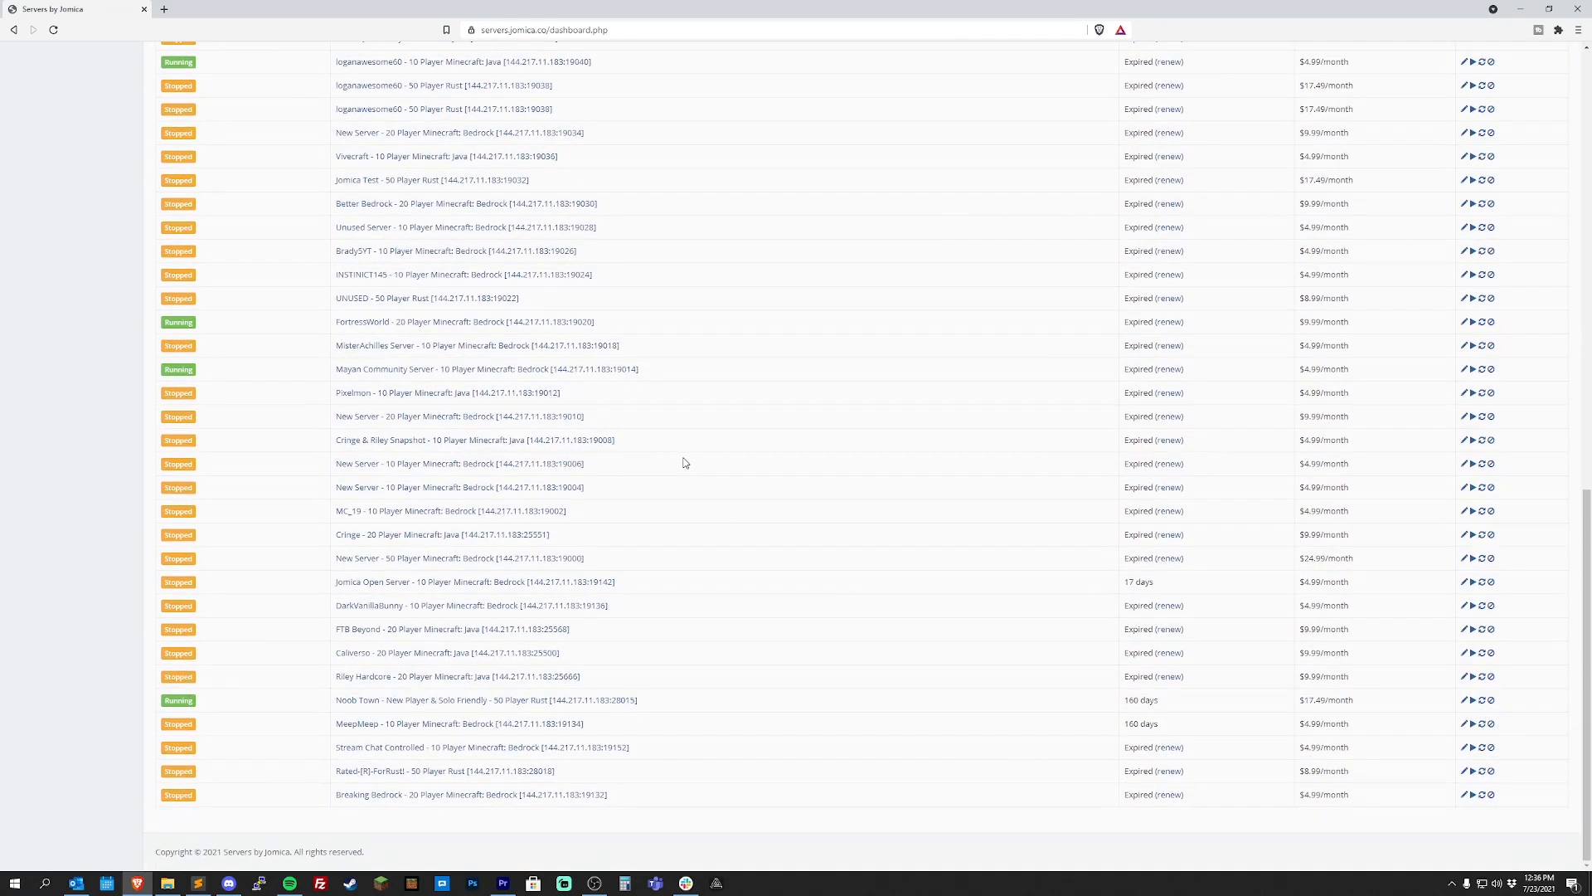
scroll("up", 3)
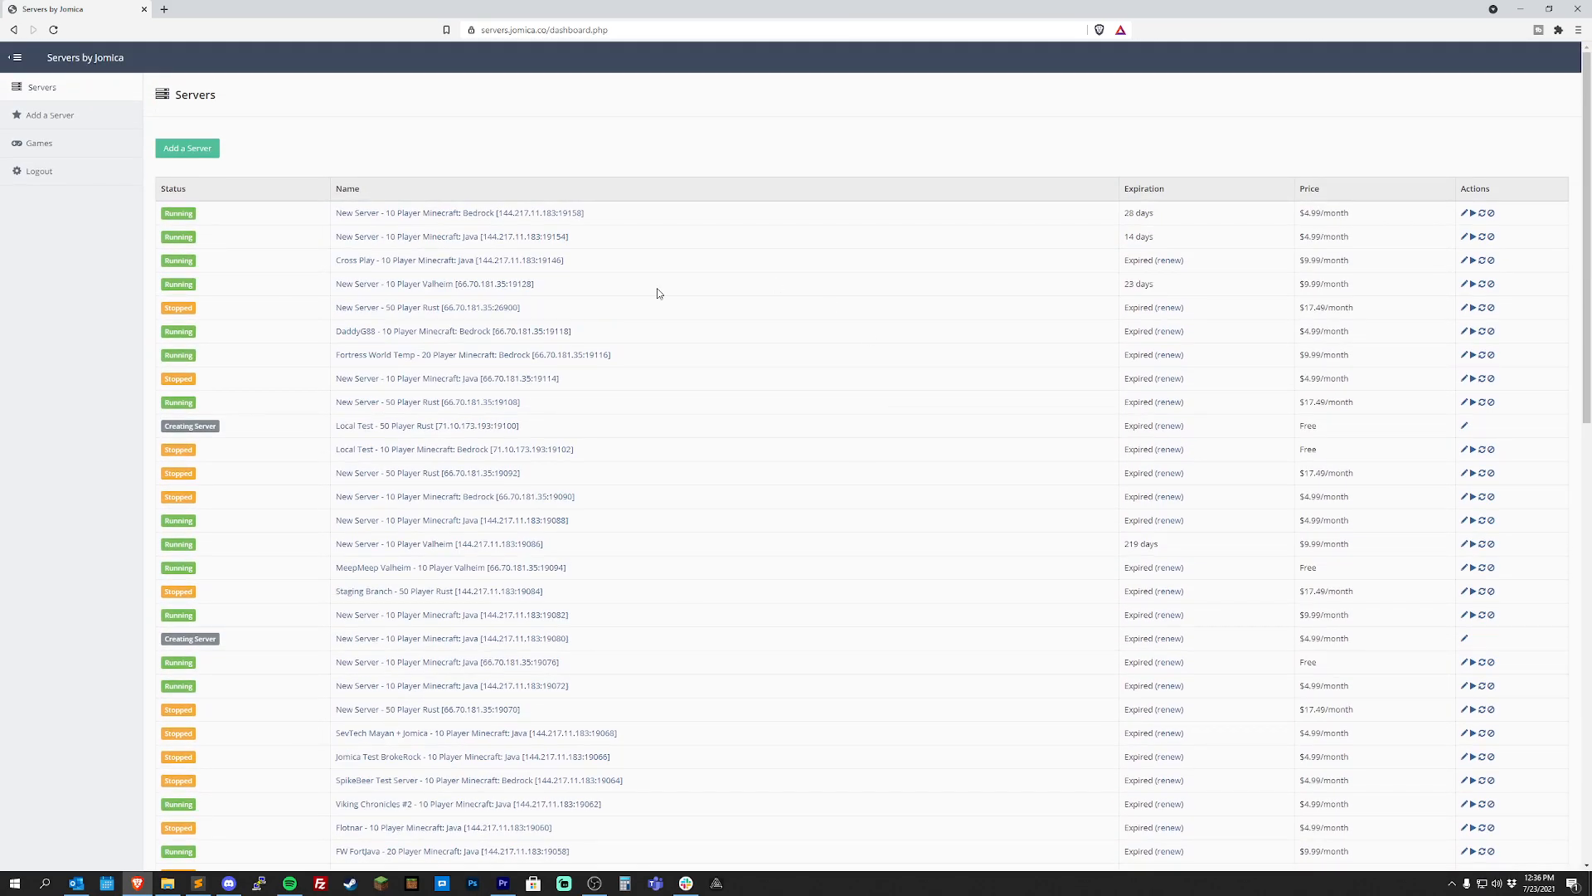
mouse_move(547, 373)
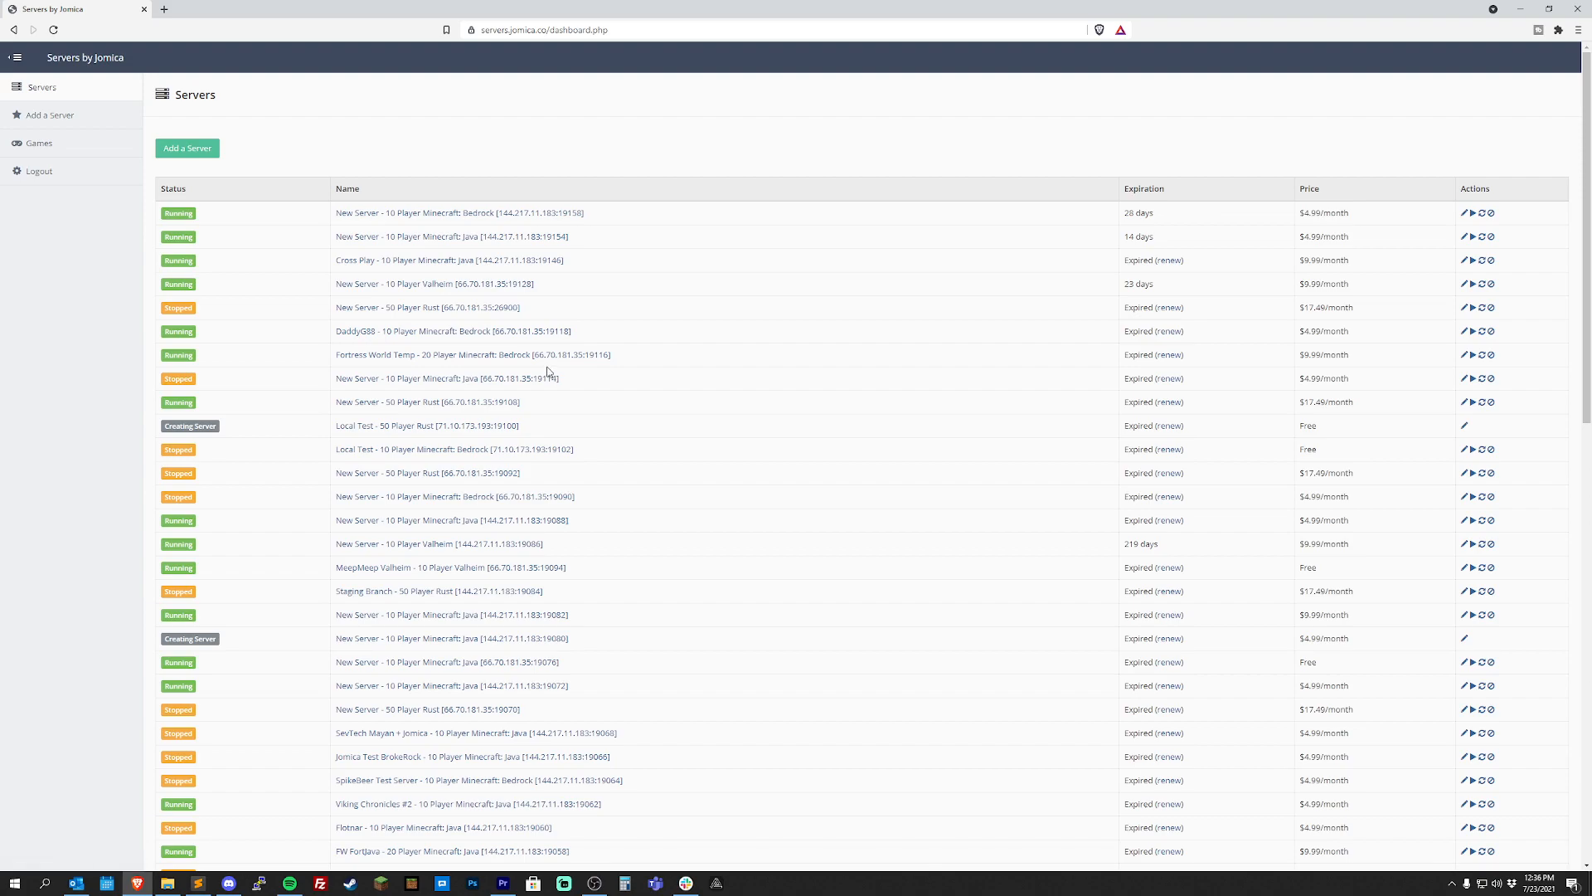
mouse_move(49, 114)
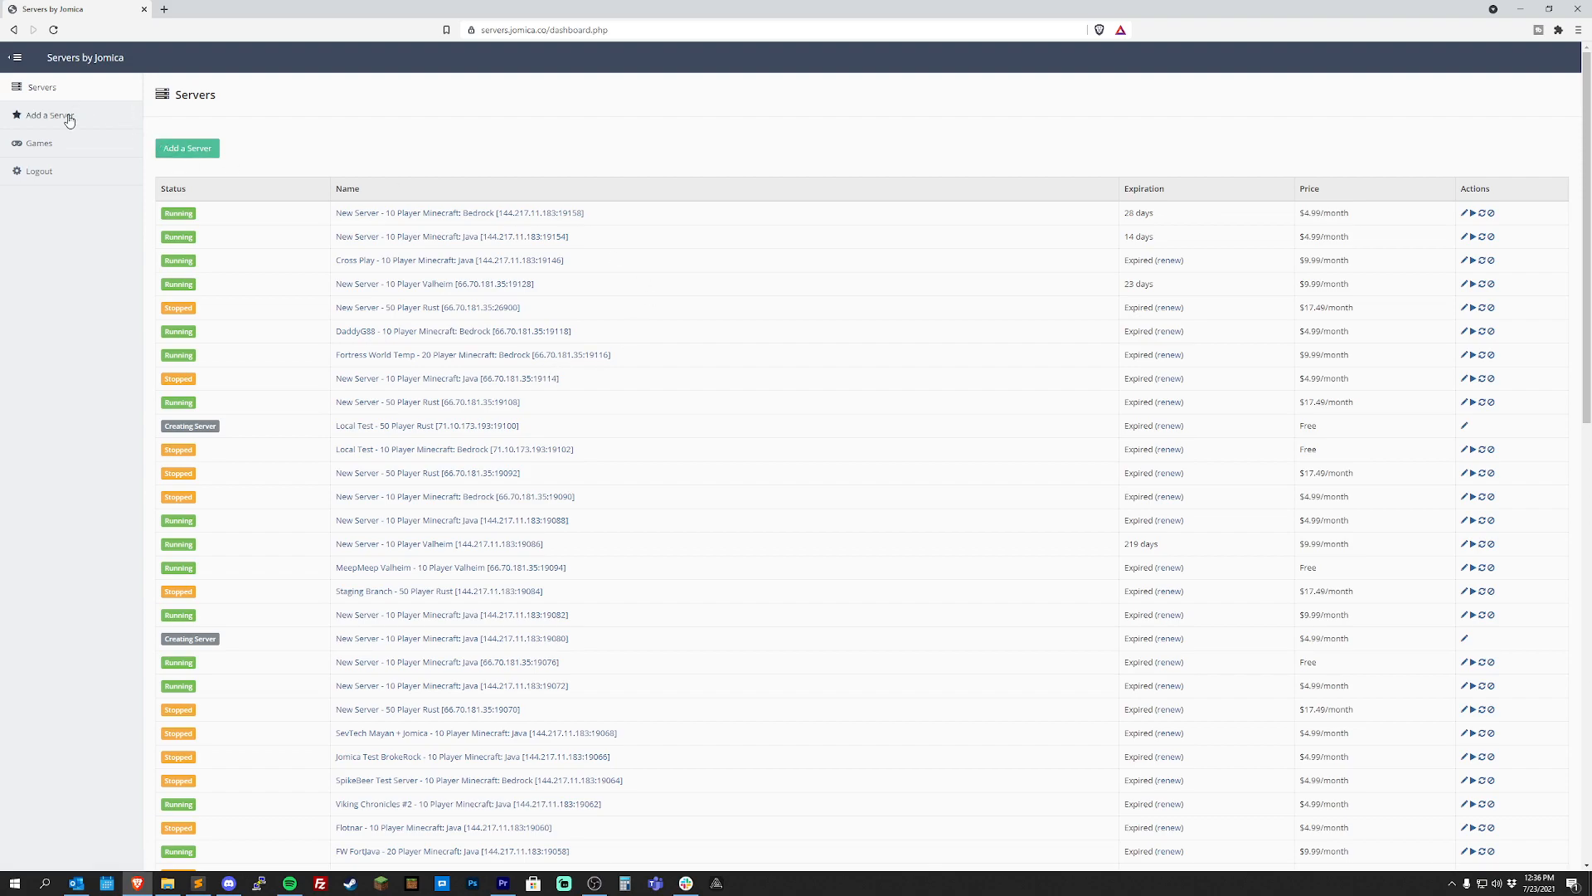
- Add a Minecraft: Bedrock server with 10 players on a 1-month term ($4.99/month)
left_click(49, 115)
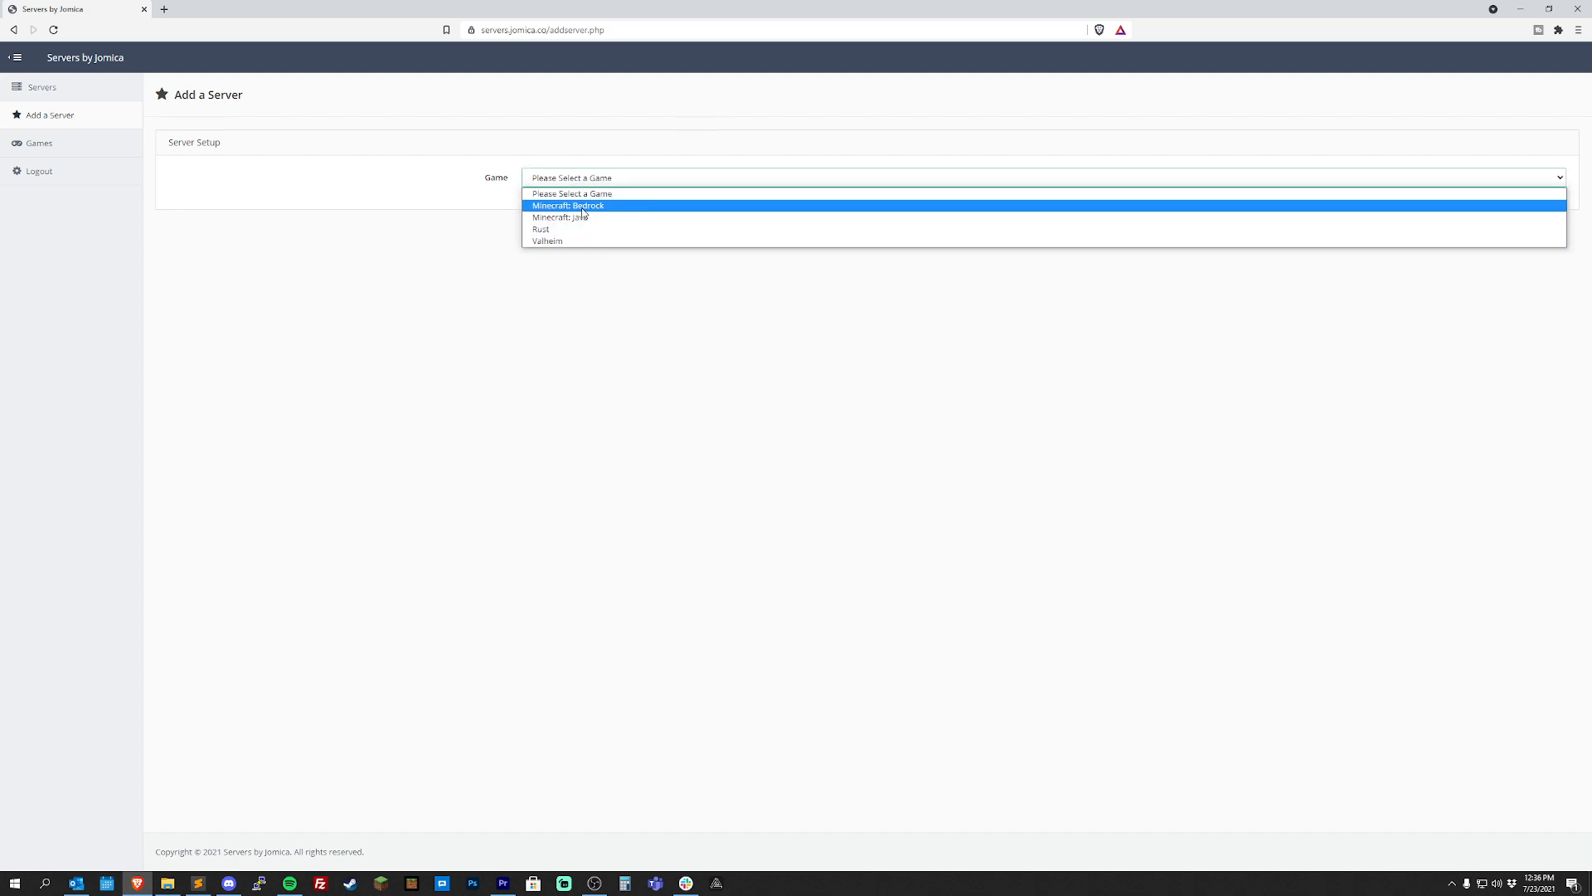
mouse_move(629, 217)
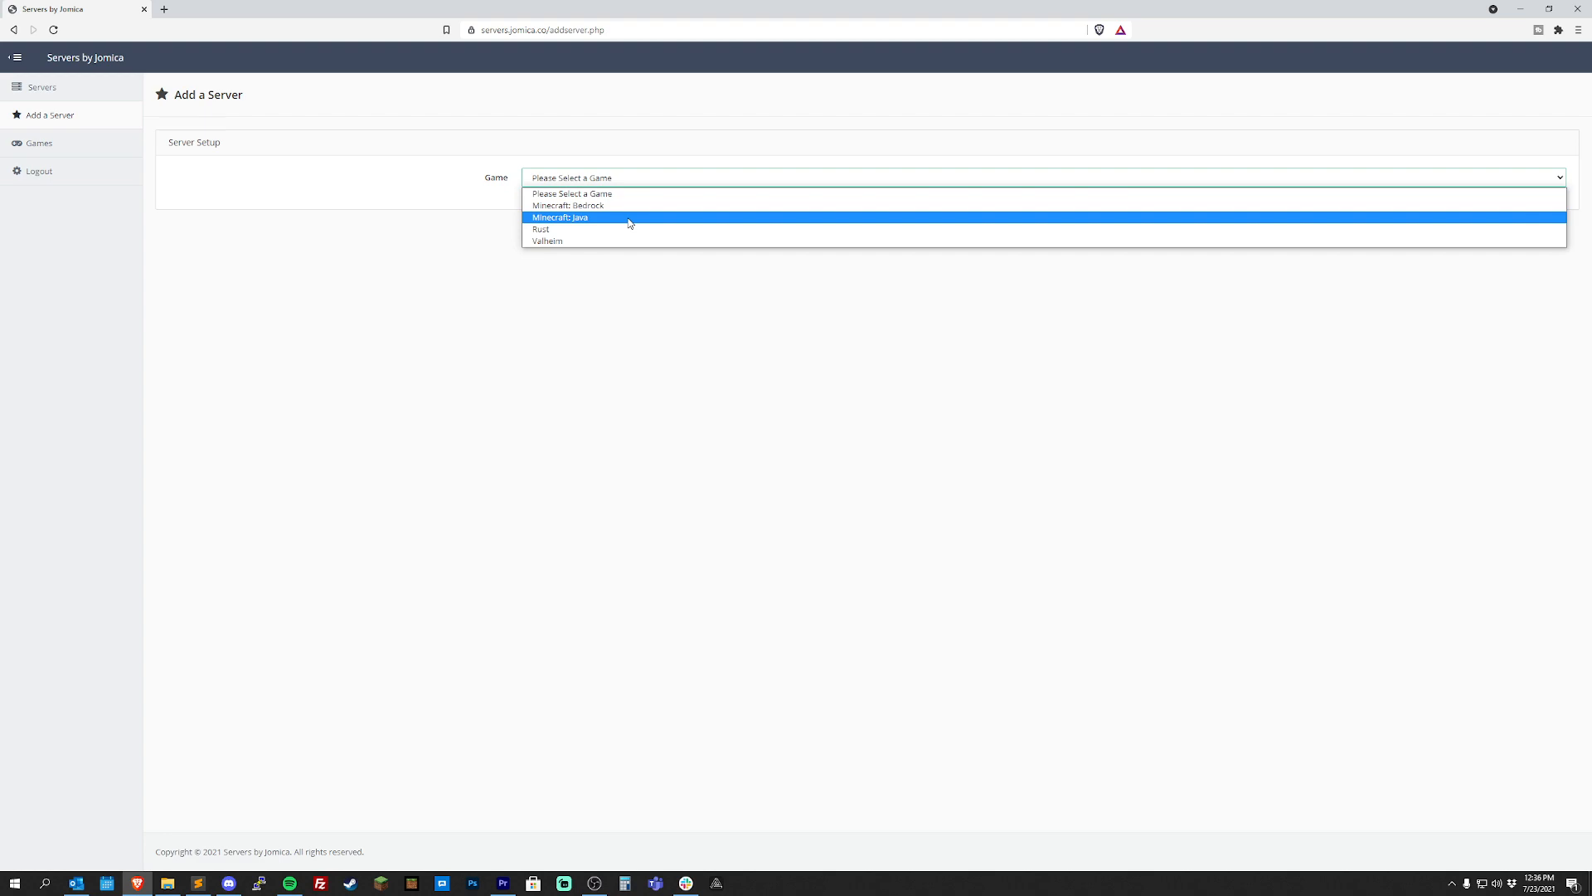
mouse_move(632, 263)
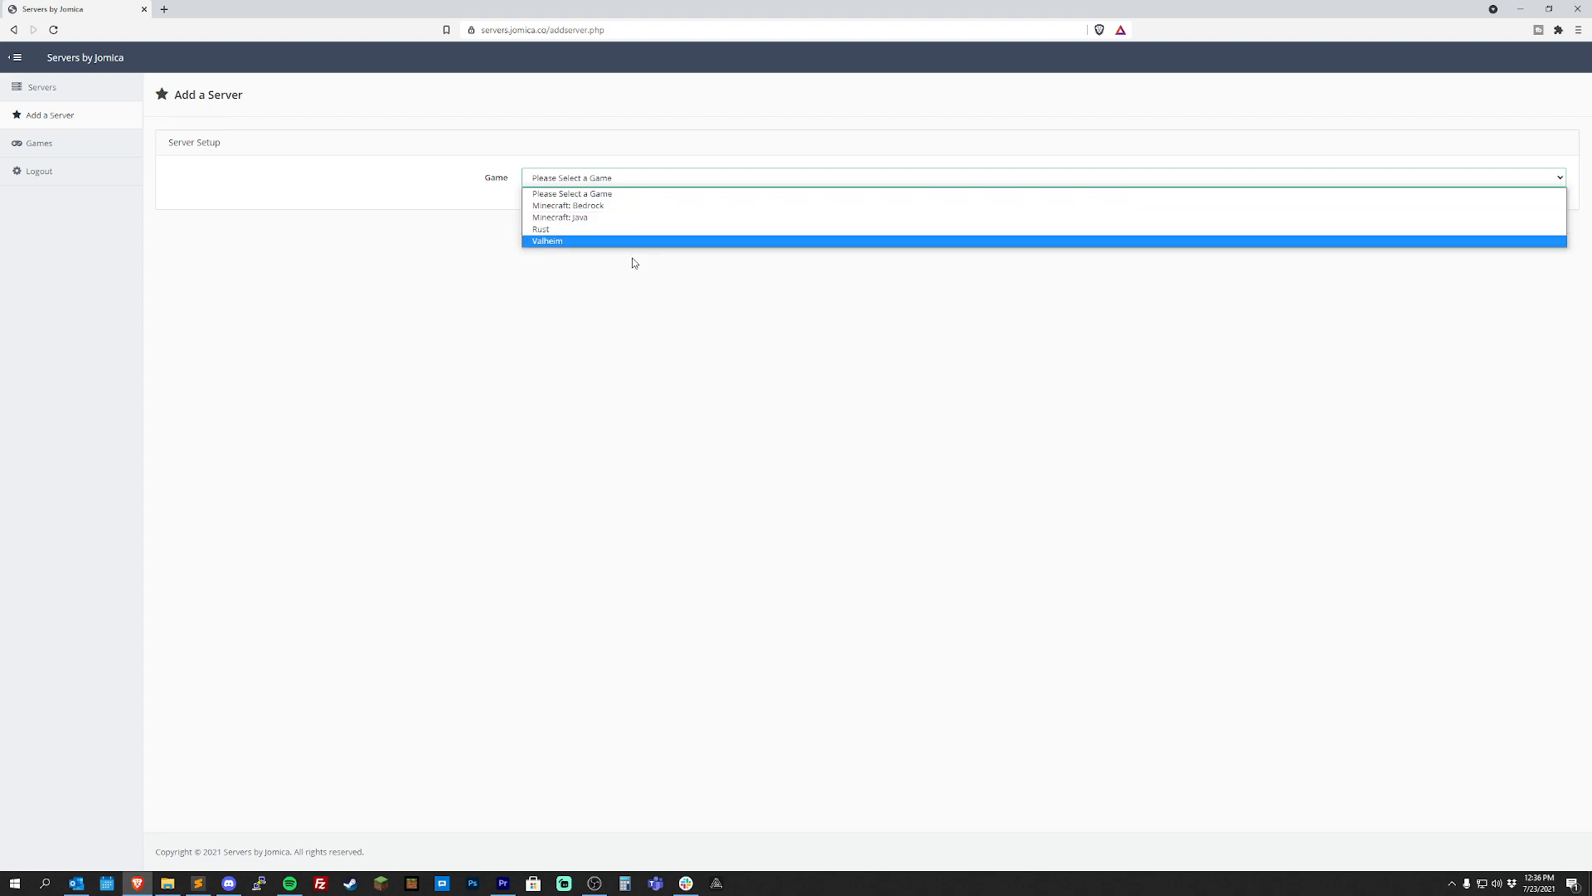
mouse_move(650, 293)
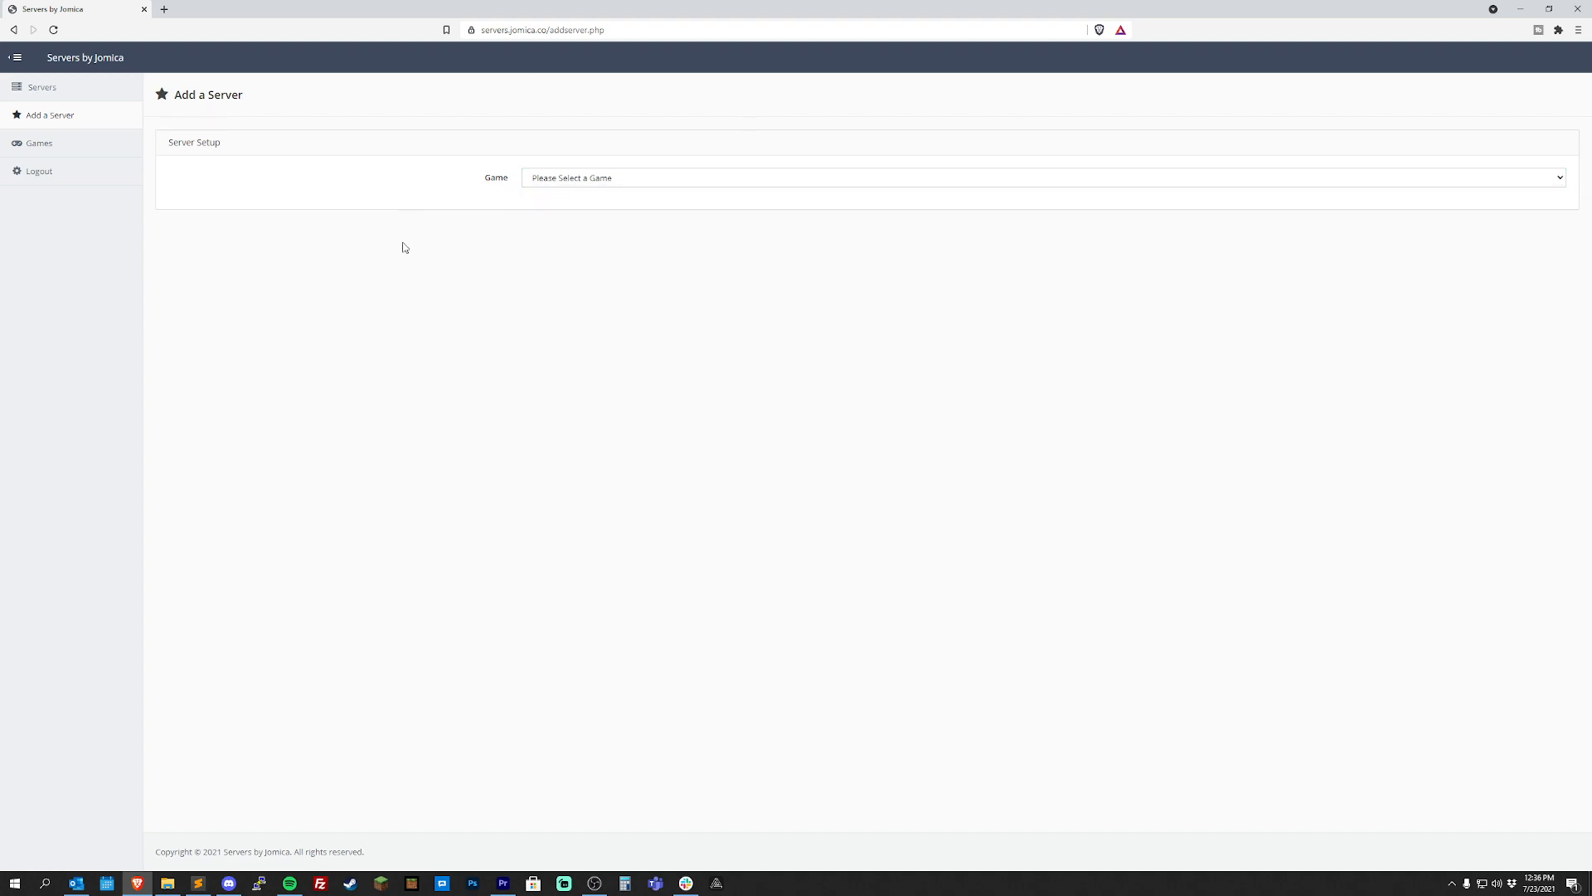
mouse_move(623, 184)
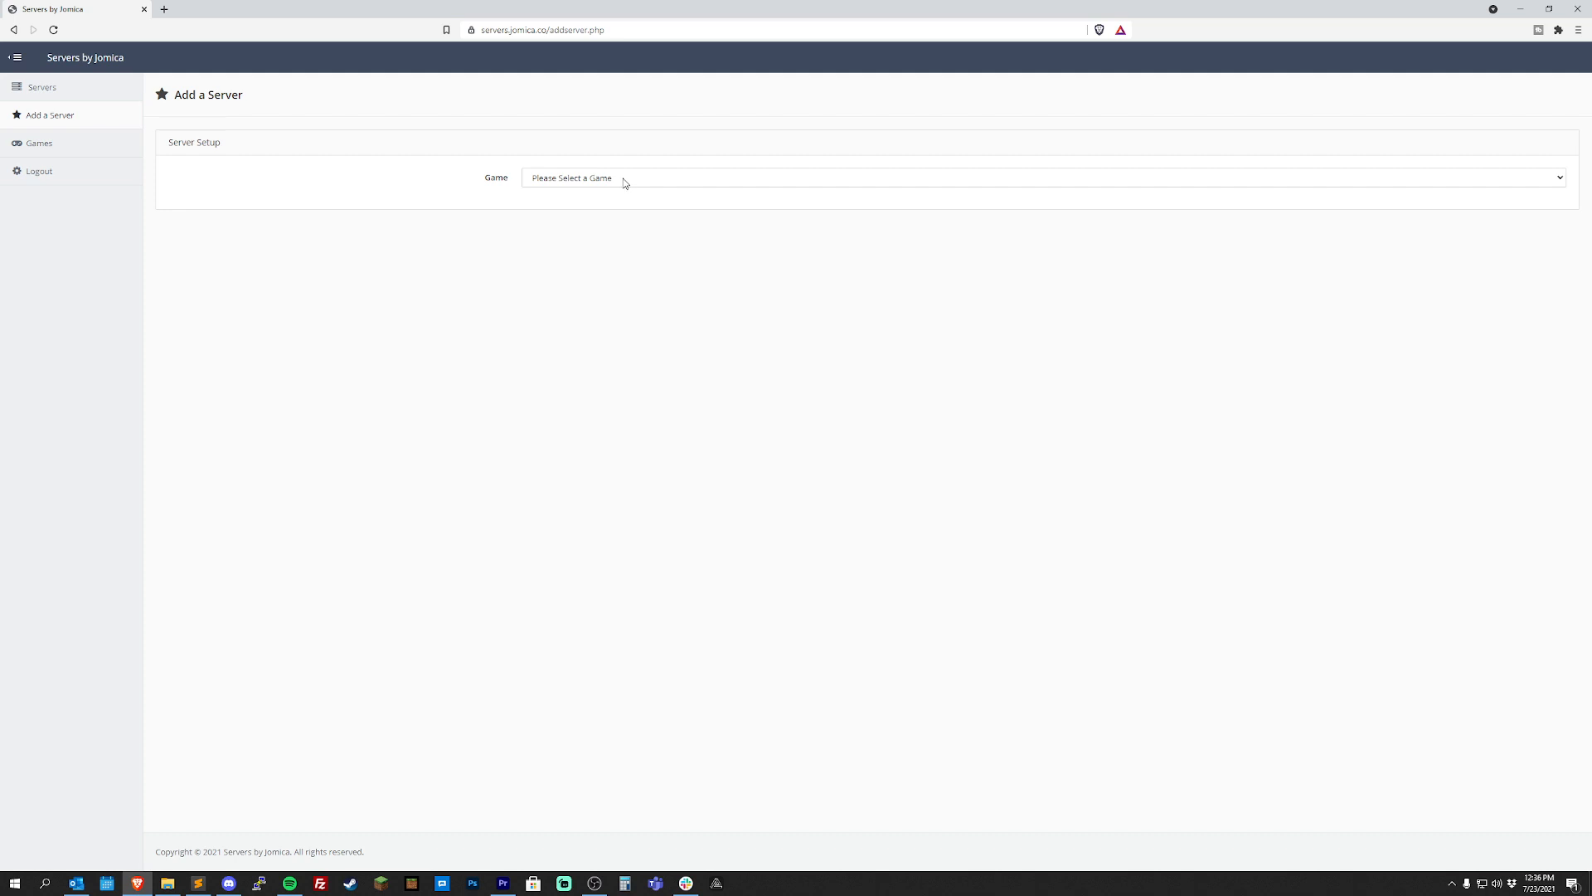
mouse_move(664, 211)
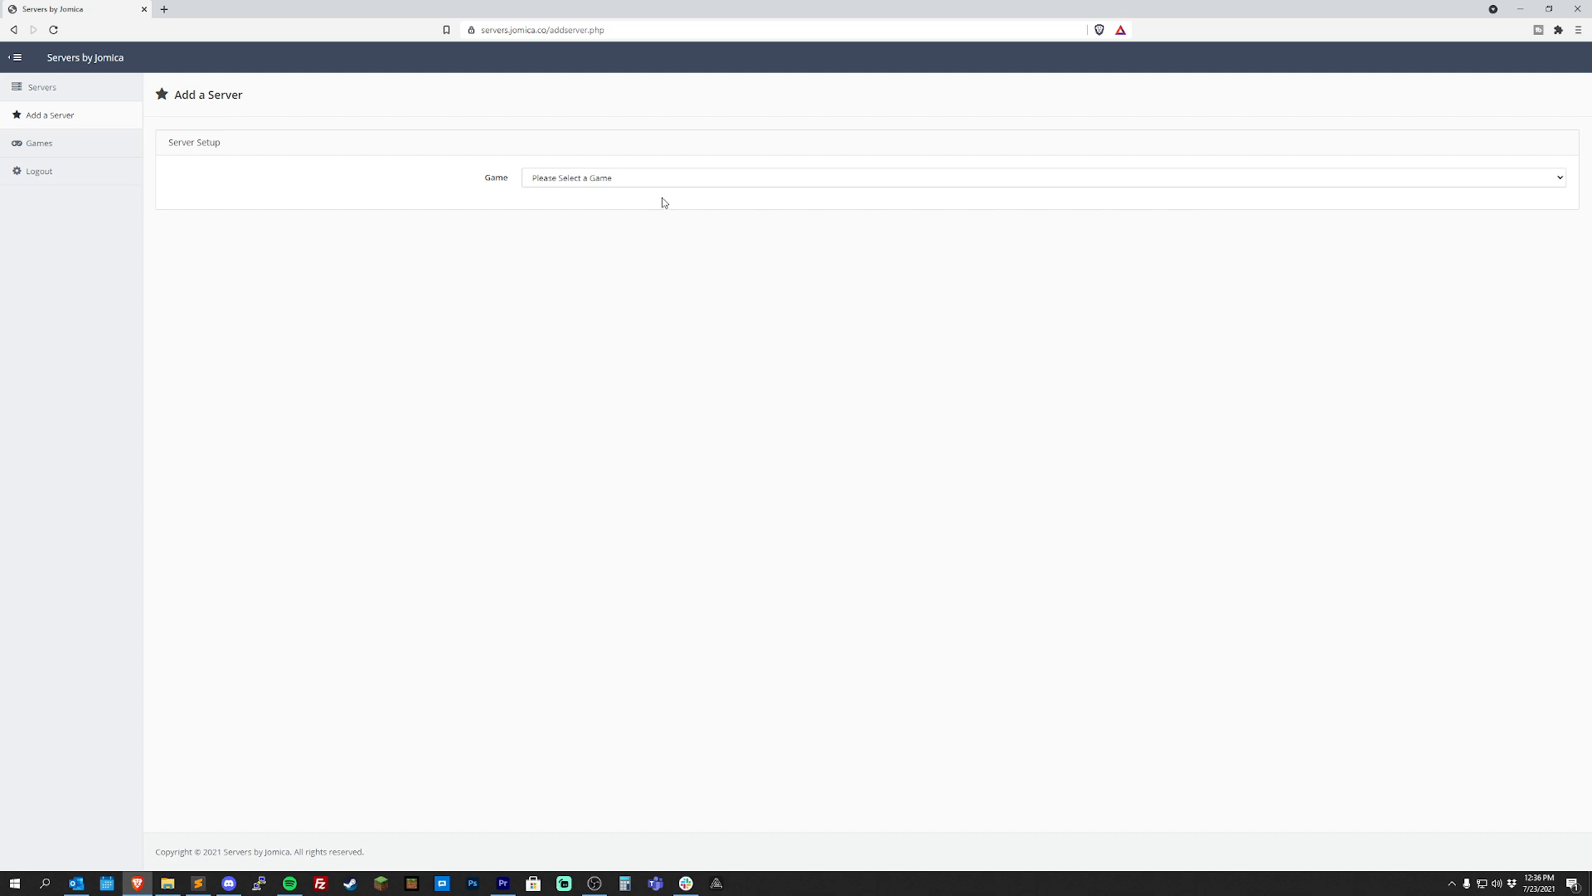
mouse_move(646, 182)
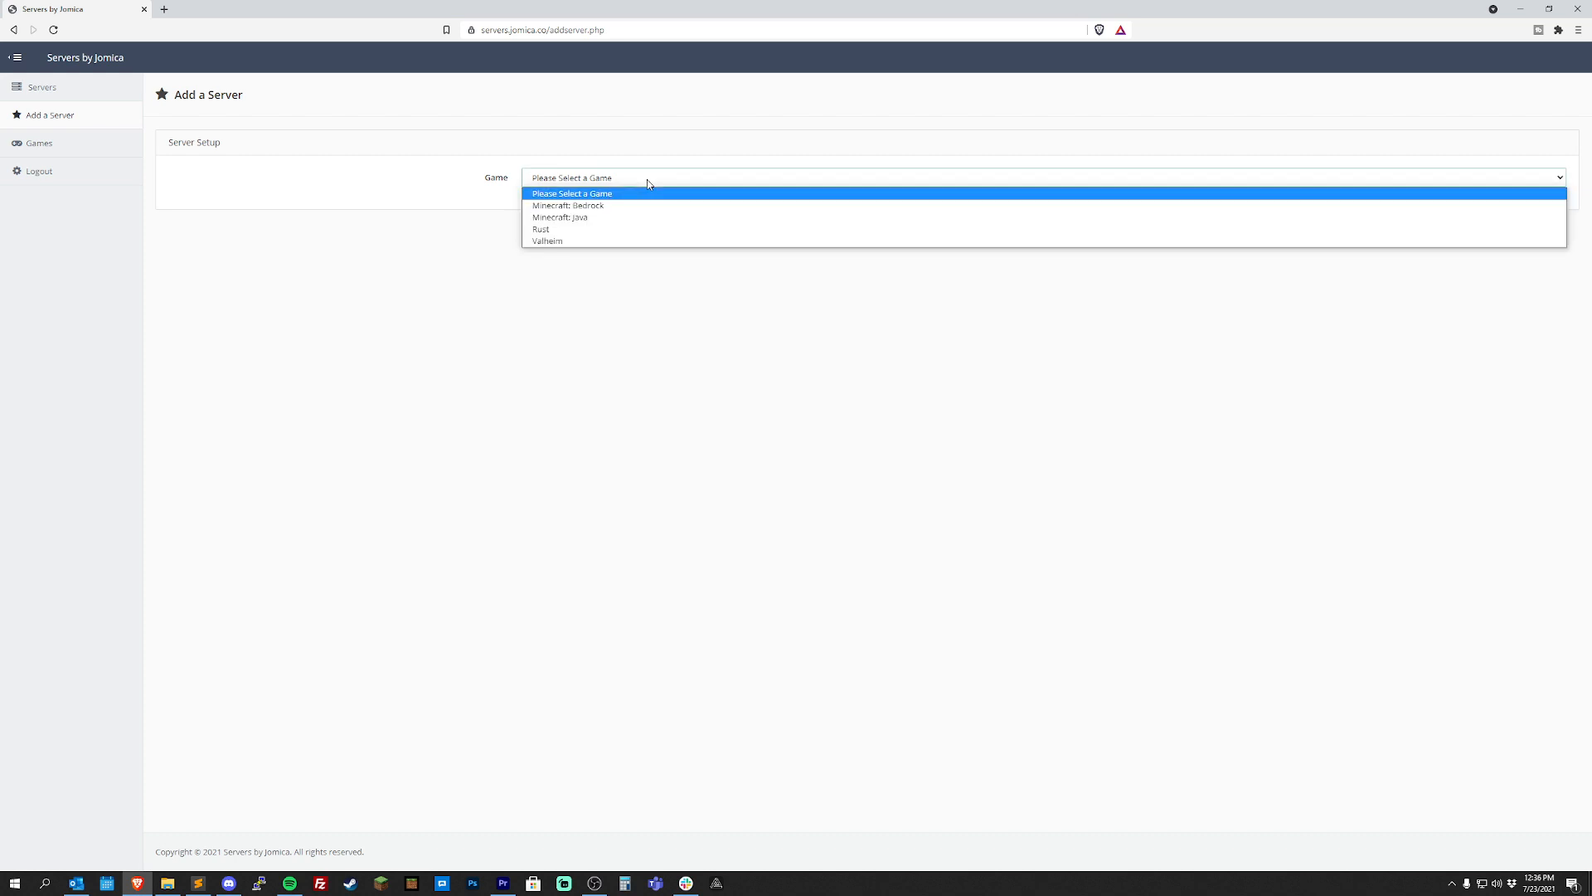
left_click(566, 204)
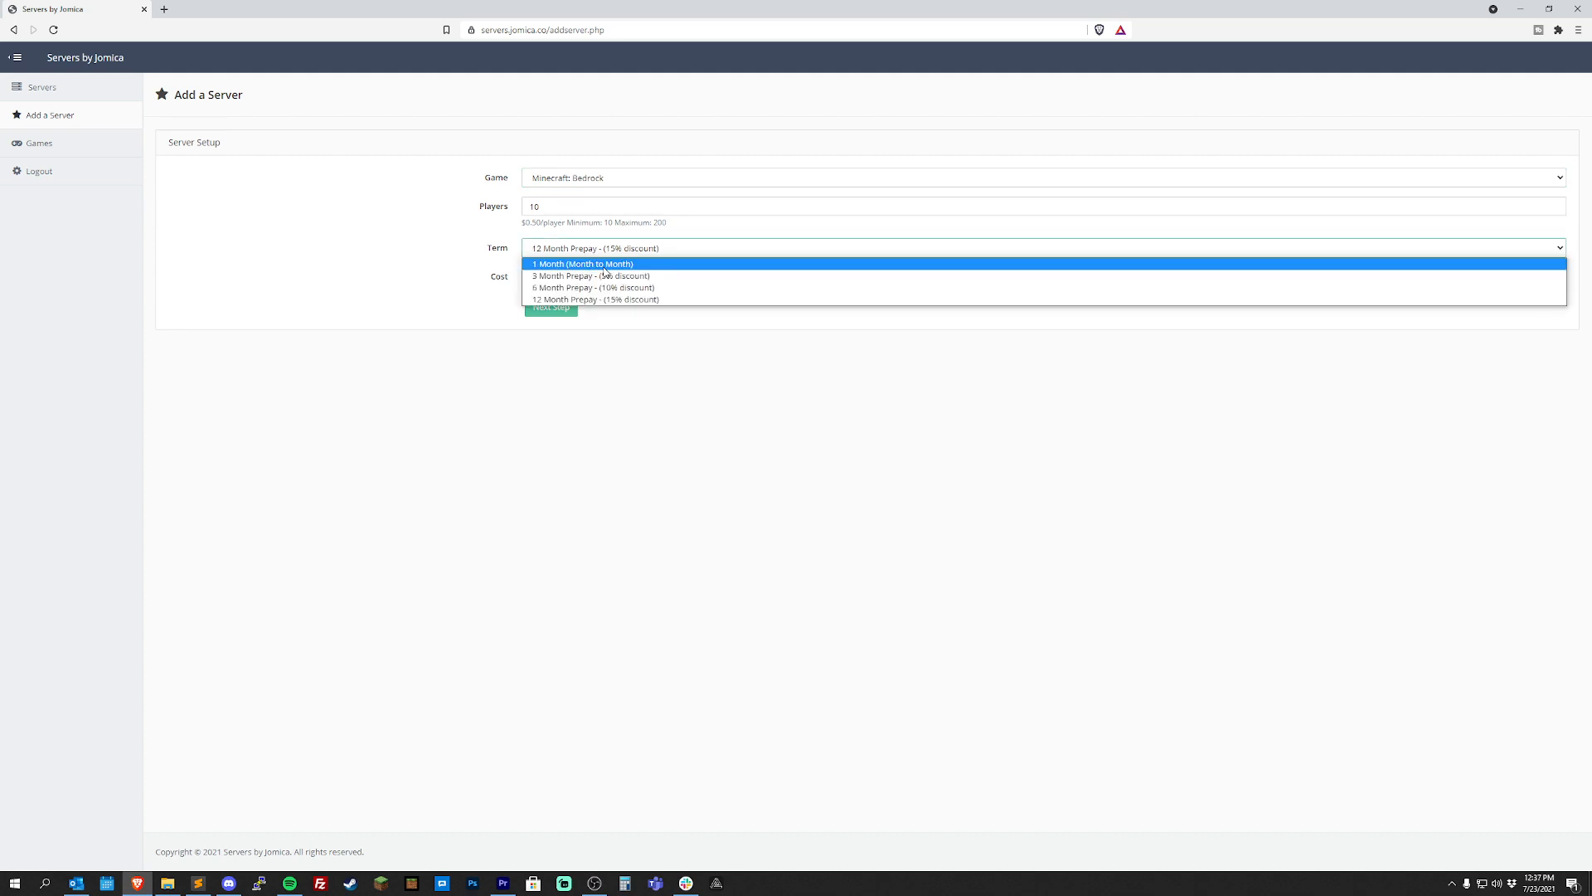
mouse_move(671, 300)
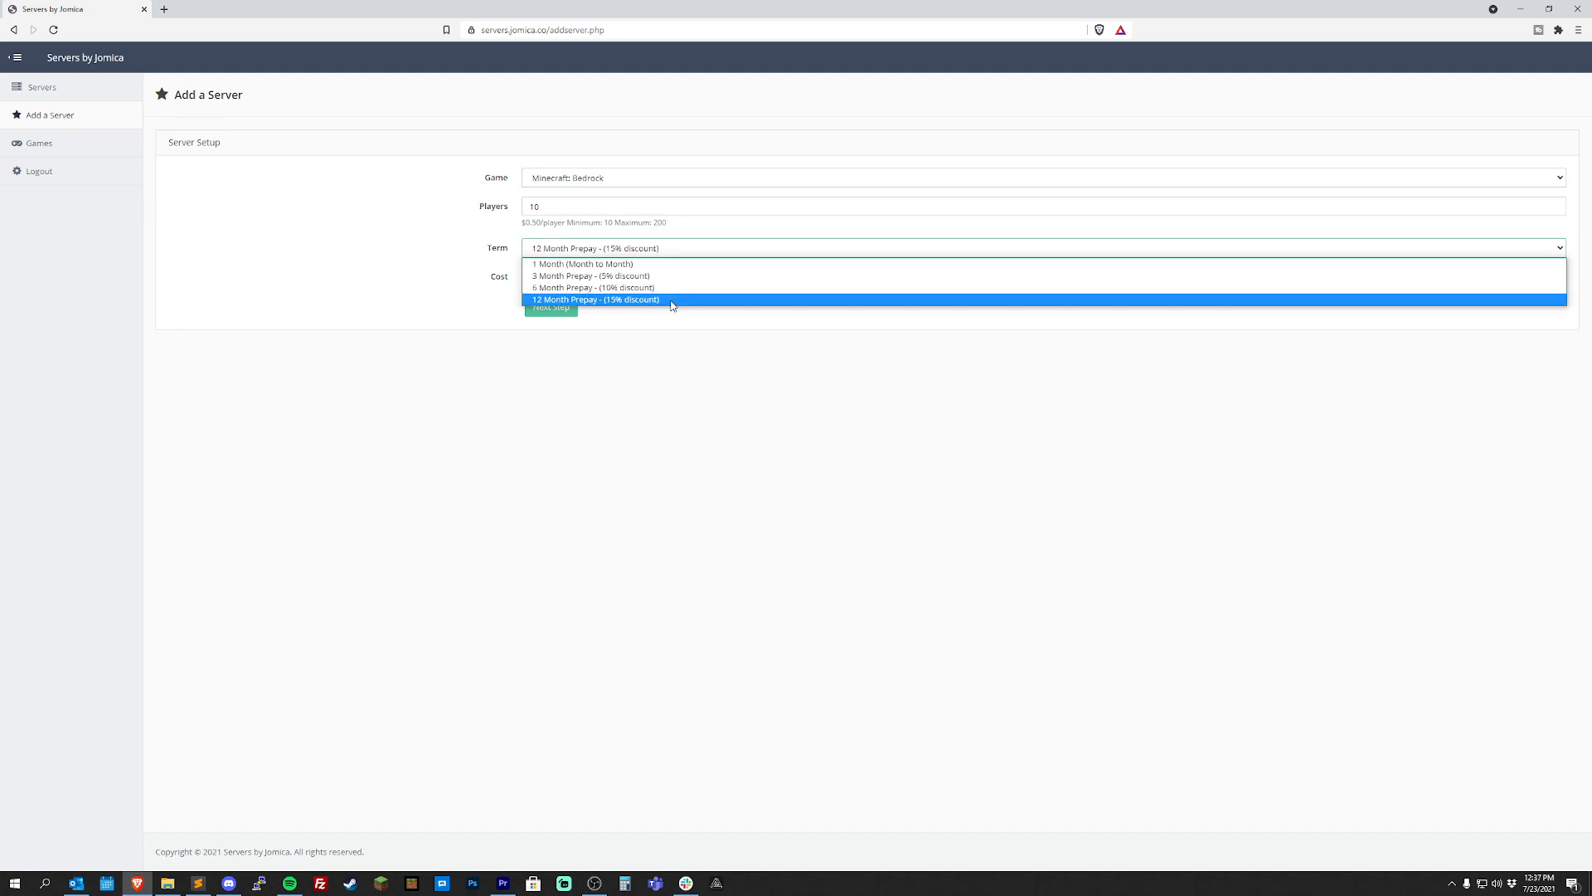
mouse_move(633, 306)
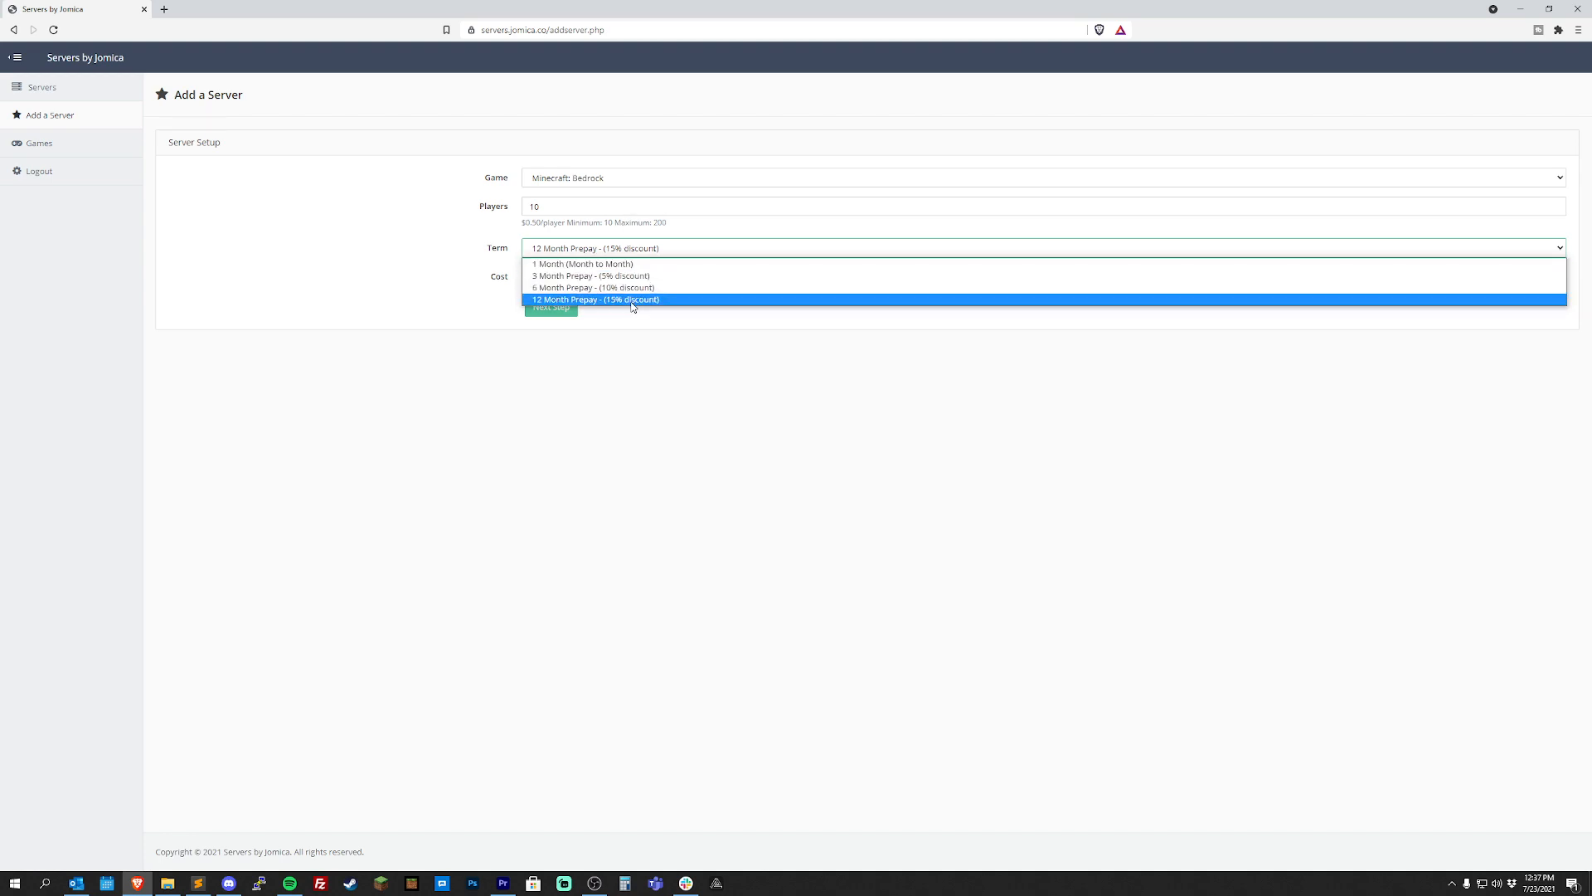
left_click(583, 263)
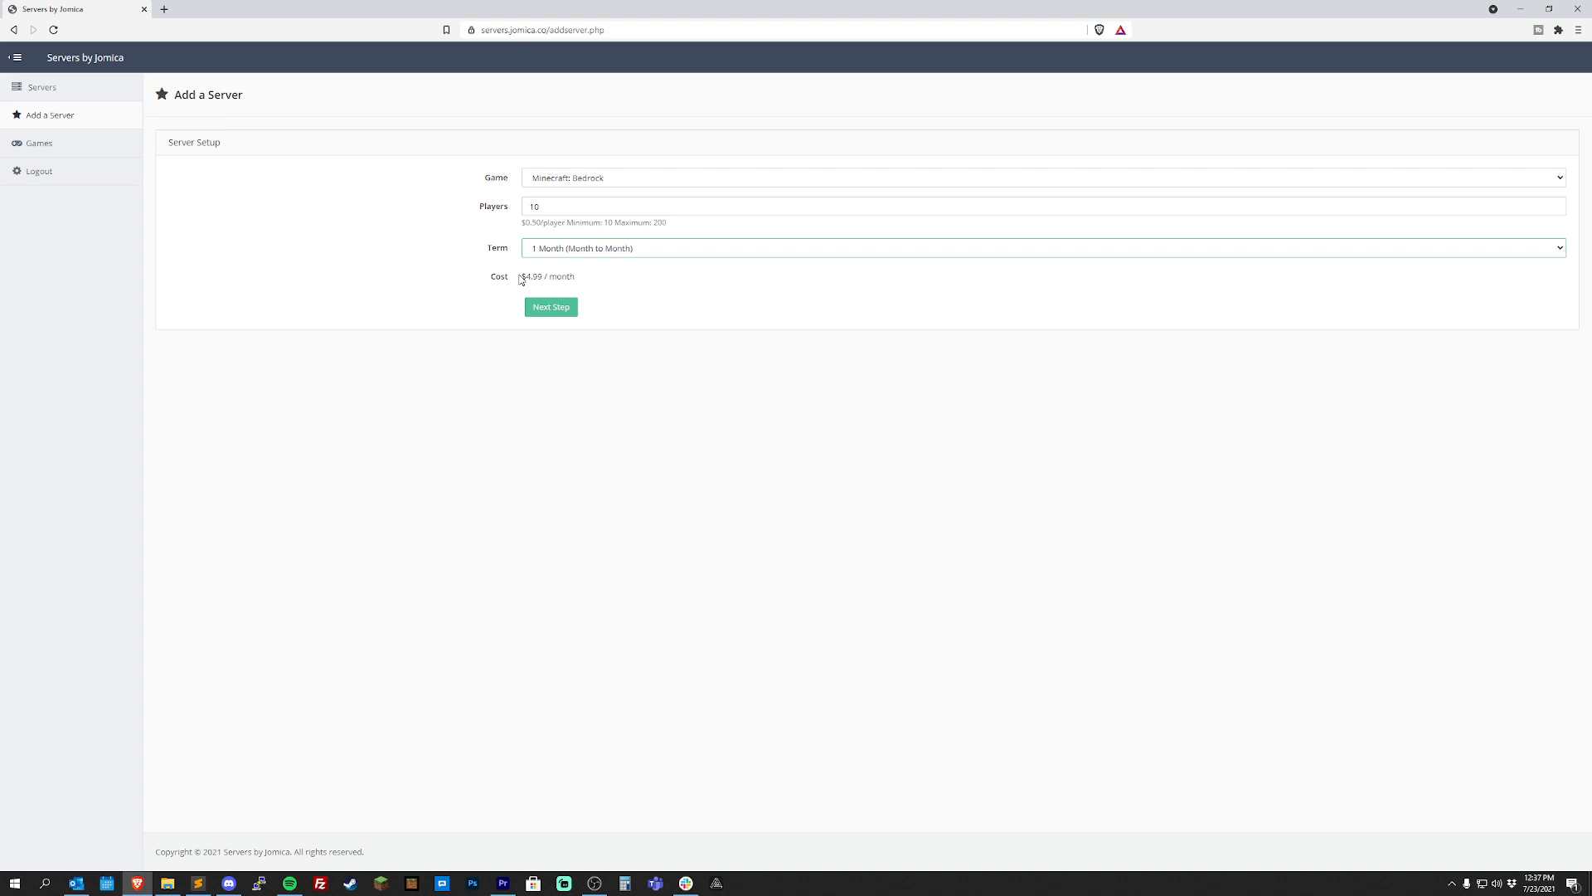
mouse_move(826, 295)
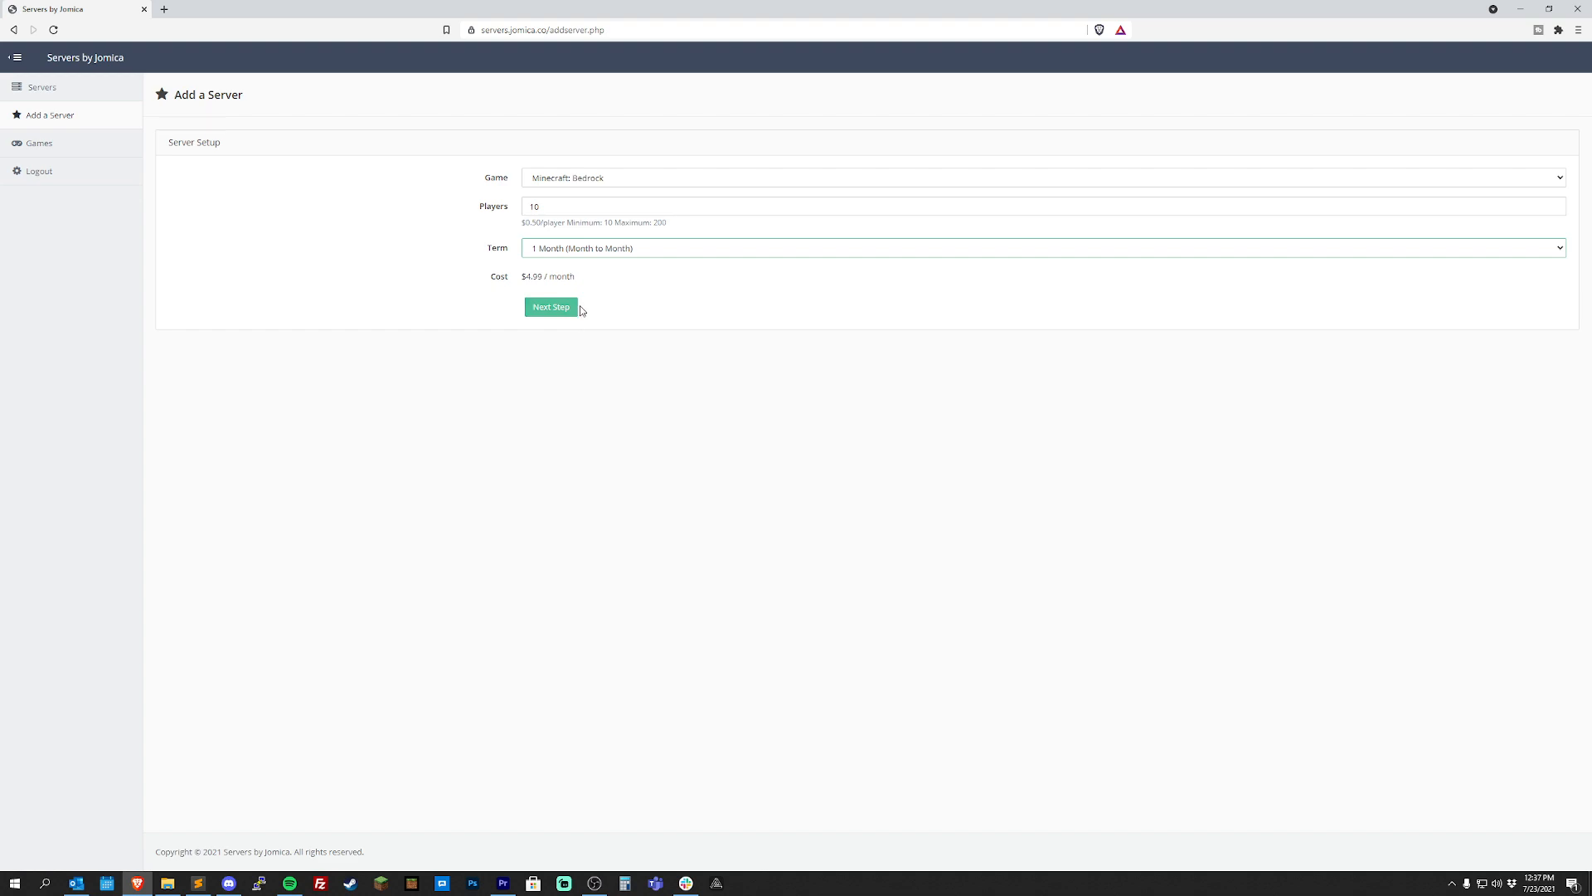
mouse_move(583, 295)
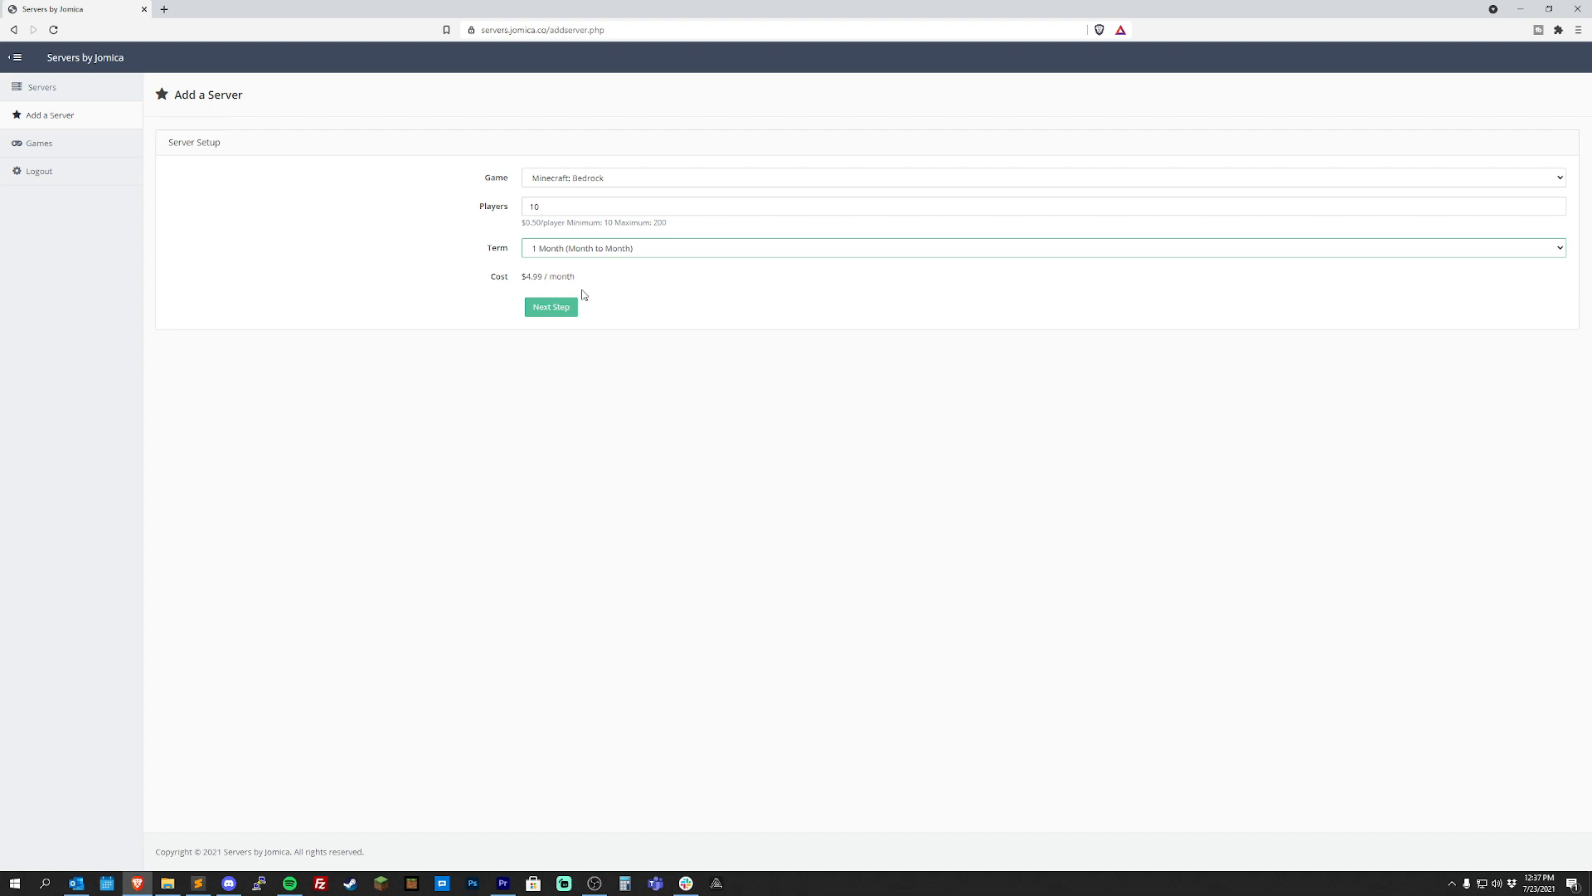
mouse_move(653, 186)
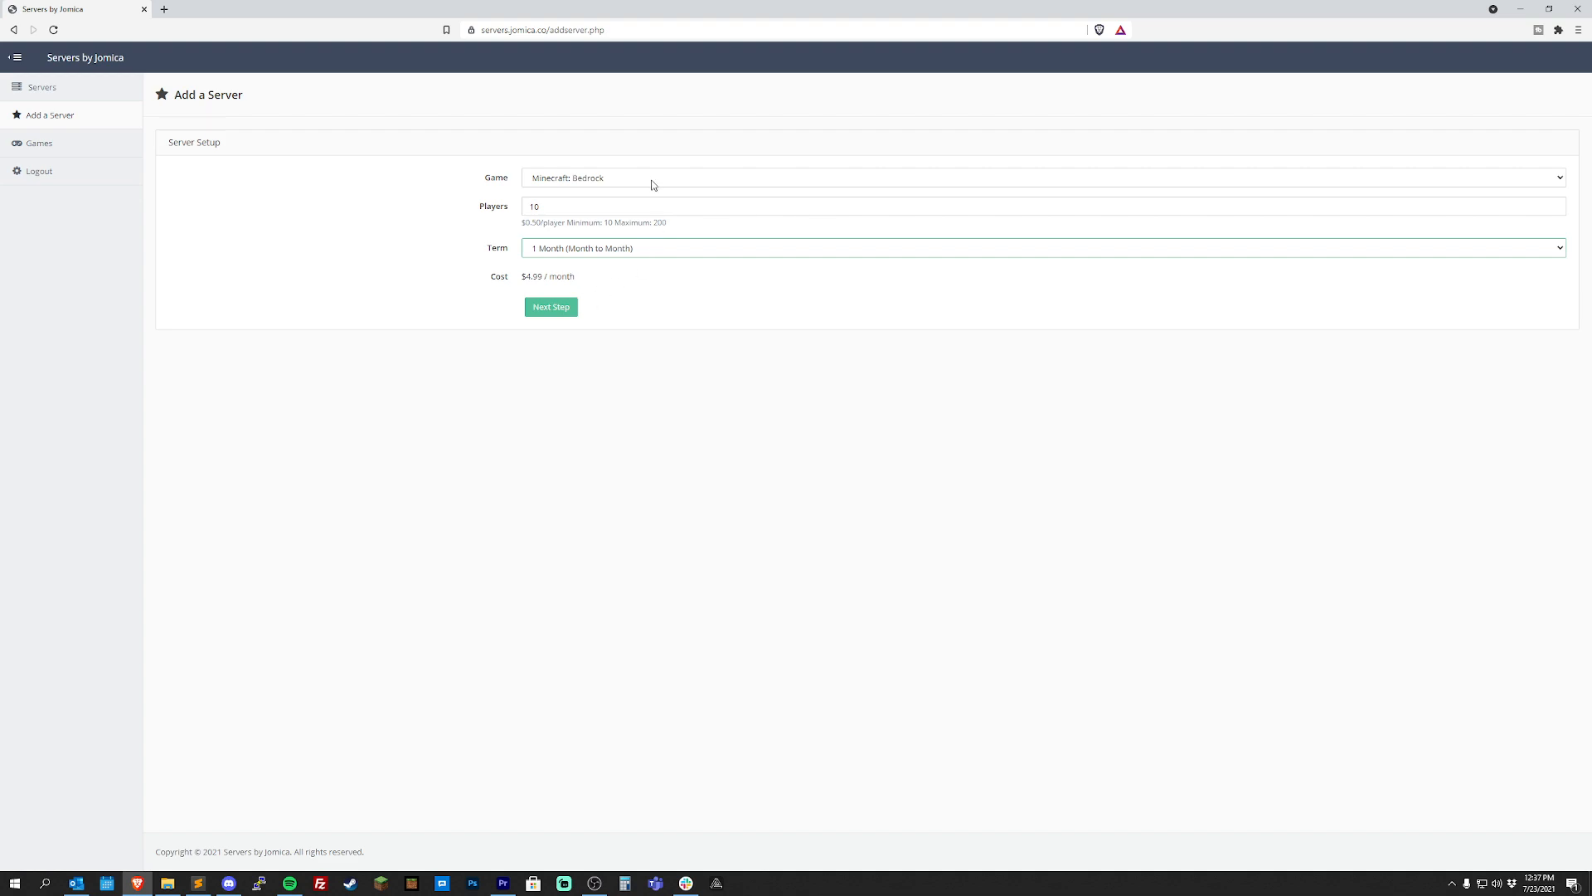
mouse_move(588, 307)
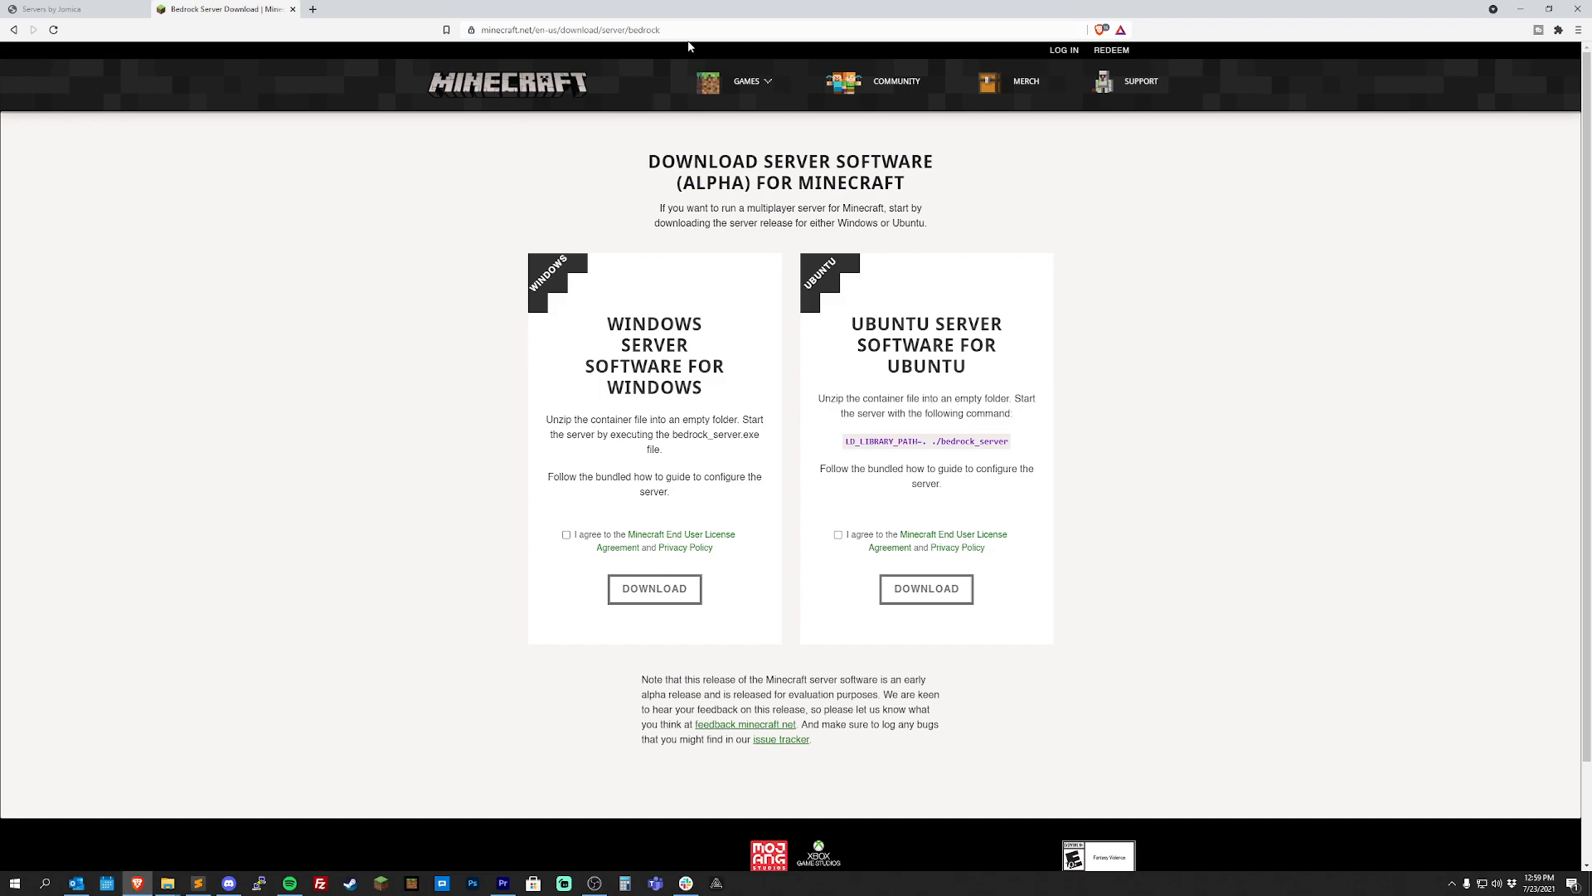
mouse_move(684, 125)
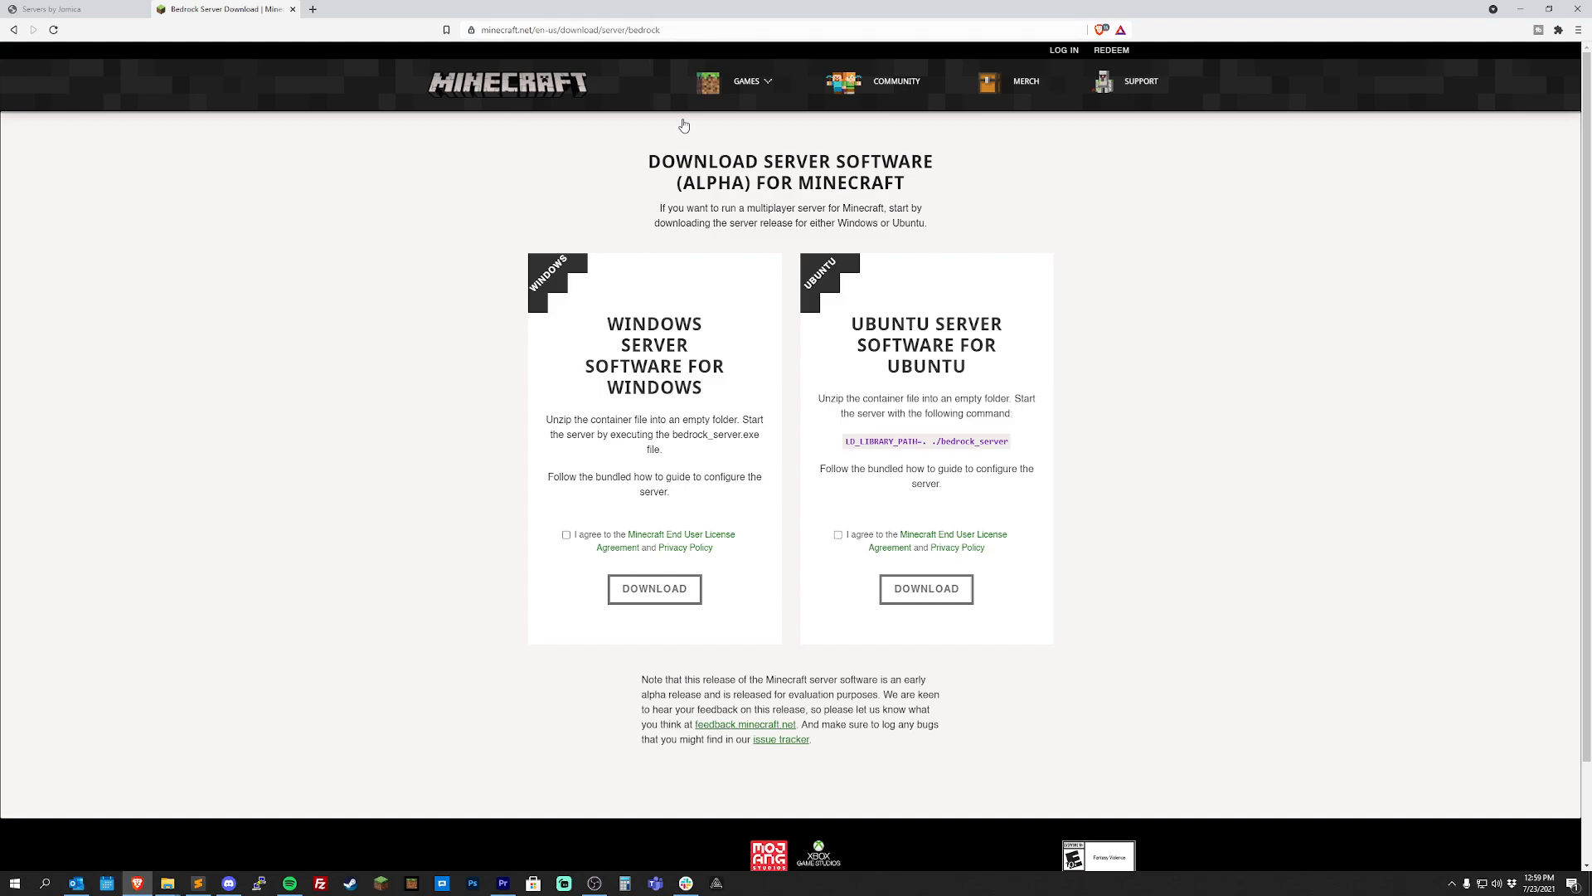
mouse_move(773, 438)
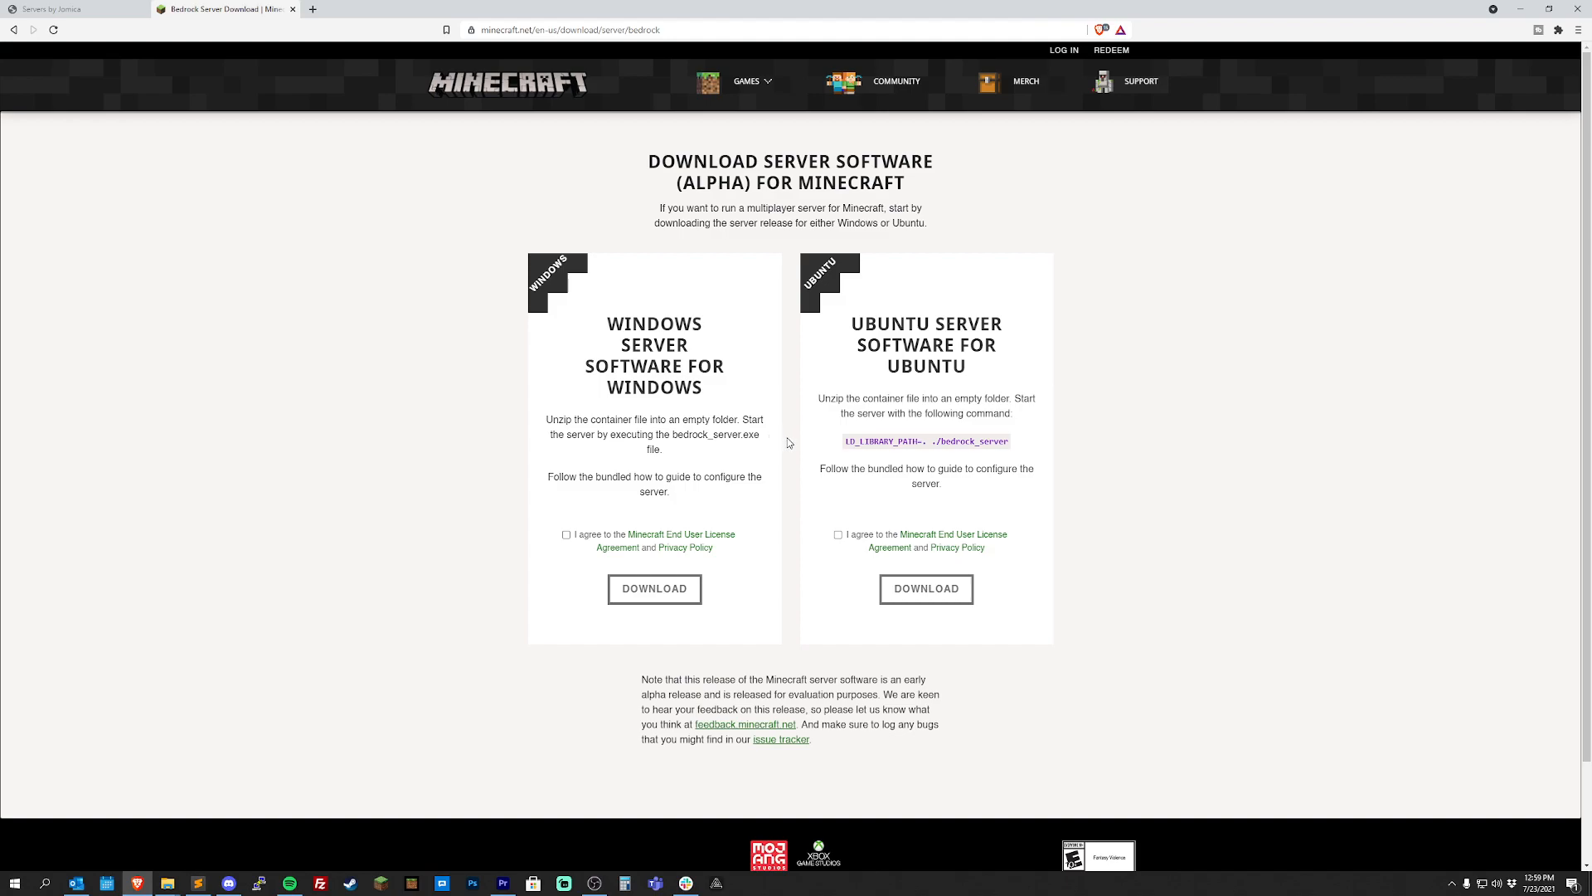
mouse_move(944, 268)
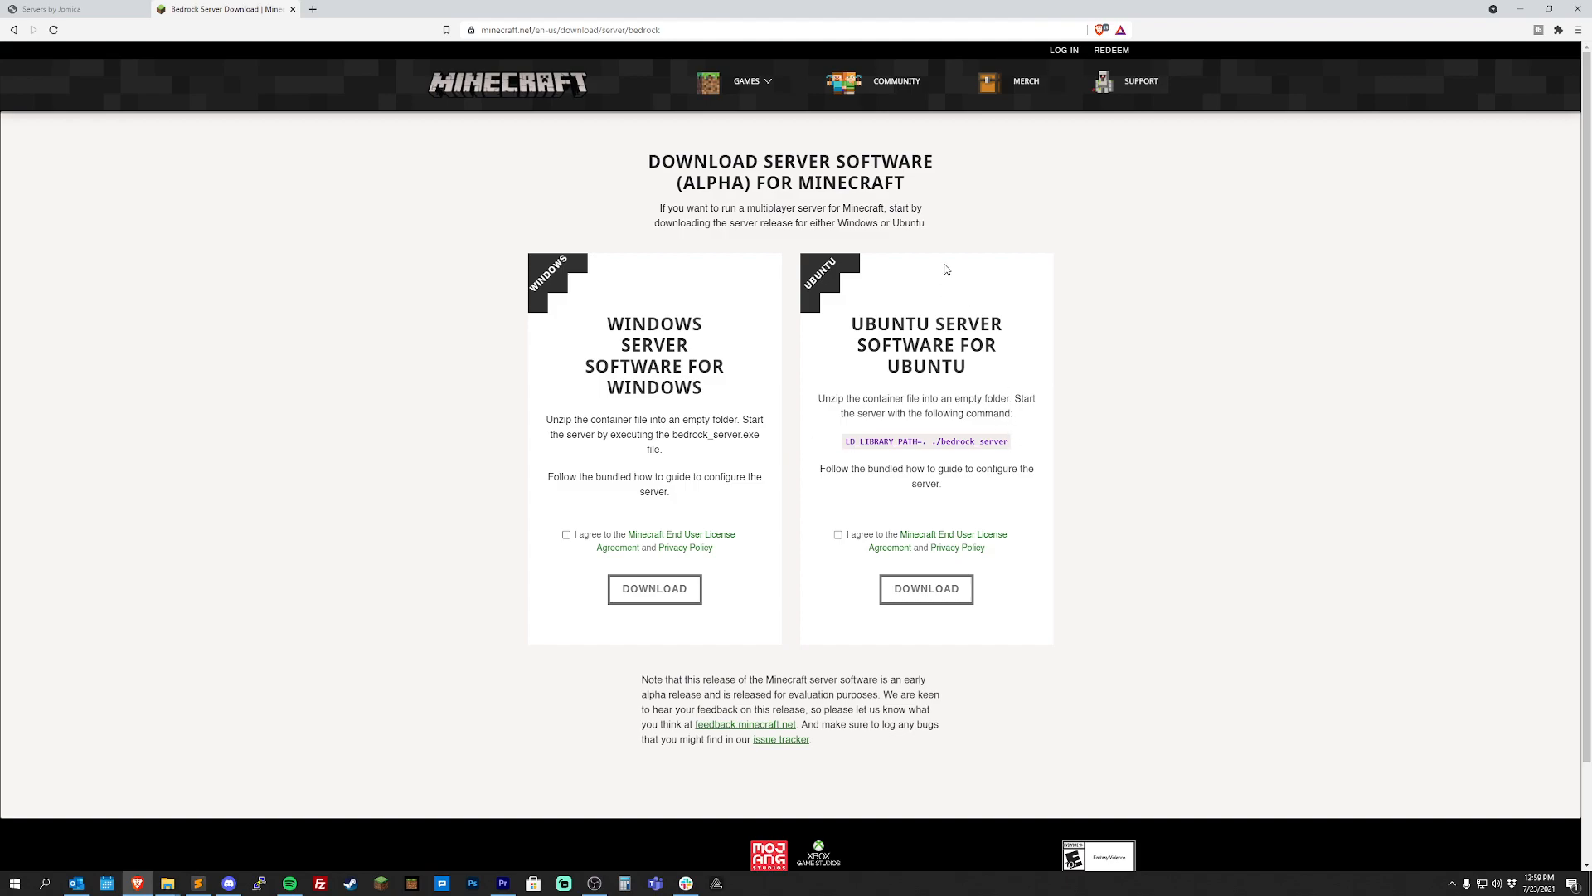
mouse_move(549, 306)
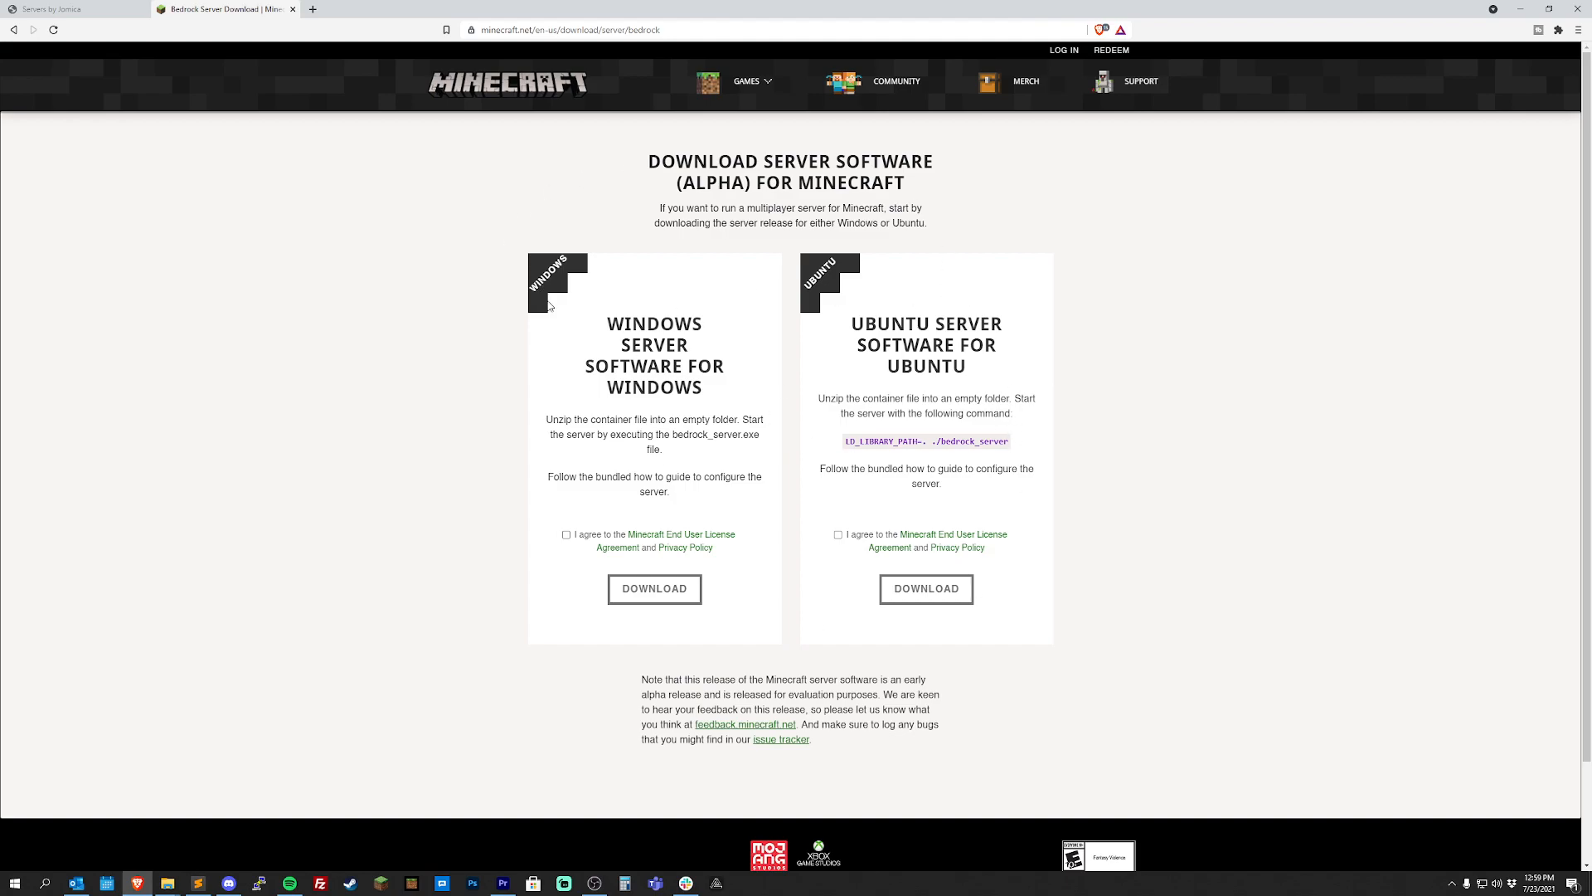
mouse_move(925, 589)
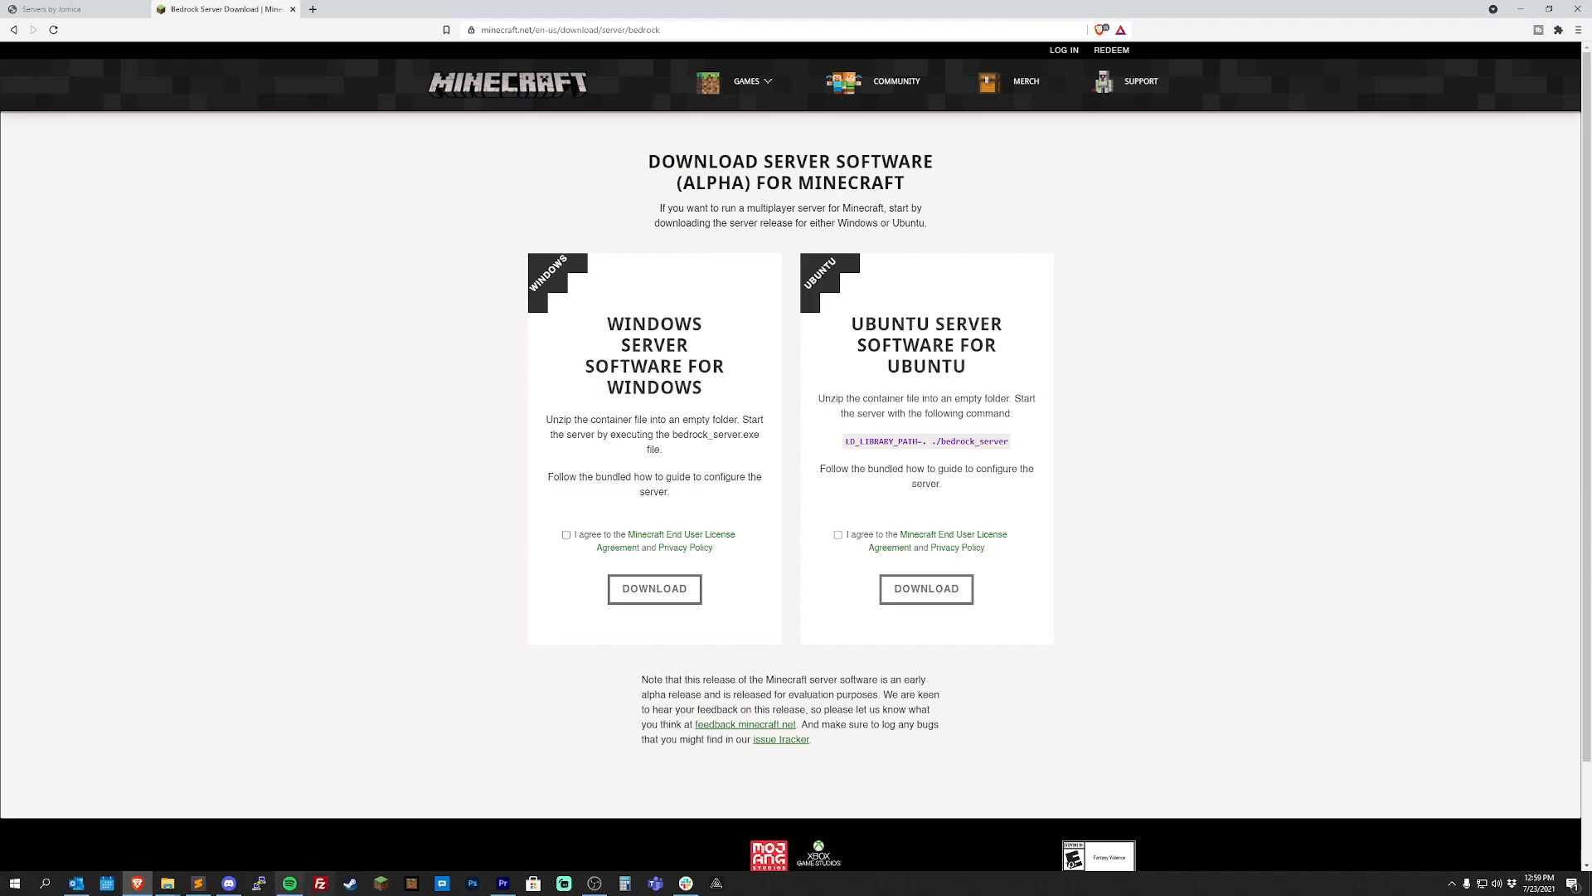
- Launch PuTTY and open the saved SSH session for the Ubuntu server
left_click(257, 881)
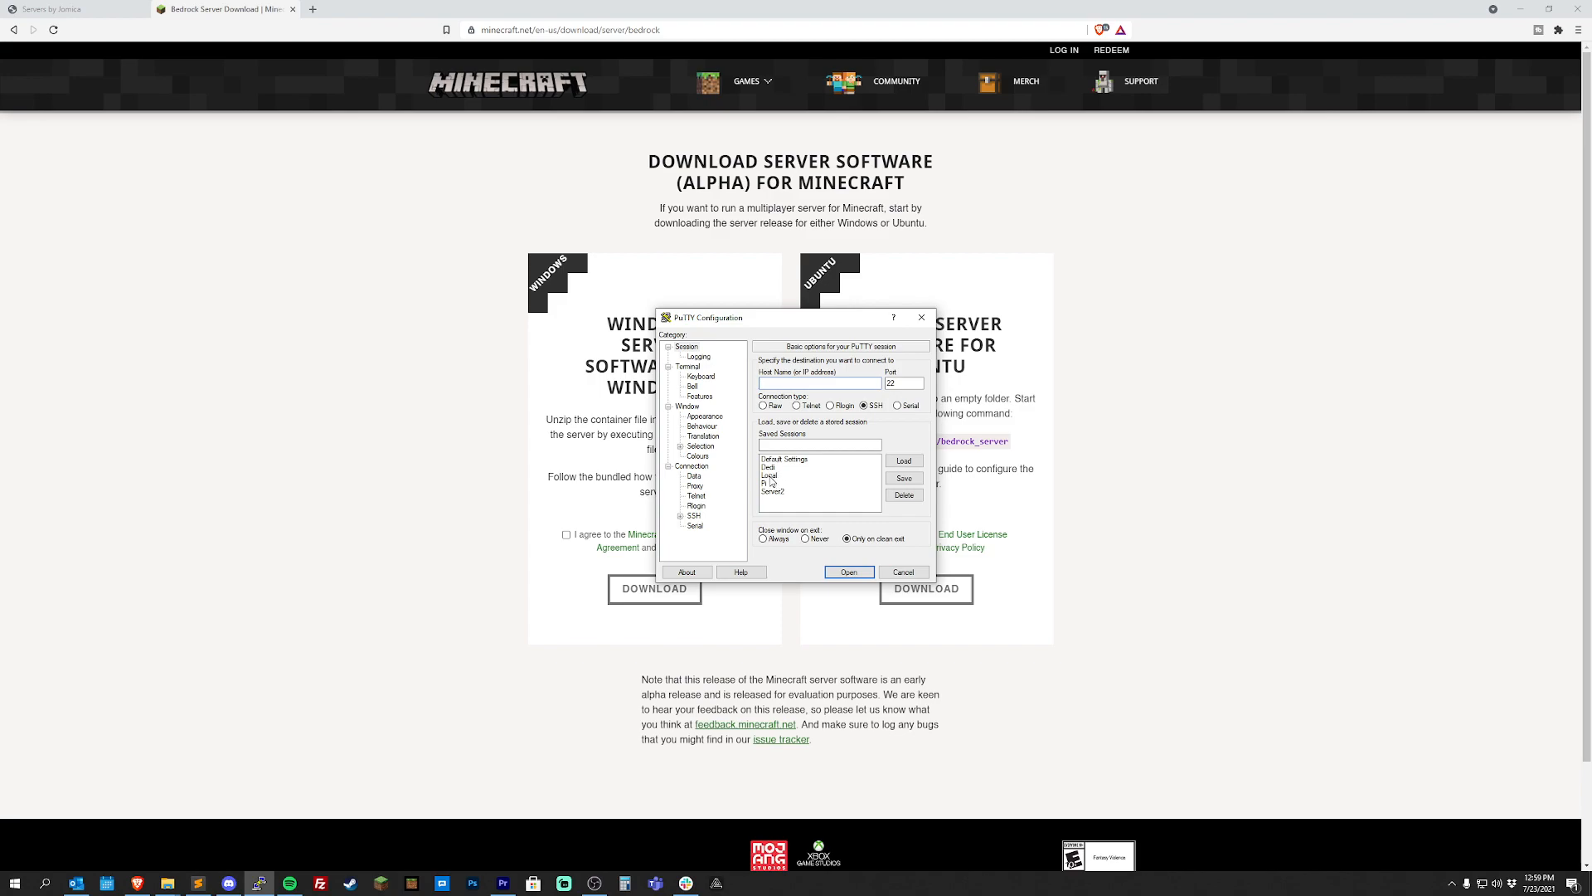
left_click(848, 572)
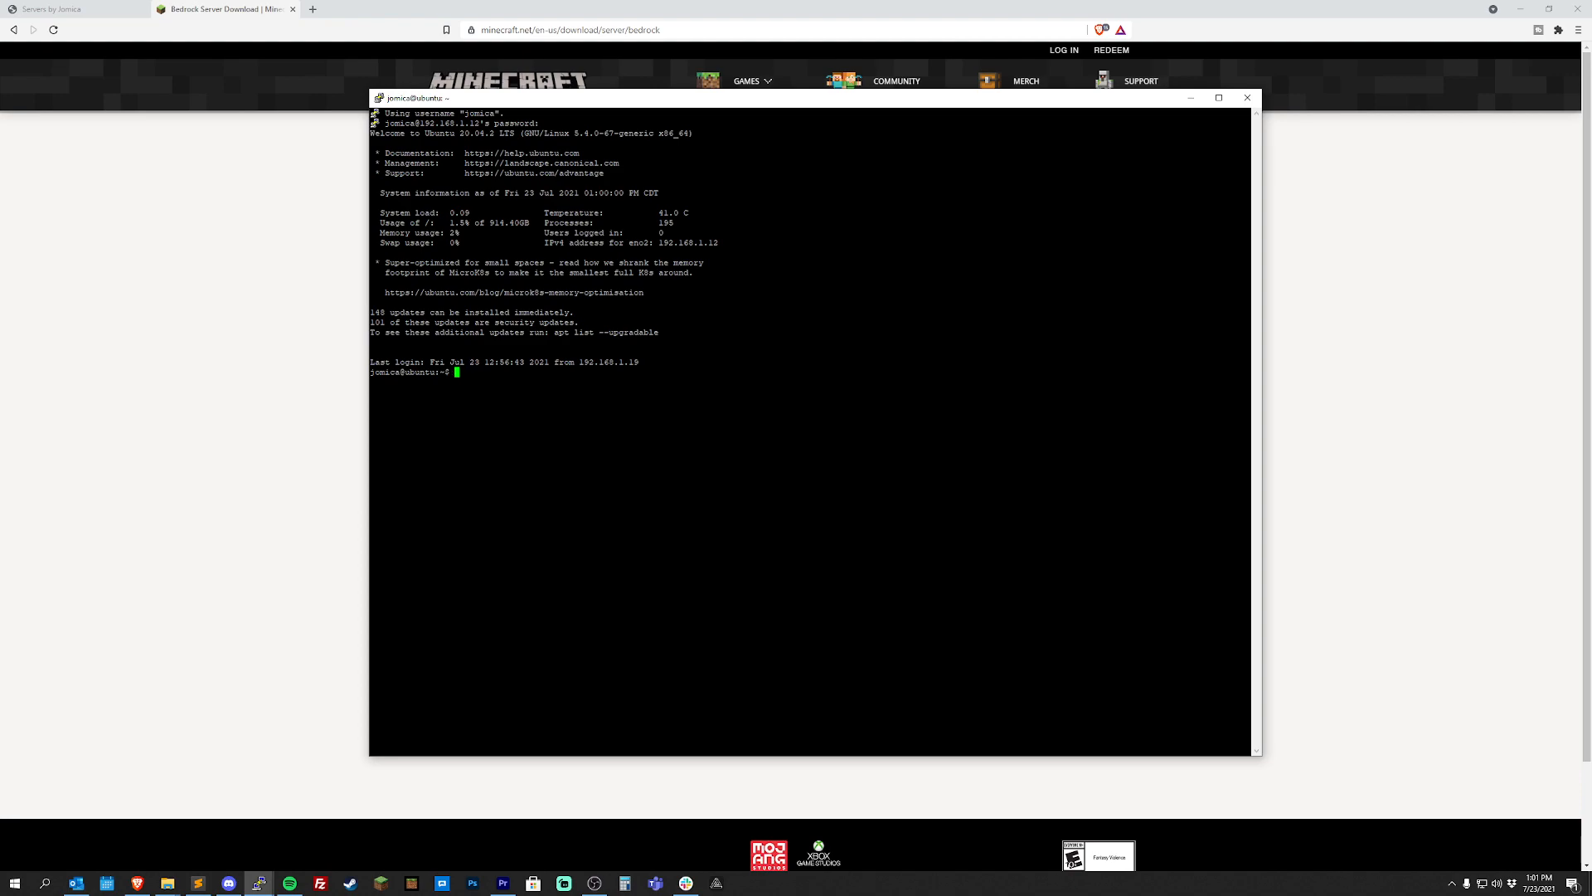
- Run sudo adduser mcserver, set its password, accept default details and confirm with Y
type("sudo adduser mcserver")
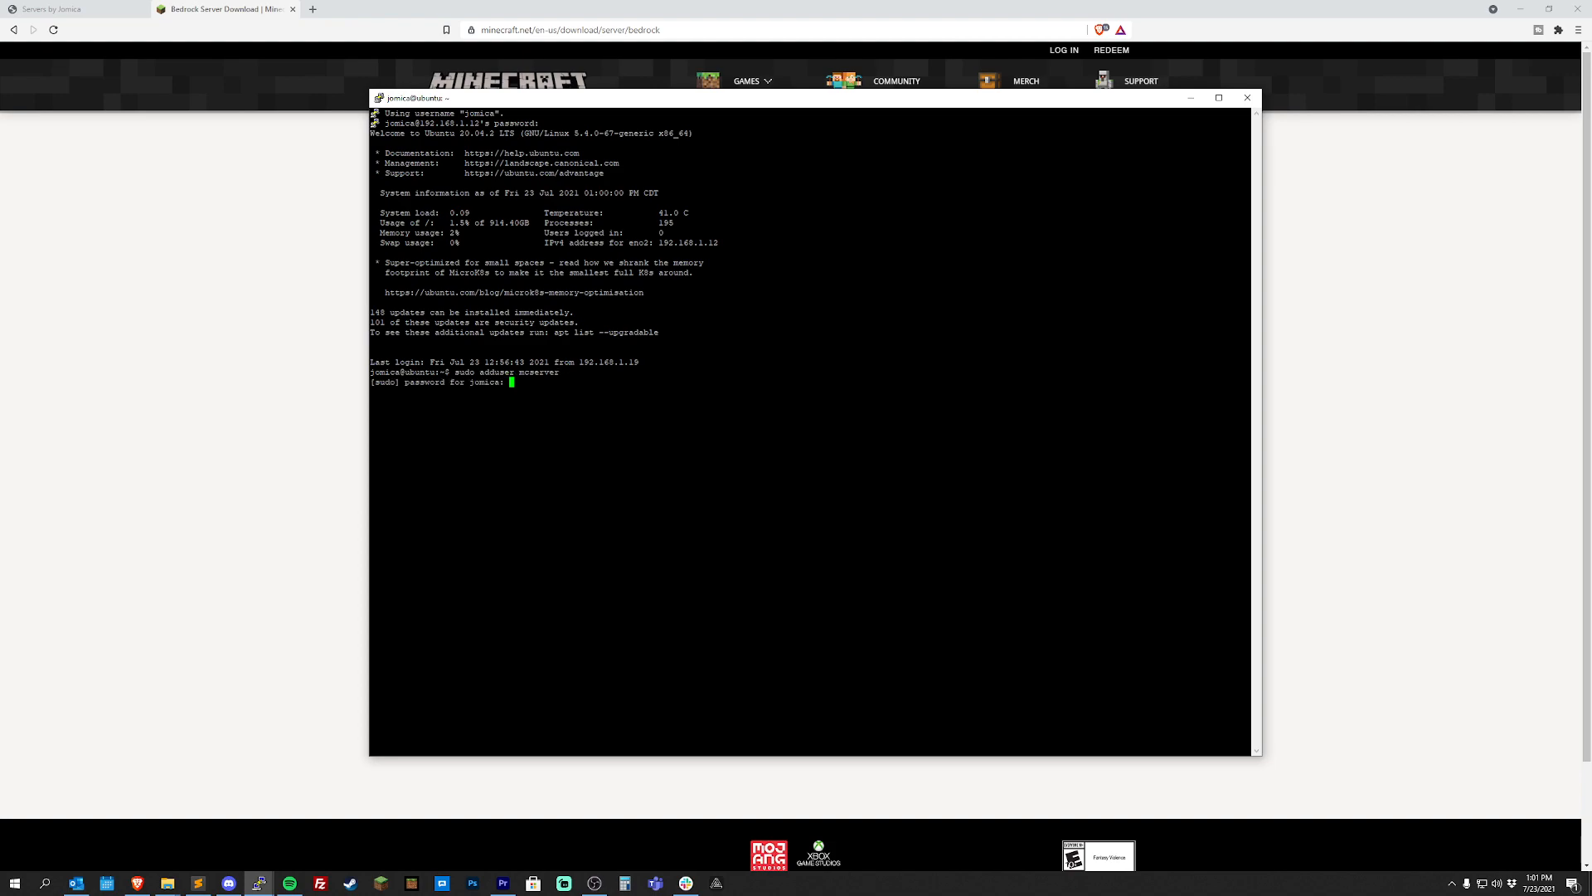
key("Return")
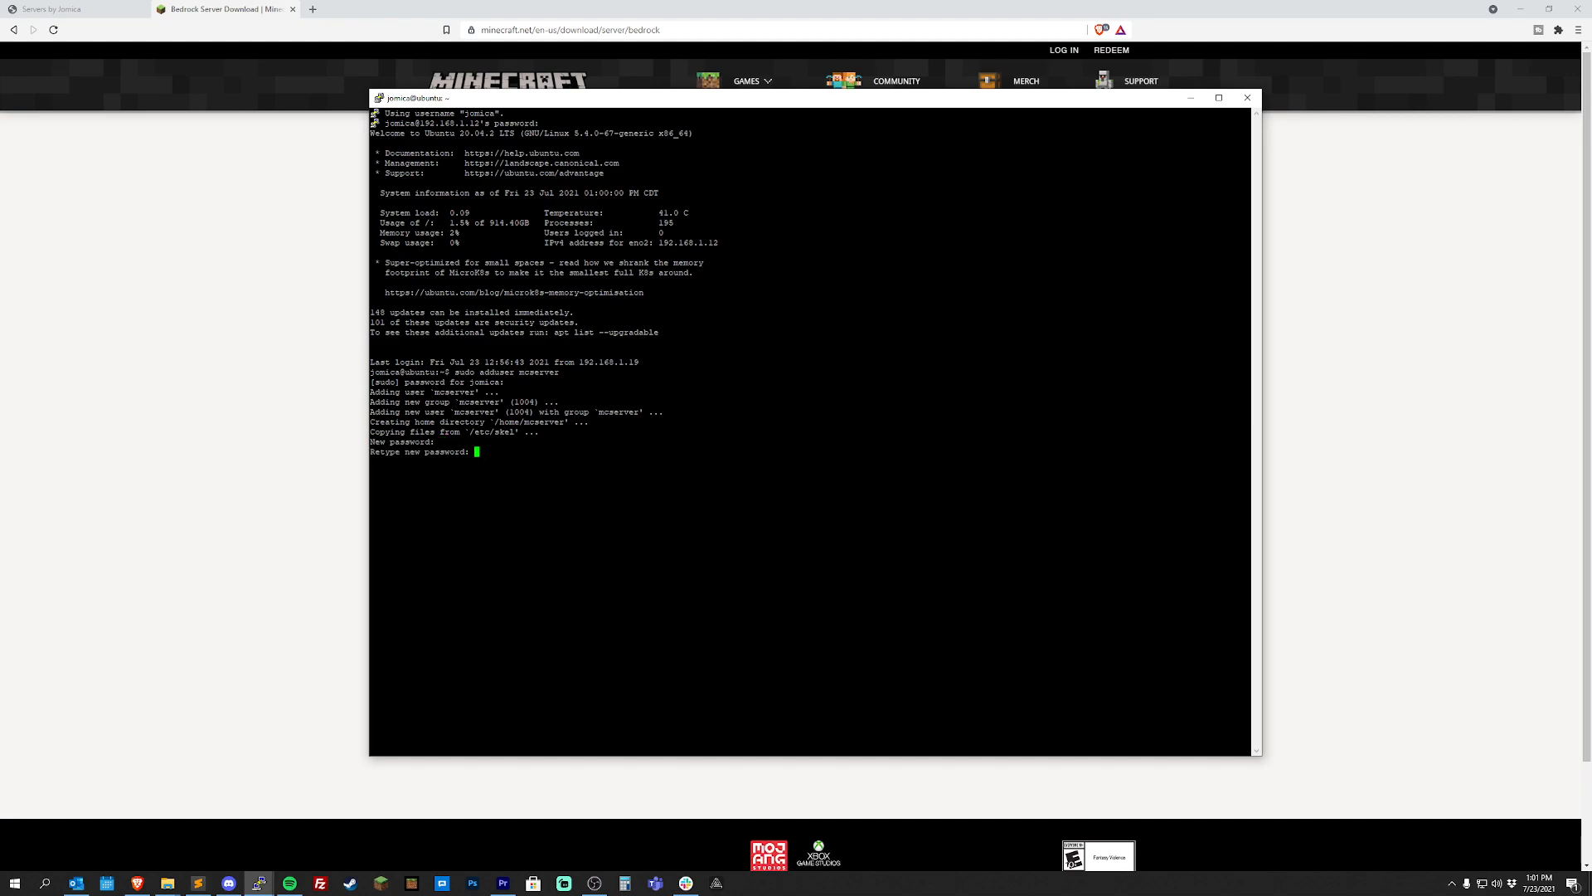
key("Return")
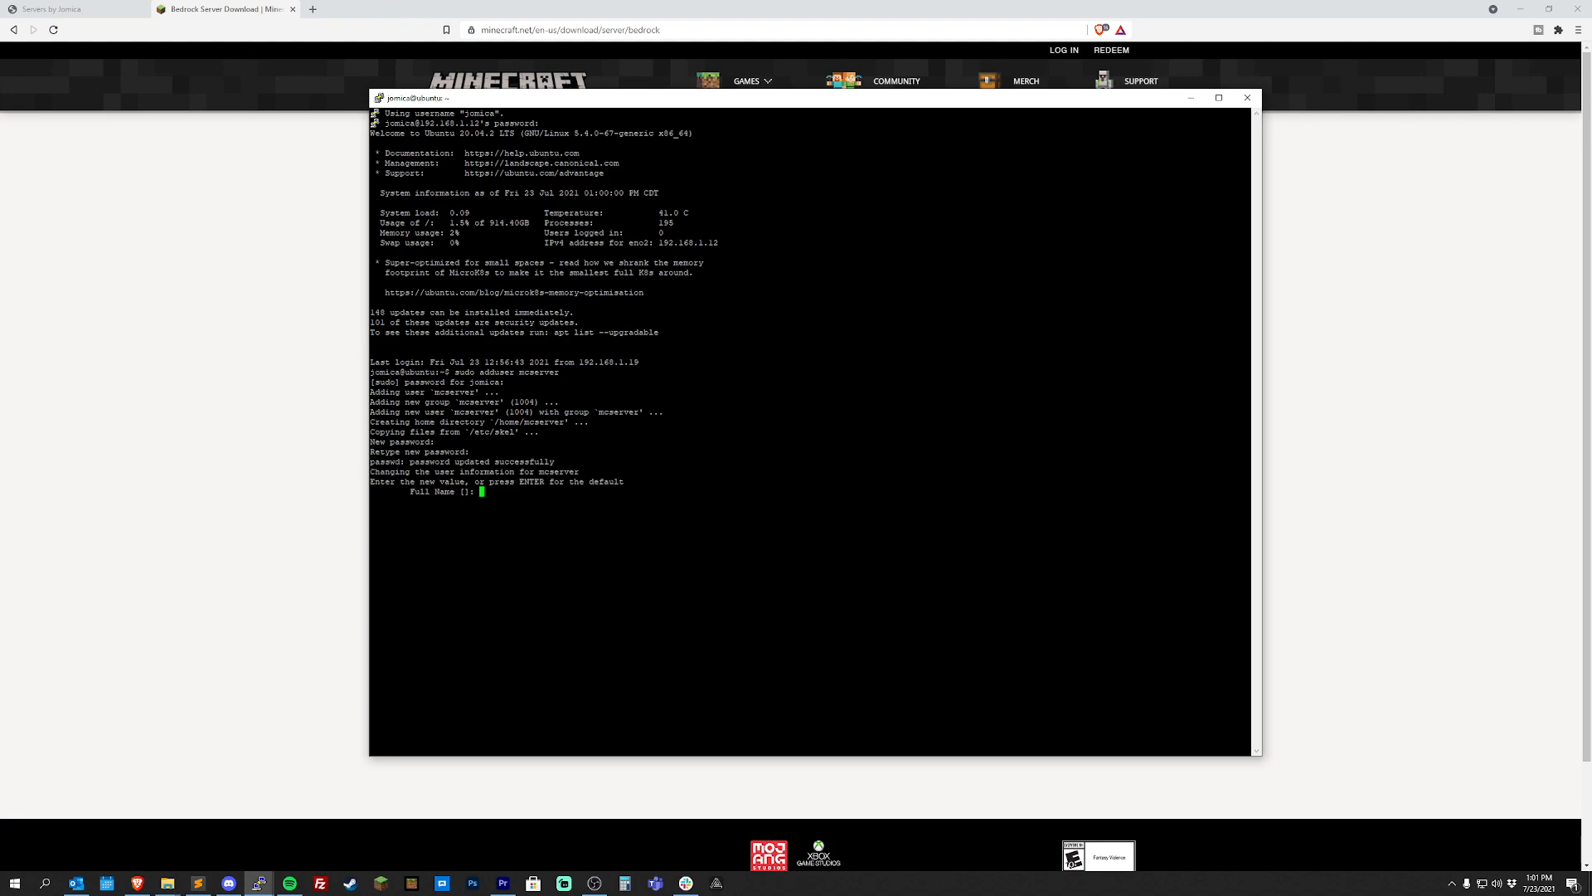
key("Return")
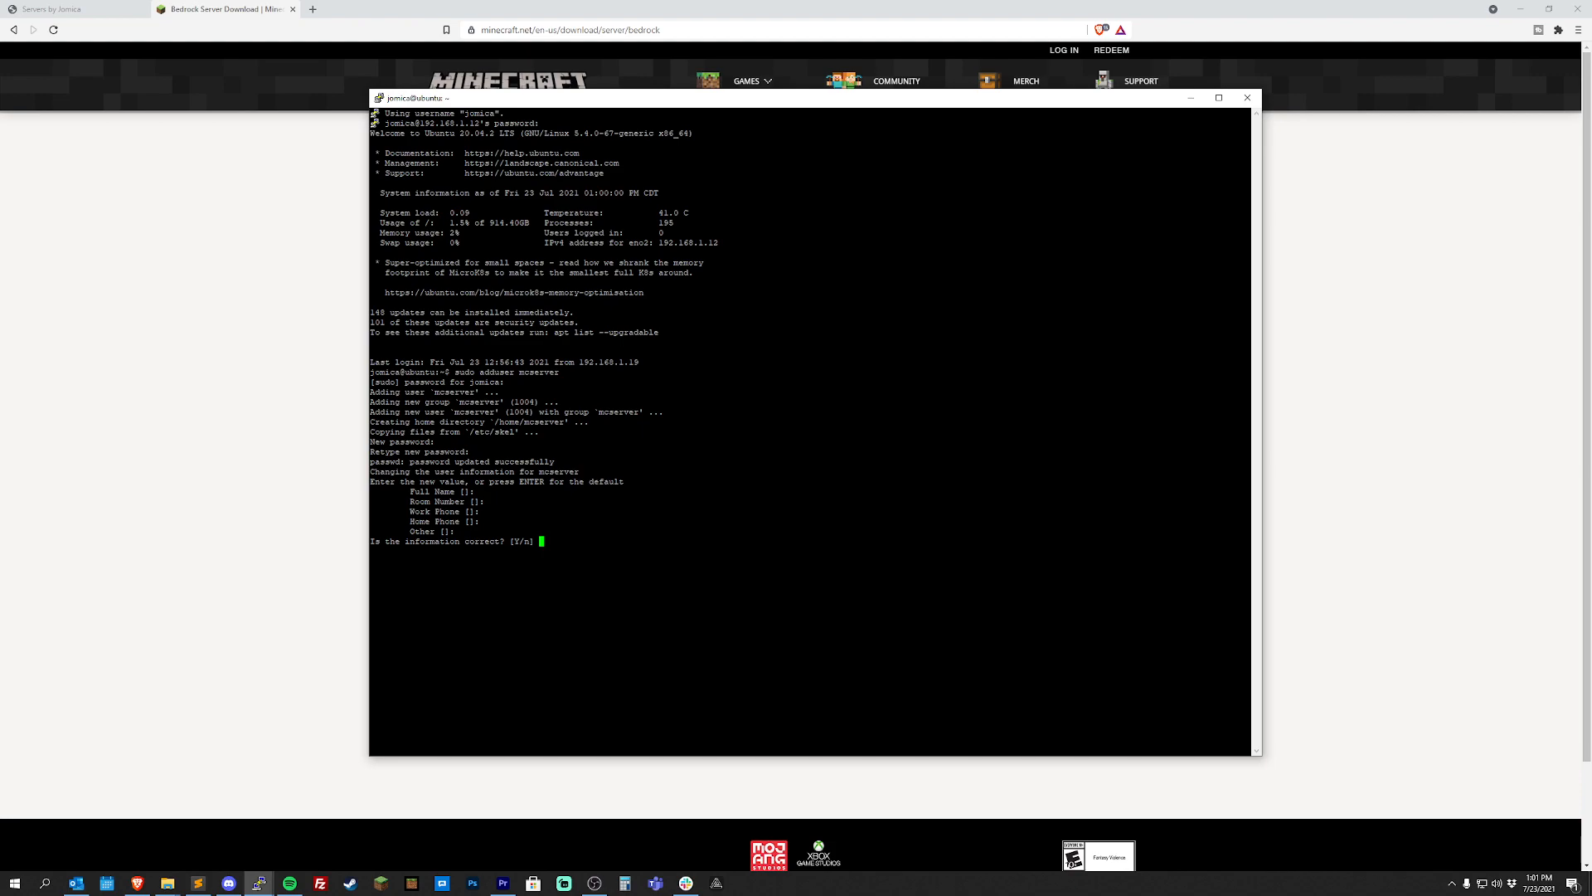
type("Y")
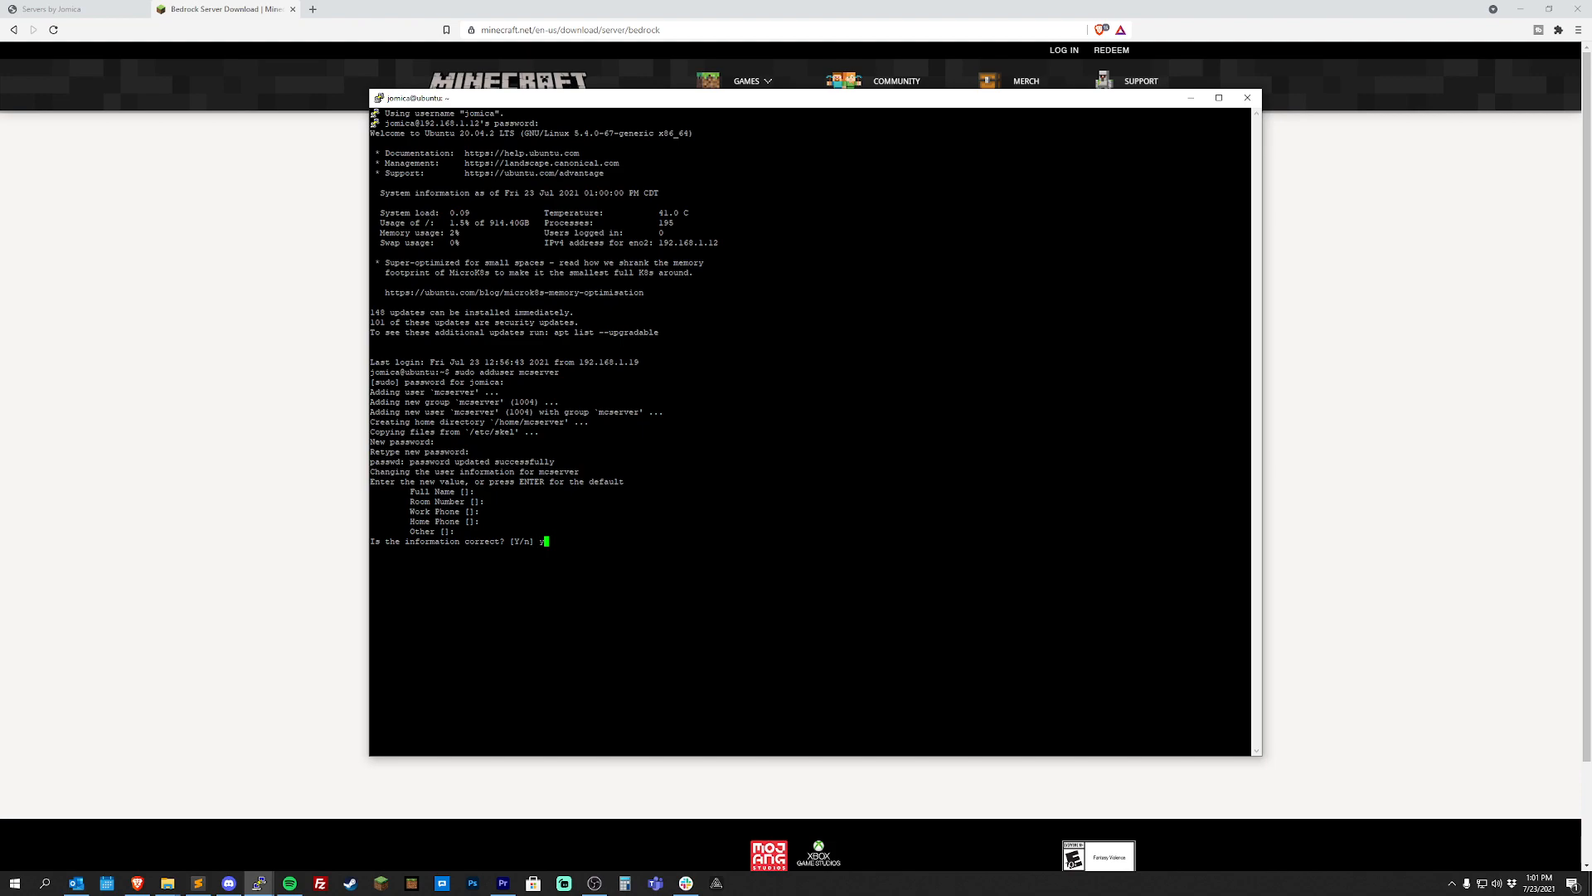
key("Return")
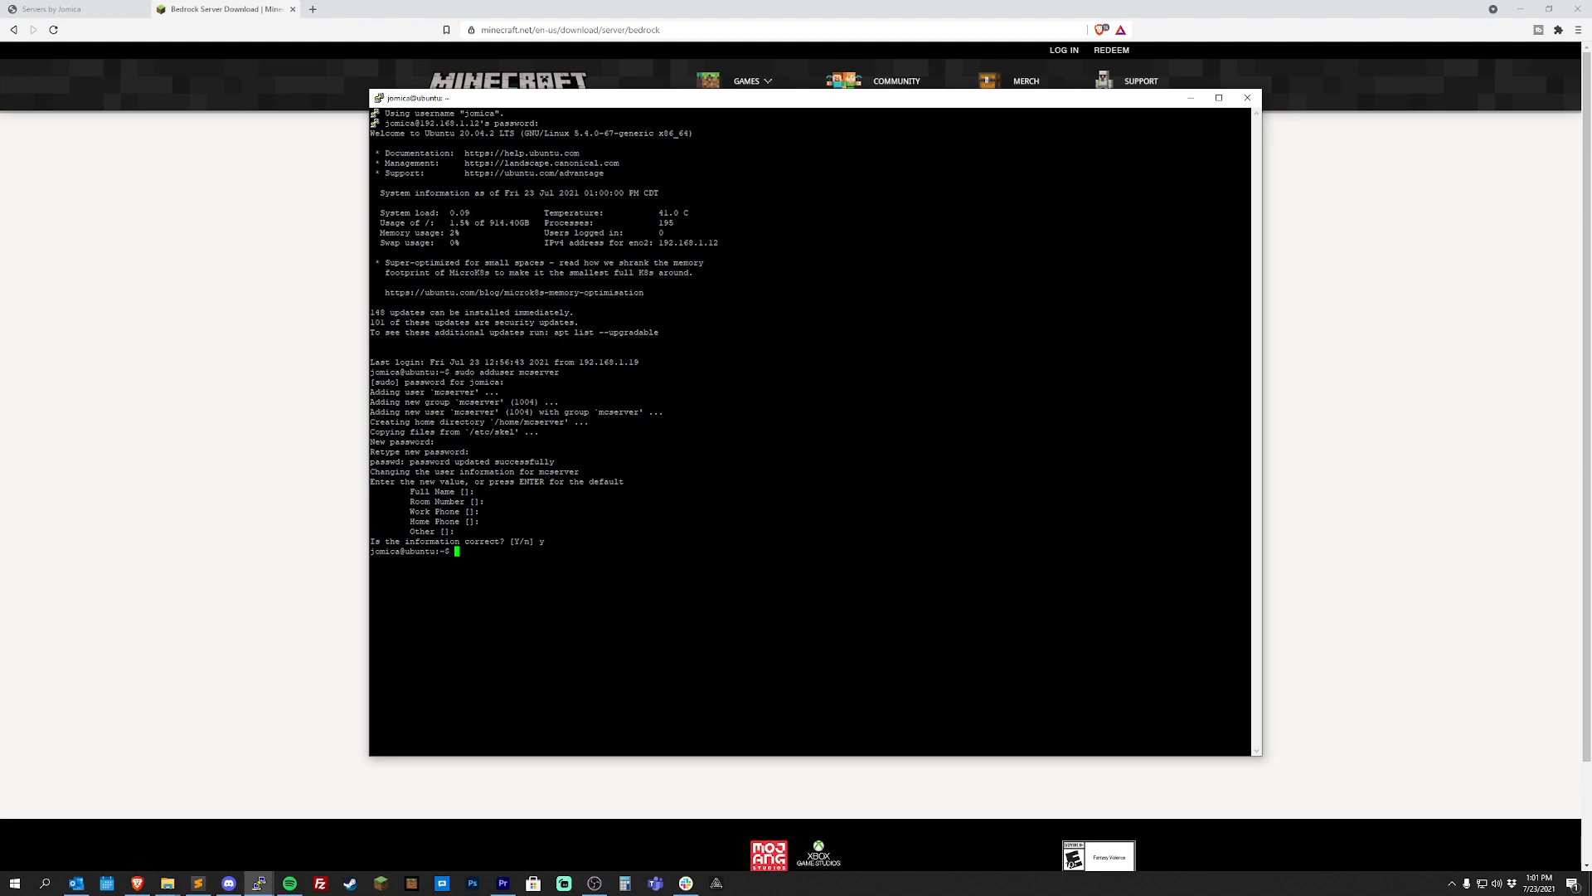
- Go to /home, list the user folders, and enter the mcserver home directory
type("cd /home/")
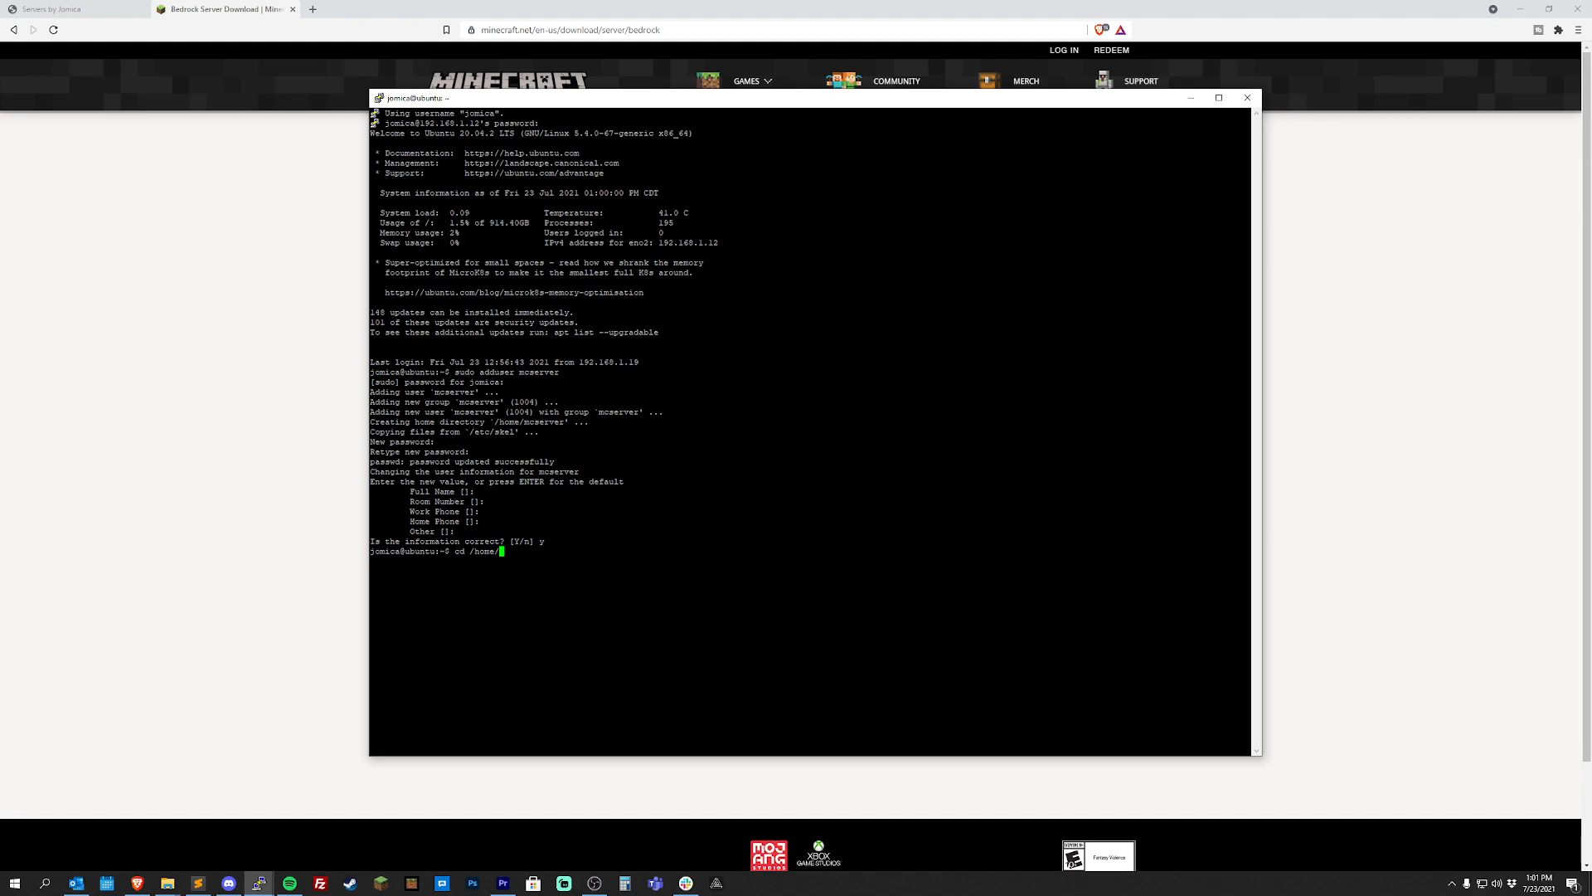
key("Return")
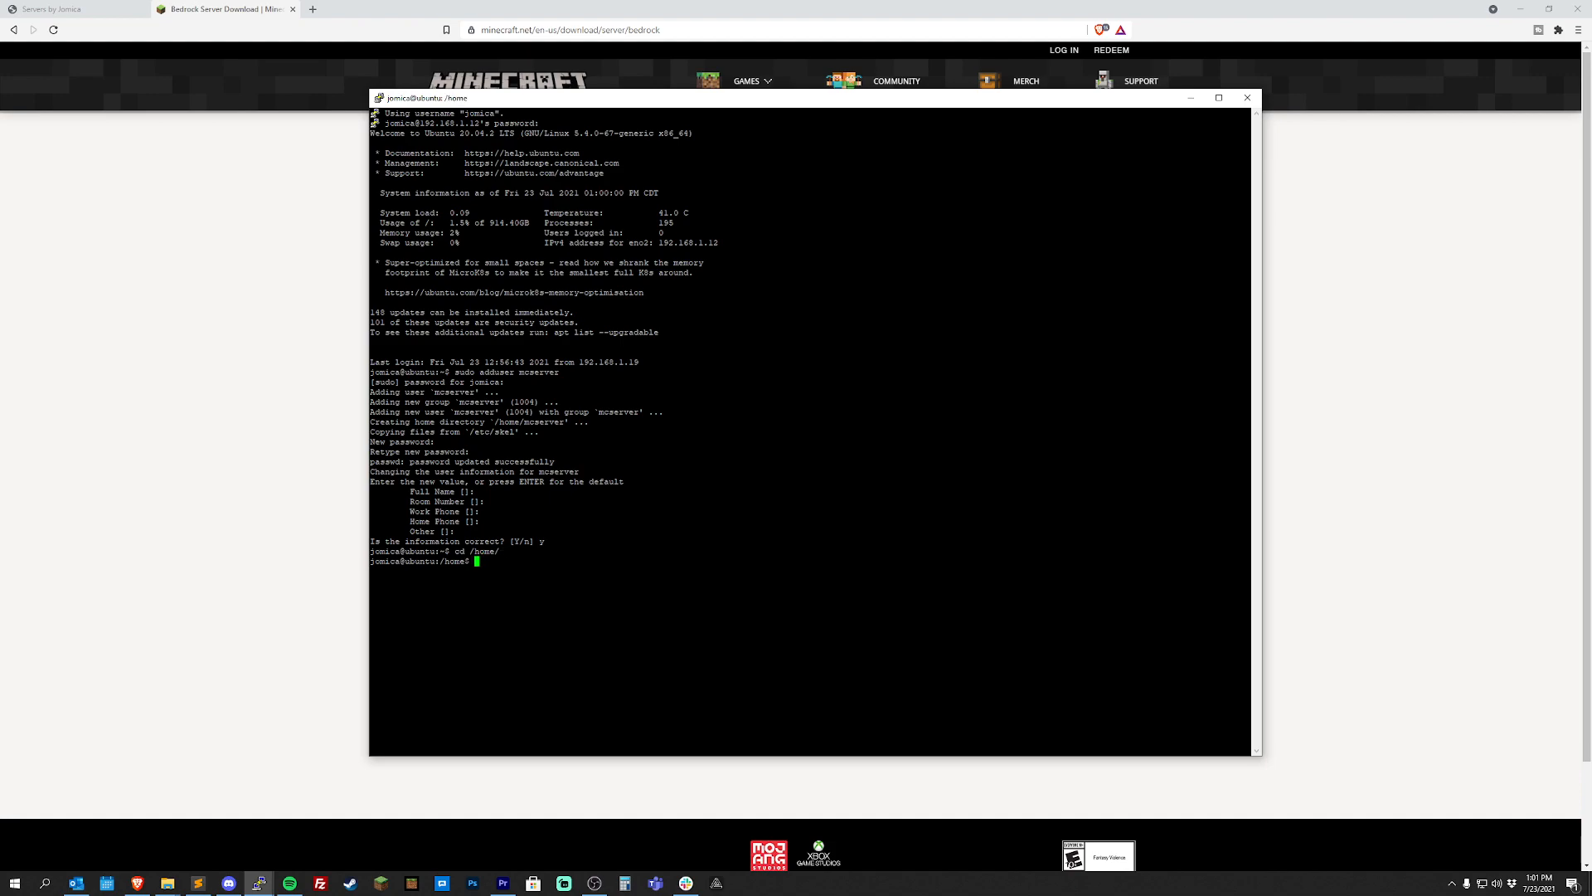
type("ls")
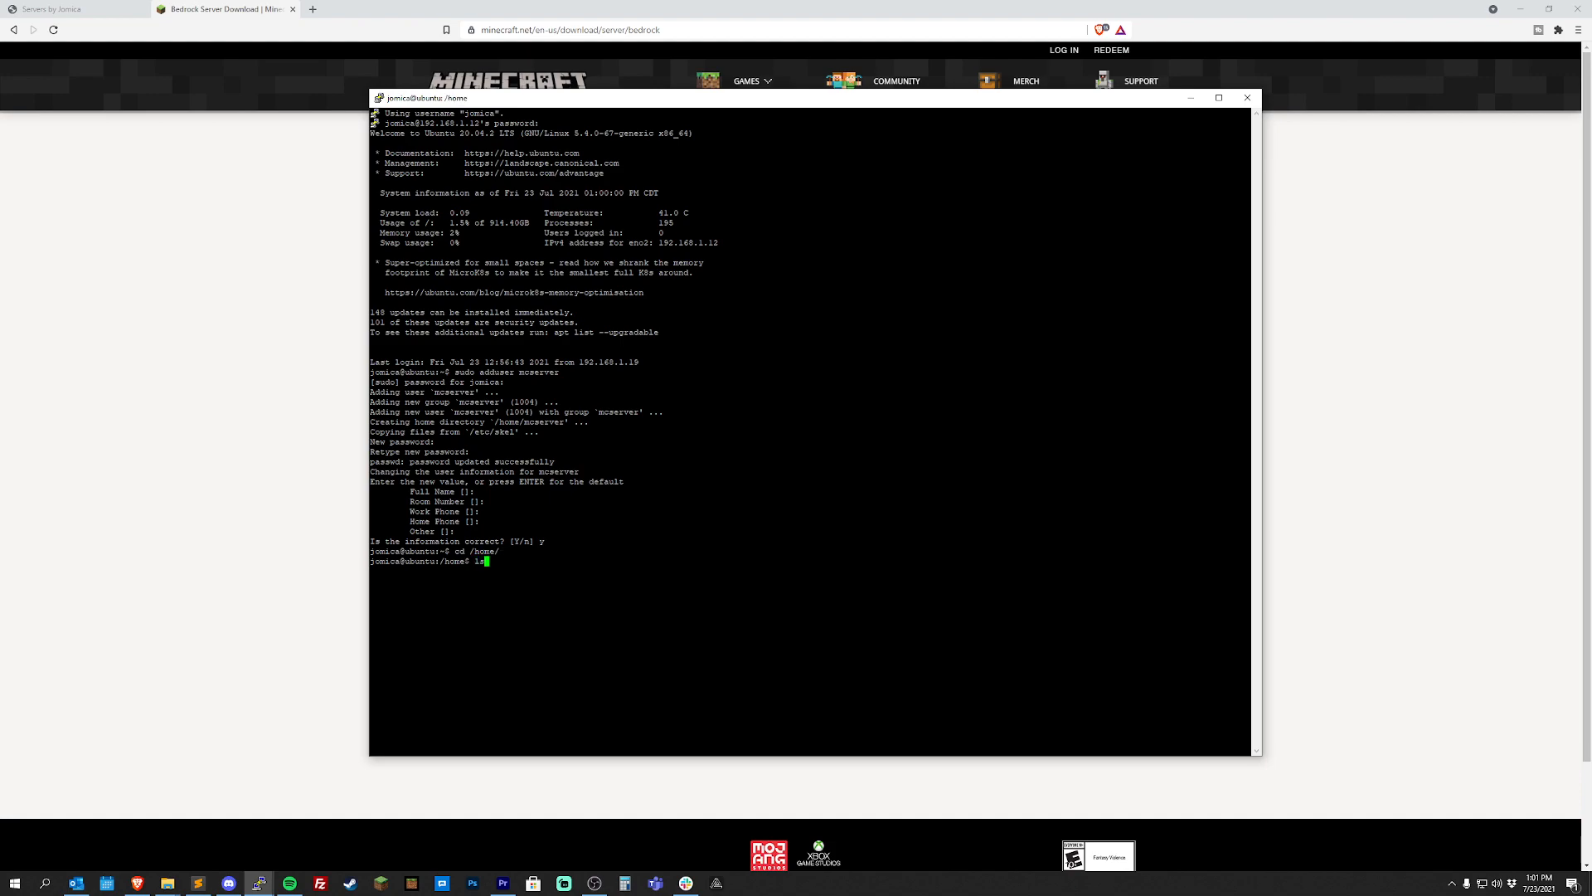
key("Return")
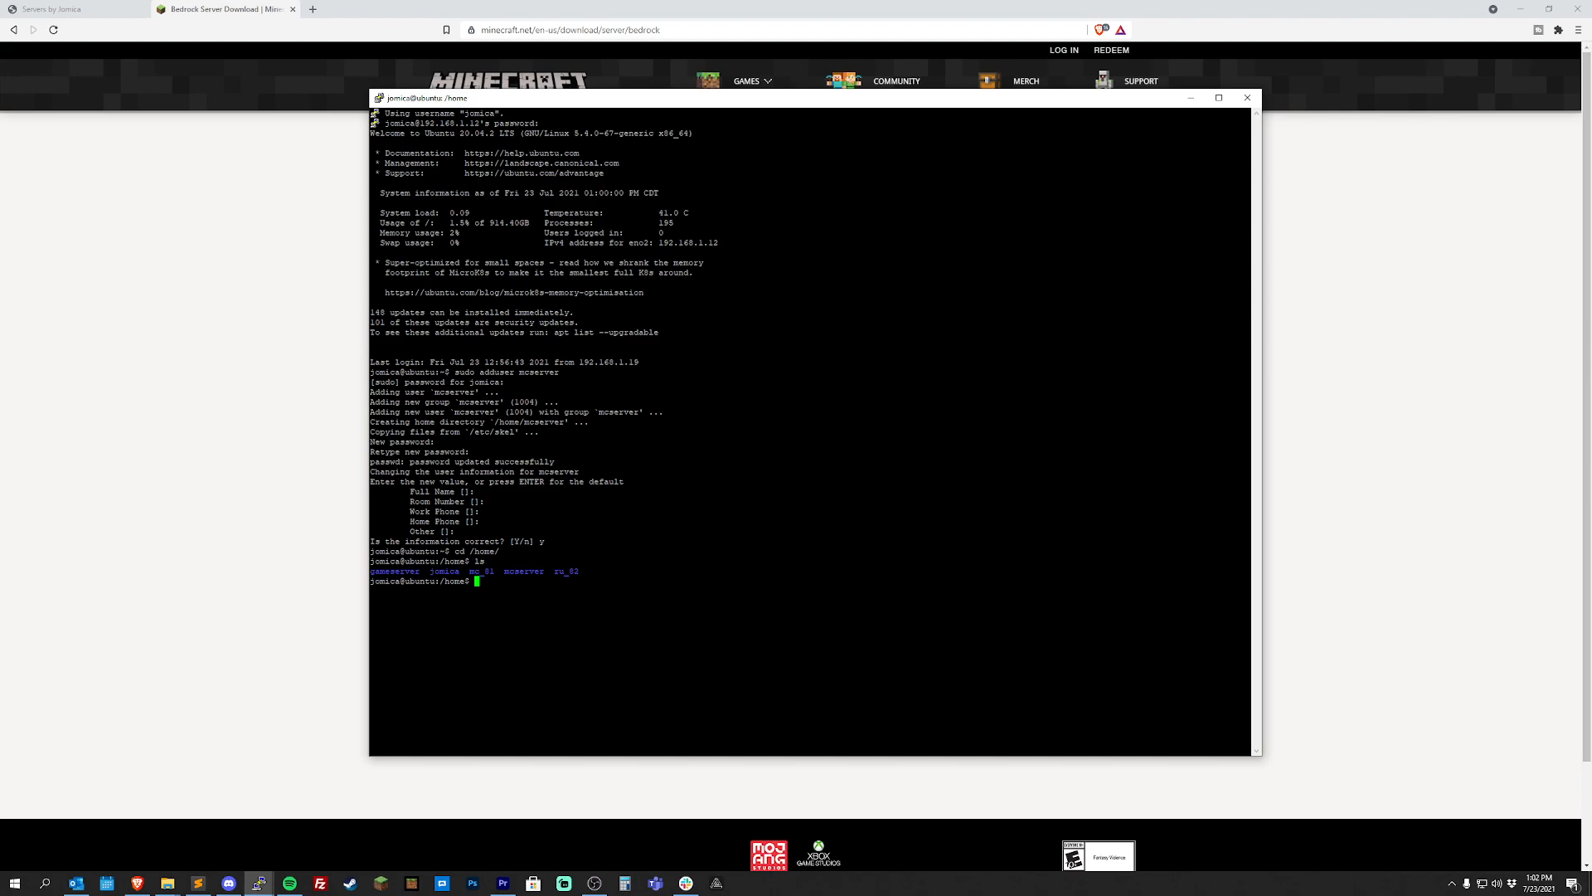
type("cd mcserver")
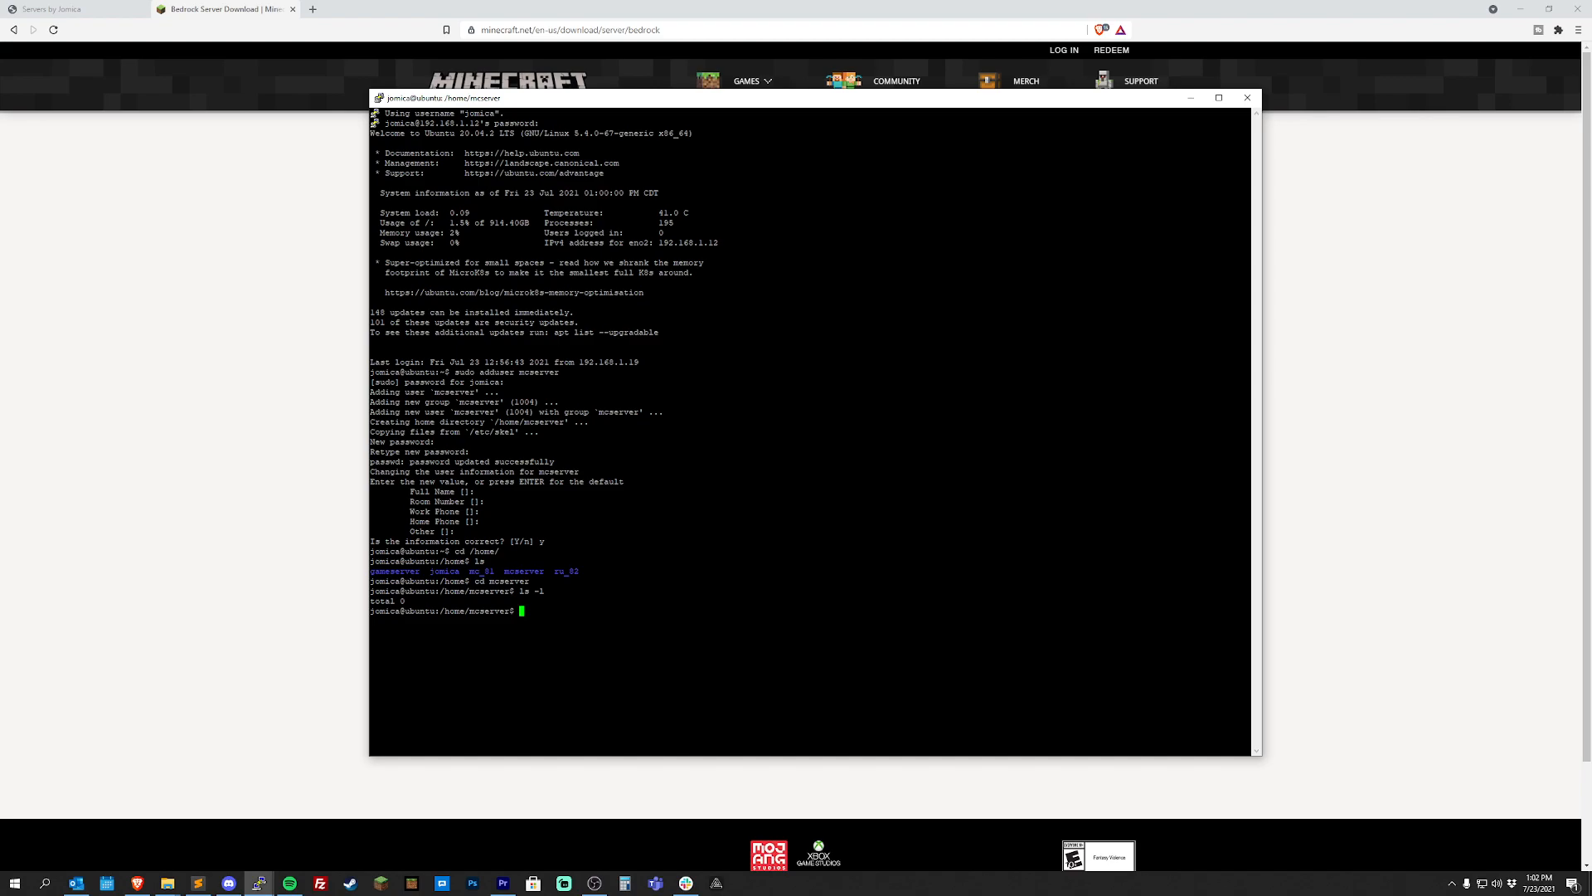
type("su -")
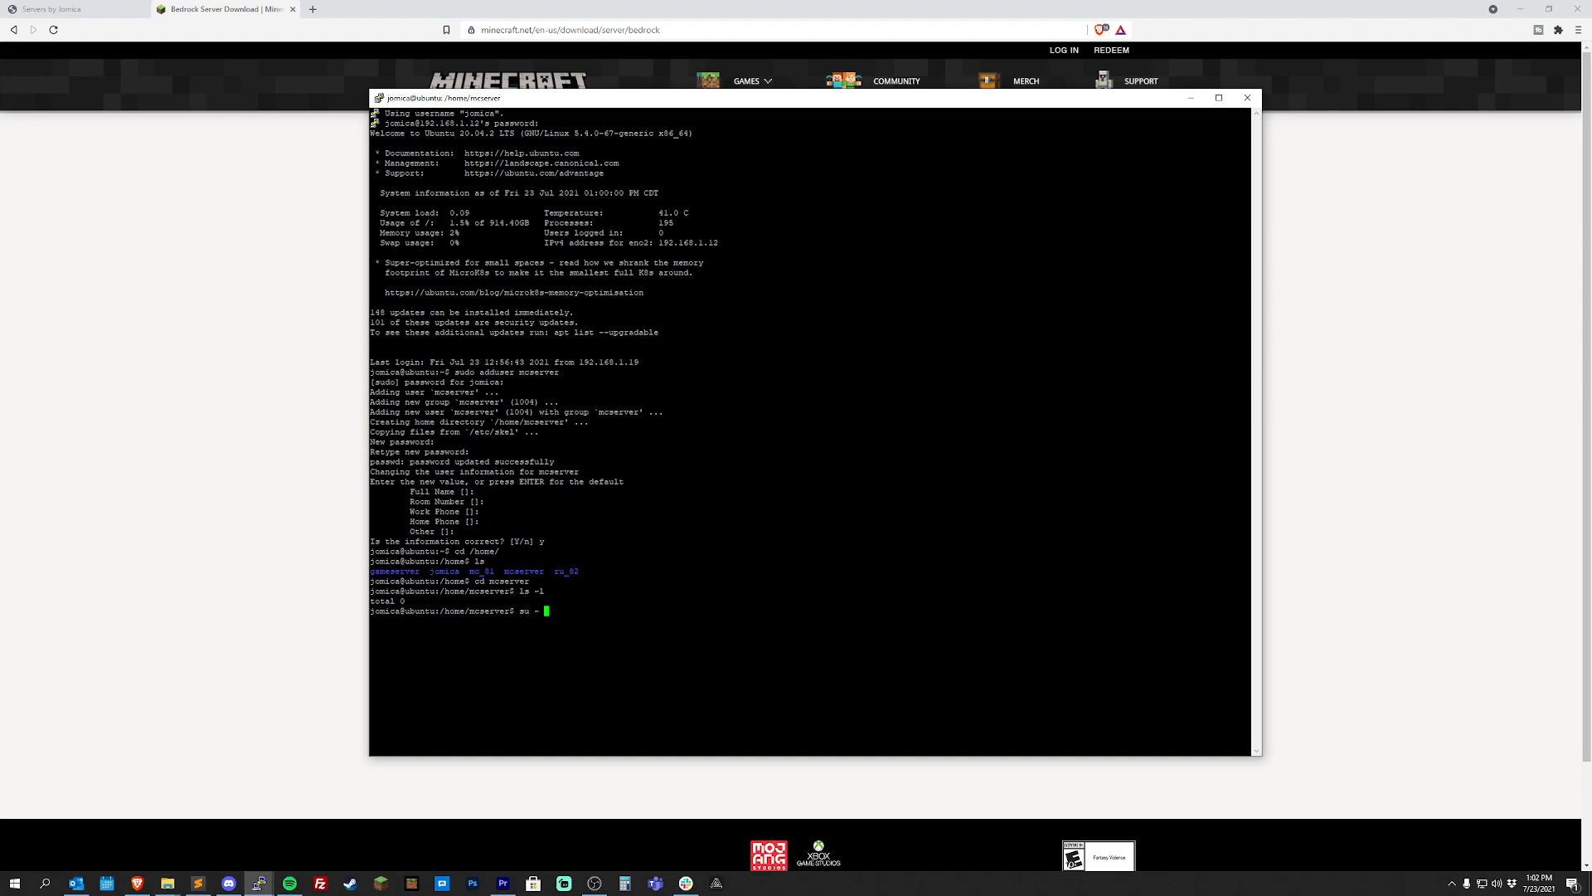
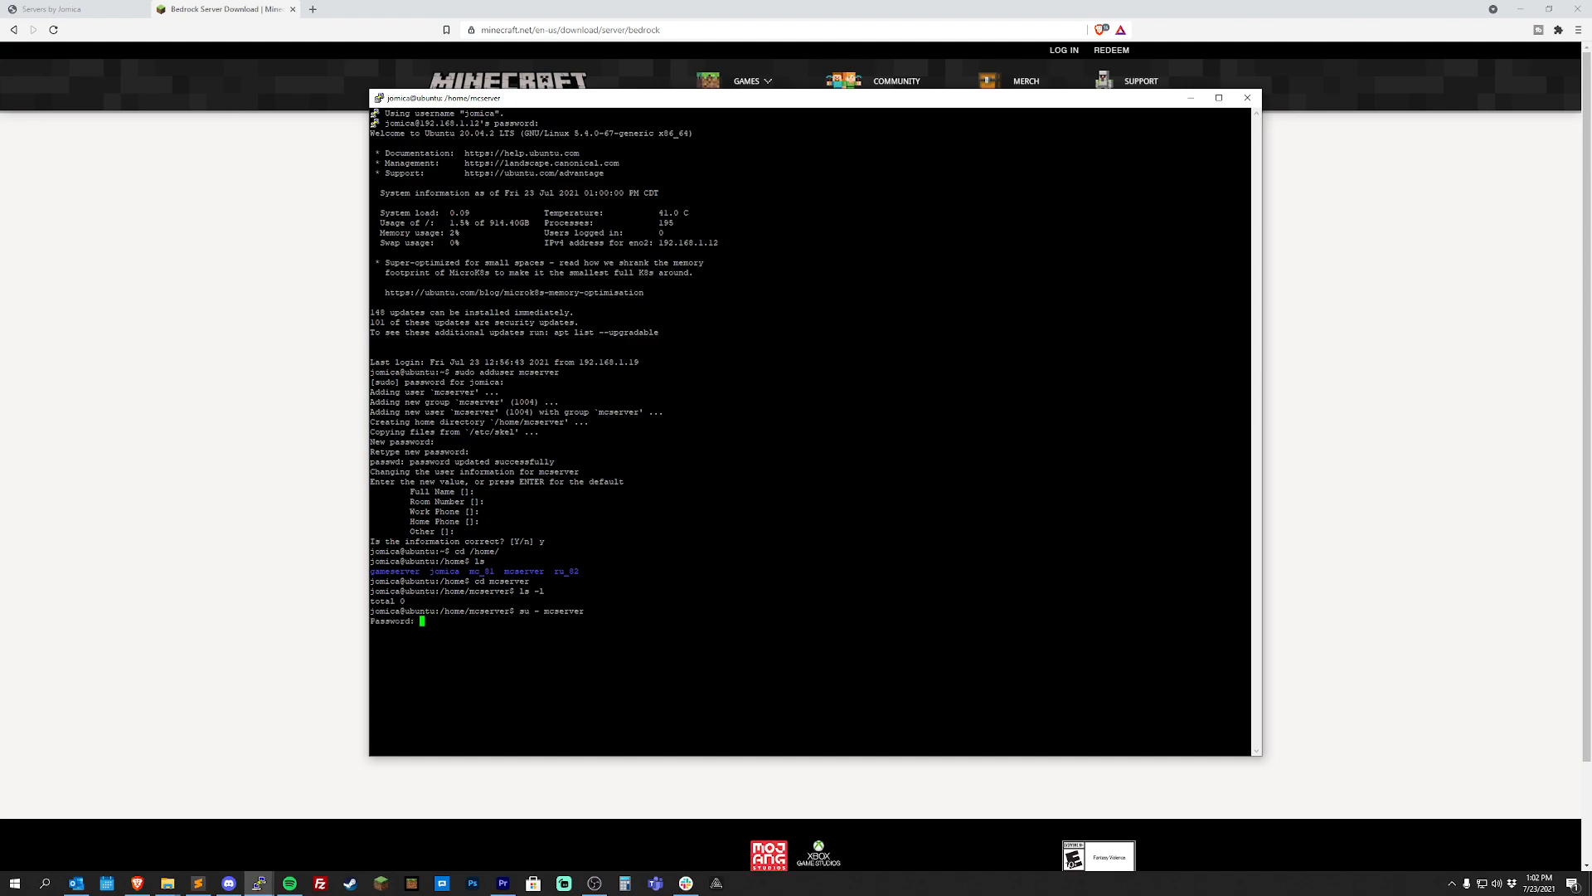
- Log in as mcserver with su - mcserver and the account password
key("Return")
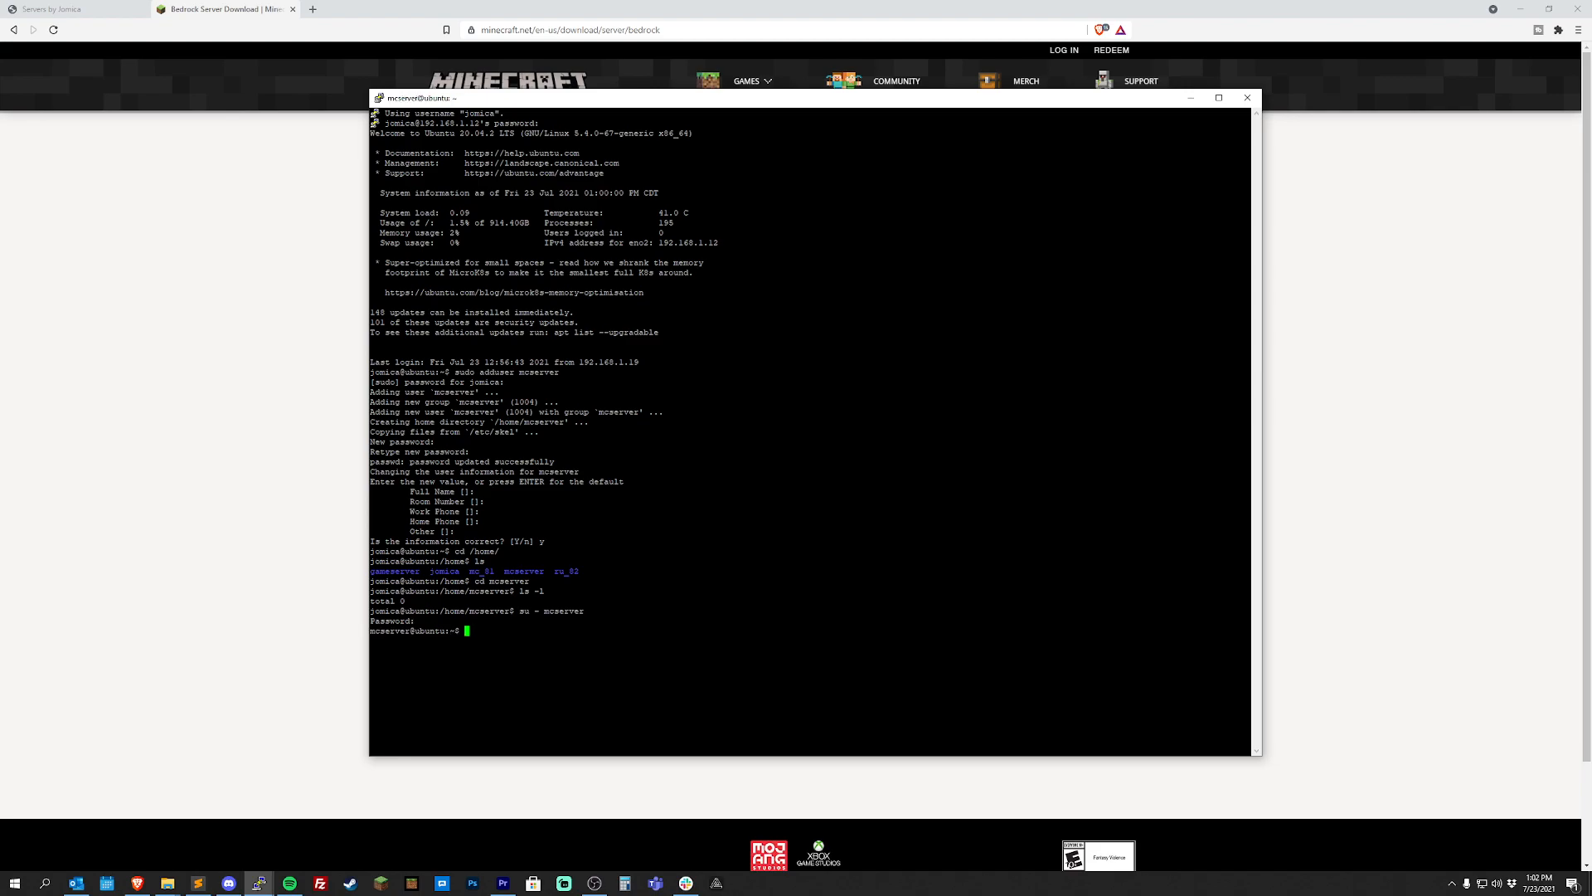
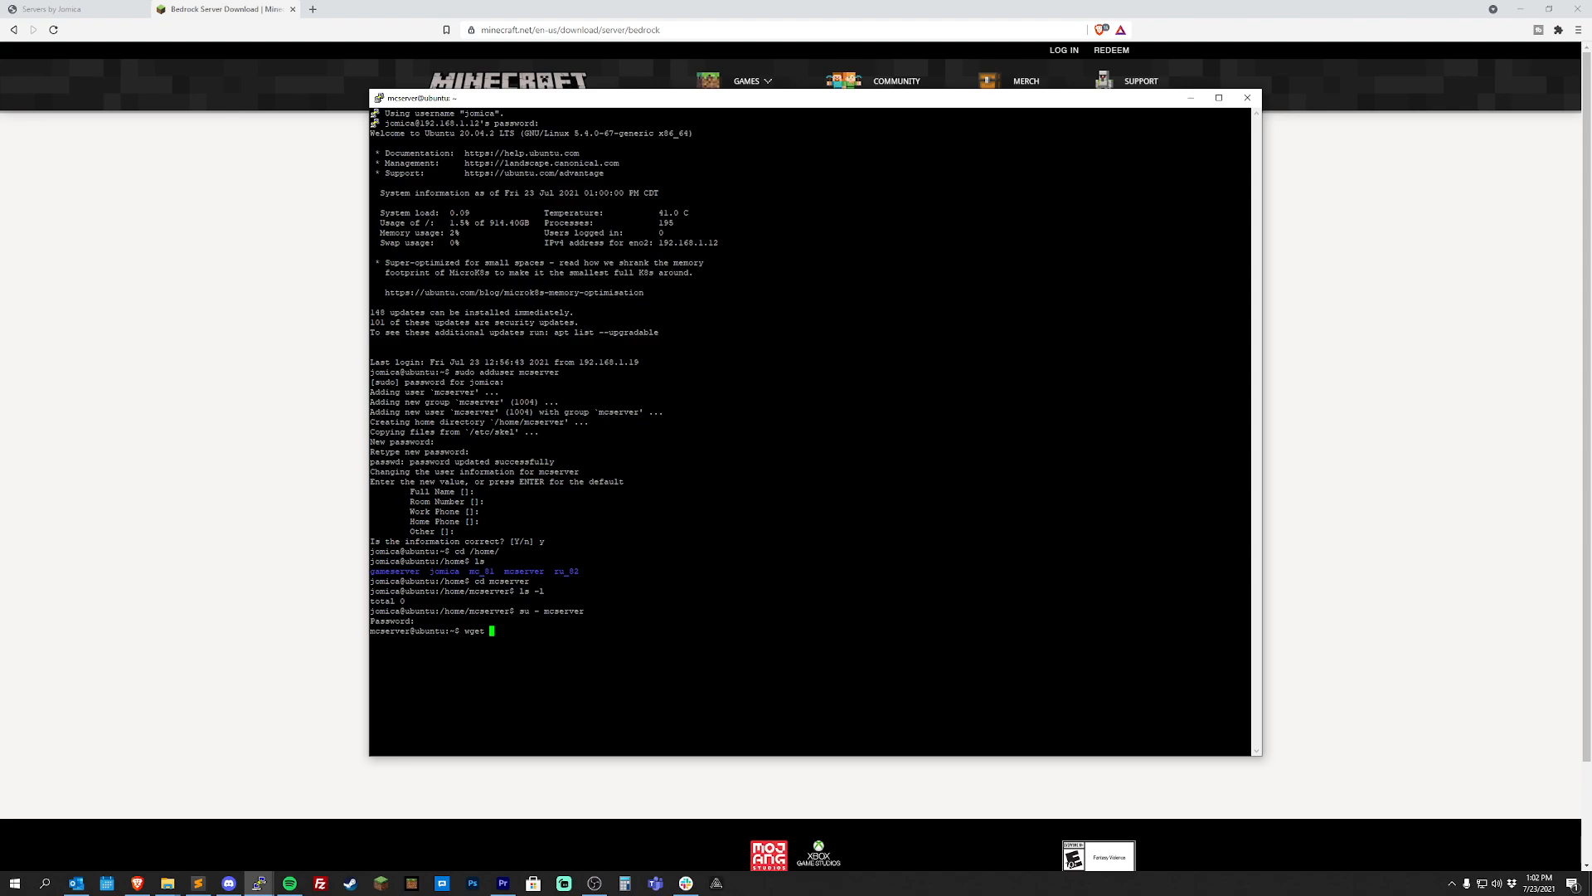
mouse_move(193, 582)
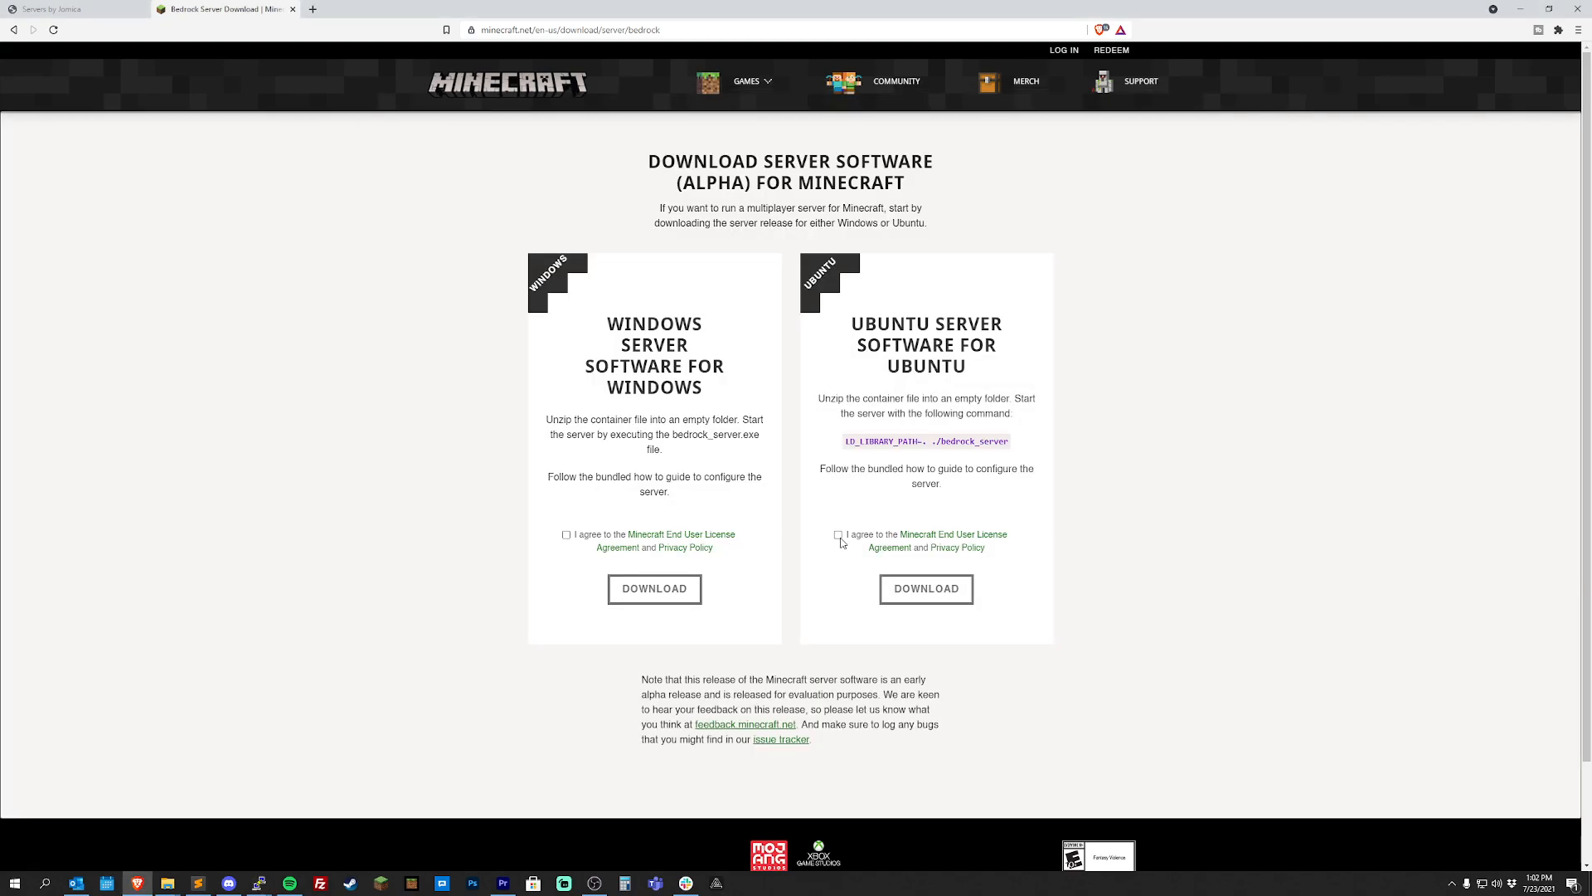
- Accept the Ubuntu server EULA, copy the Bedrock download link, and return to PuTTY
left_click(838, 534)
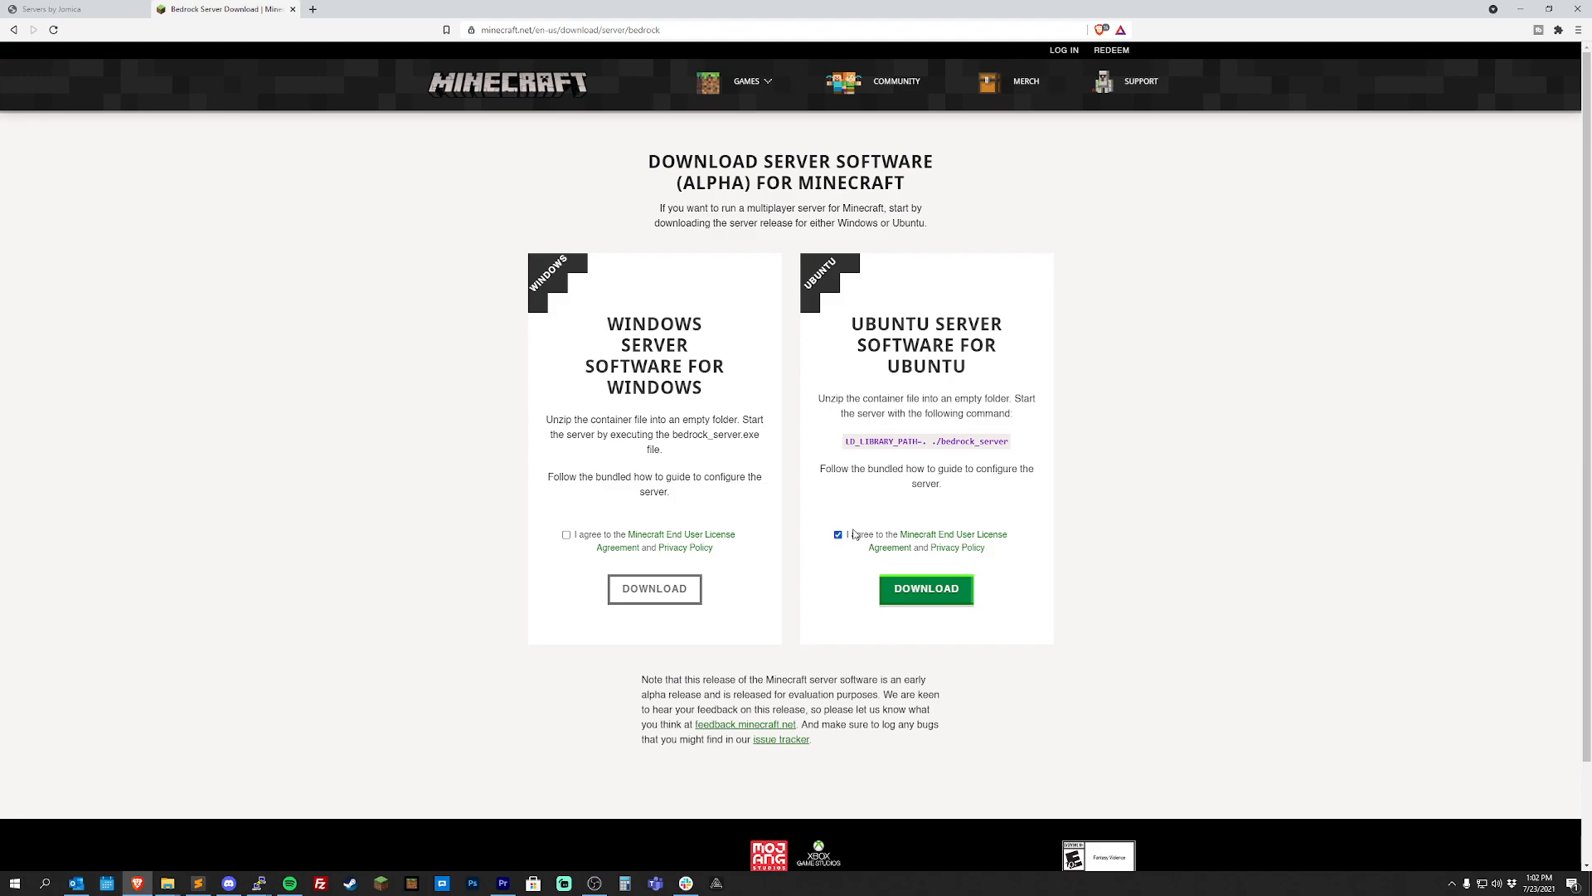
right_click(926, 588)
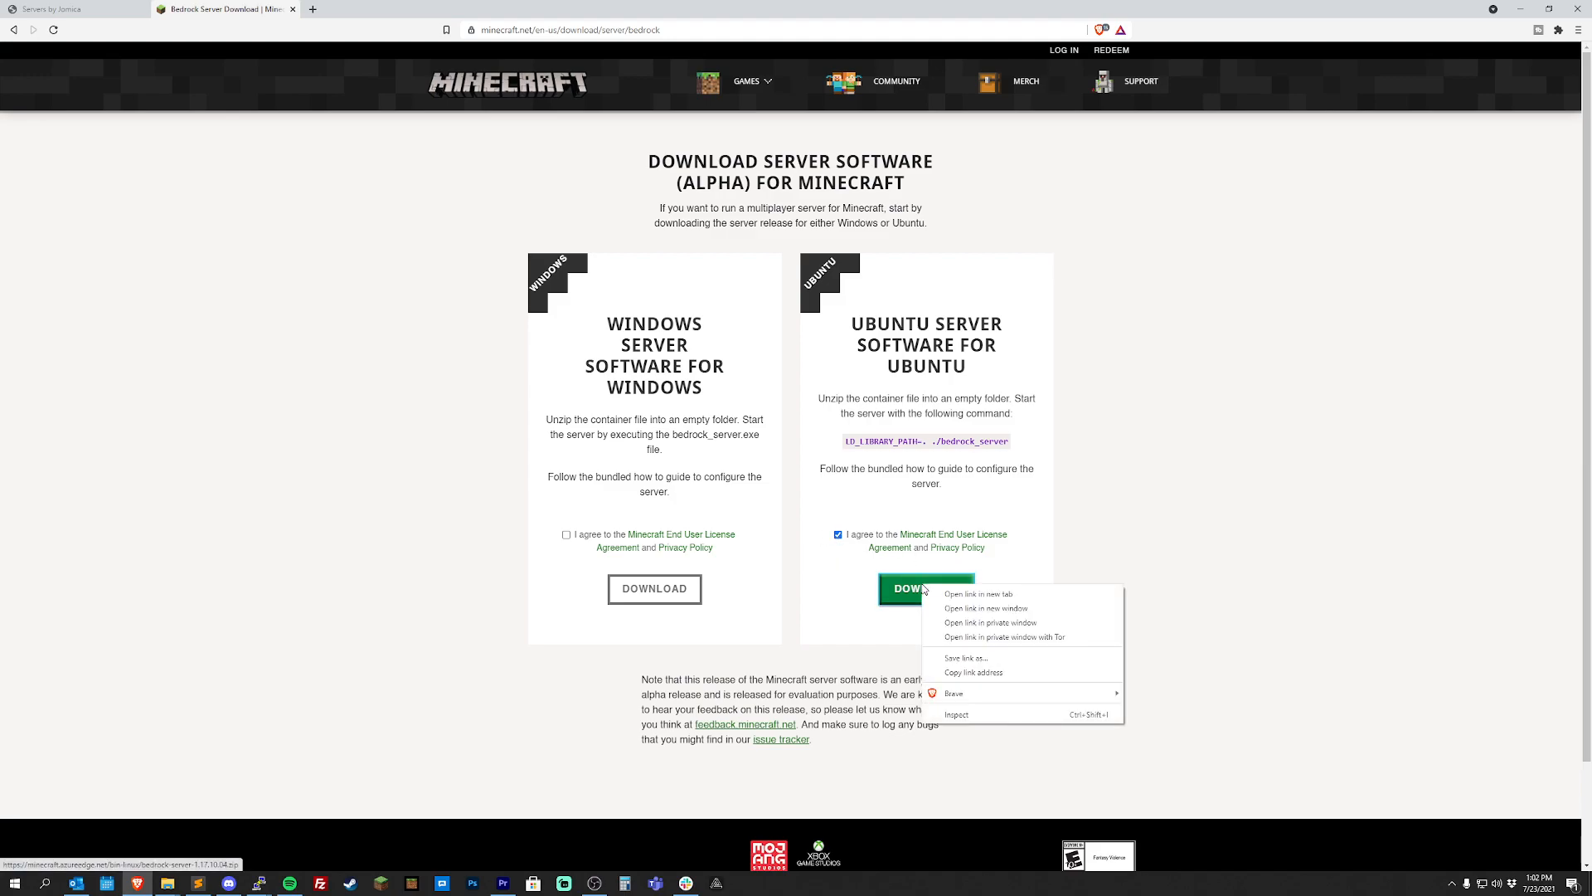
left_click(986, 678)
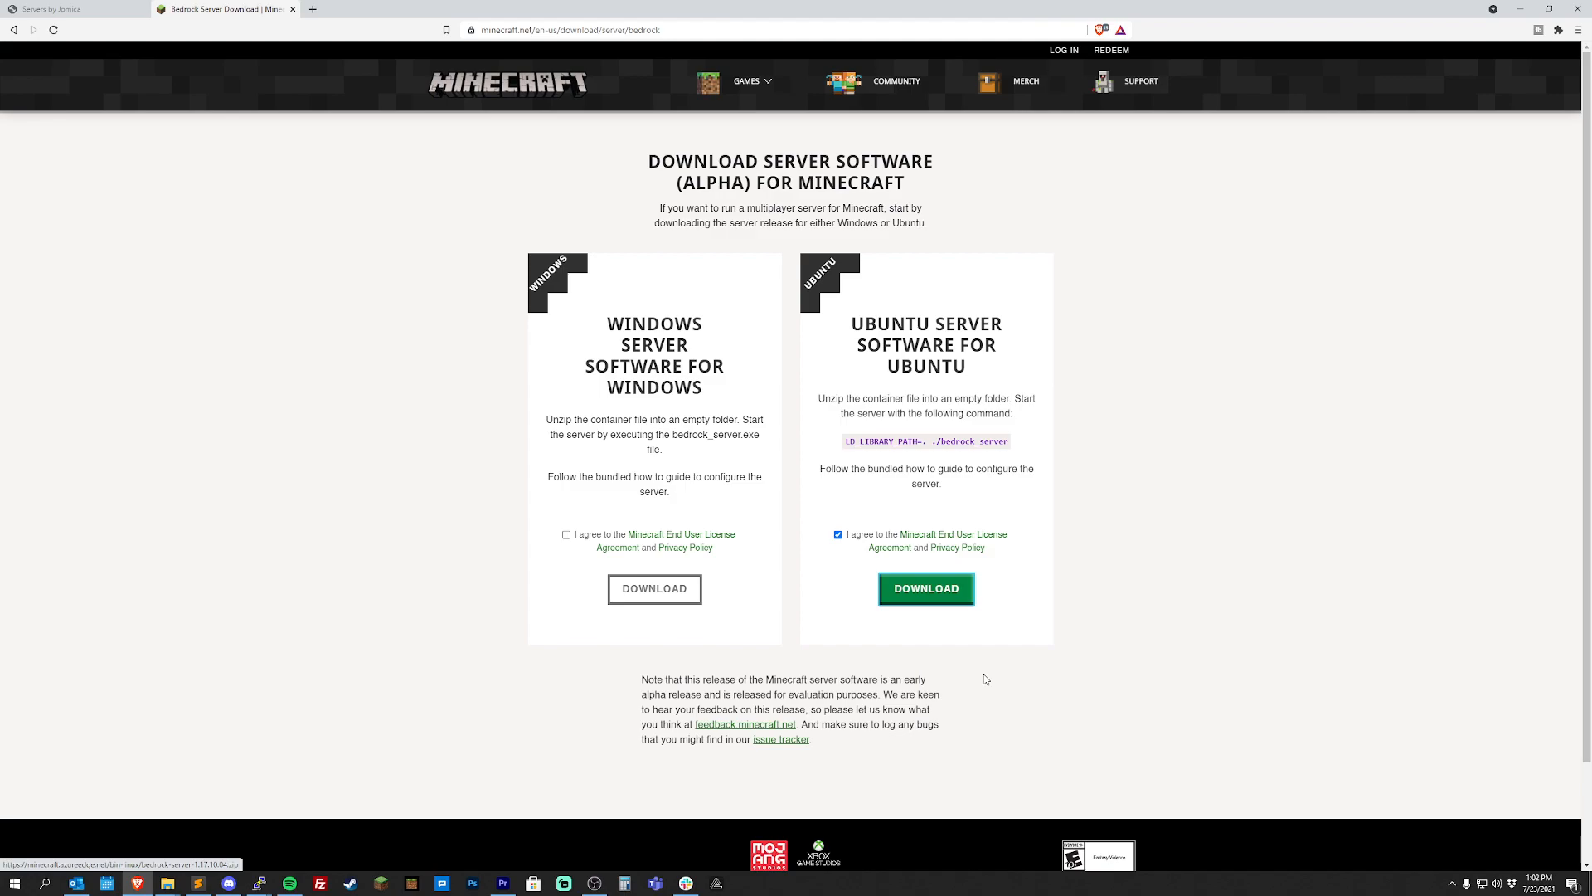
right_click(926, 588)
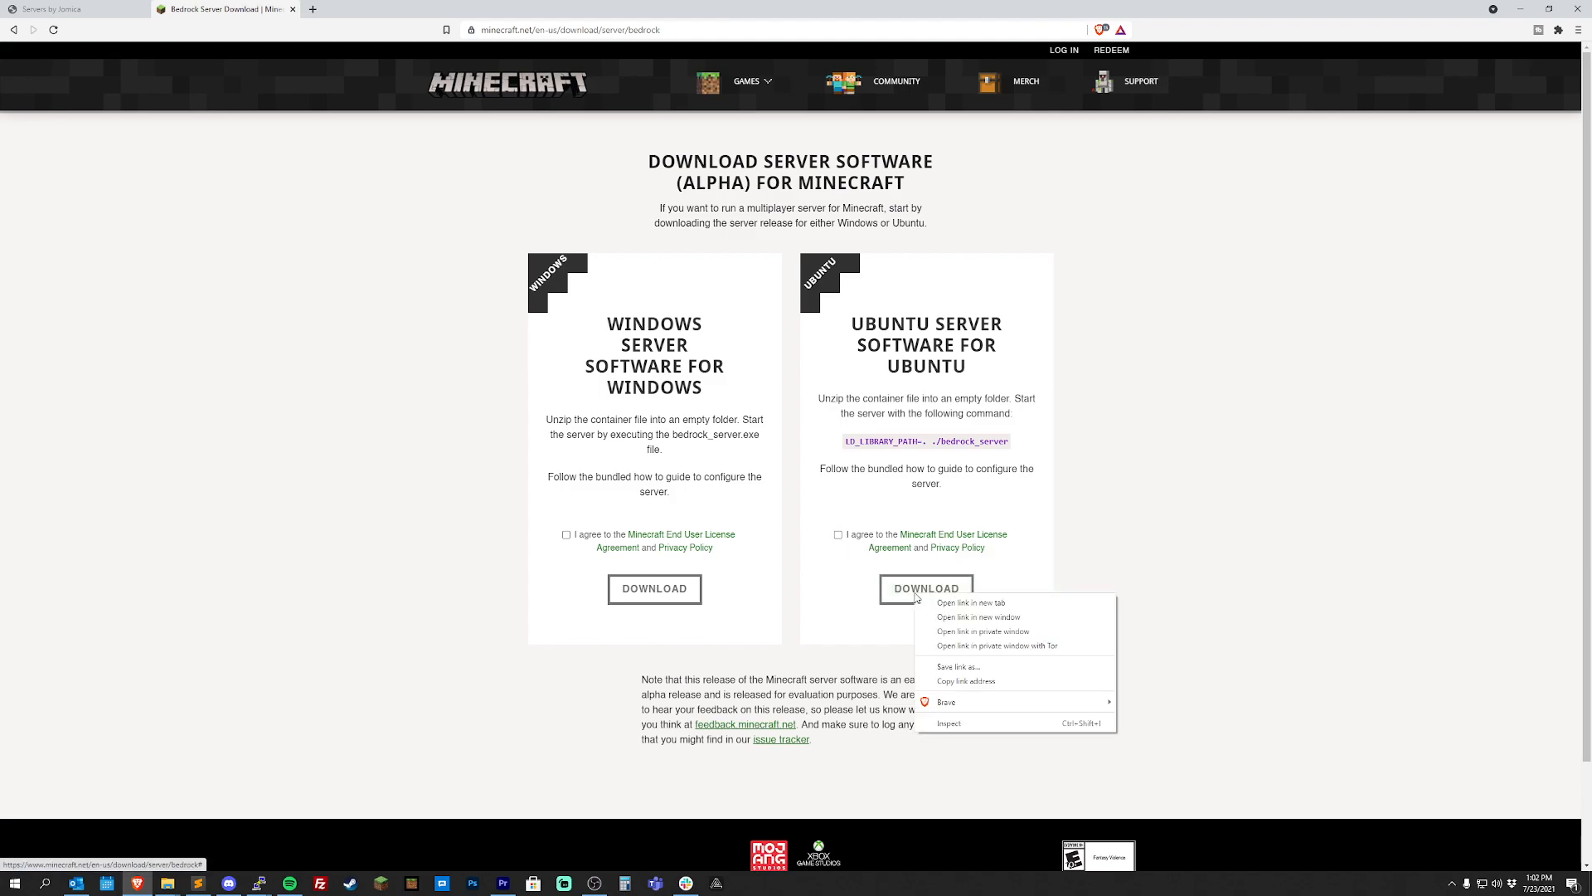
left_click(837, 534)
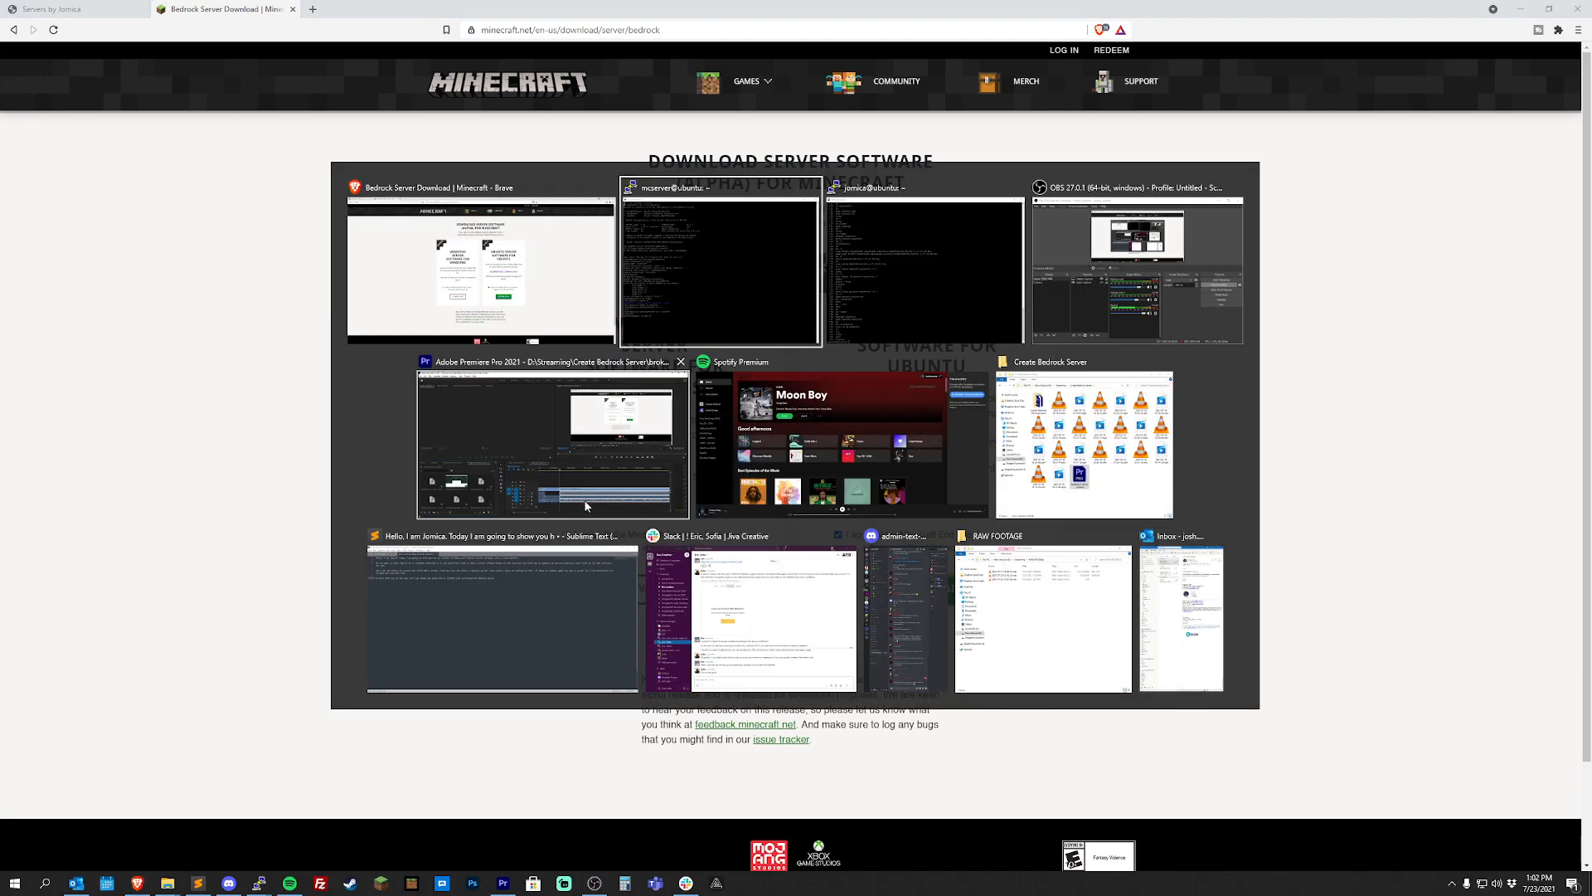
left_click(719, 262)
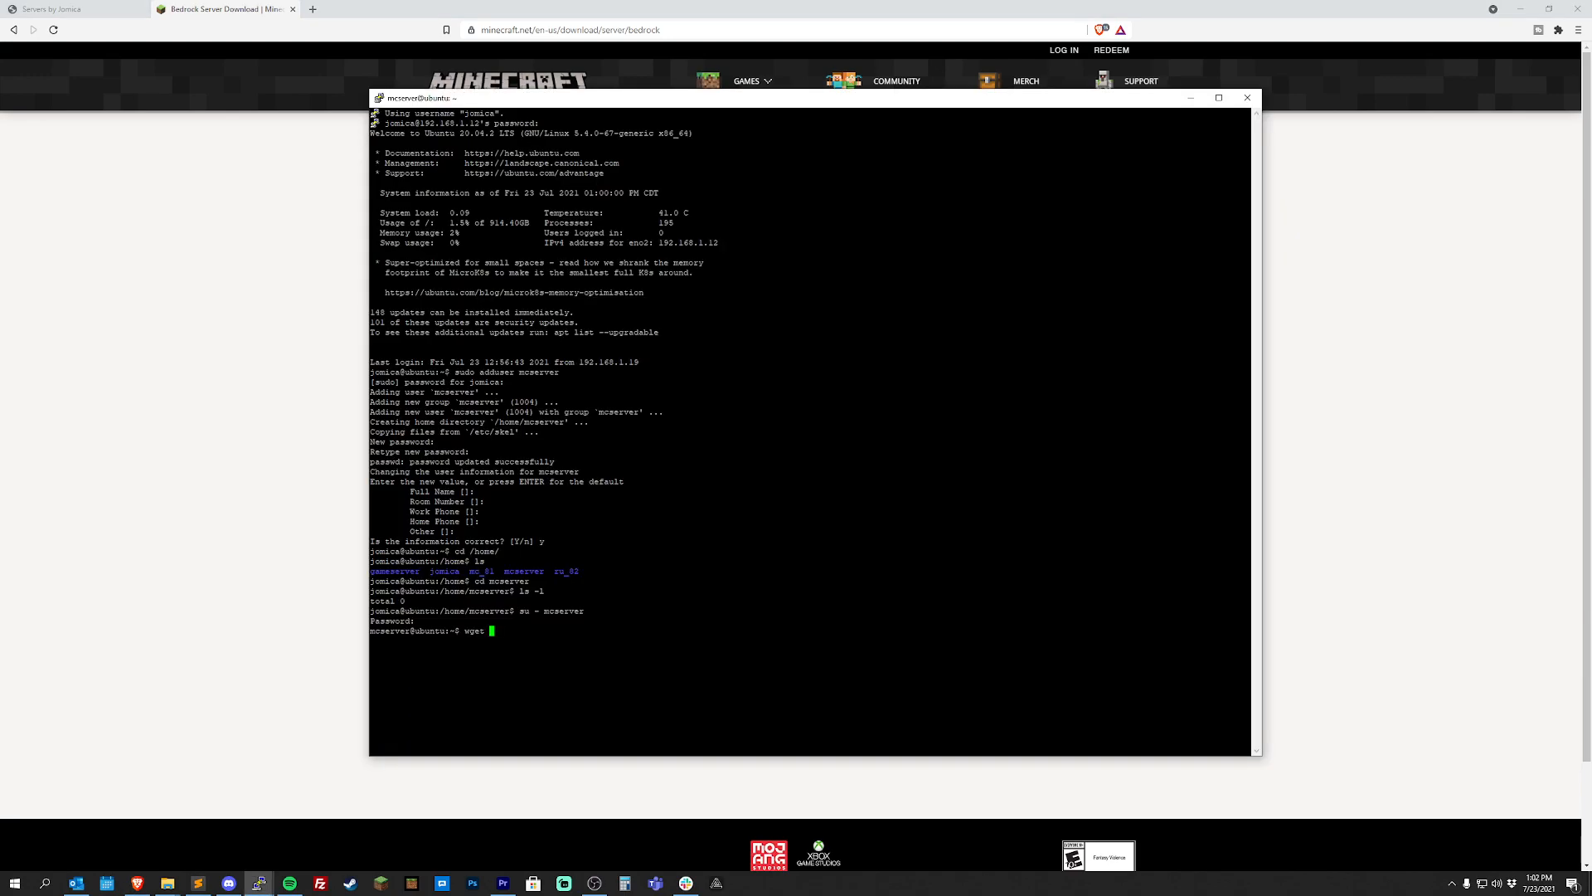
- Download bedrock-server-1.17.10.04.zip with wget and unzip it in mcserver's home
type("https://minecraft.azureedge.net/bin-linux/bedrock-server-1.17.10.04.zip")
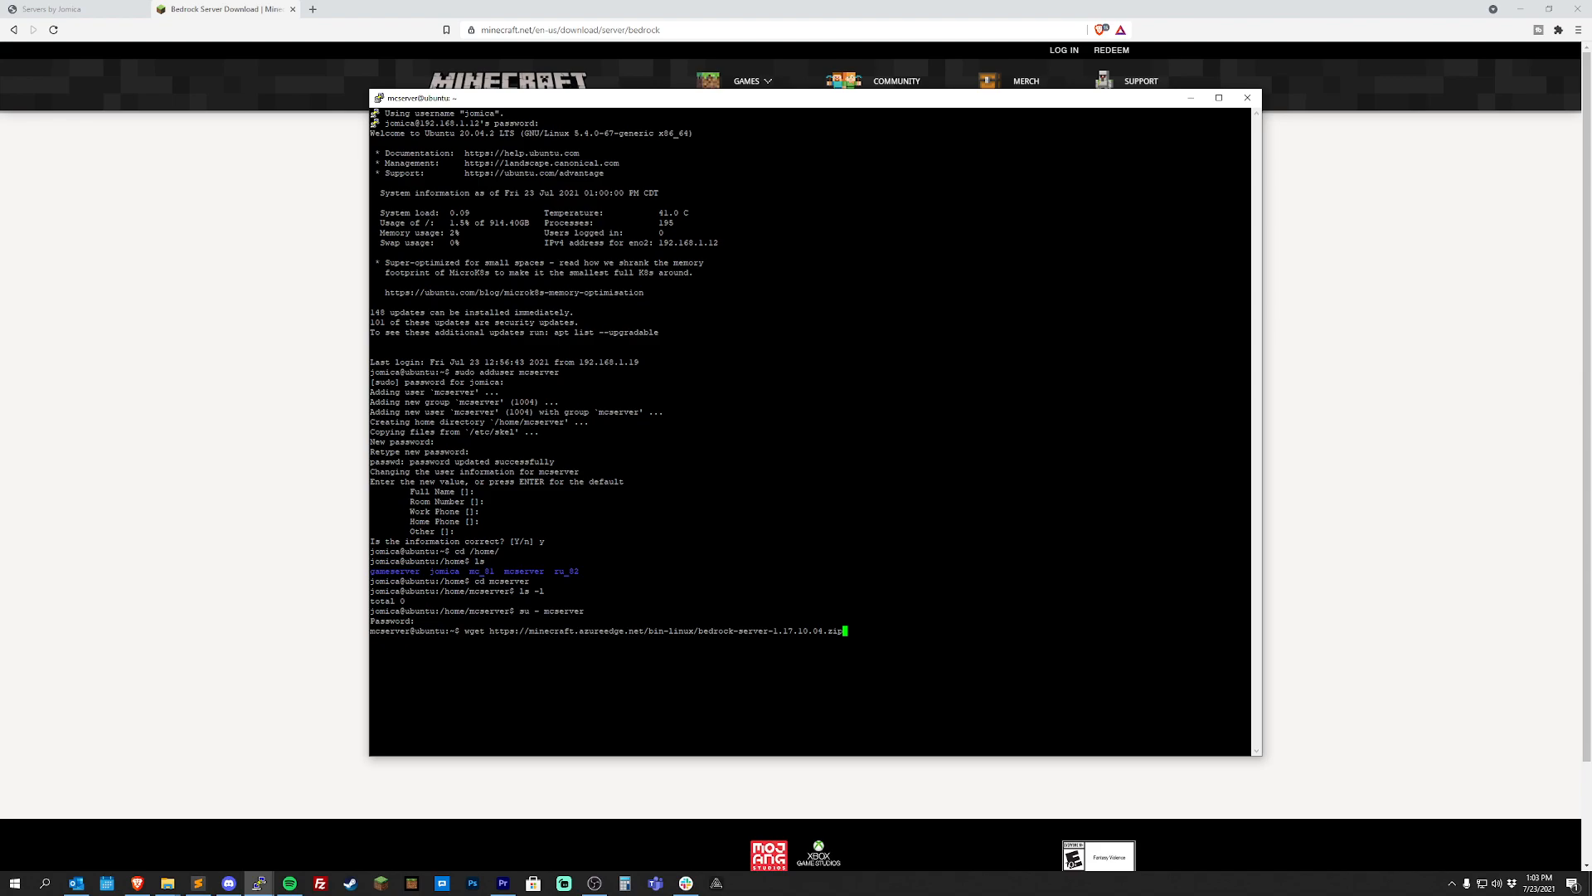
key("Return")
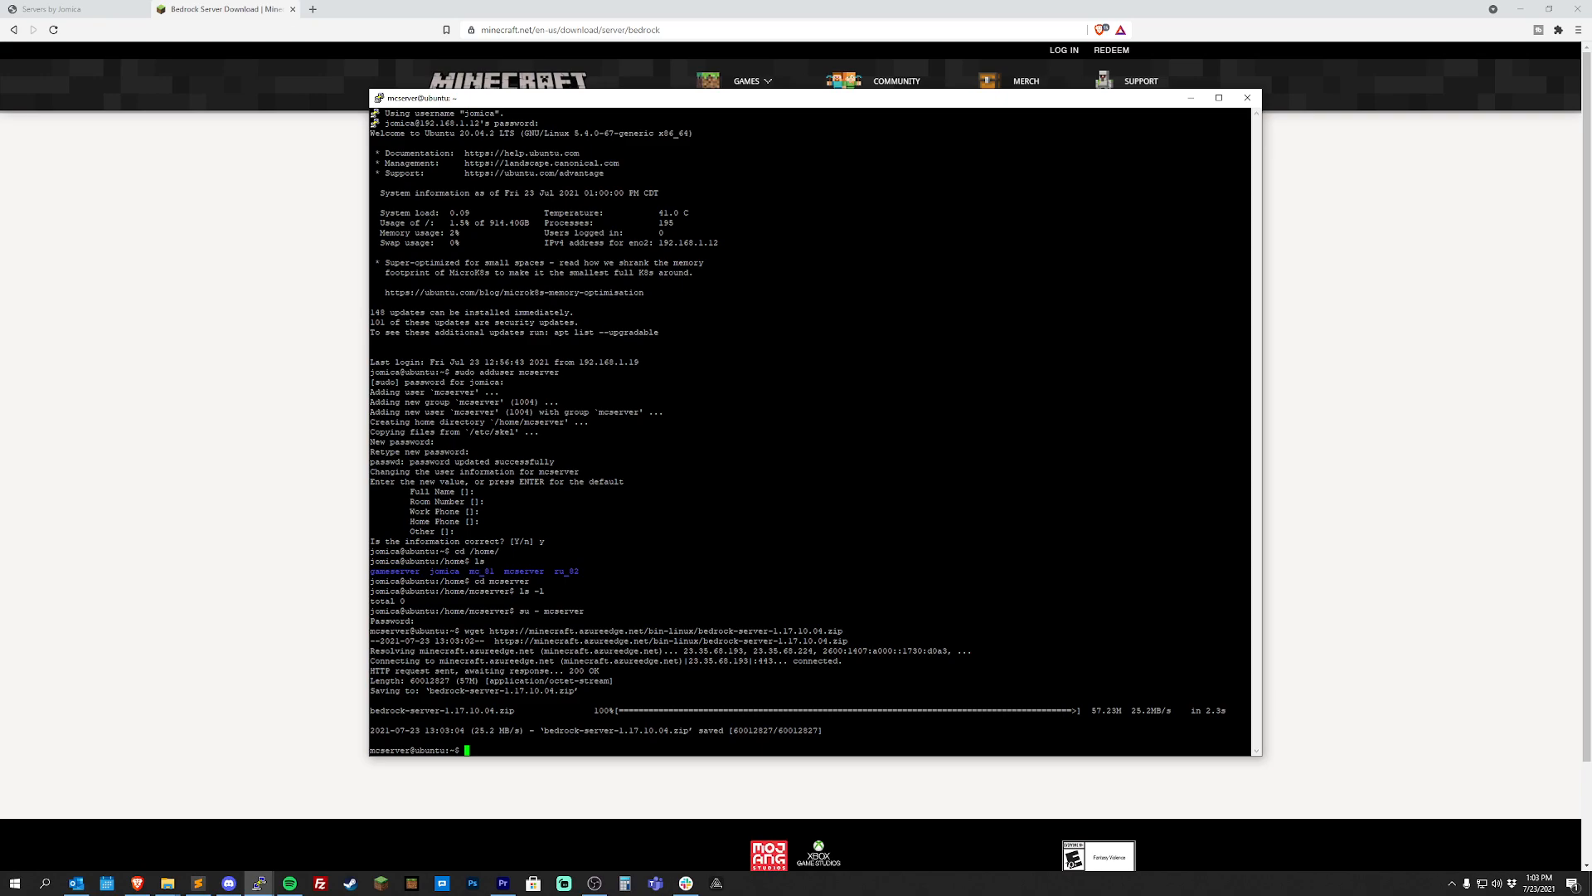
type("ls -l")
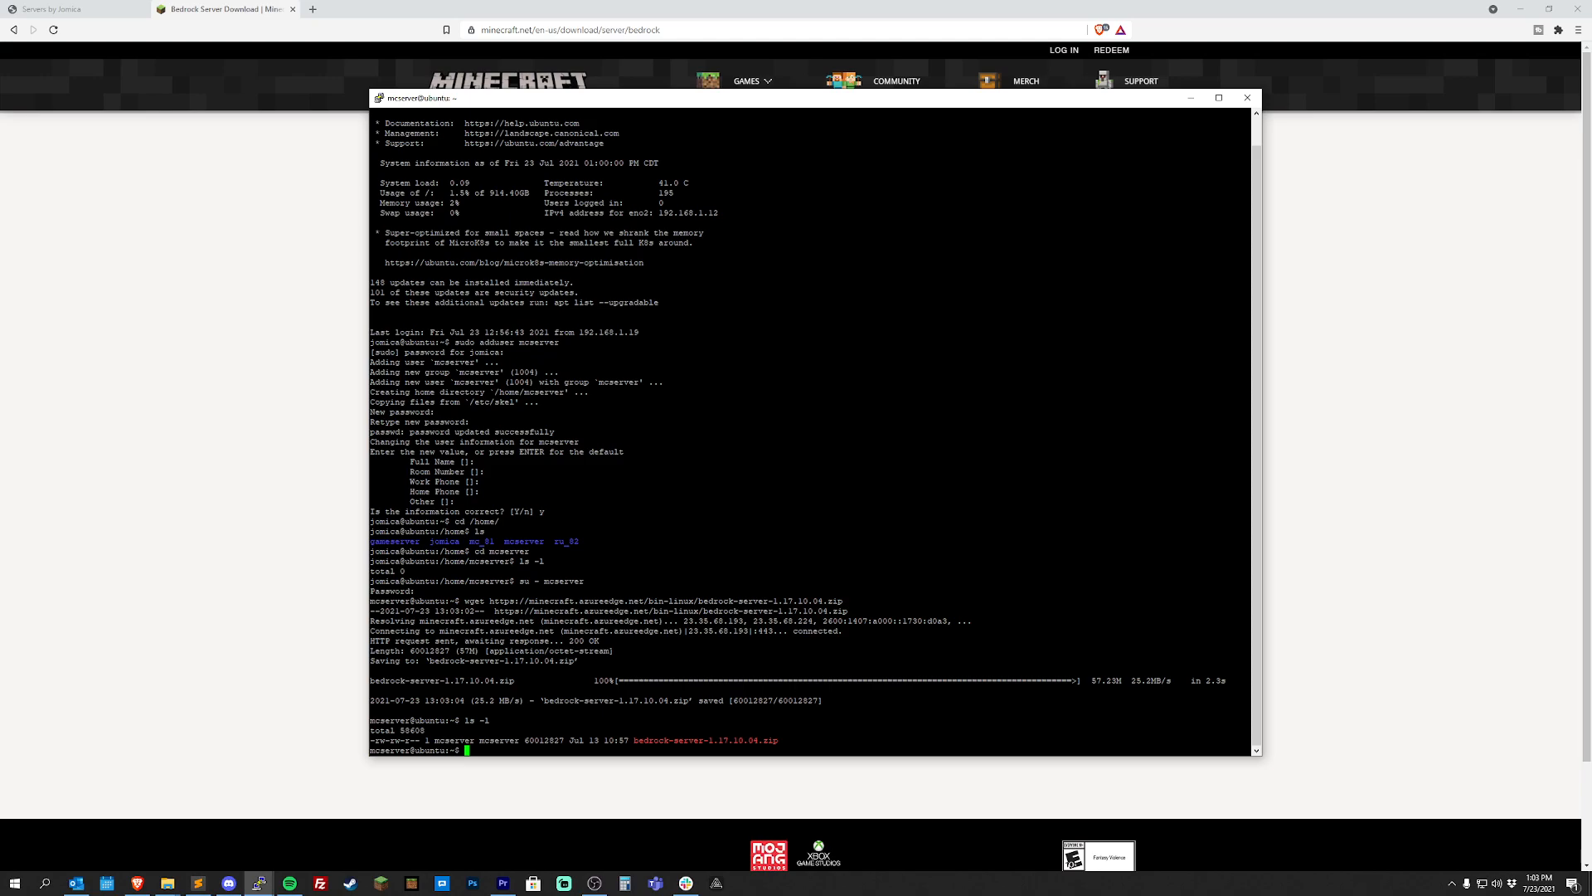
type("unzip")
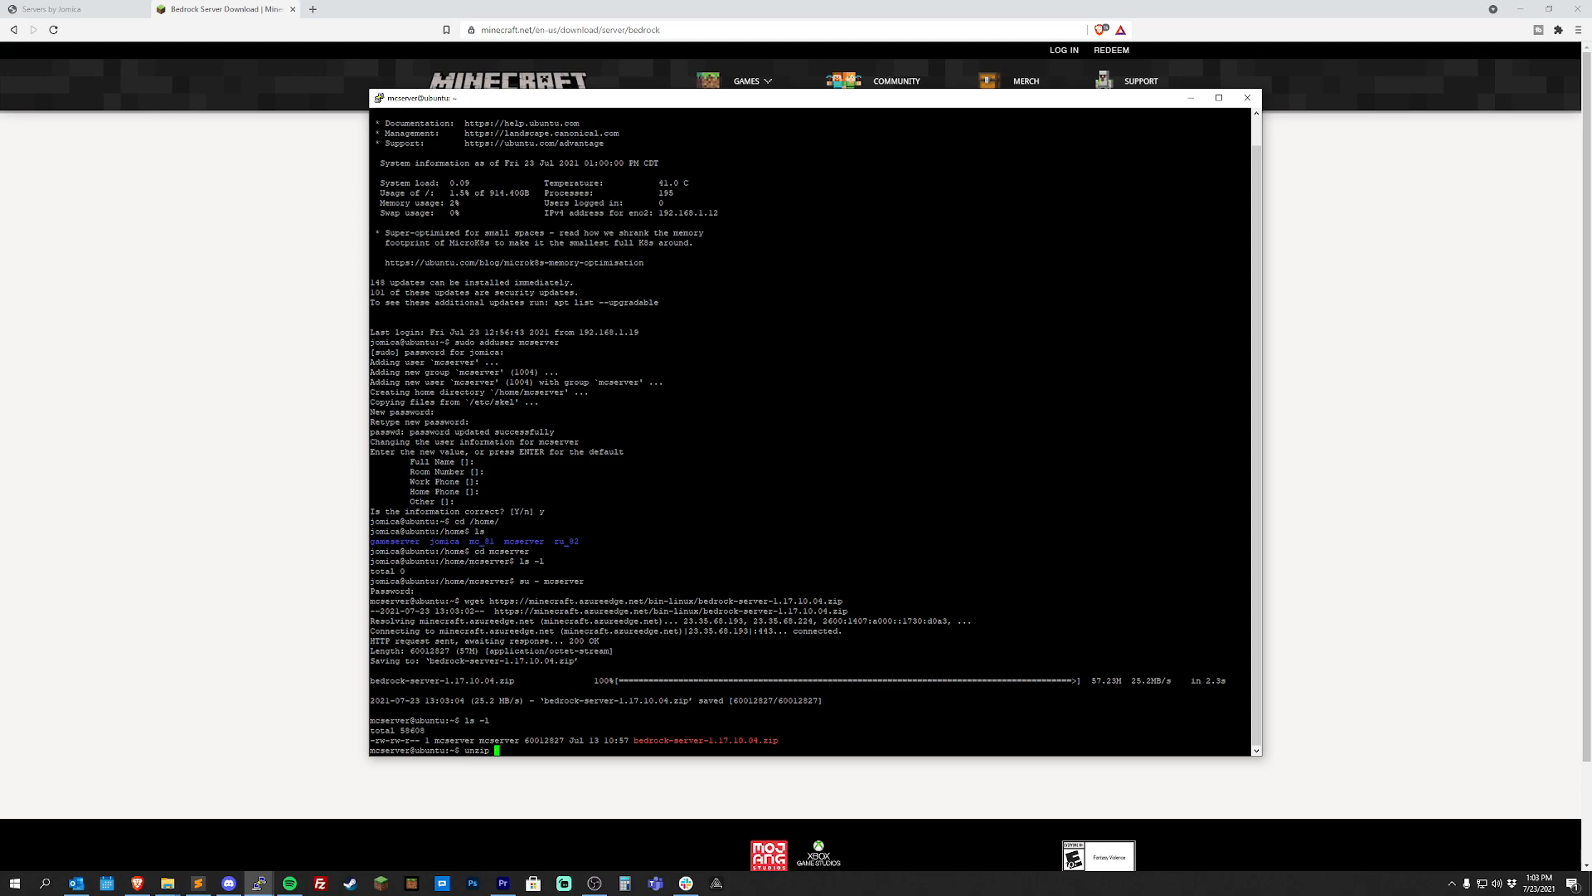
type("bedrock-server-1.17.10.04.zip")
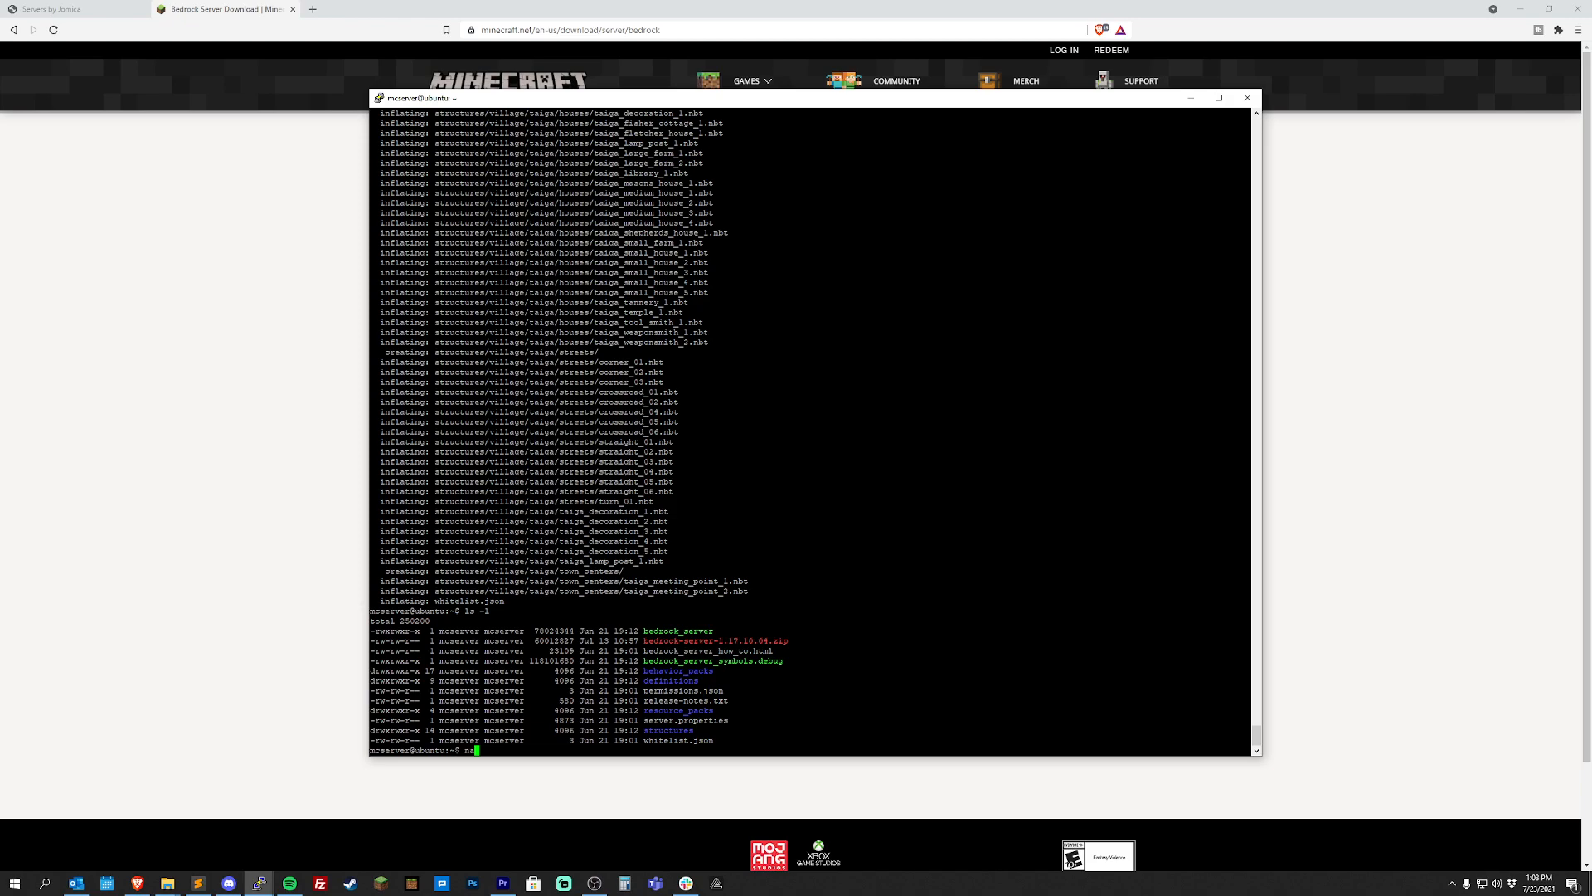
- In nano, set server-name to 'Jomica's Test Server' and difficulty to hard
type("nano server.properties")
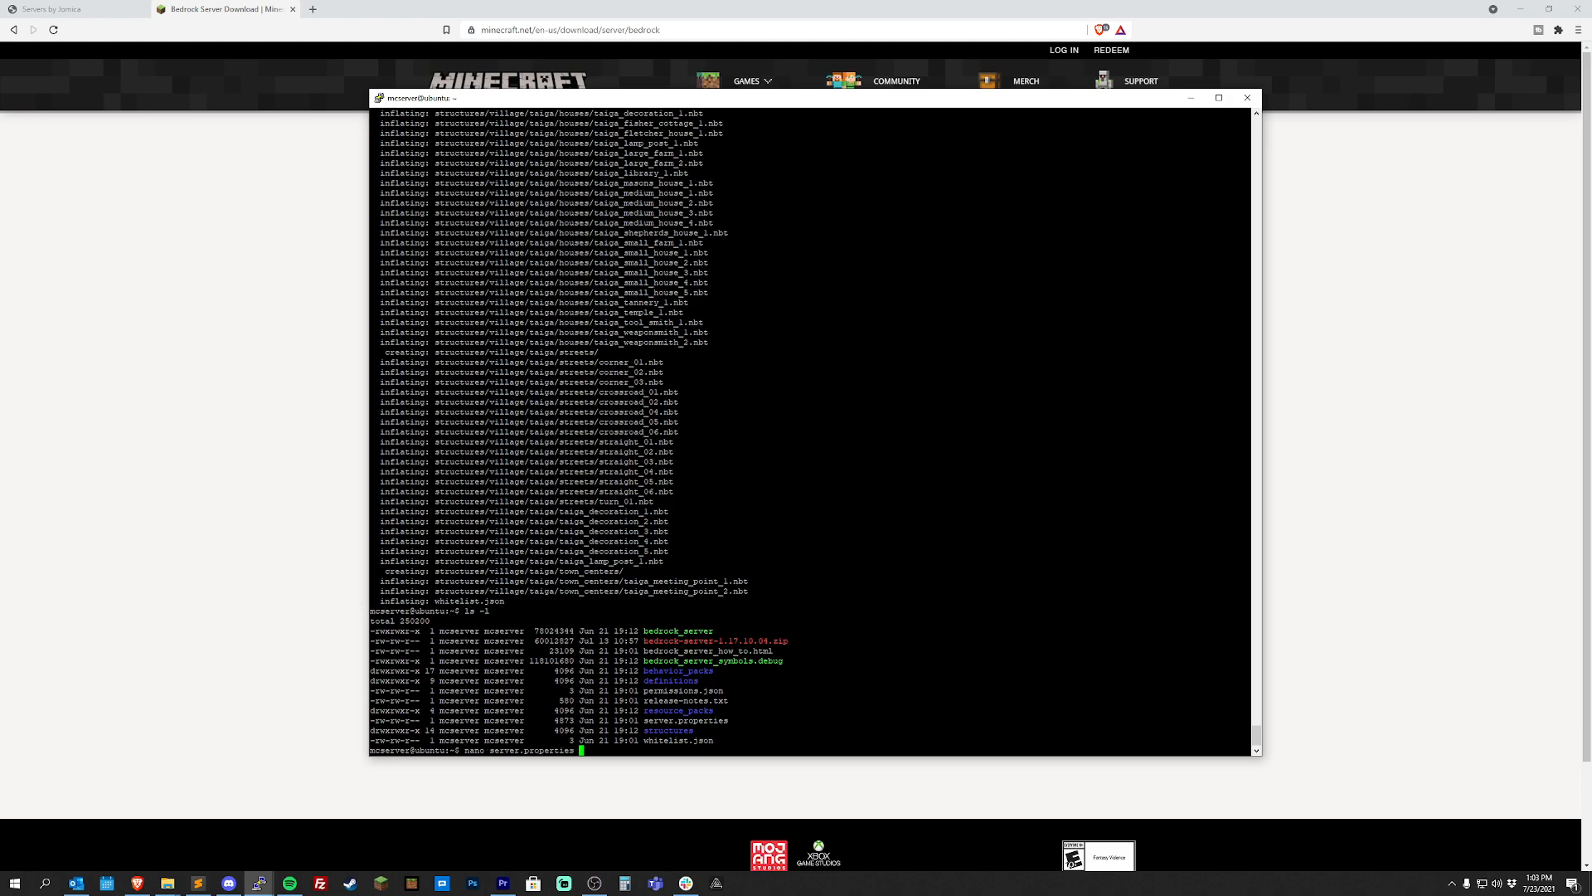
key("Return")
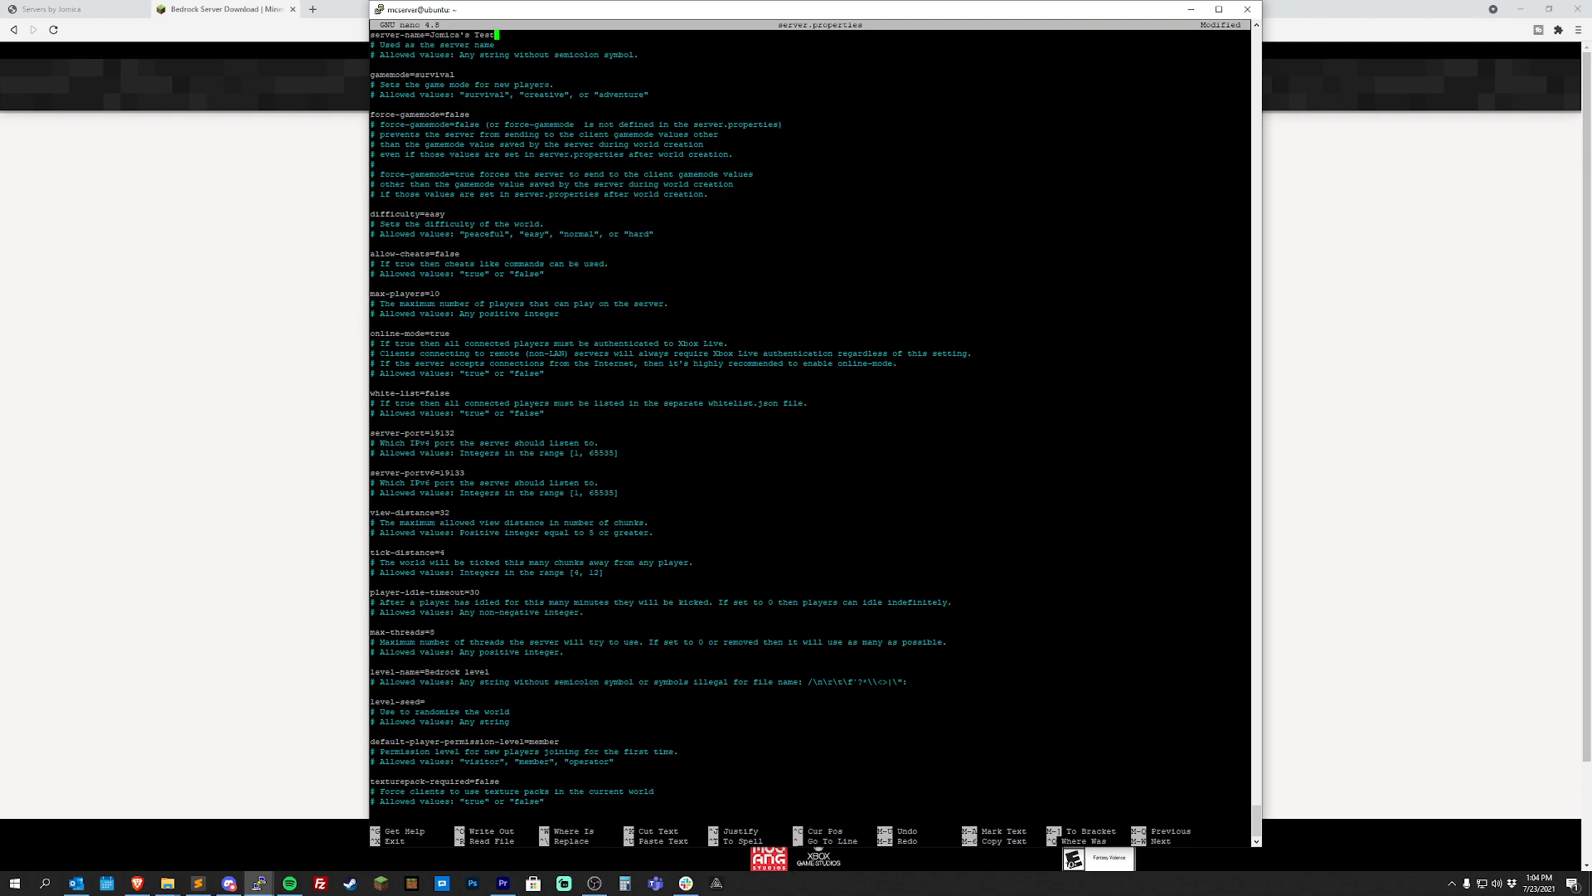
type("Server")
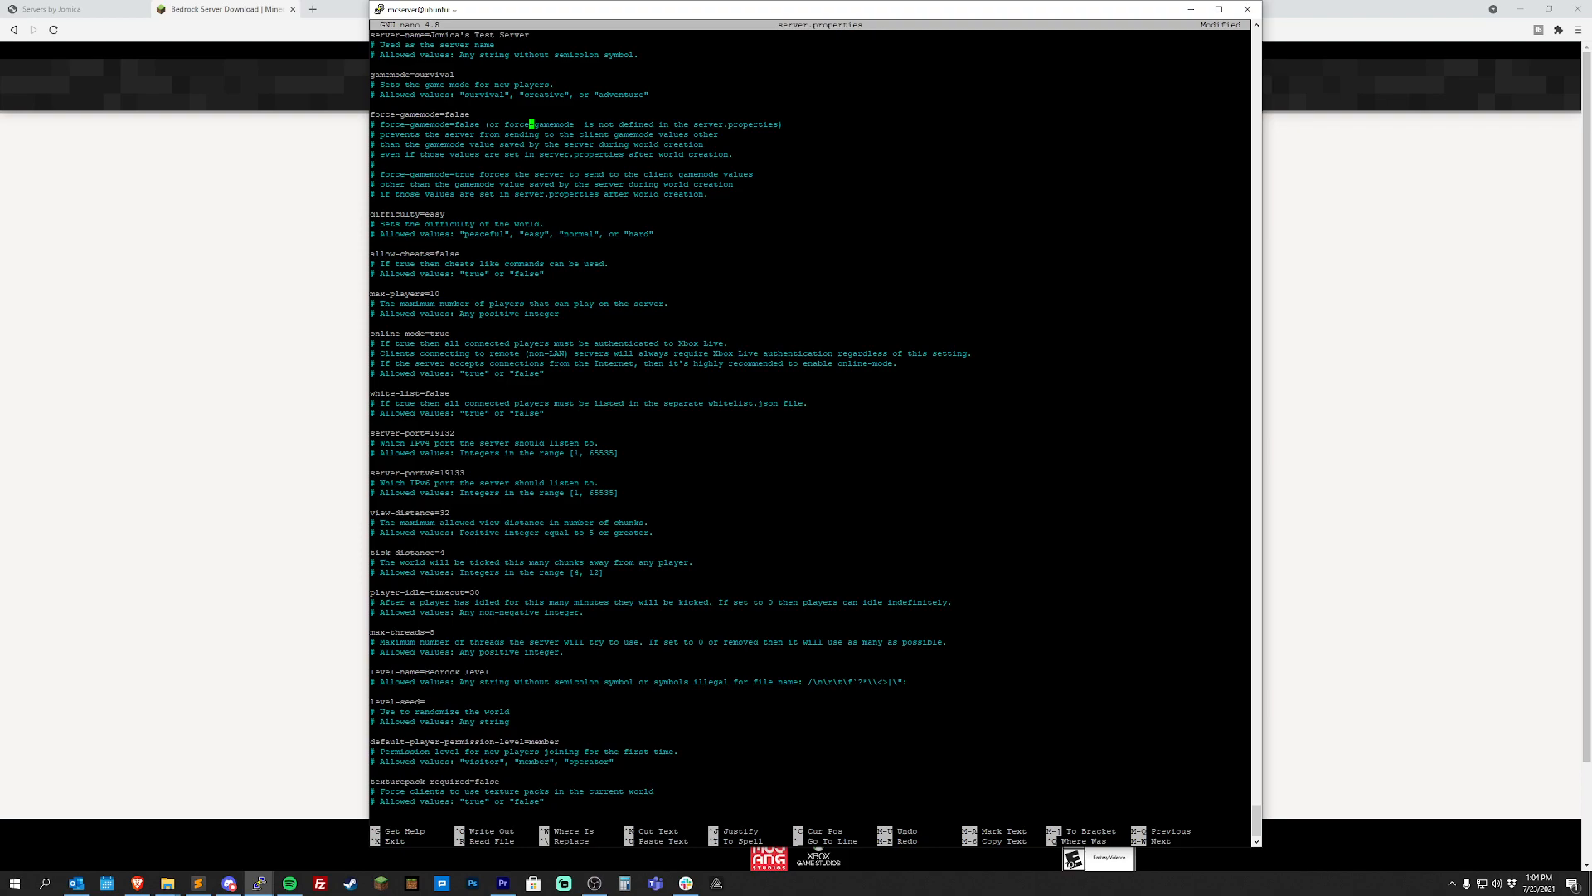
left_click(447, 213)
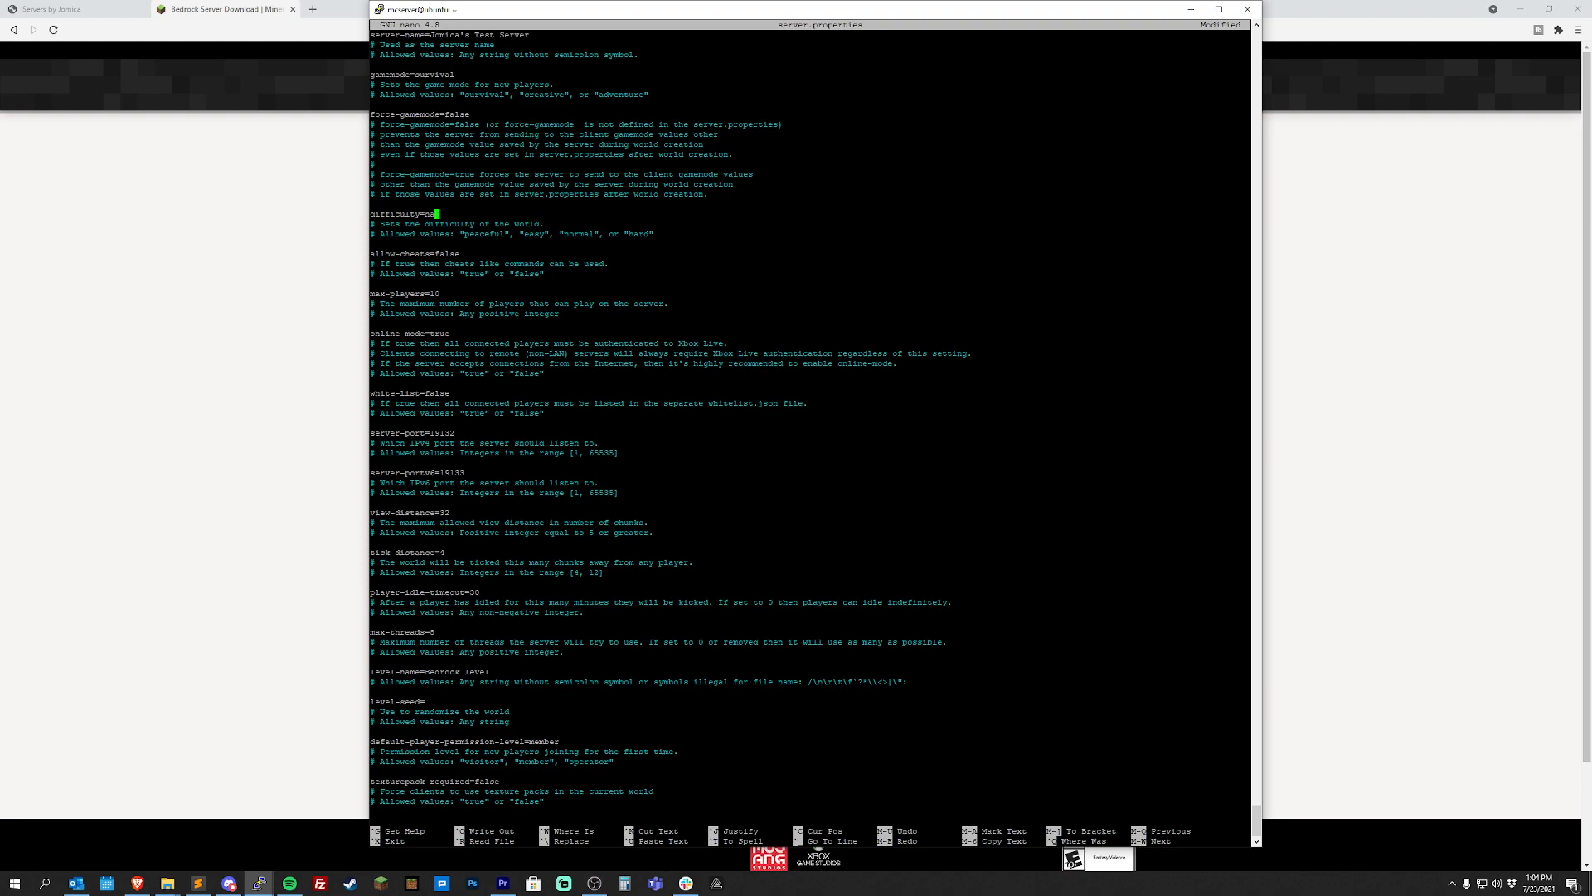
type("hard")
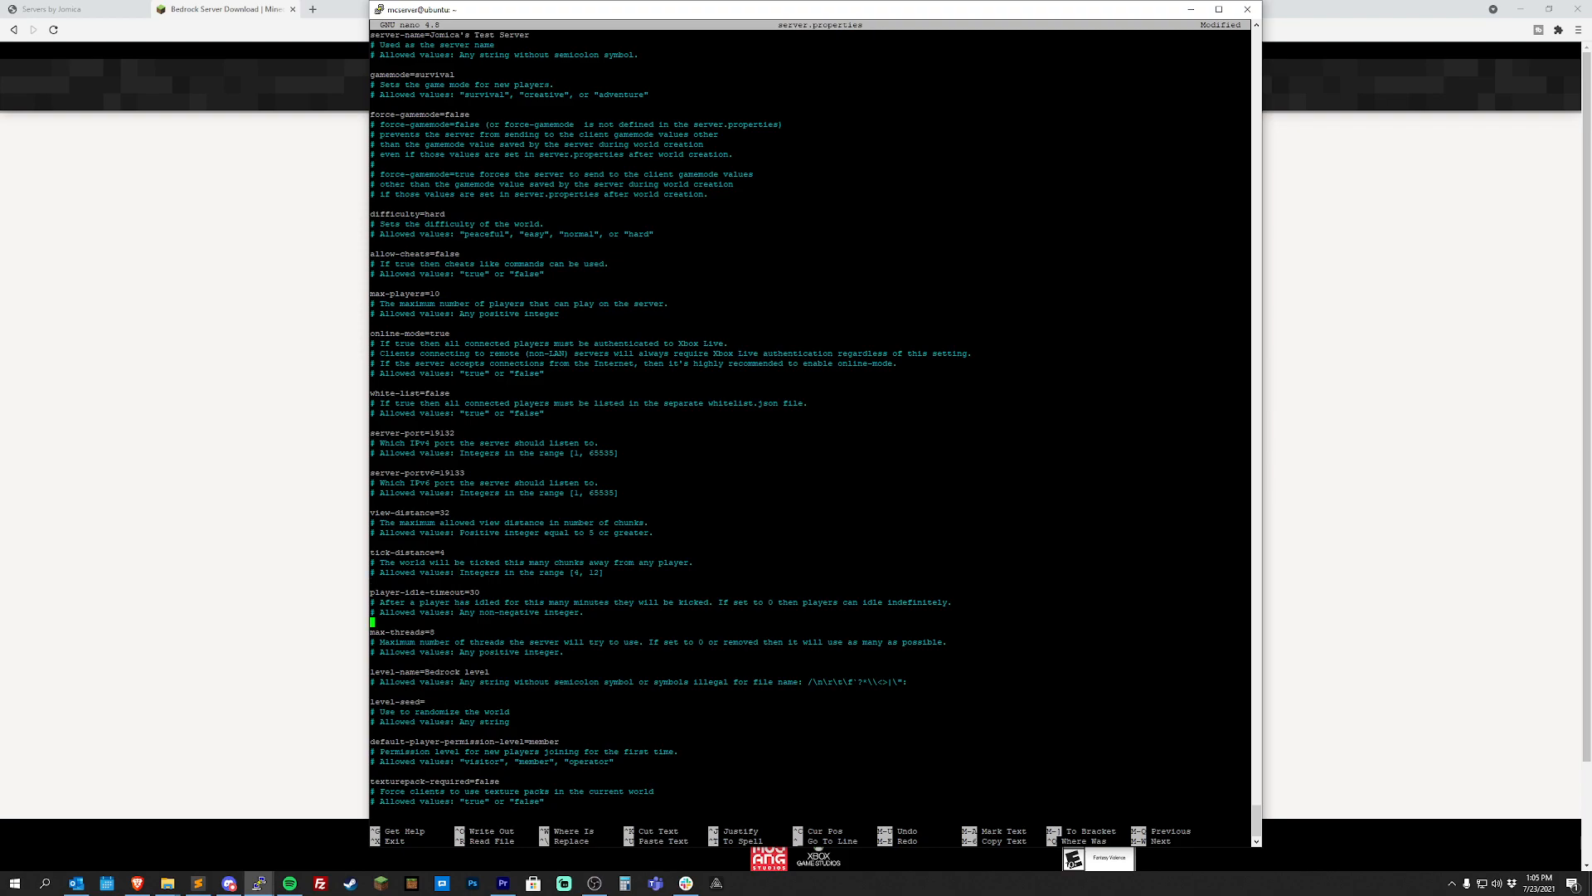
mouse_move(455, 711)
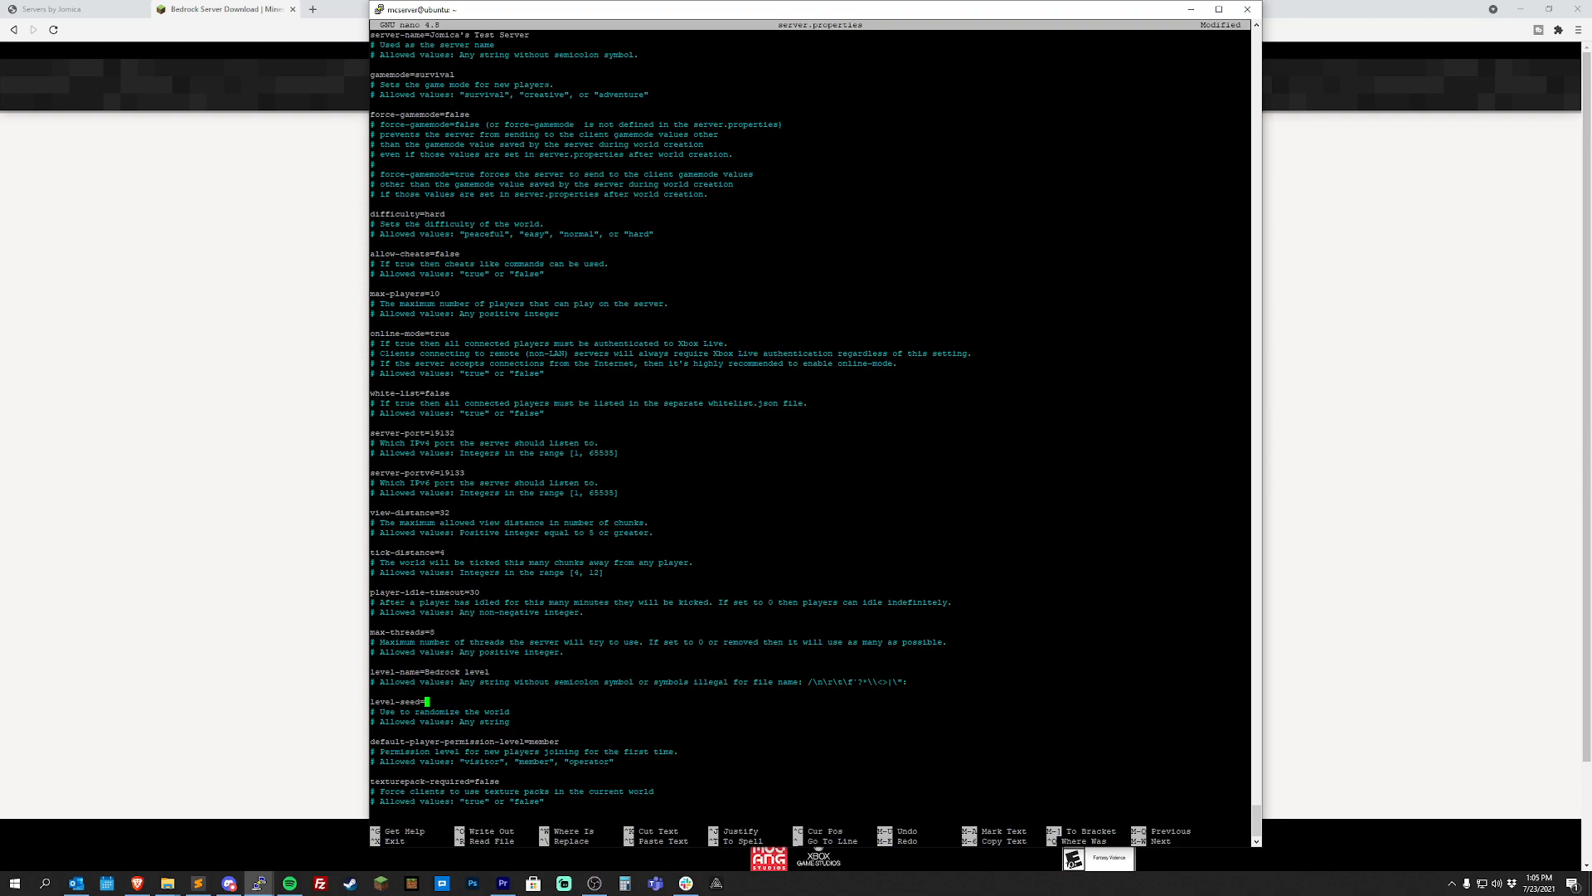
- Enter 1234567 as level-seed and confirm saving server.properties when exiting nano
type("1234567")
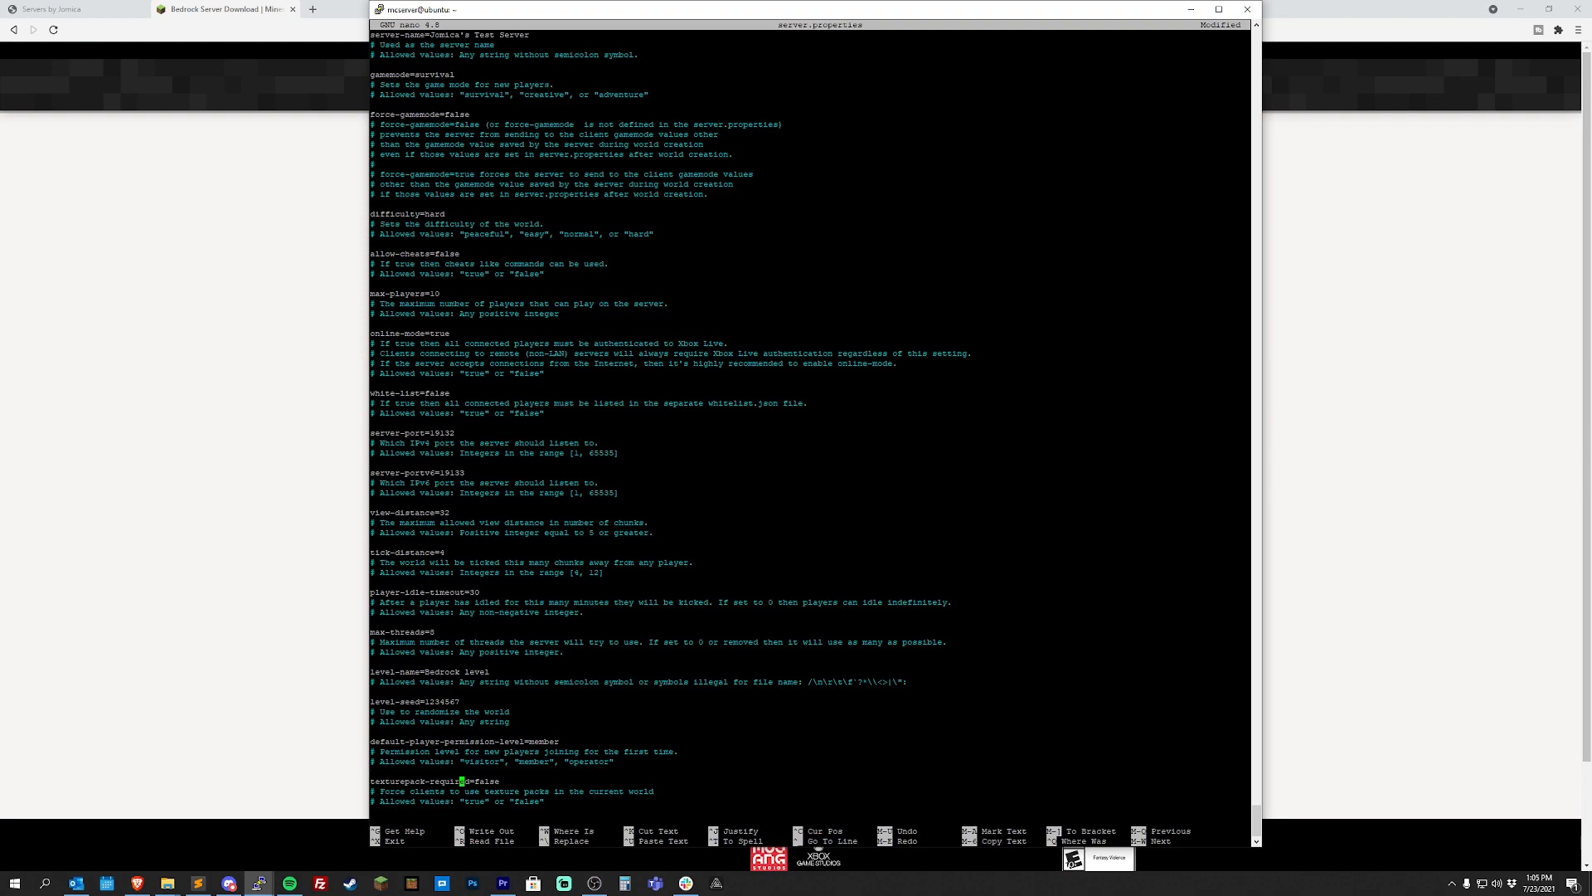
scroll("down", 3)
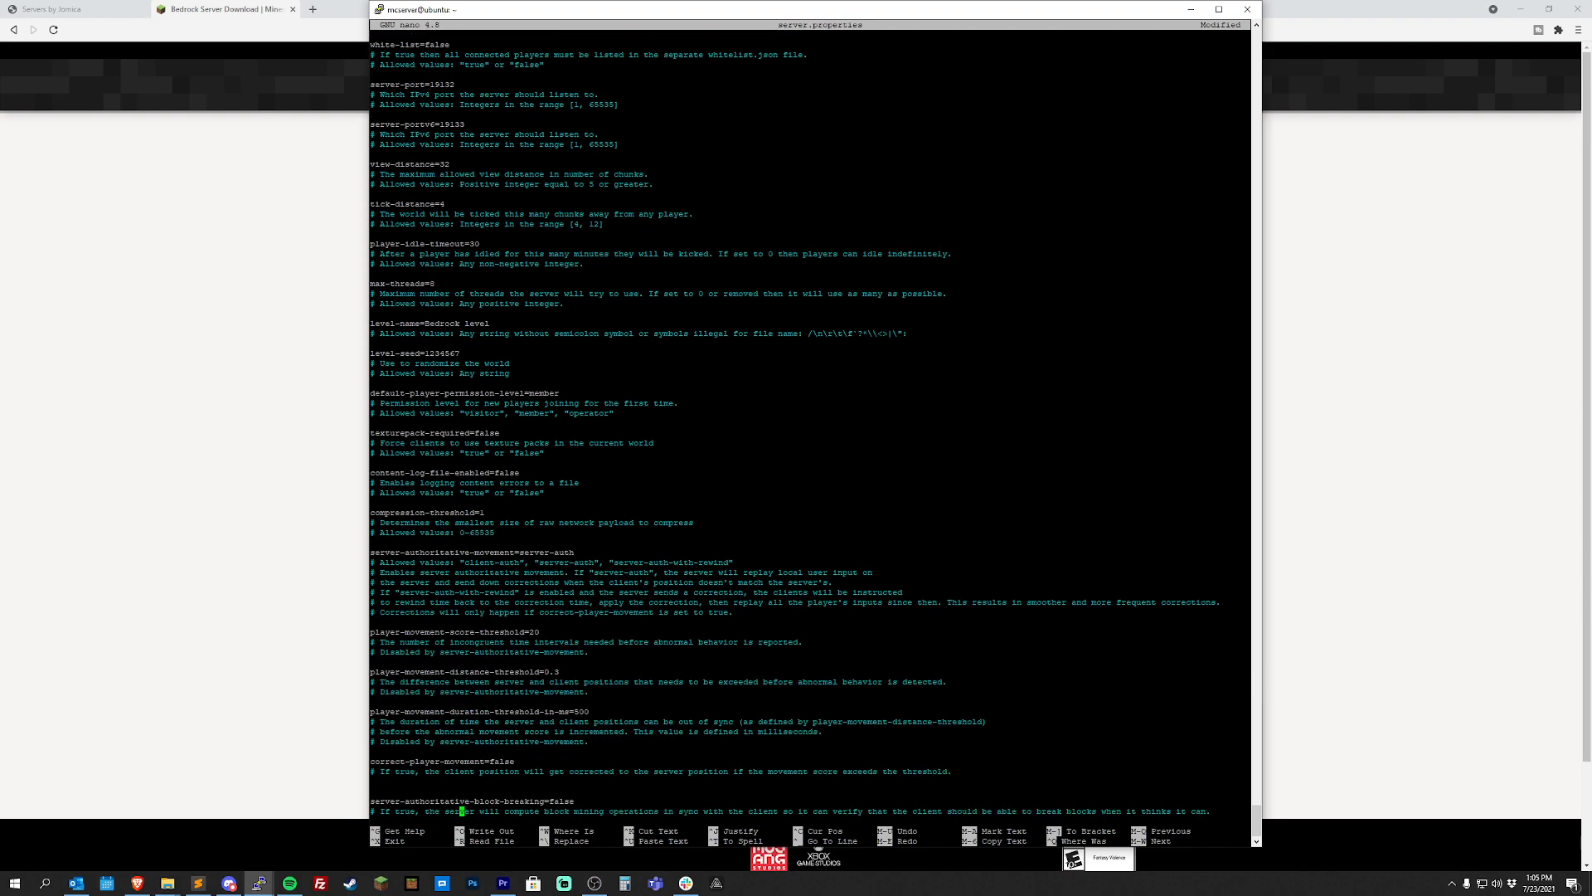
scroll("up", 3)
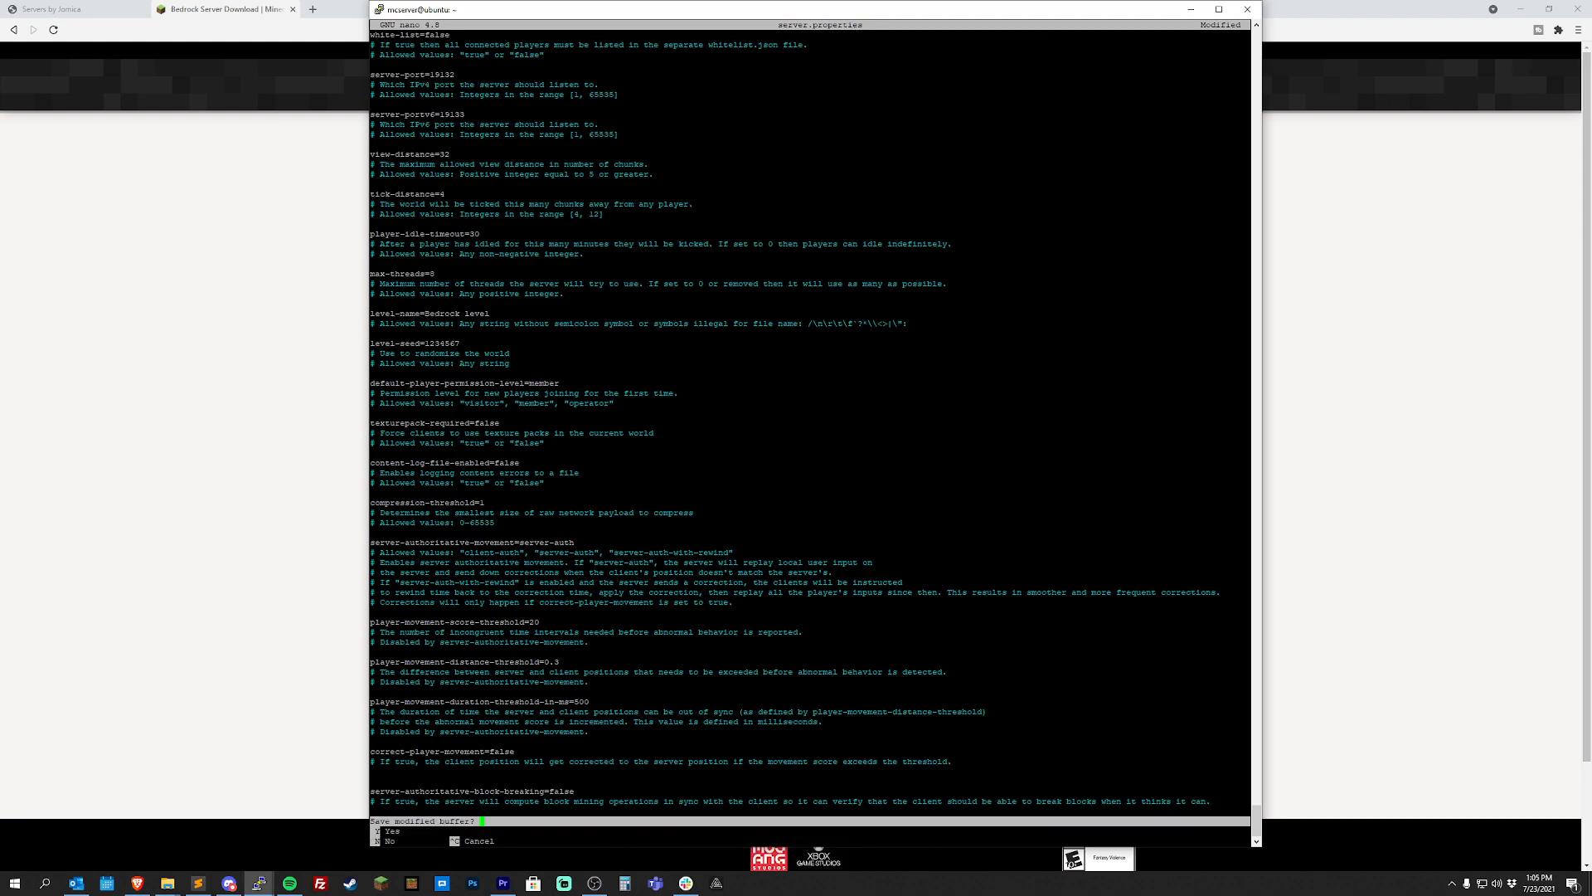
key("y")
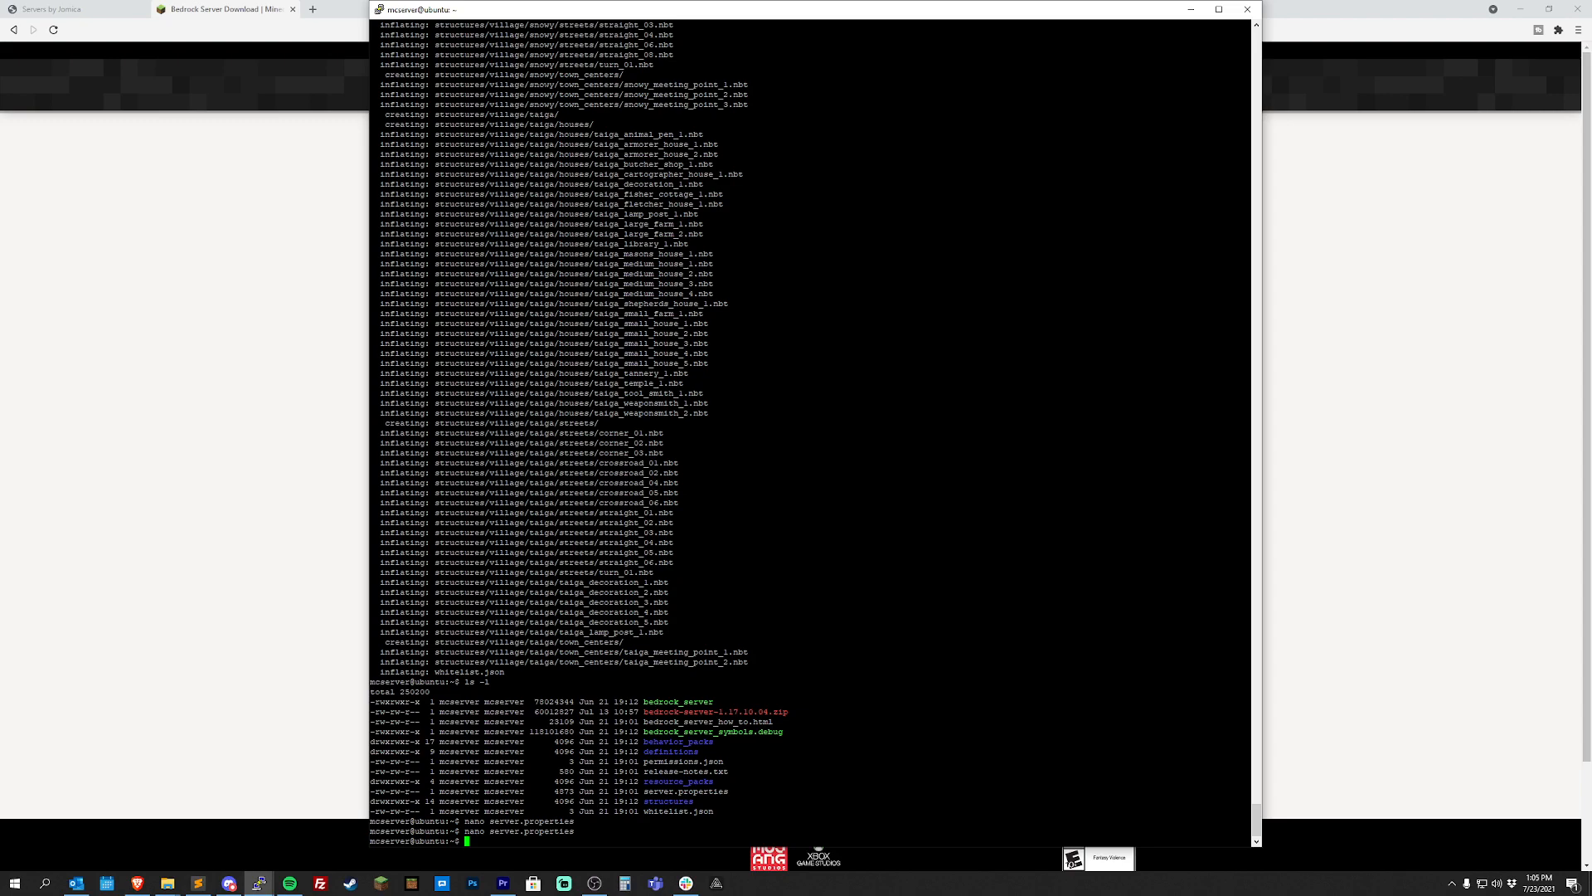
- Discard the old launch line, start tmux, and tab-complete ./bedrock_server inside it
type("./bedrock_server")
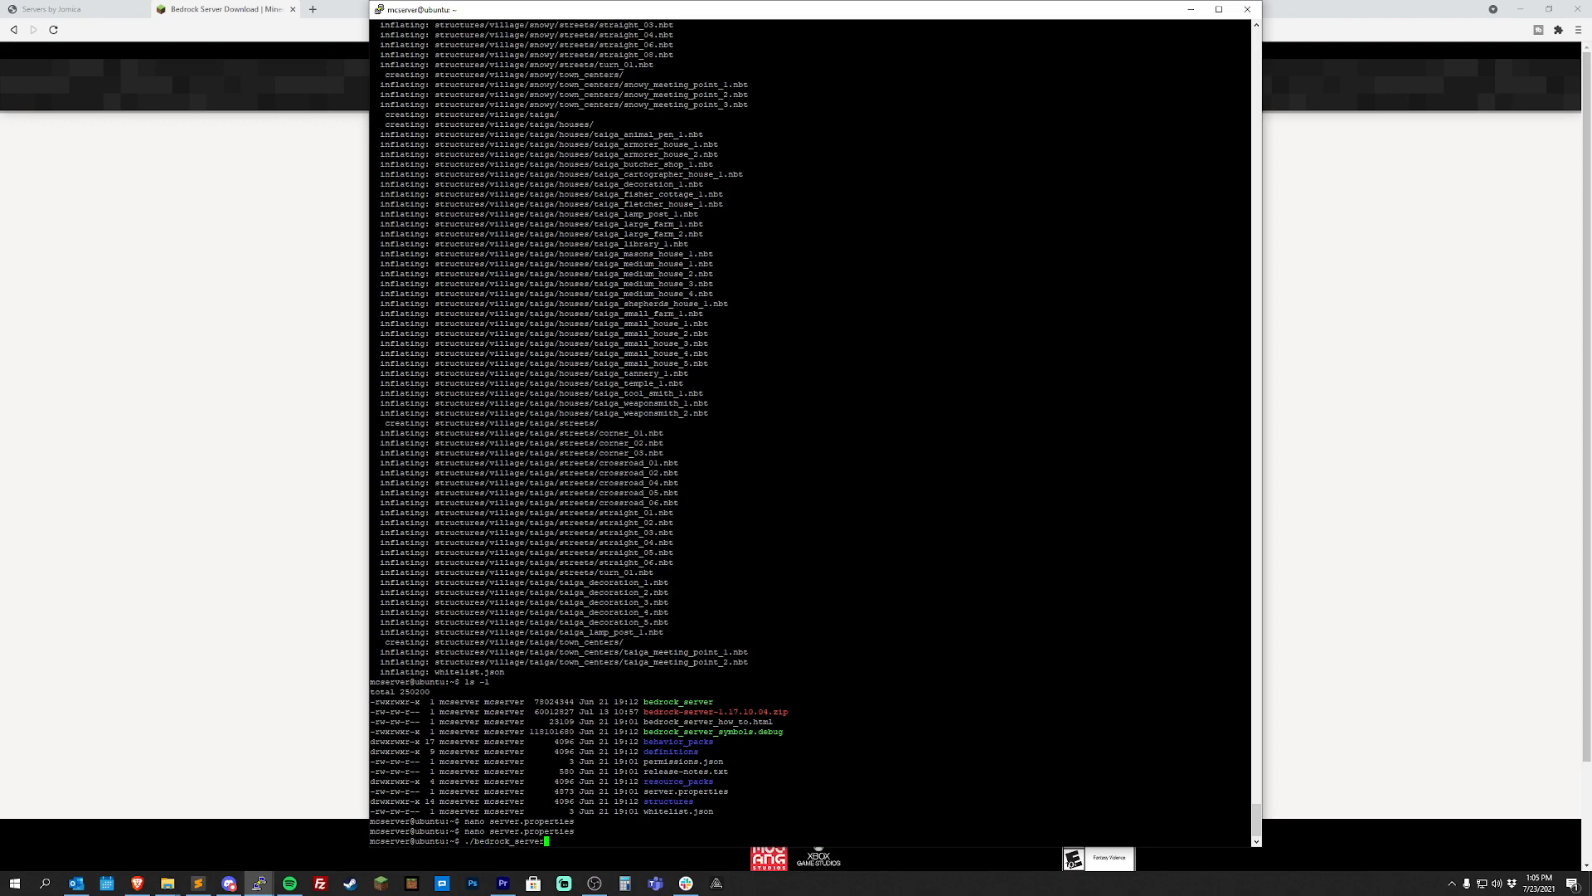
key("Return")
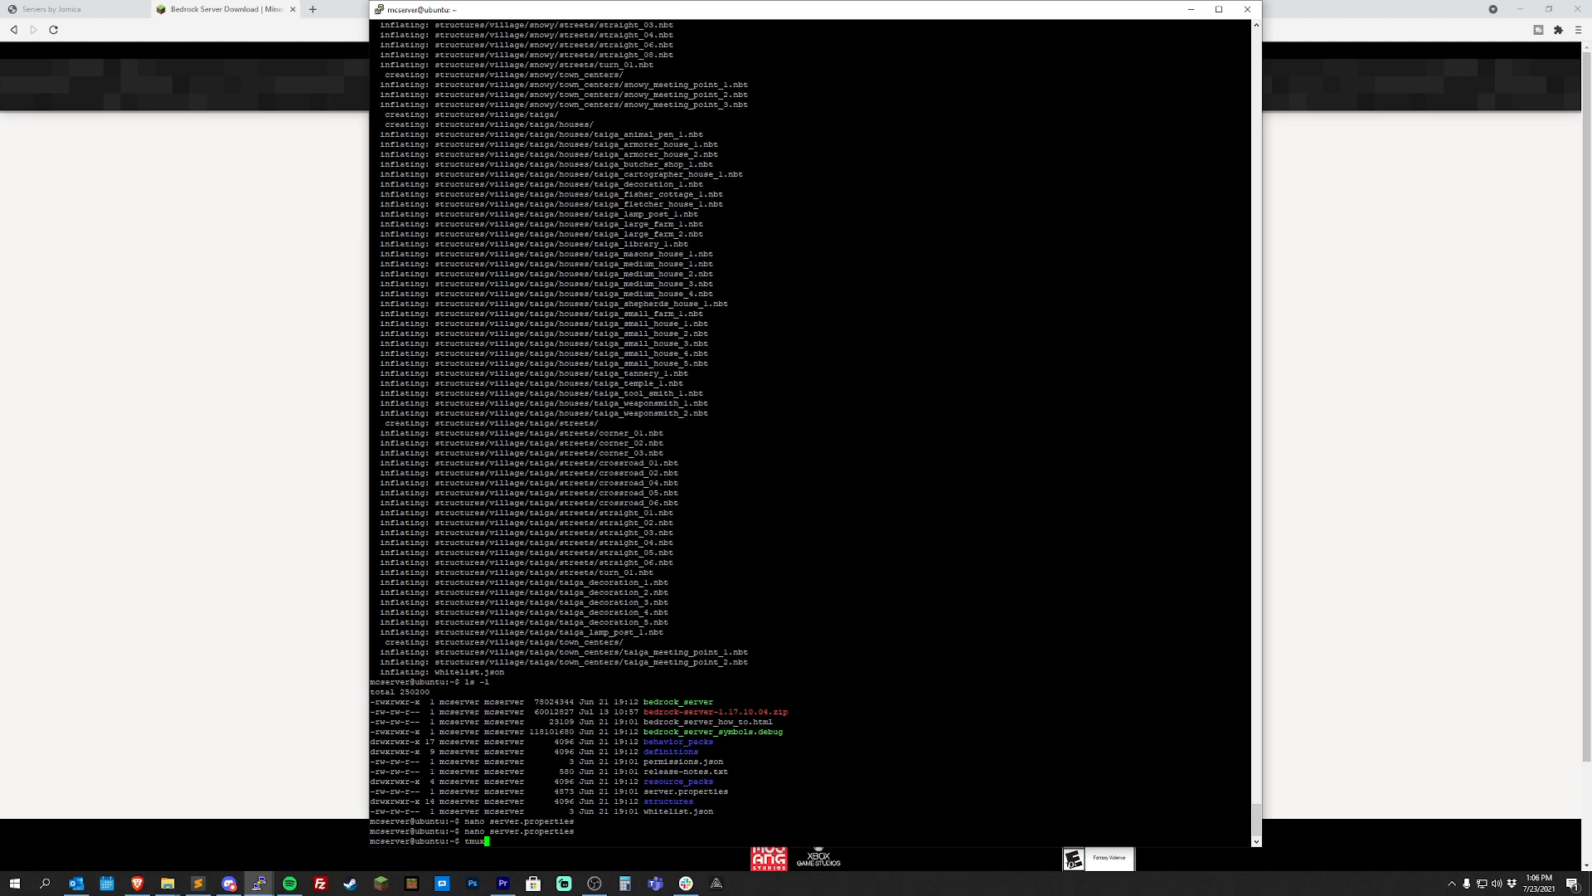
key("Return")
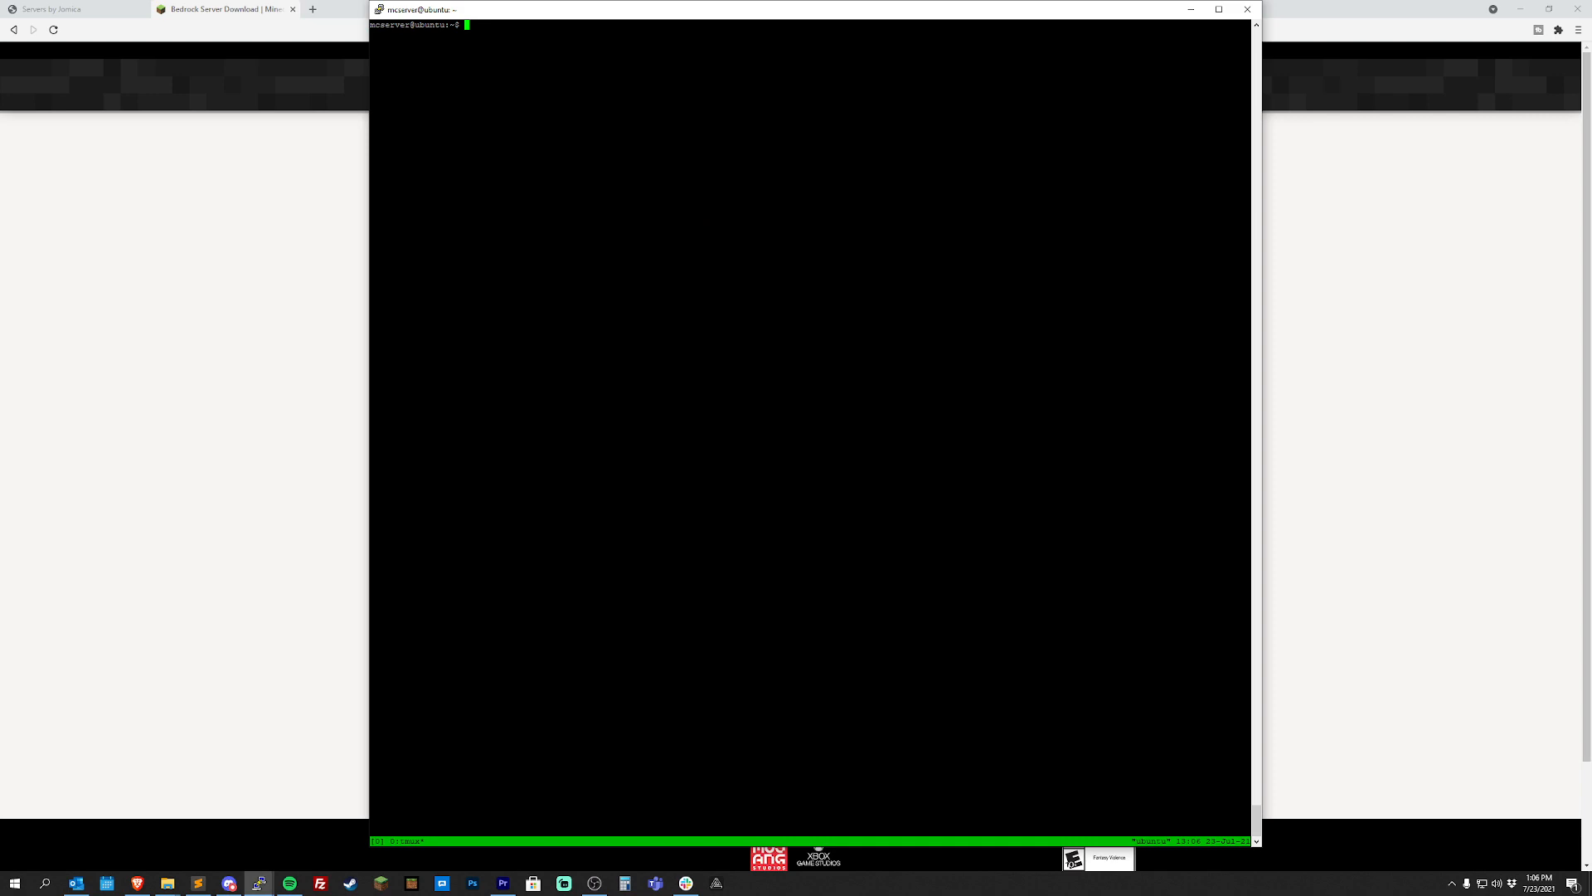
type("./bed")
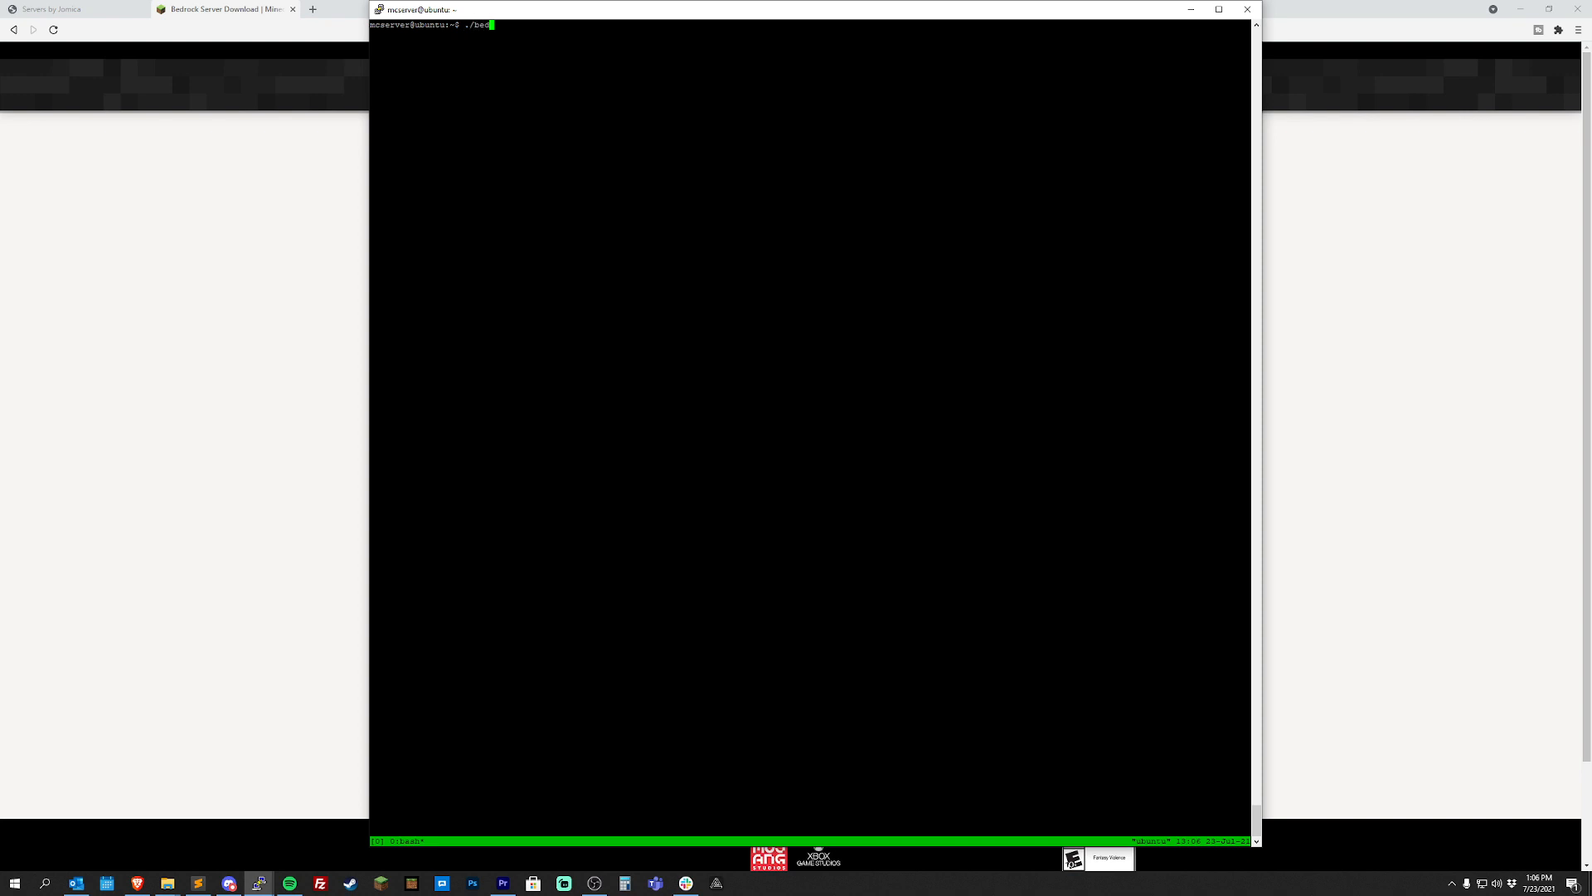
key("Return")
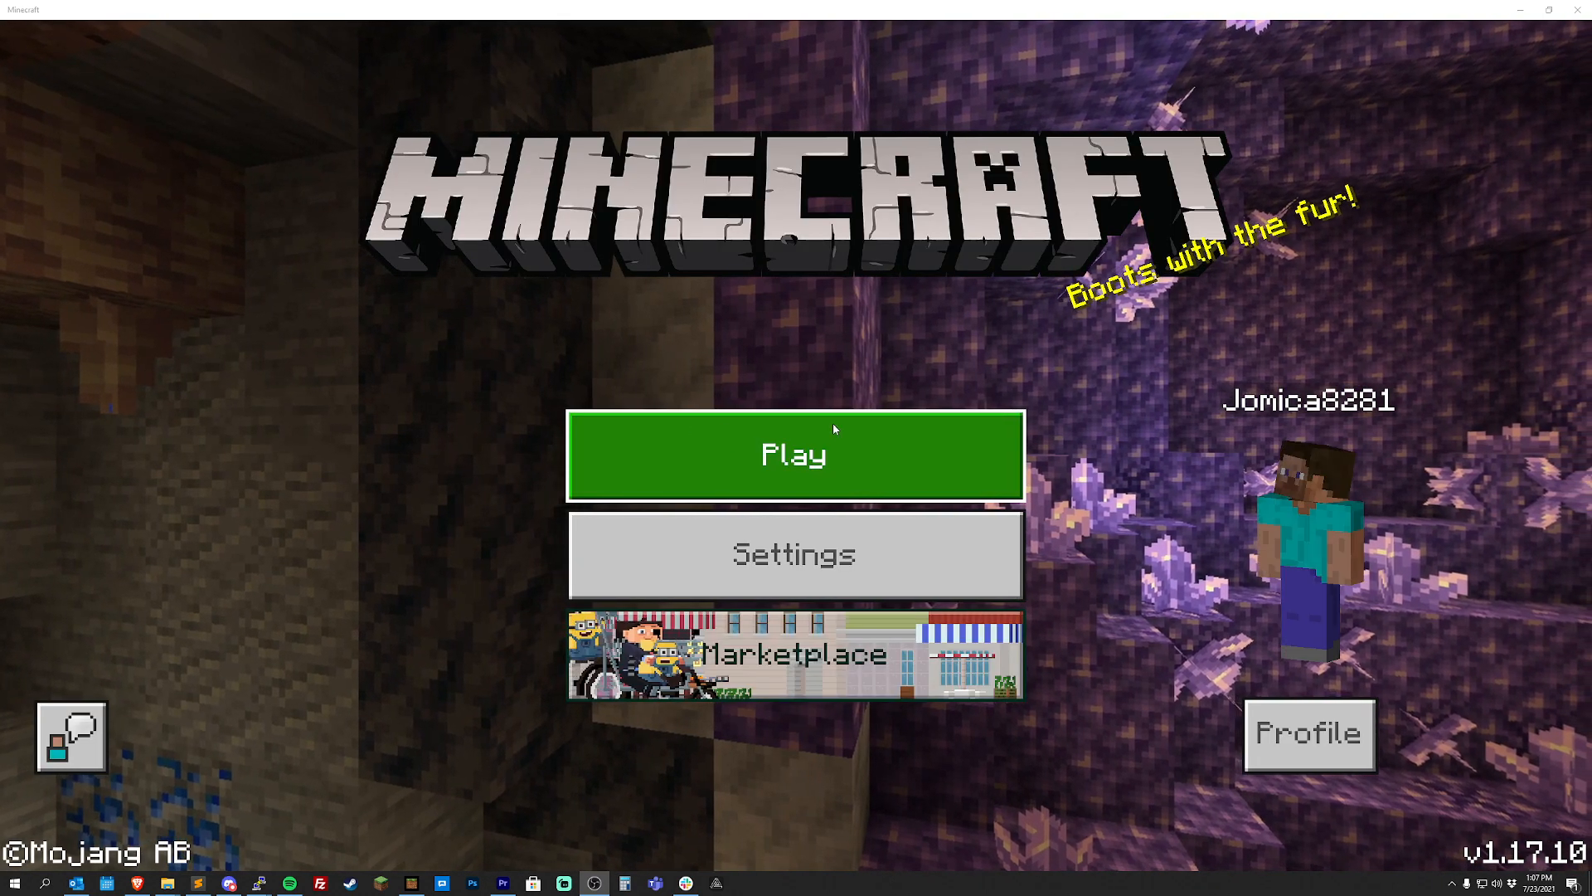
- Edit and save the 'Anything' server entry at 192.168.1.12, port 19132
left_click(795, 454)
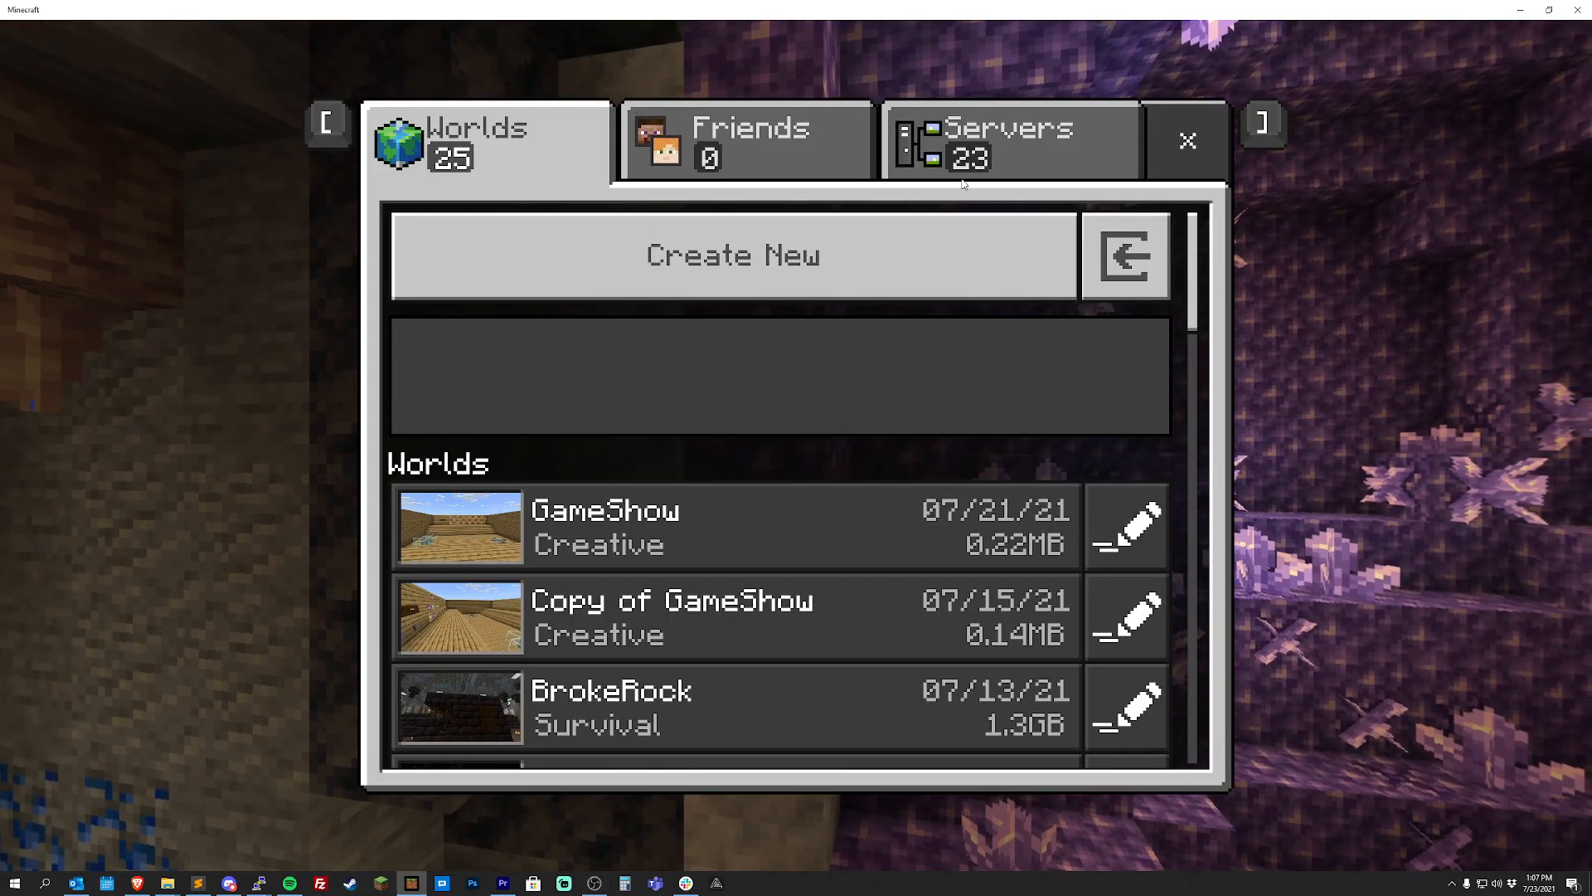
left_click(1010, 142)
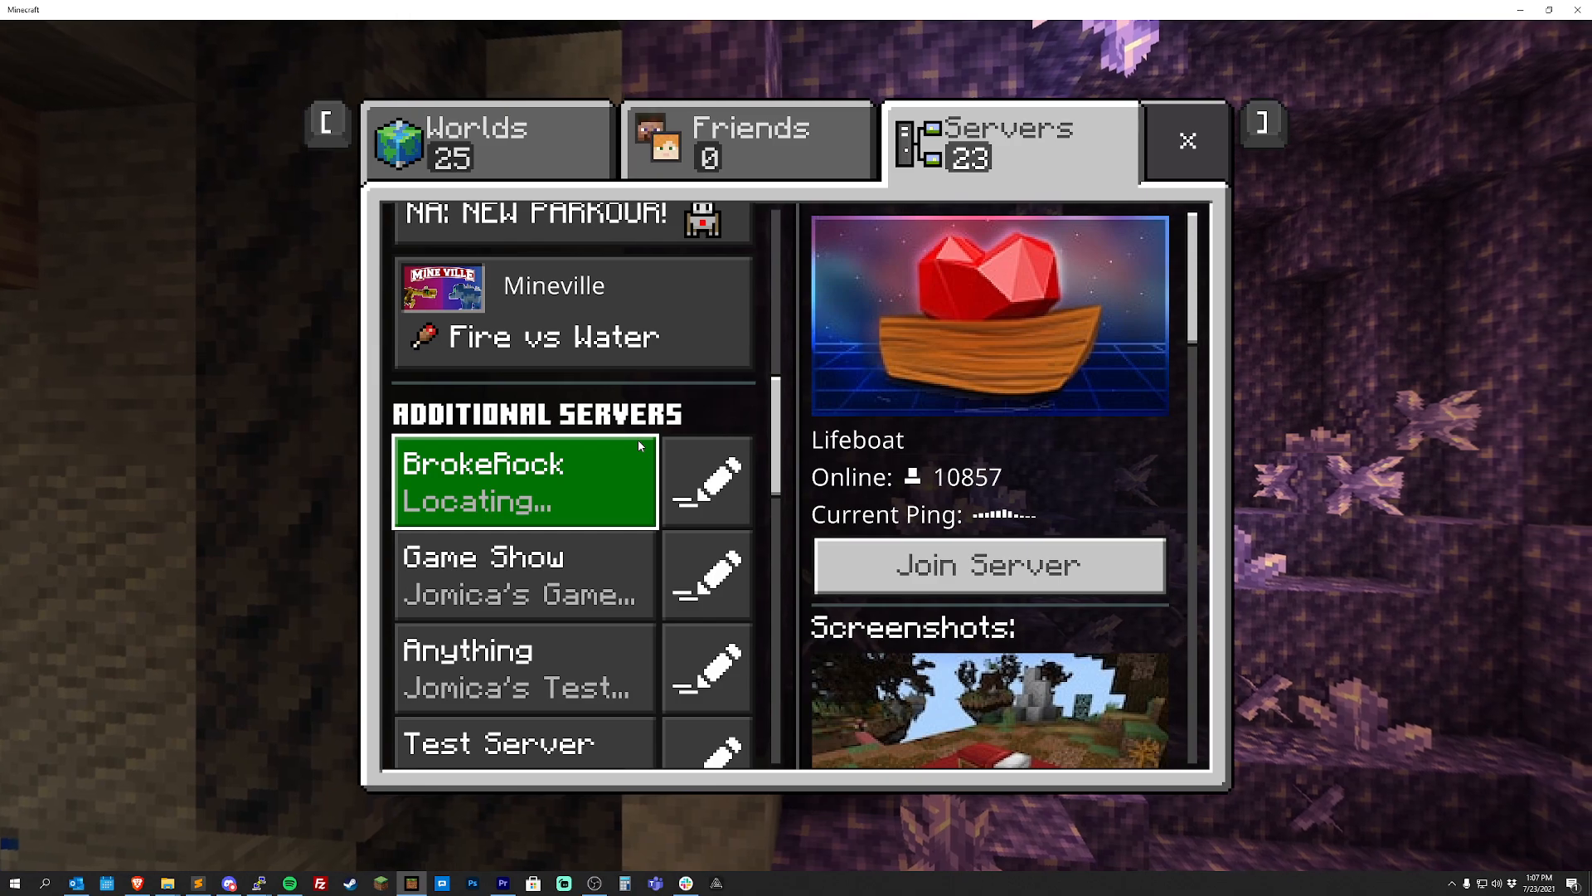
scroll("down", 3)
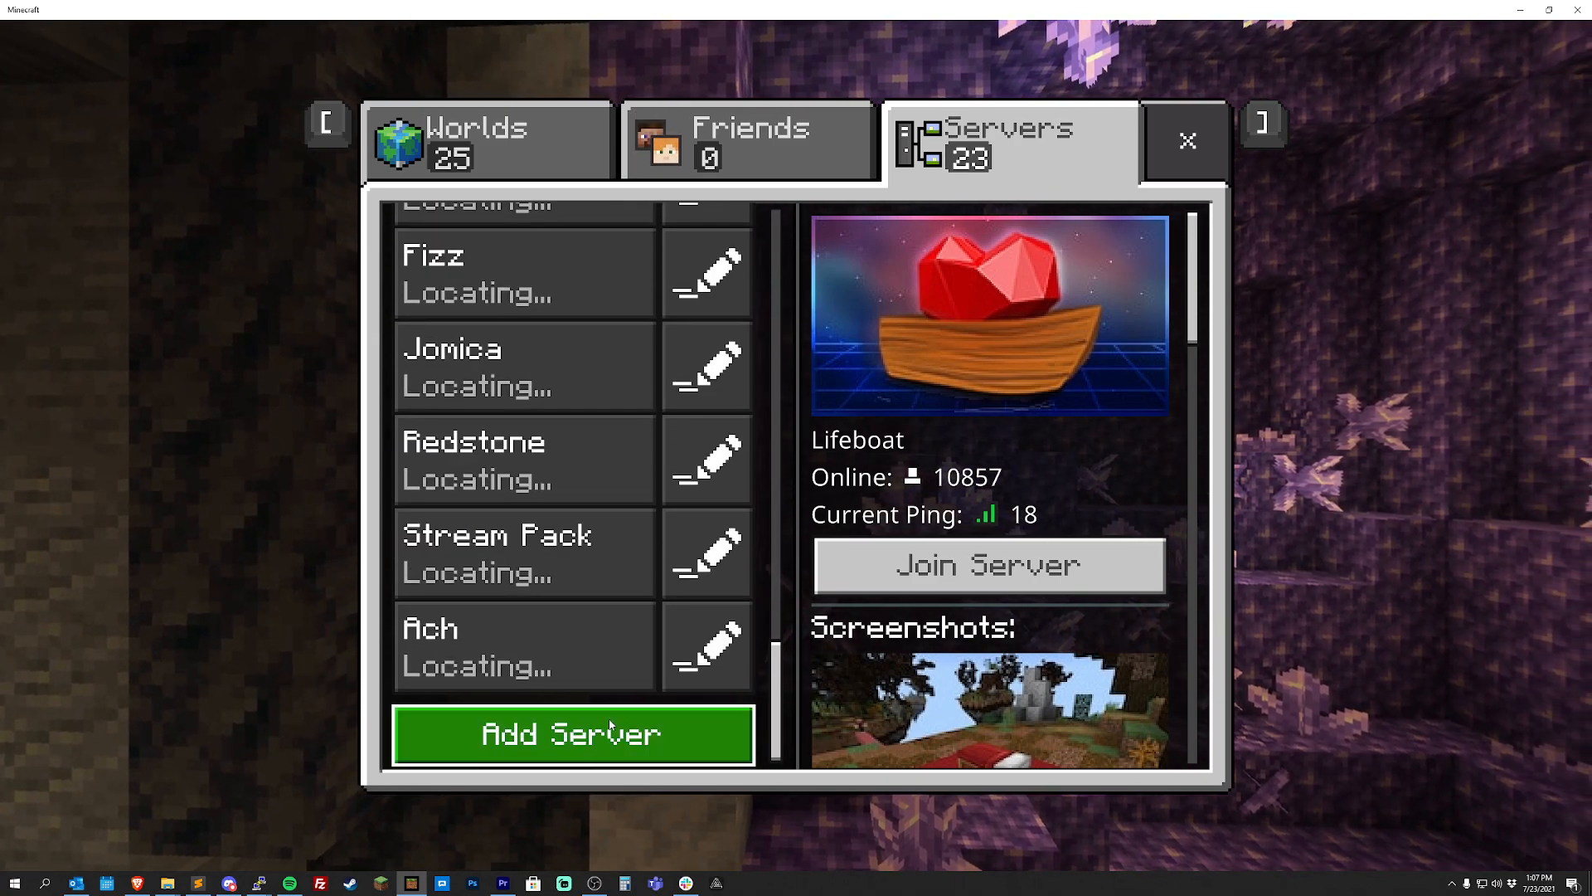
scroll("up", 3)
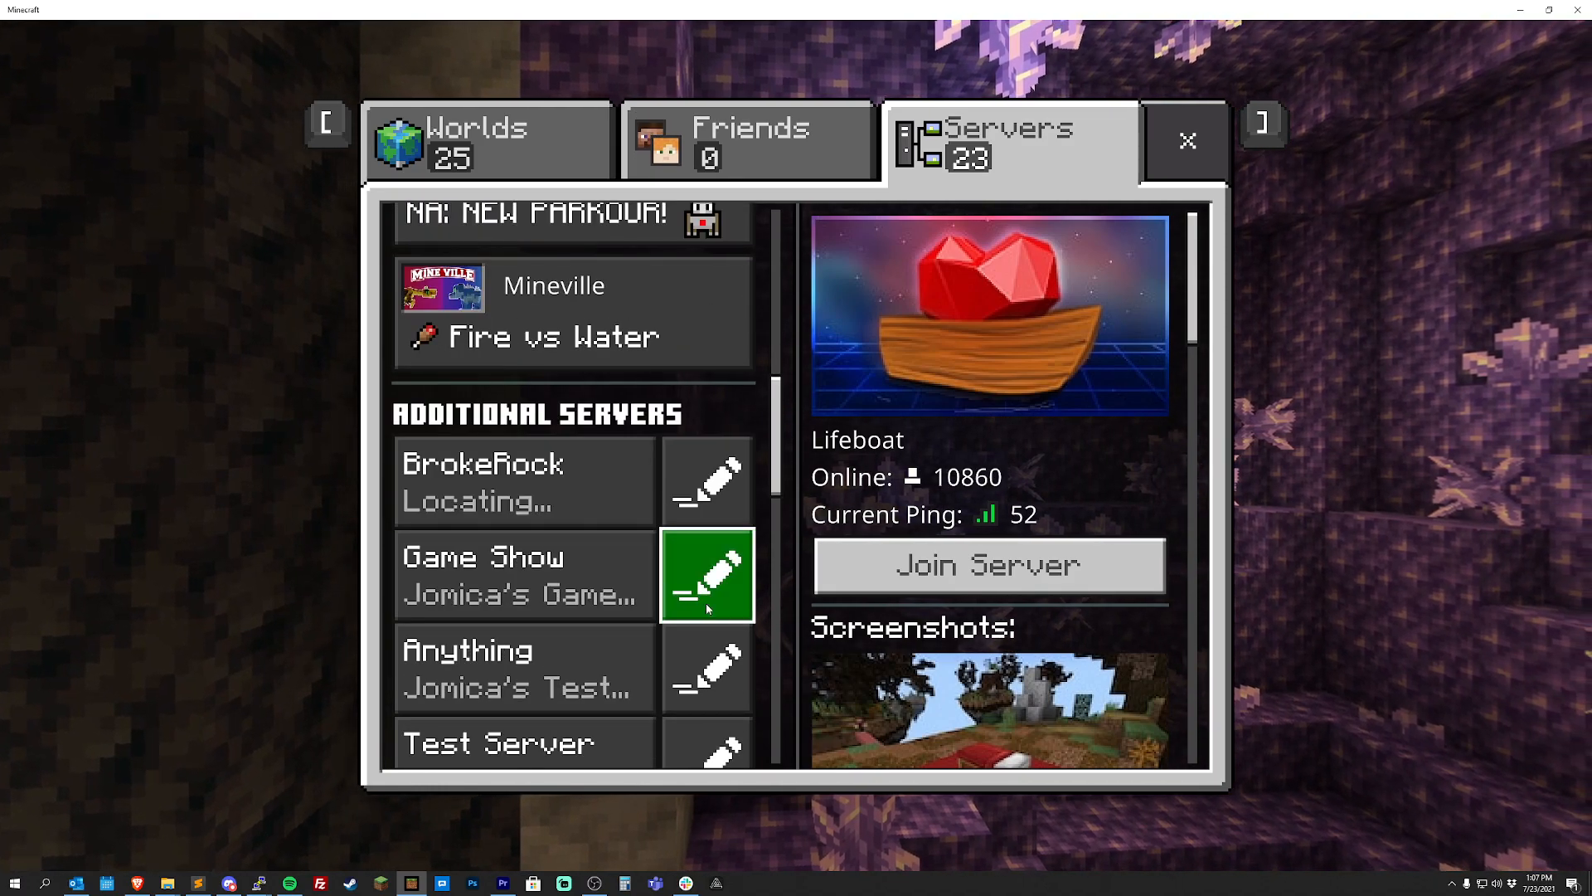
left_click(705, 667)
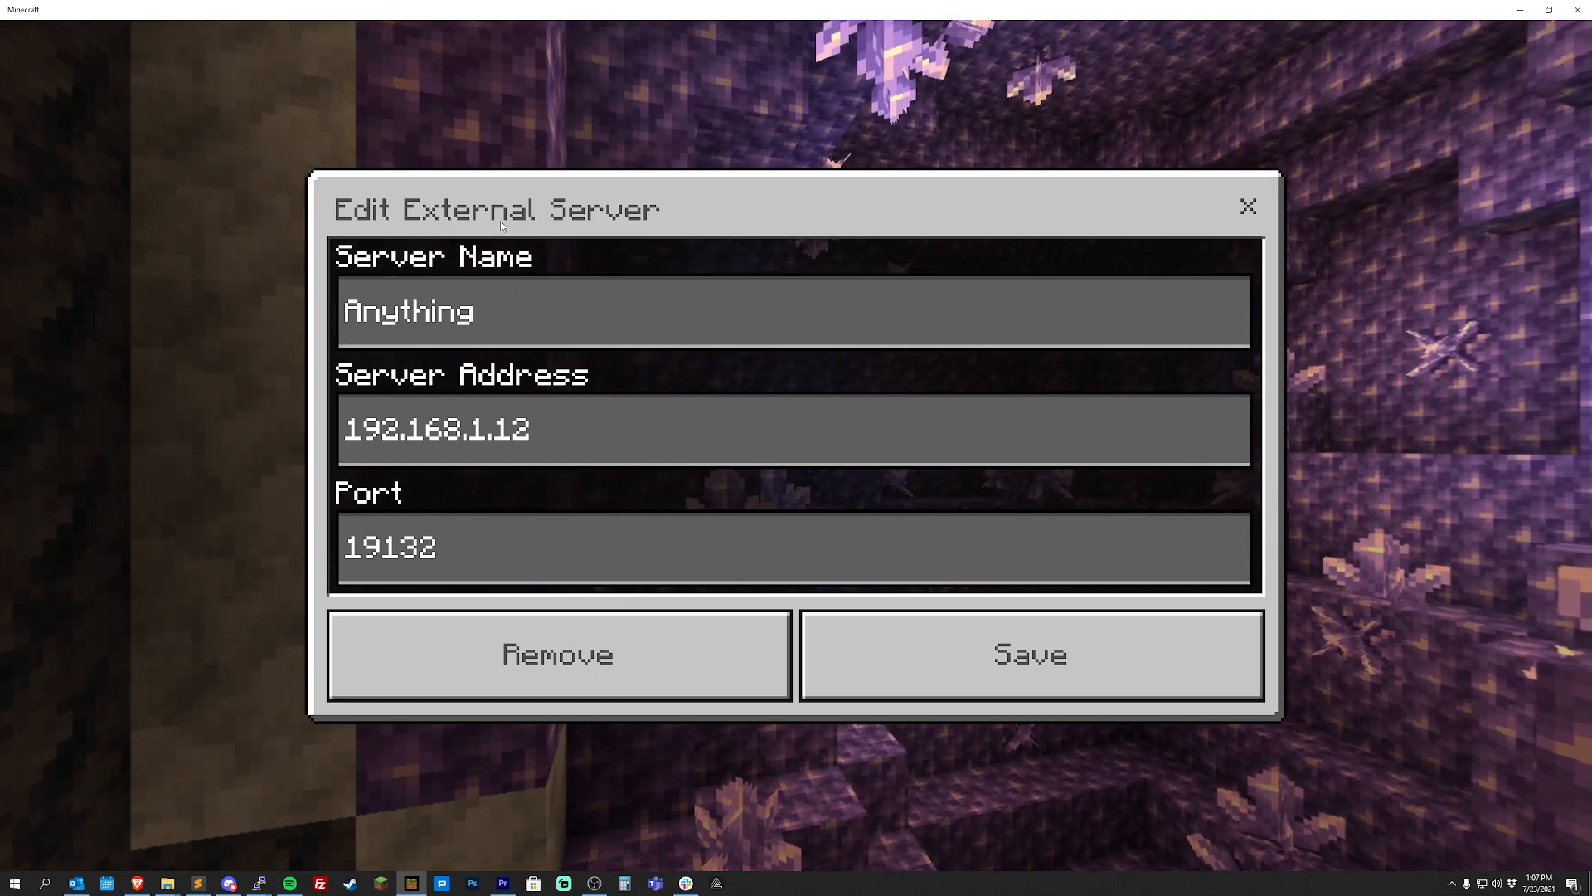
left_click(609, 311)
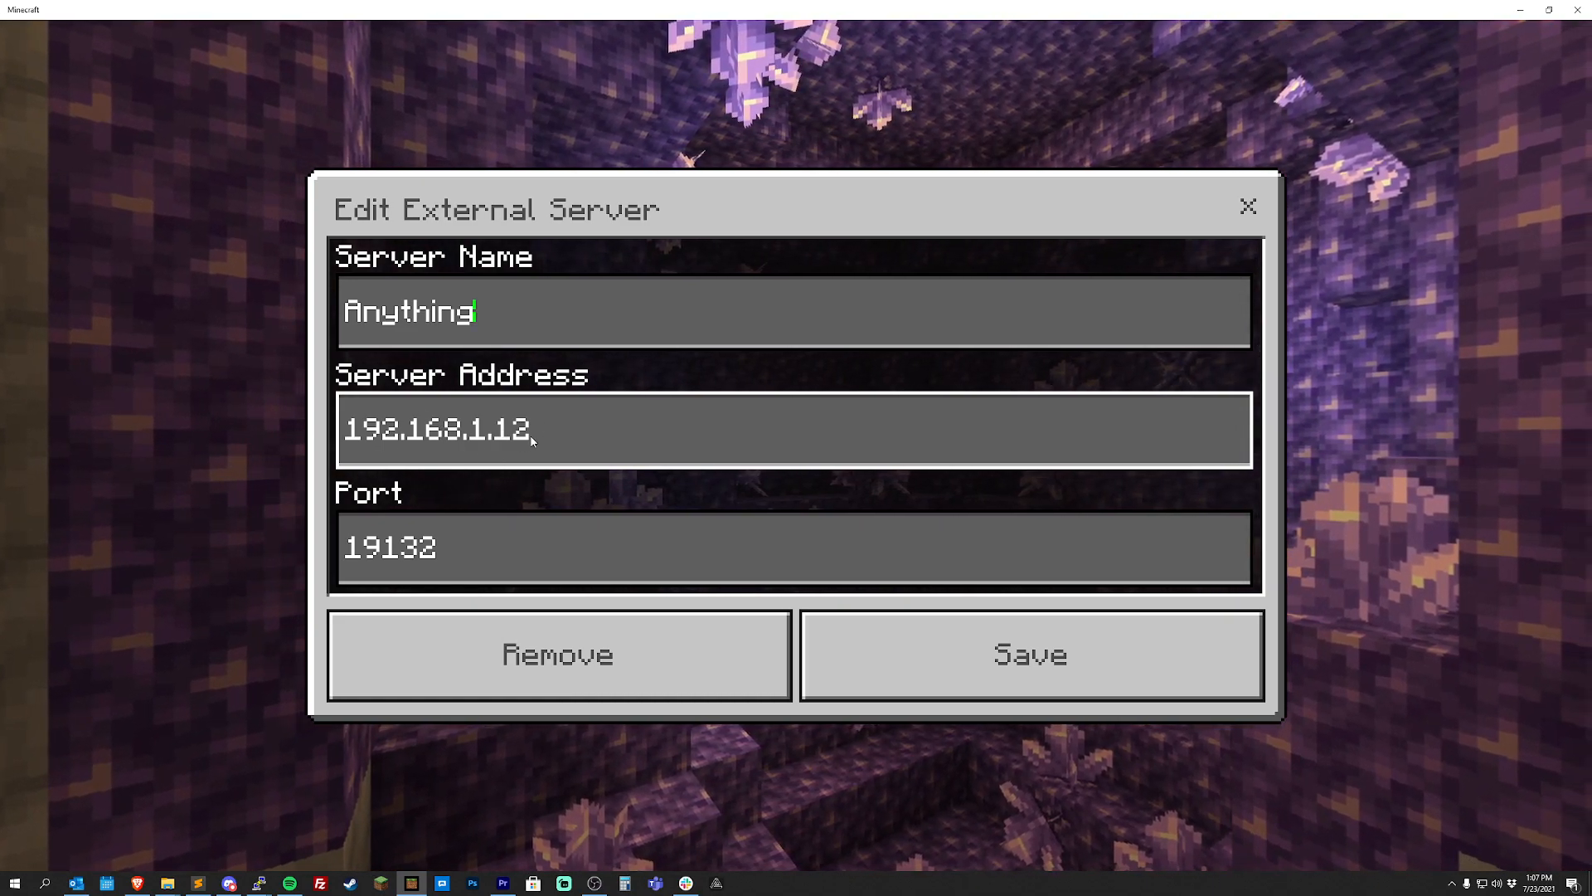
left_click(553, 438)
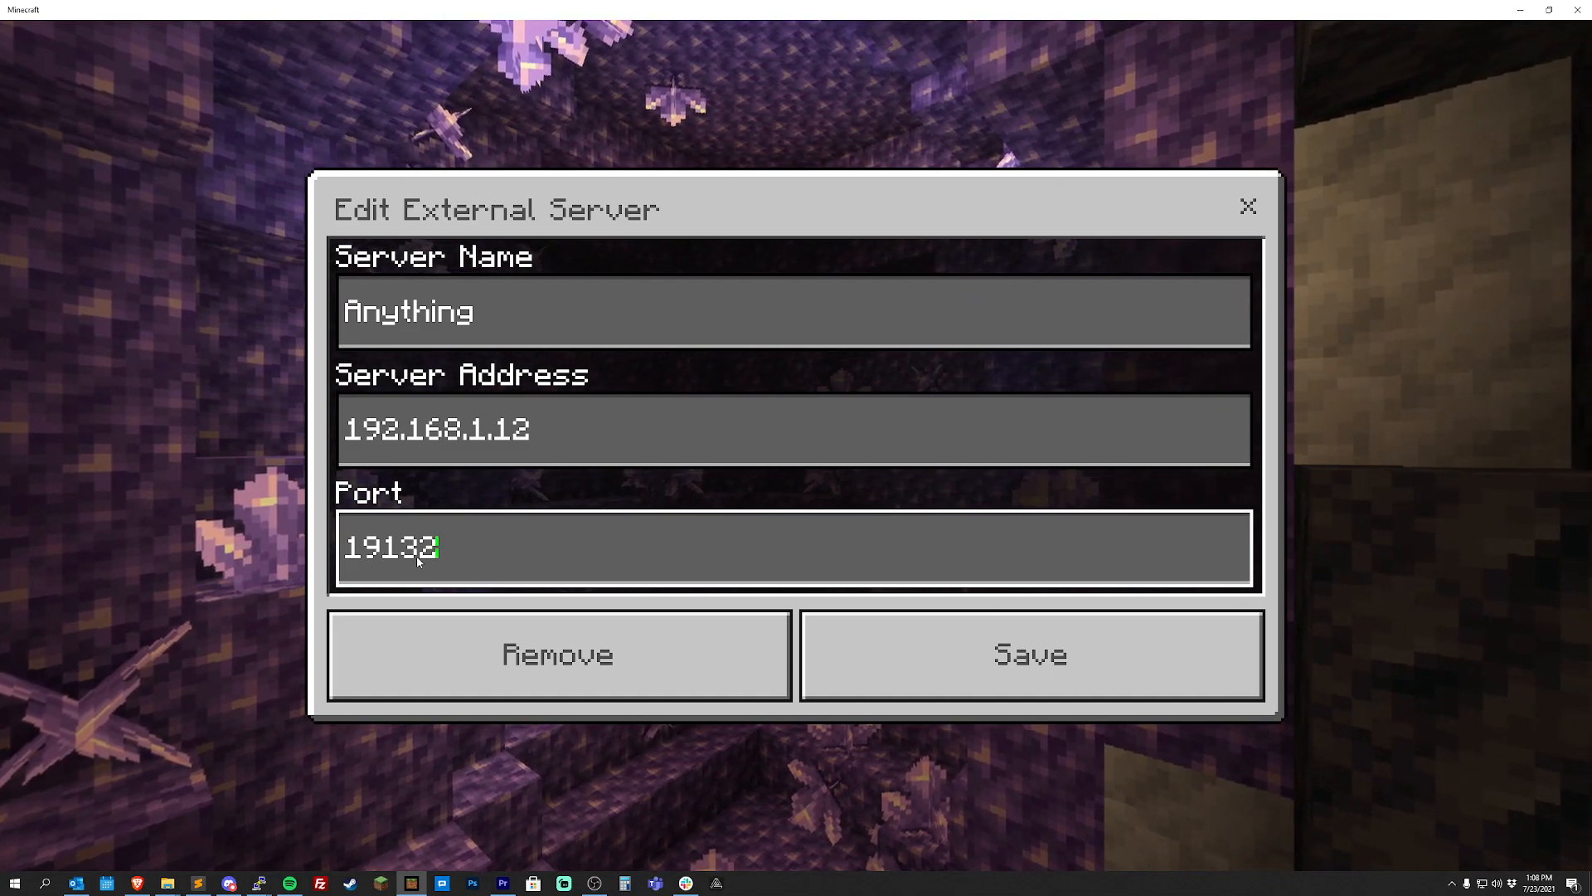
mouse_move(1028, 654)
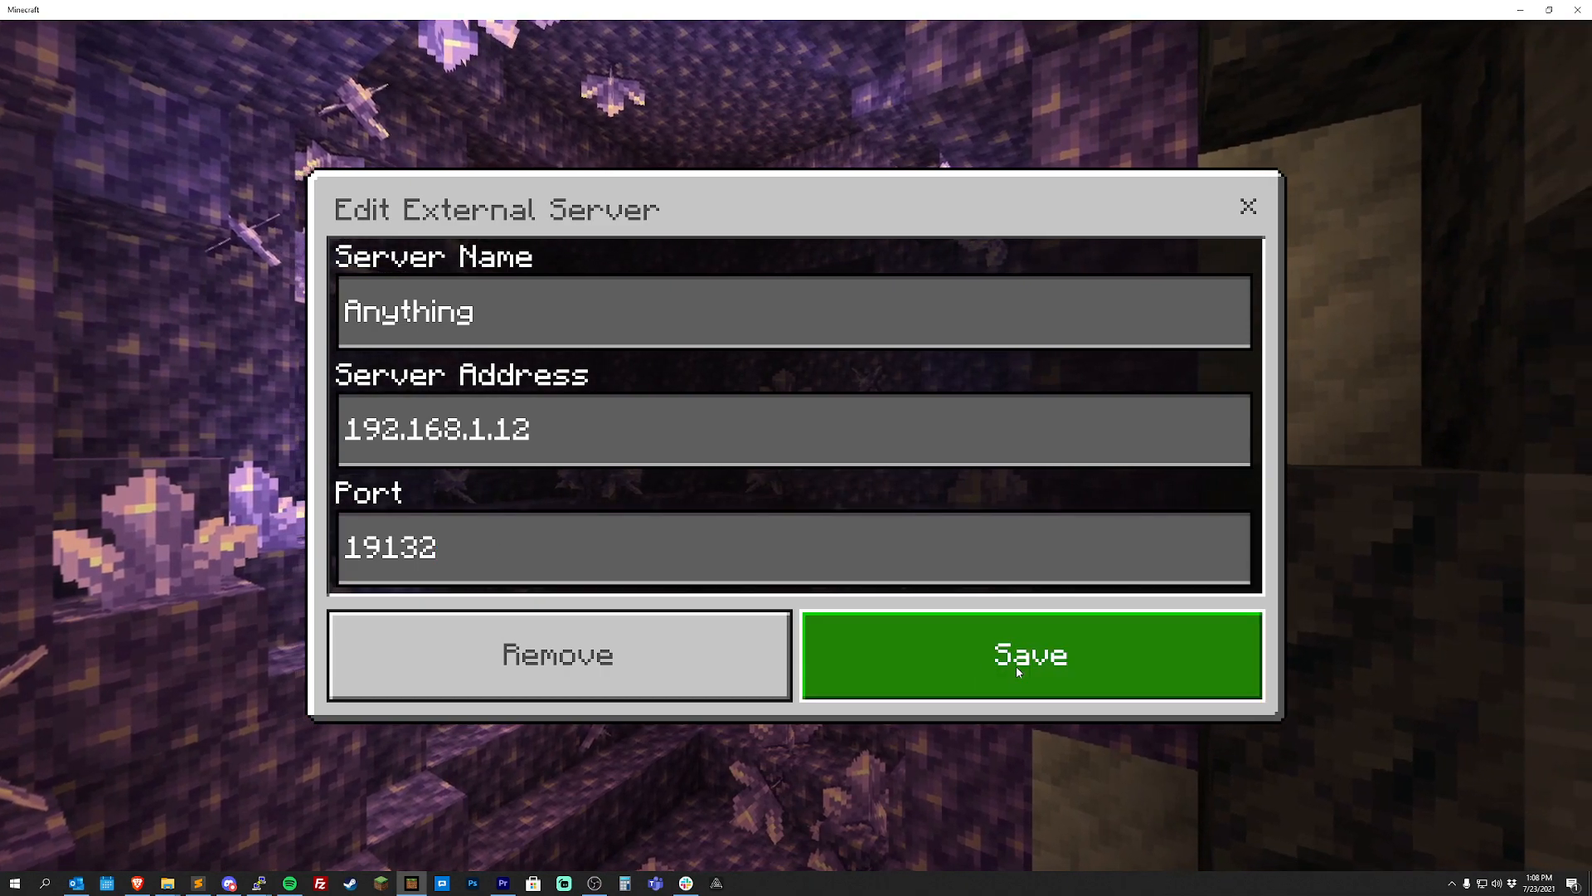
left_click(1030, 654)
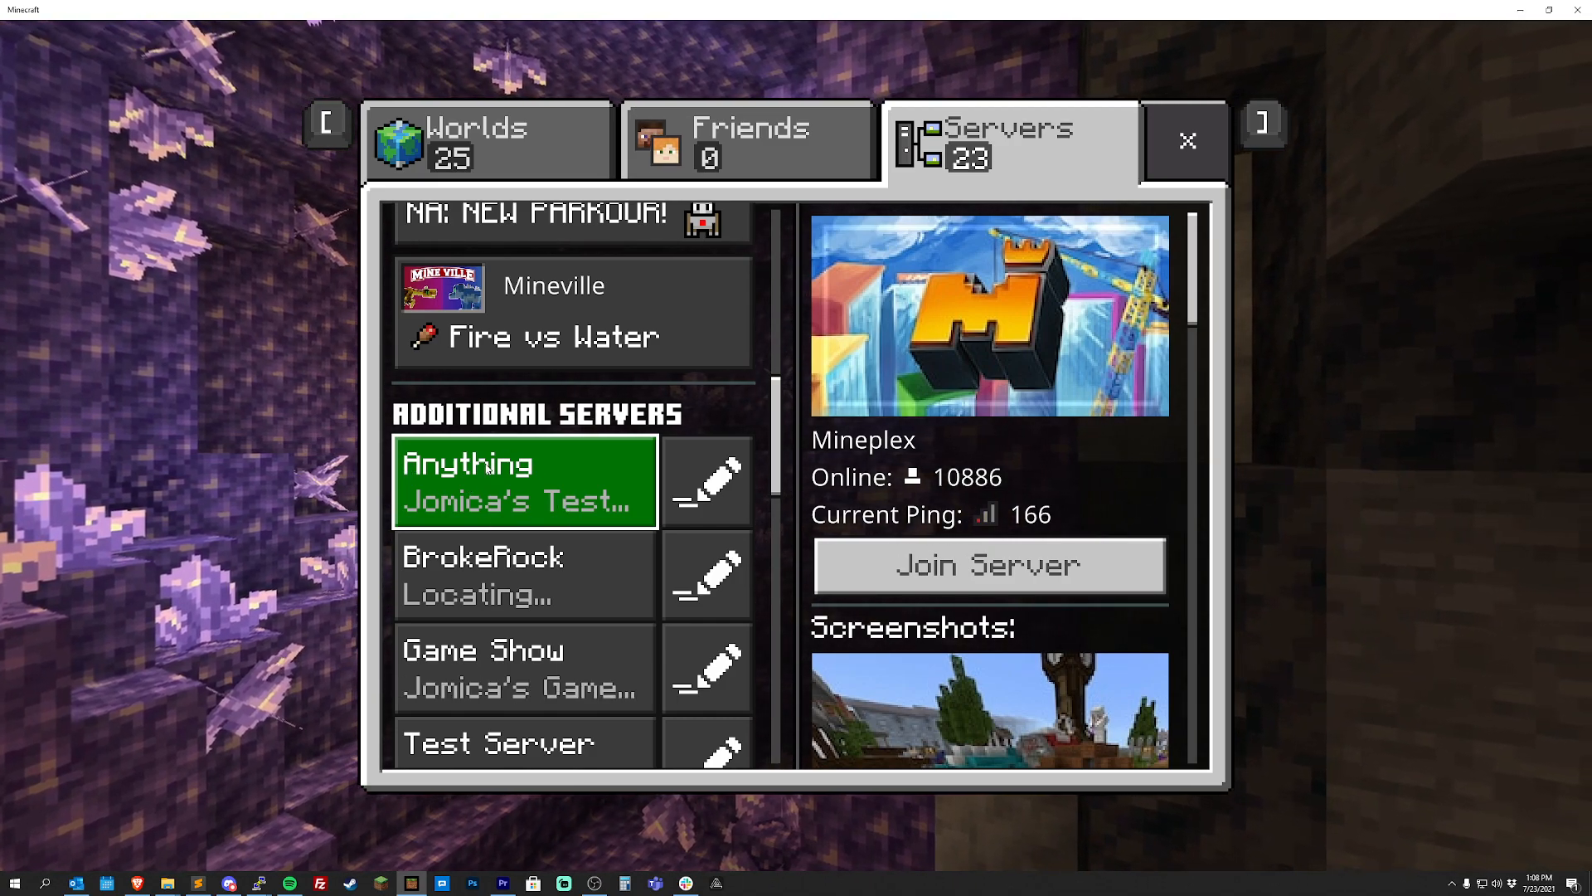
- Join the Anything server, then pause to show the Bedrock level game menu
left_click(525, 480)
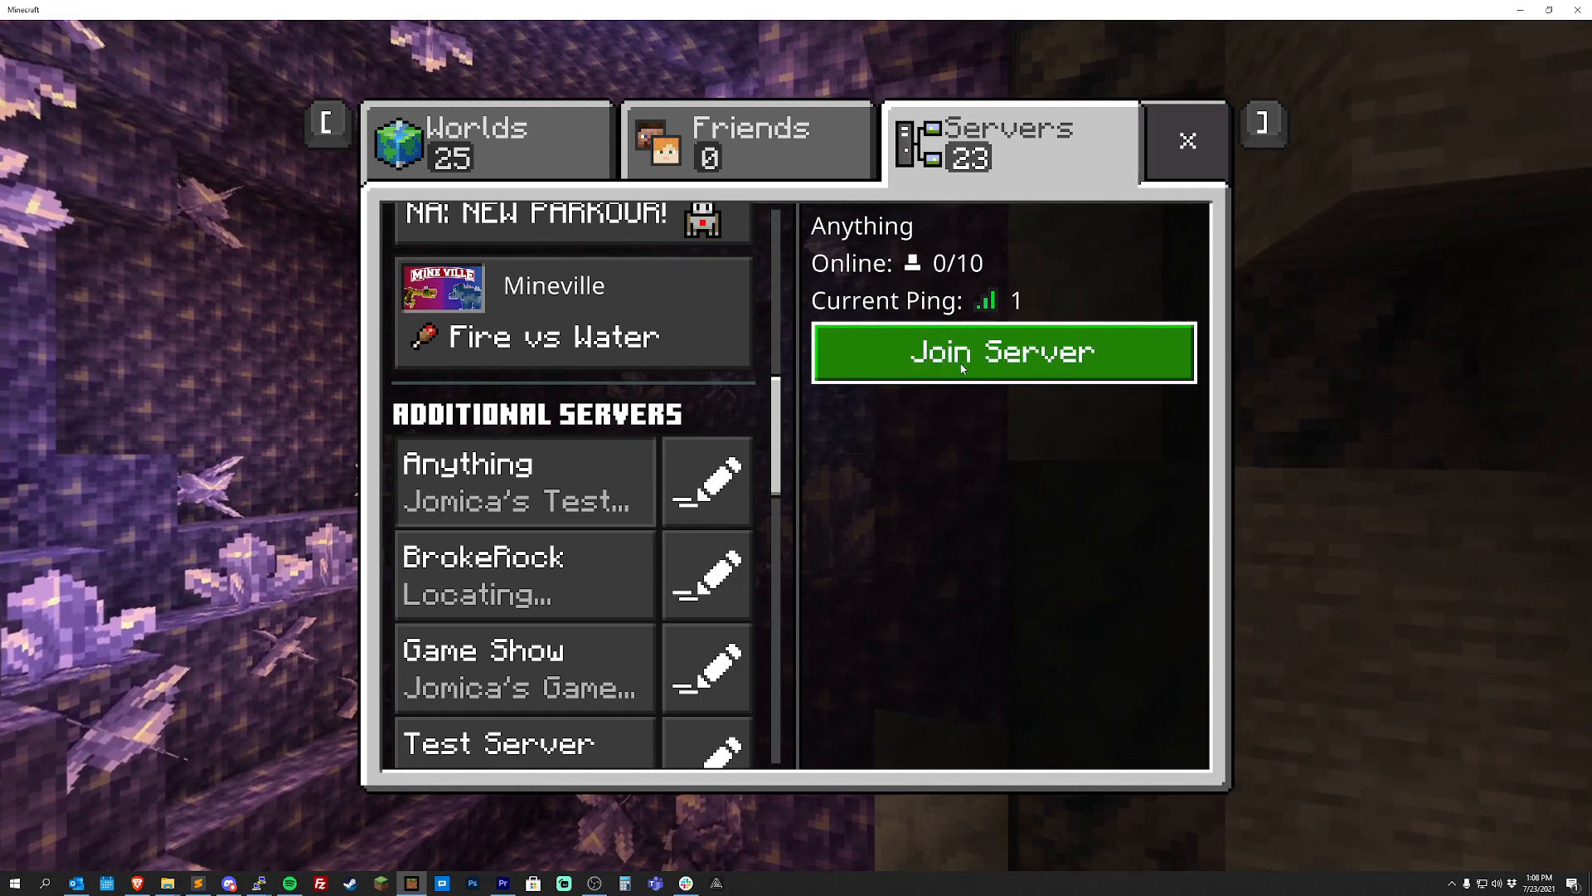
left_click(1001, 353)
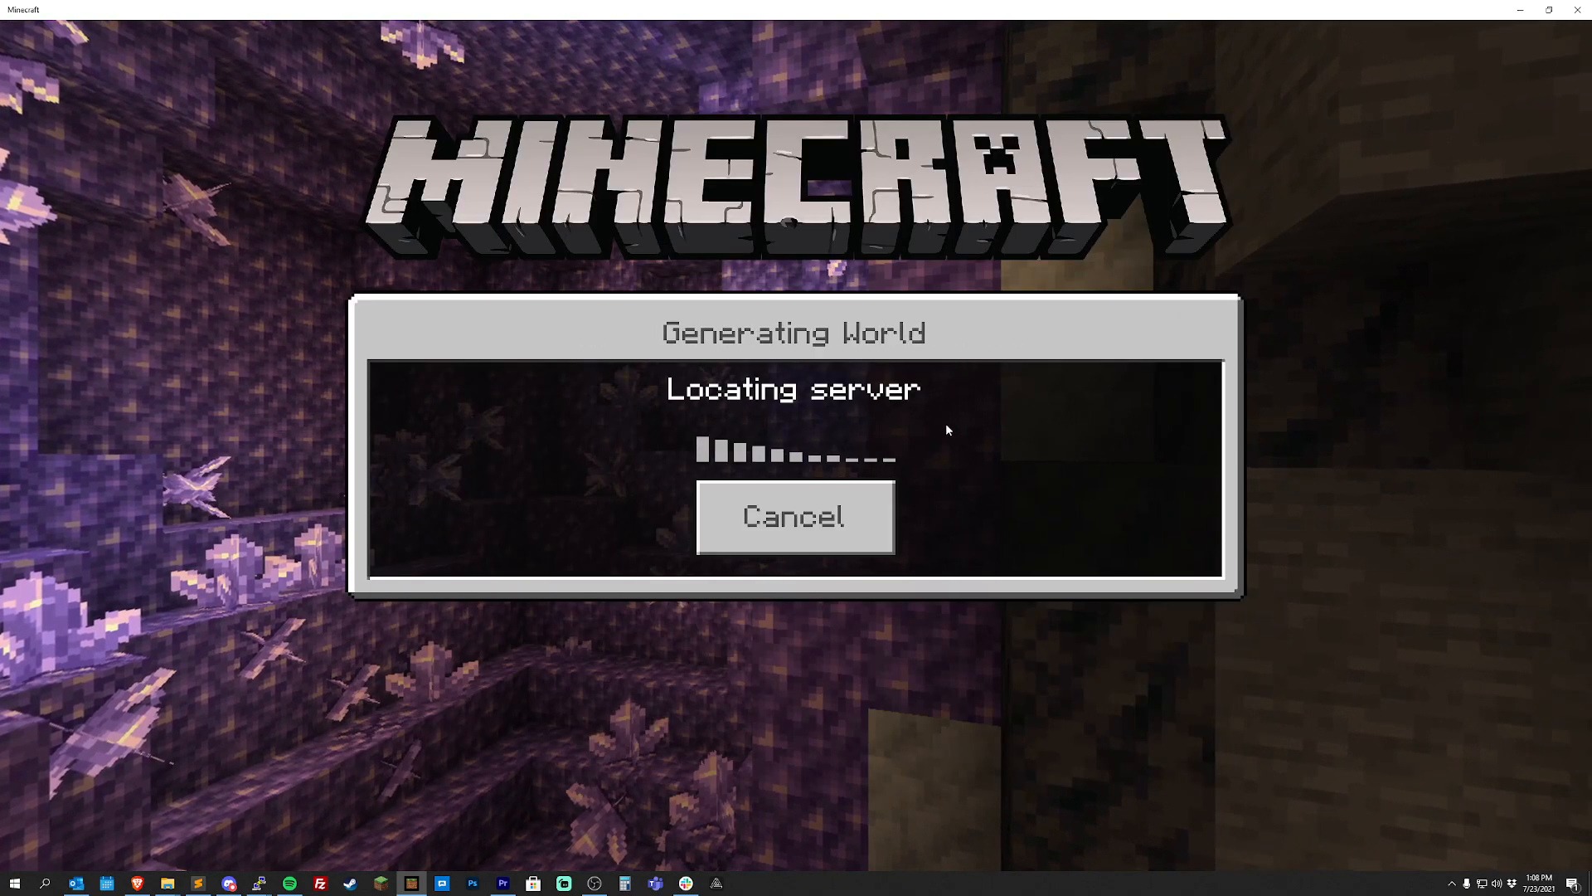
mouse_move(951, 419)
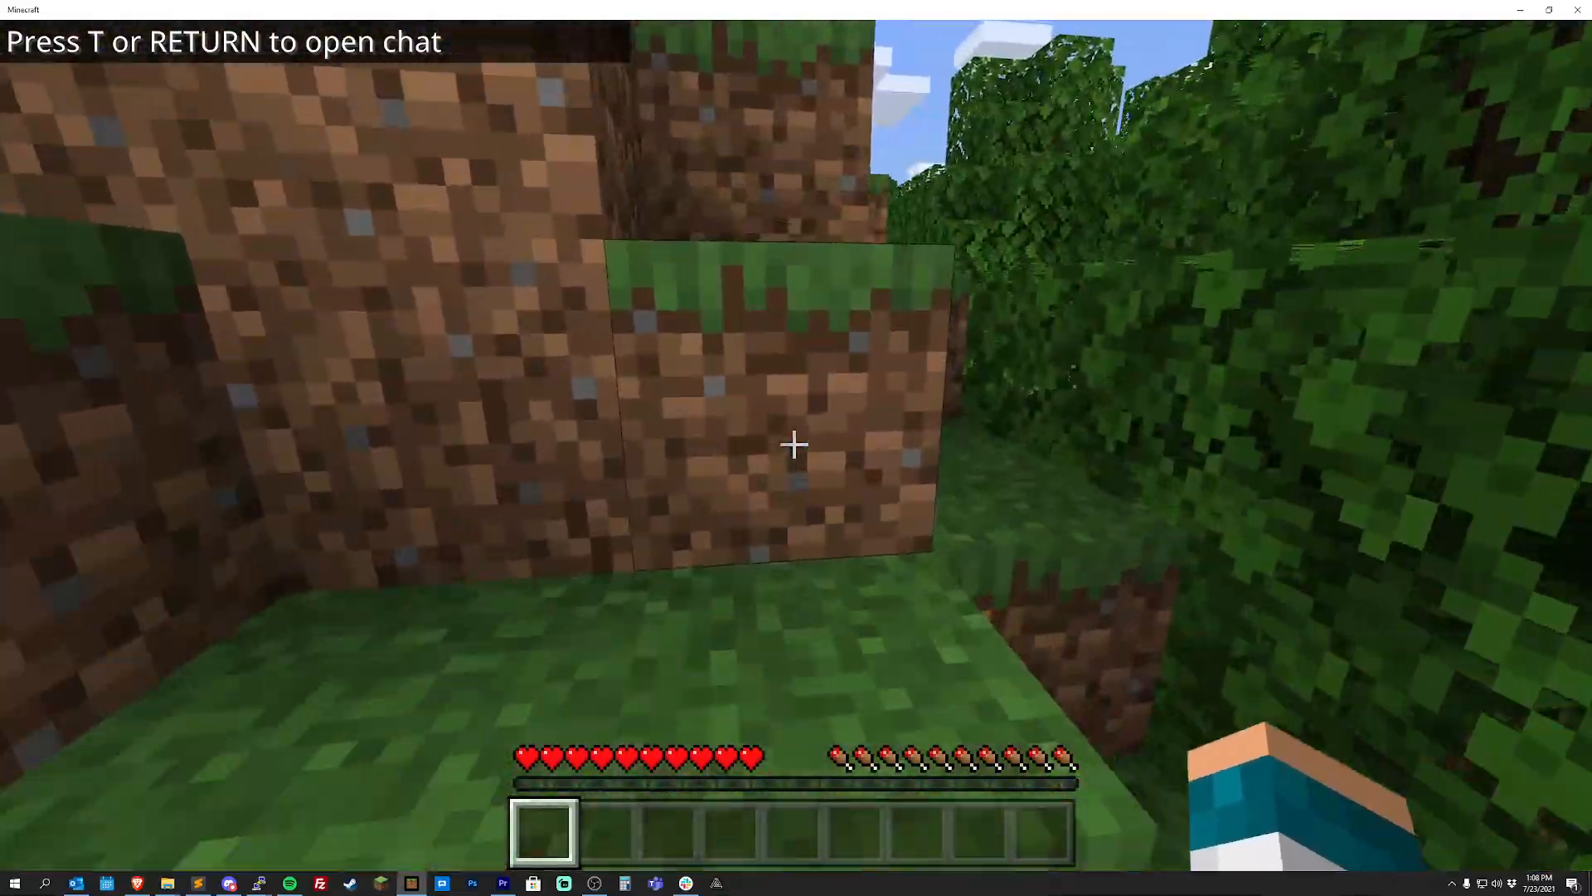
mouse_move(797, 443)
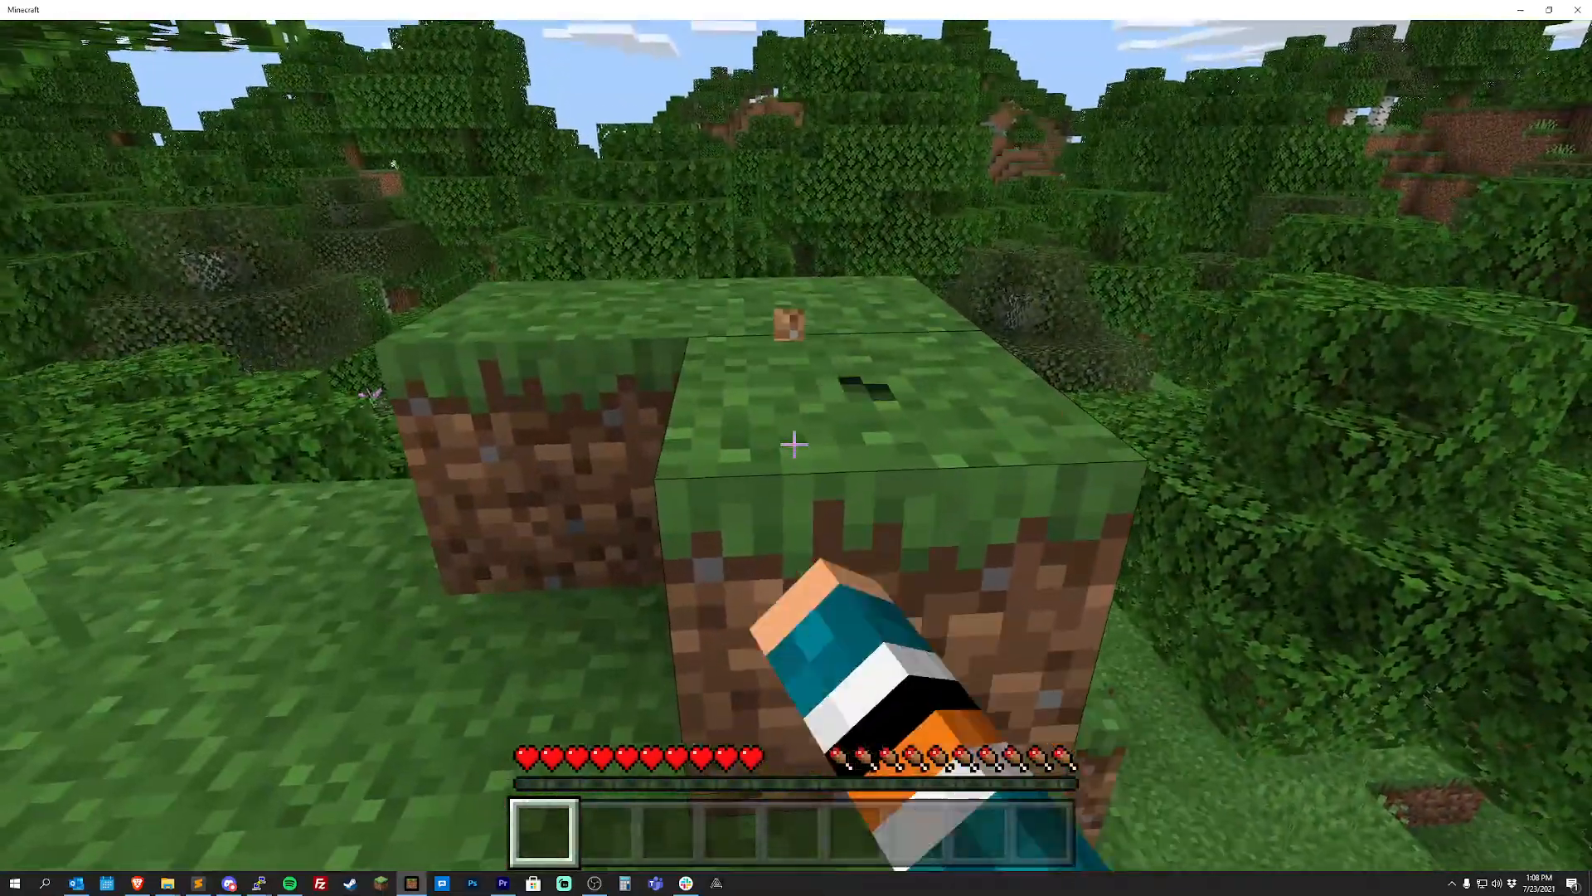
mouse_move(796, 444)
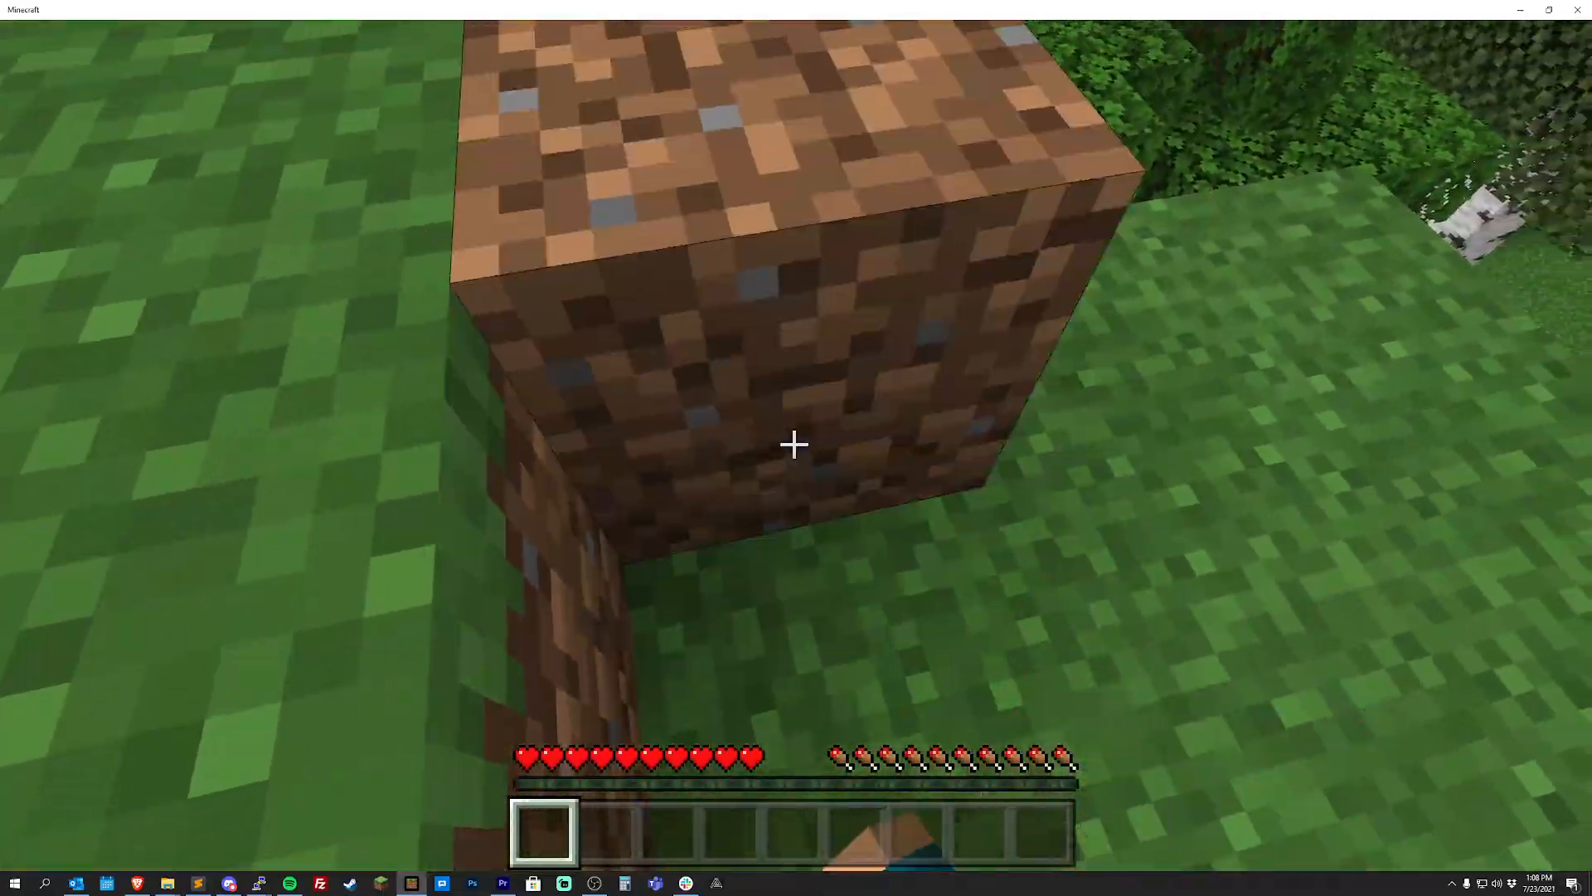
mouse_move(795, 443)
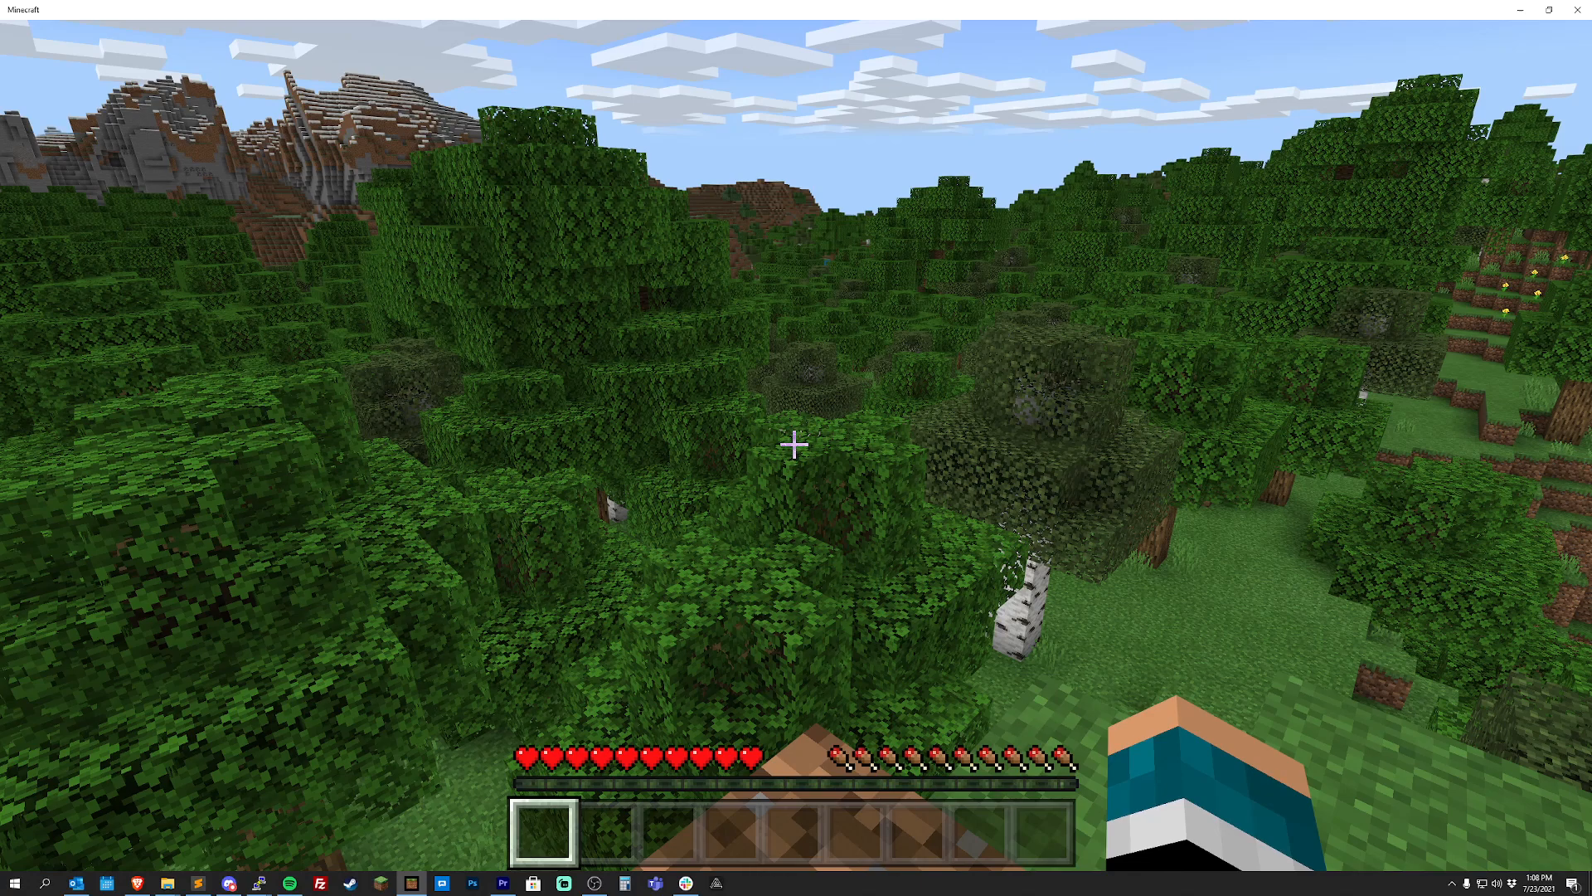
mouse_move(796, 444)
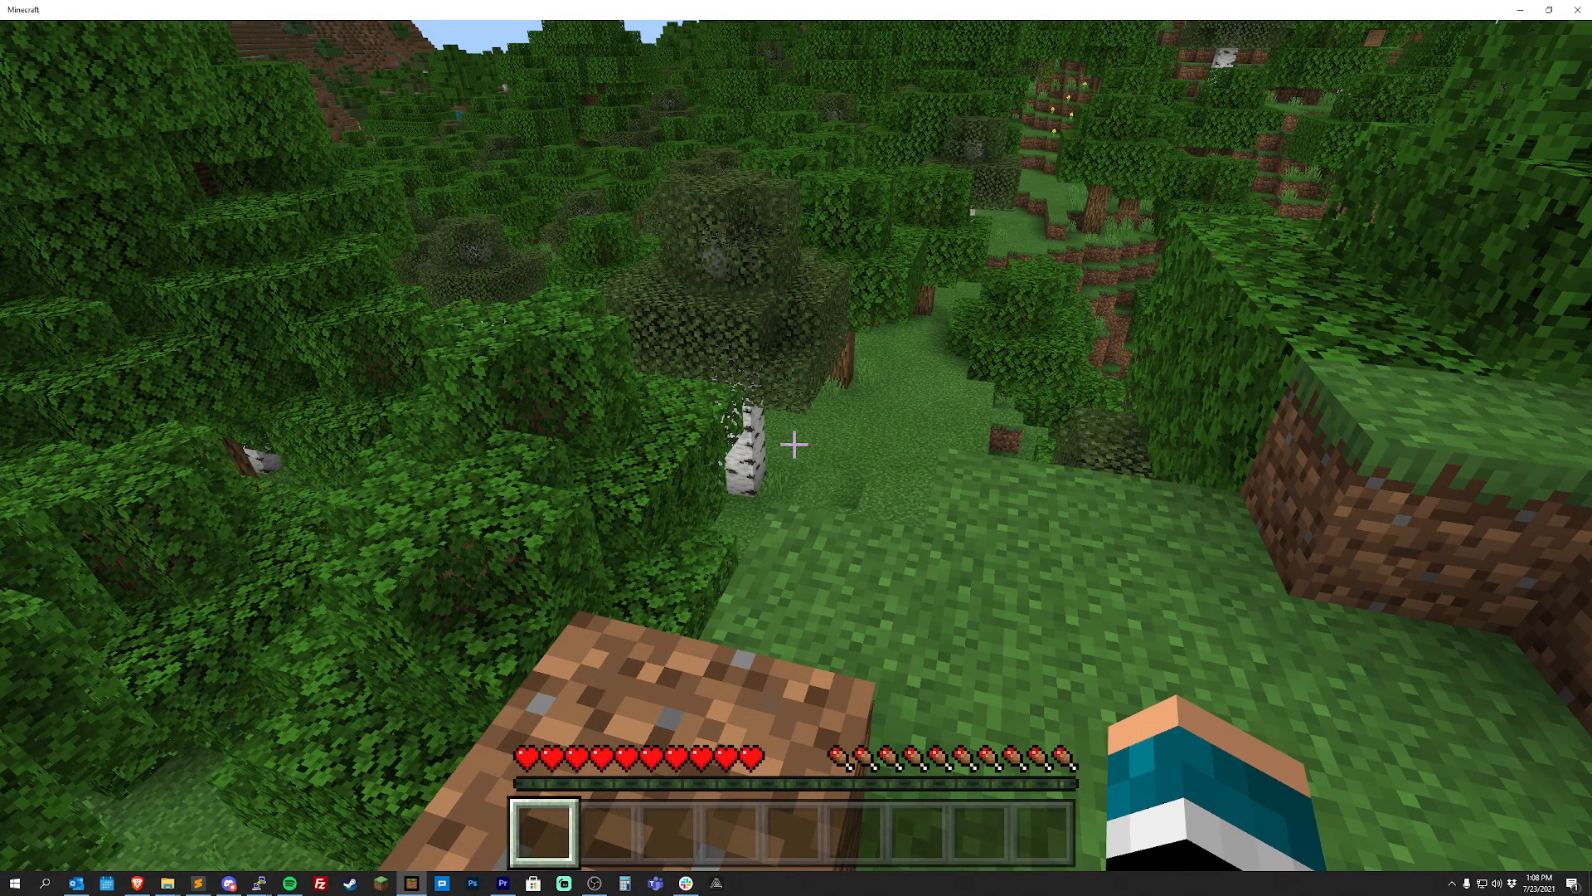
mouse_move(796, 443)
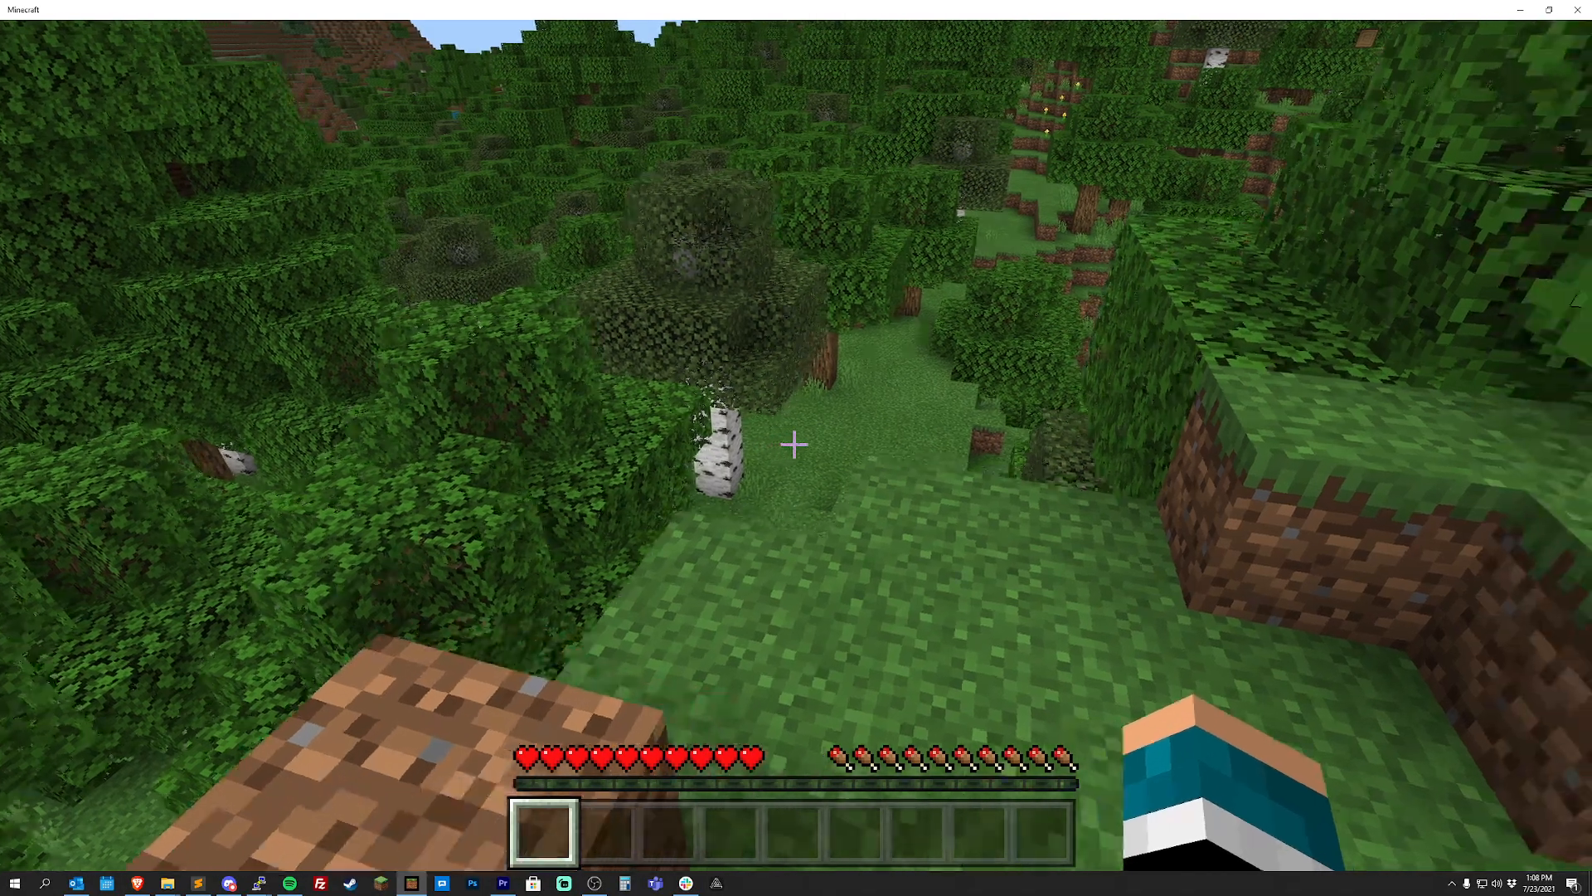
mouse_move(792, 443)
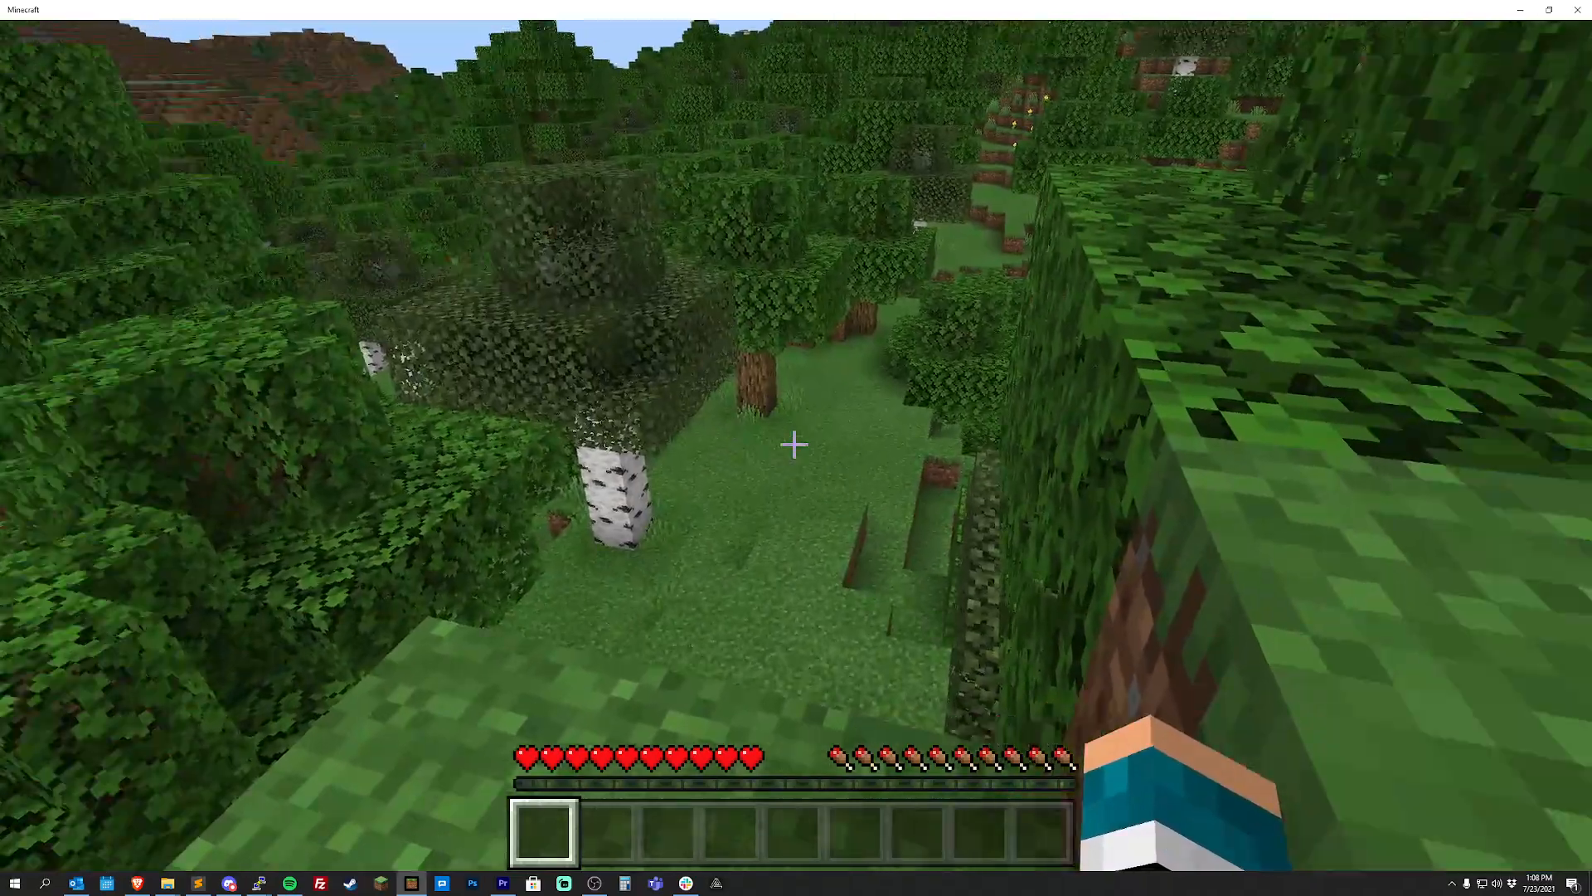
mouse_move(793, 444)
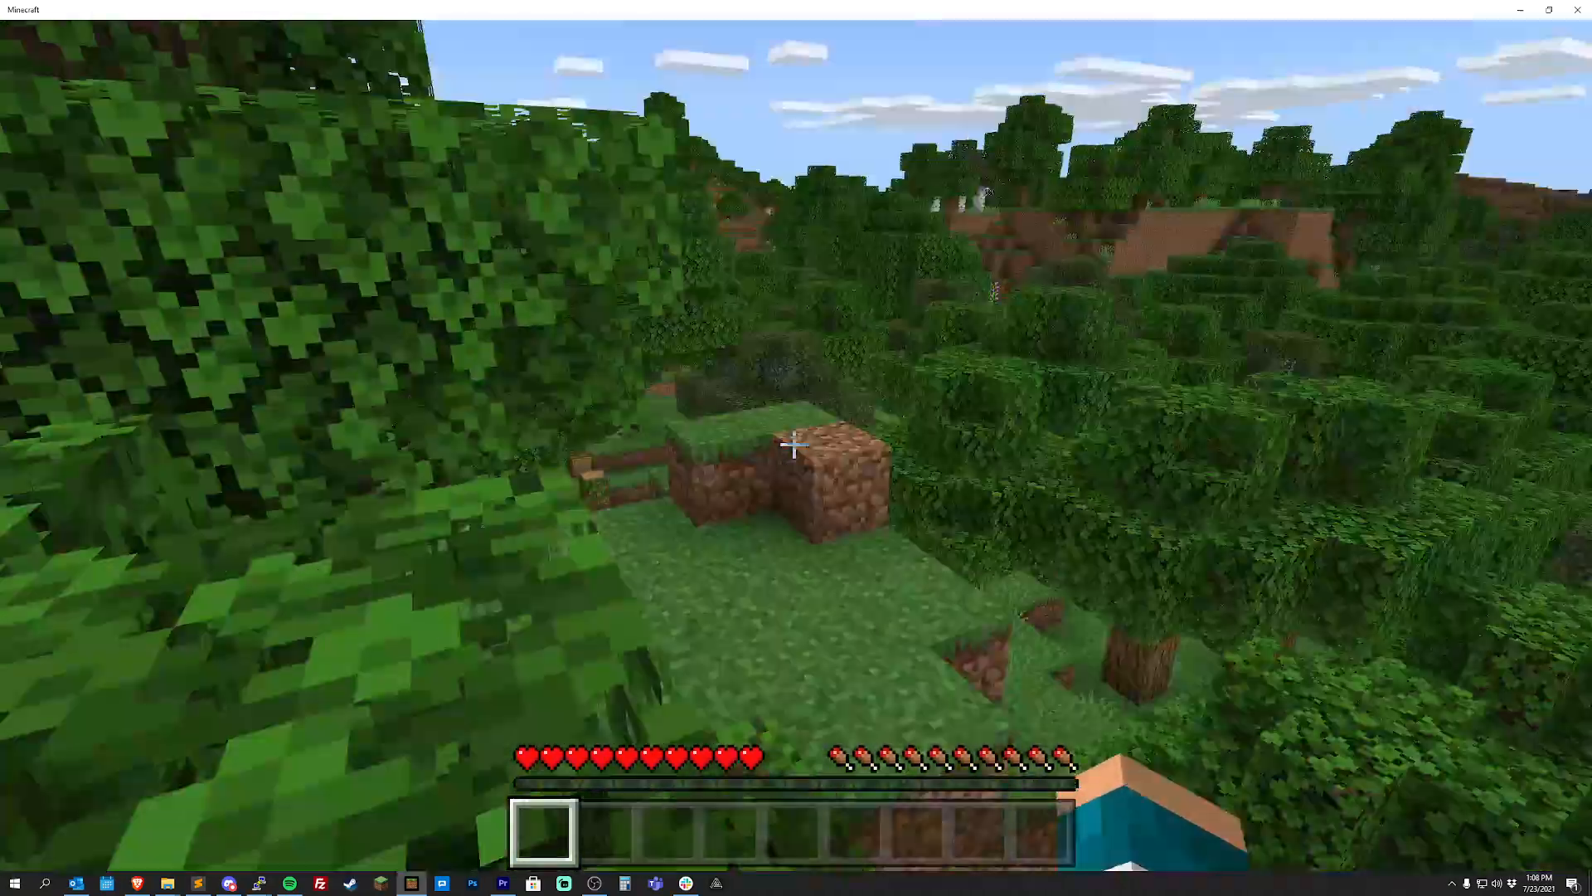
mouse_move(792, 444)
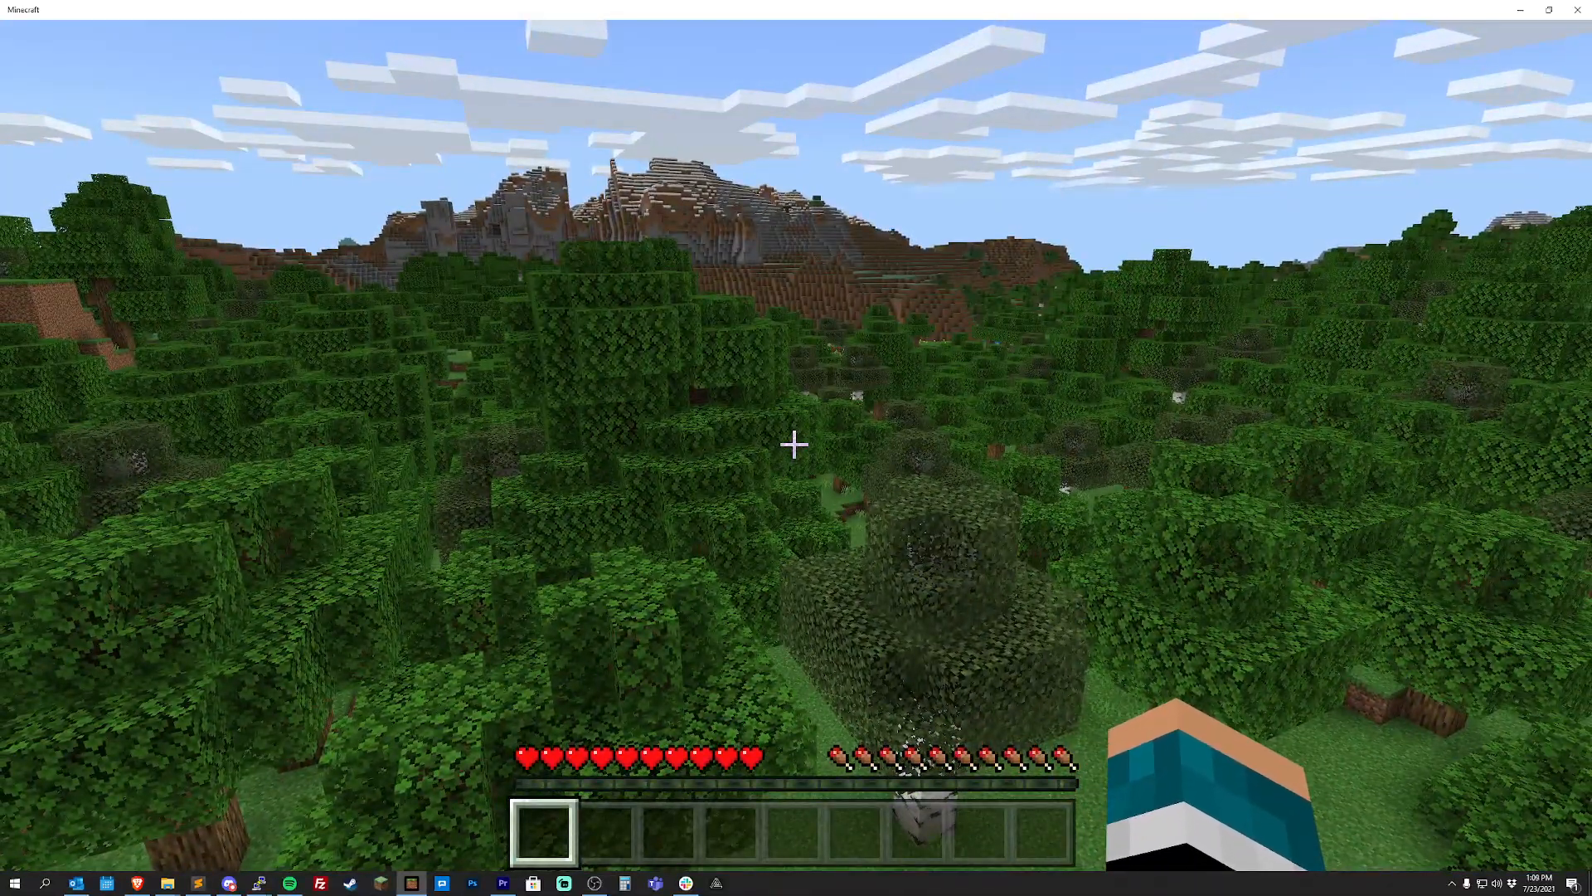
key("Escape")
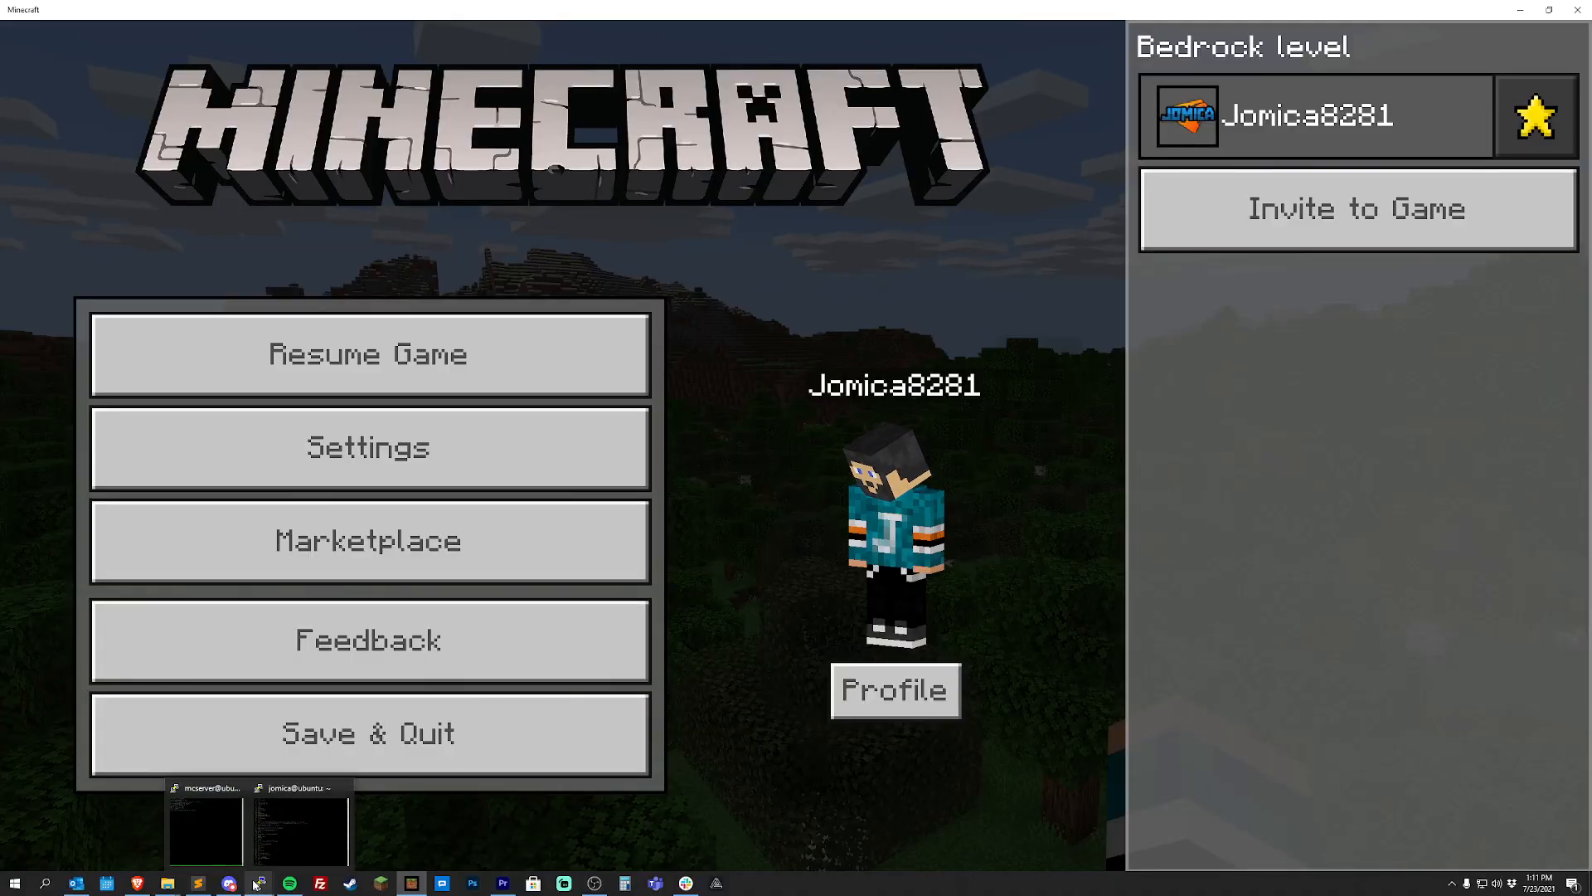
left_click(205, 824)
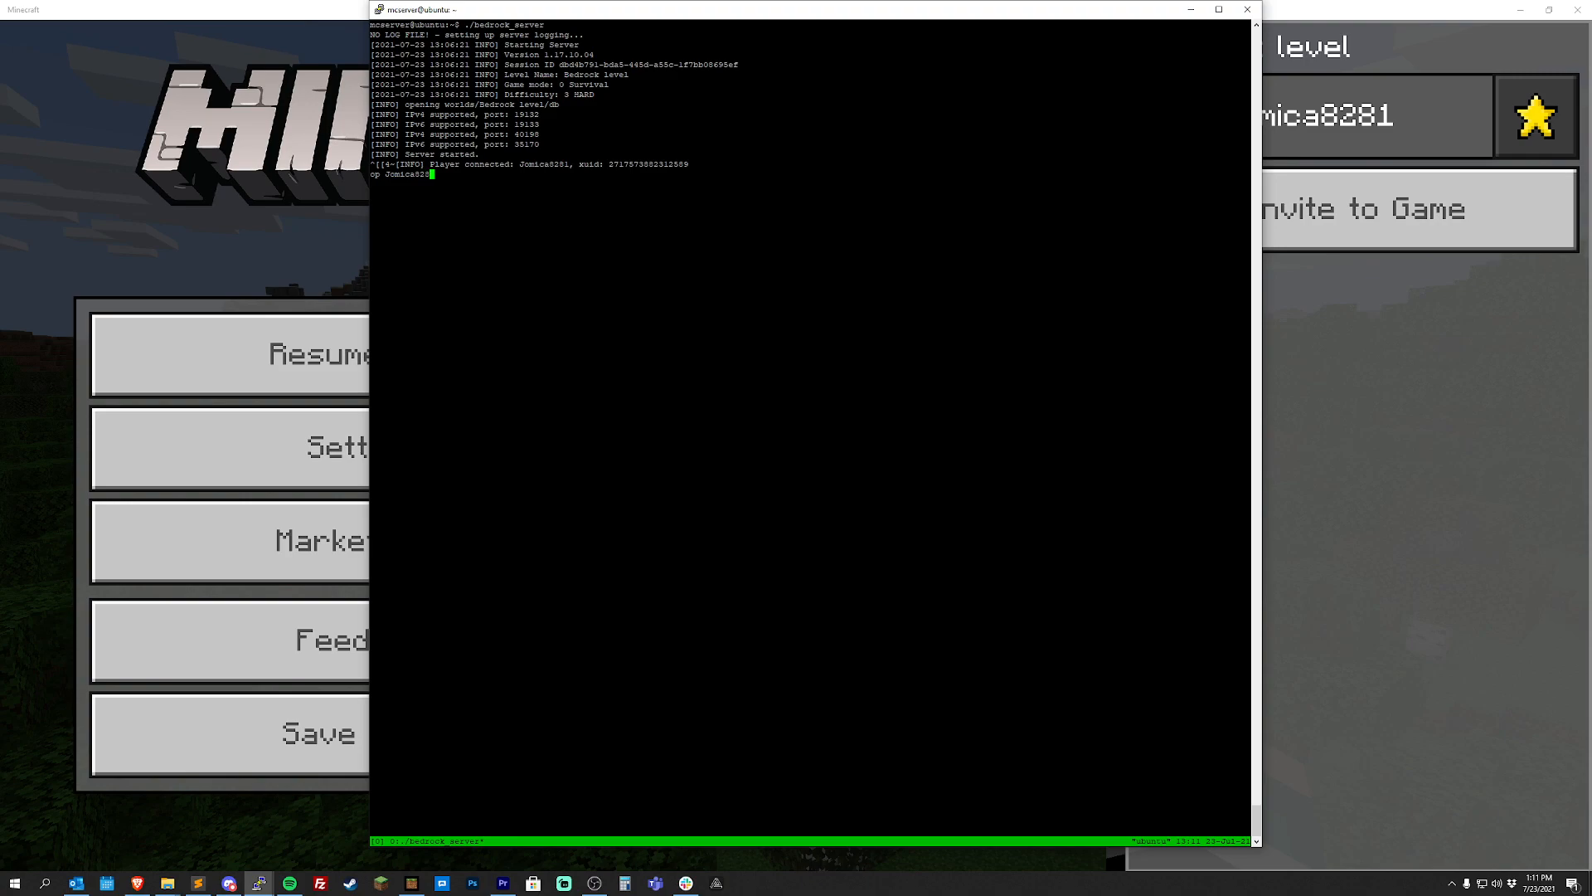
key("Return")
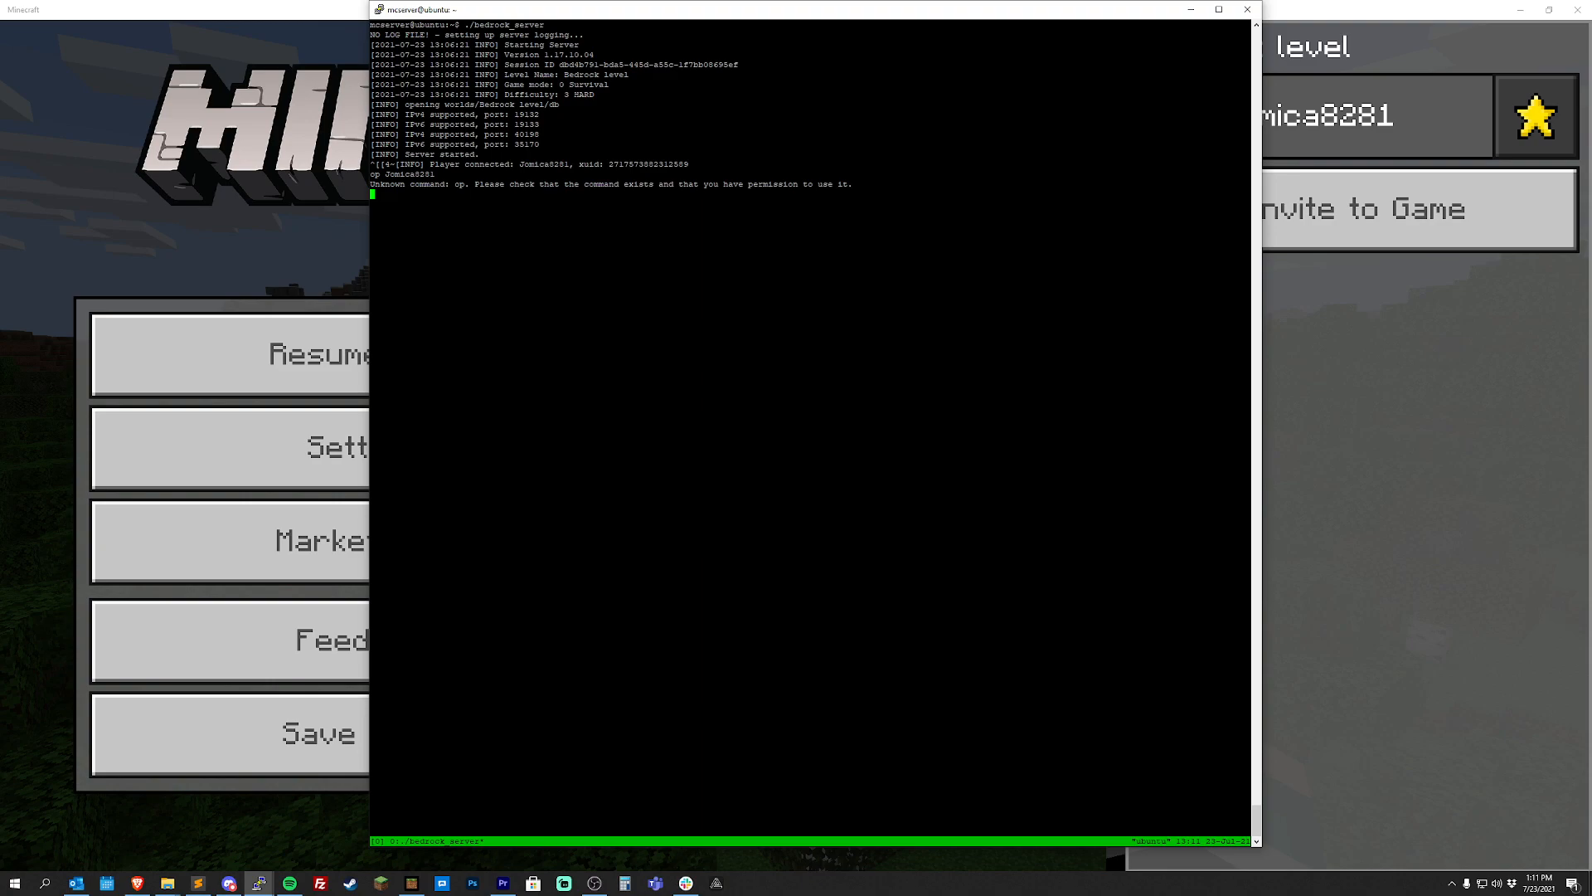
type("op Jomica8")
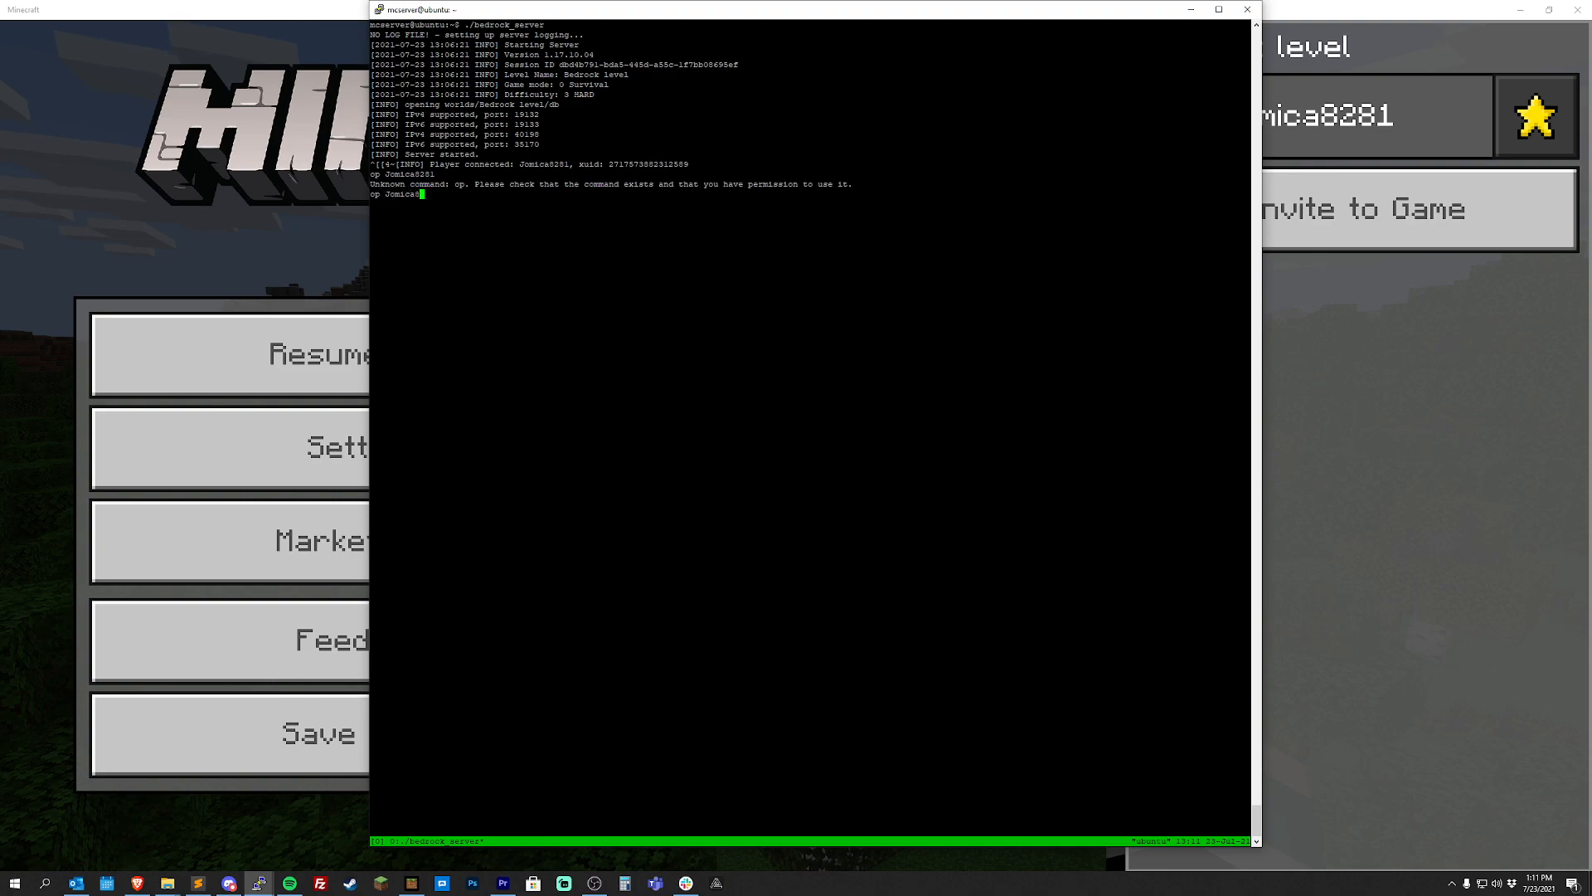
key("Return")
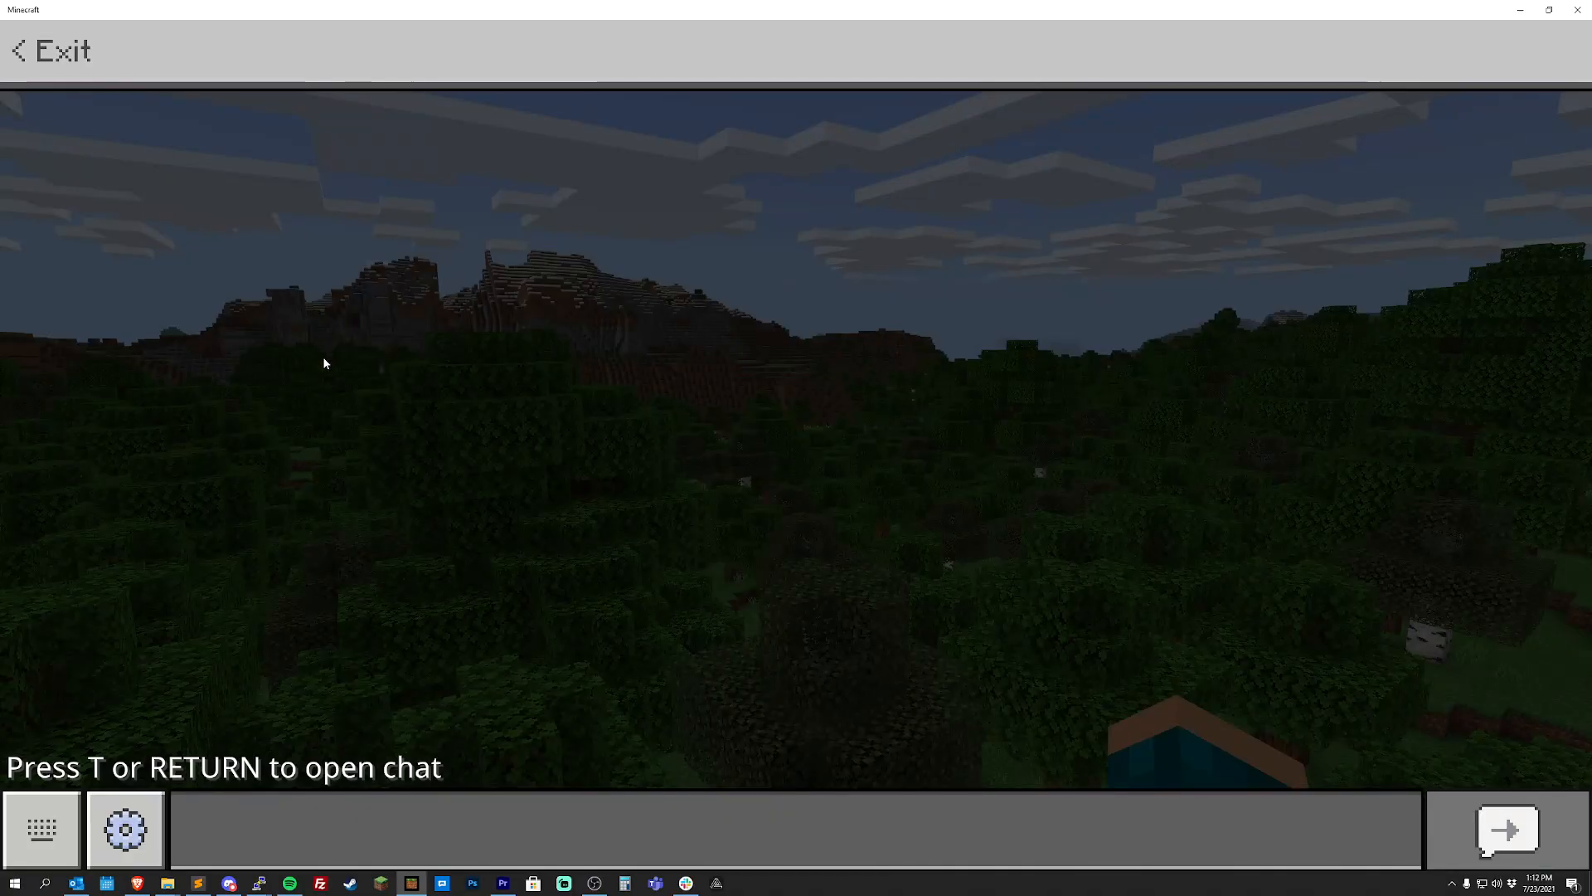
- Verify operator status in the pause menu and type '/whitelist add J' in chat
key("Escape")
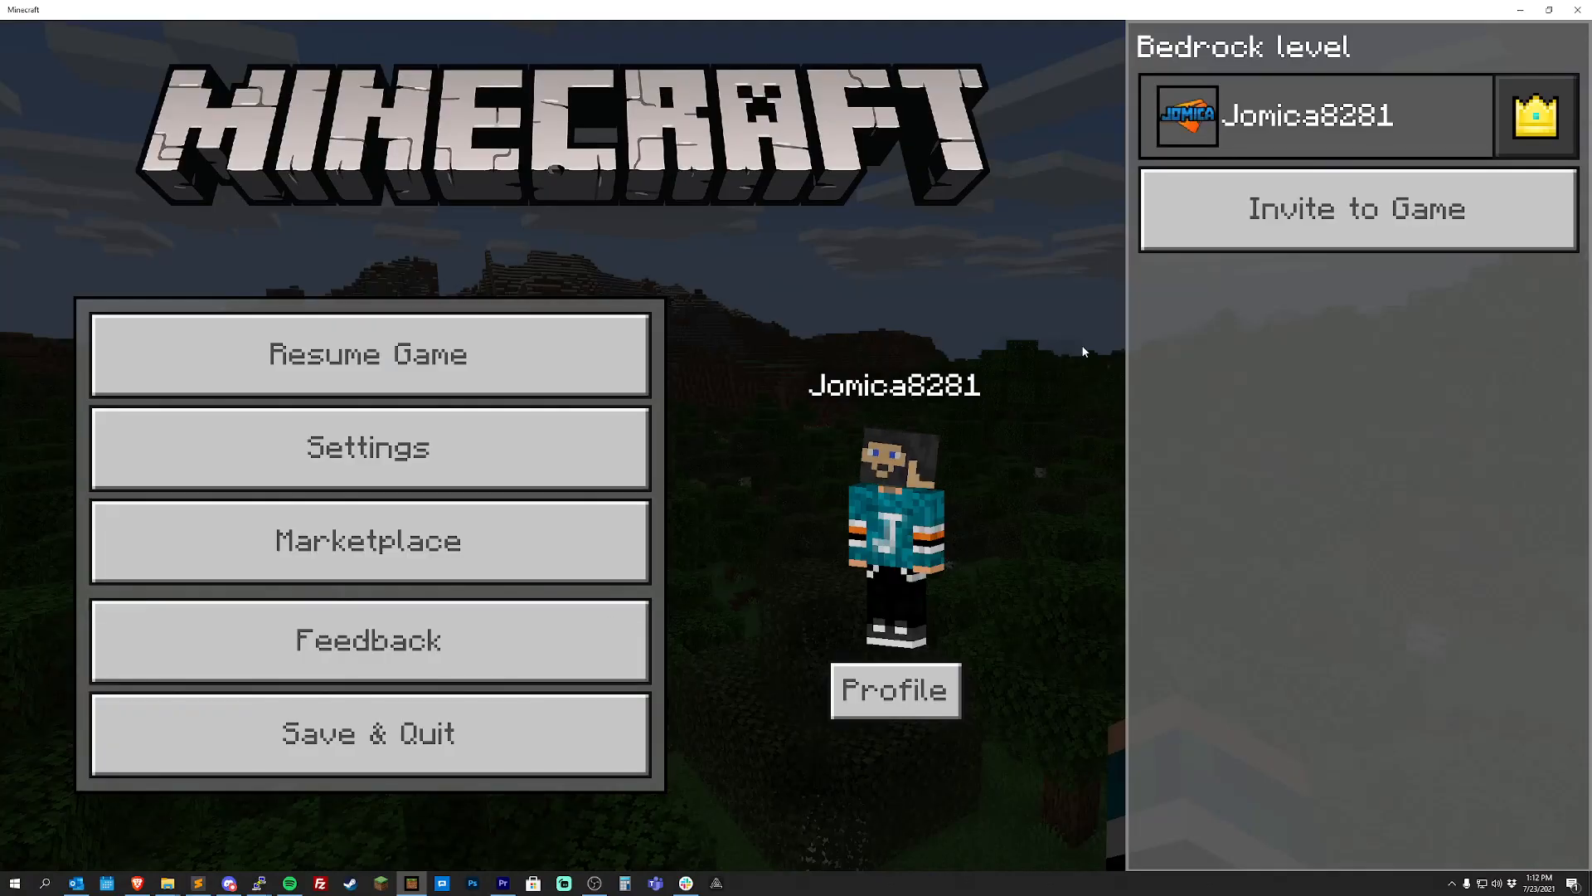
left_click(368, 354)
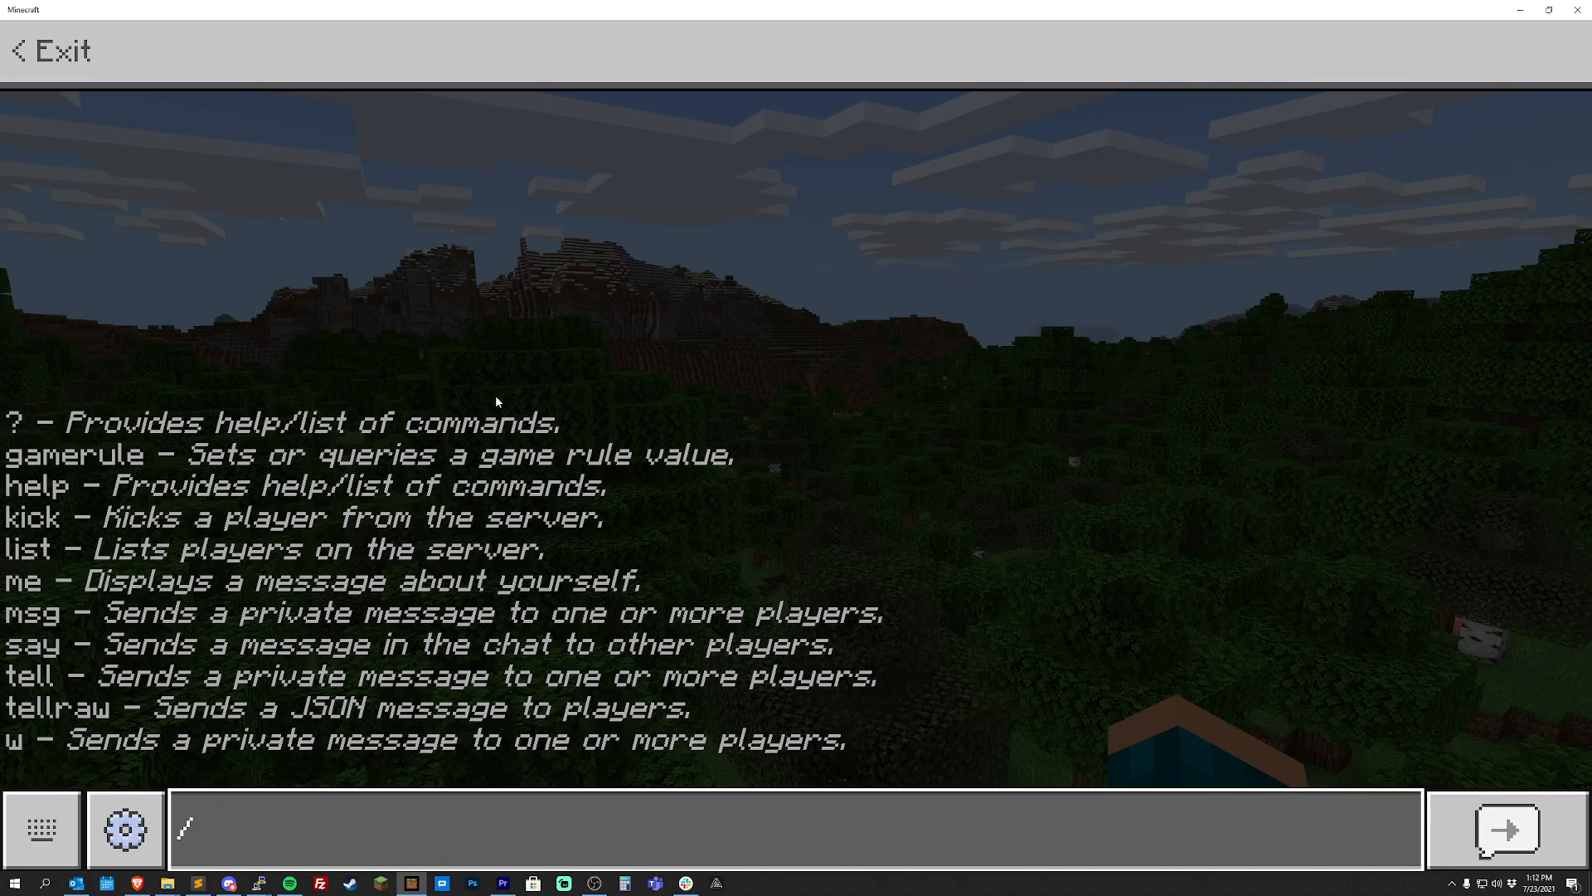
type("whitelistt")
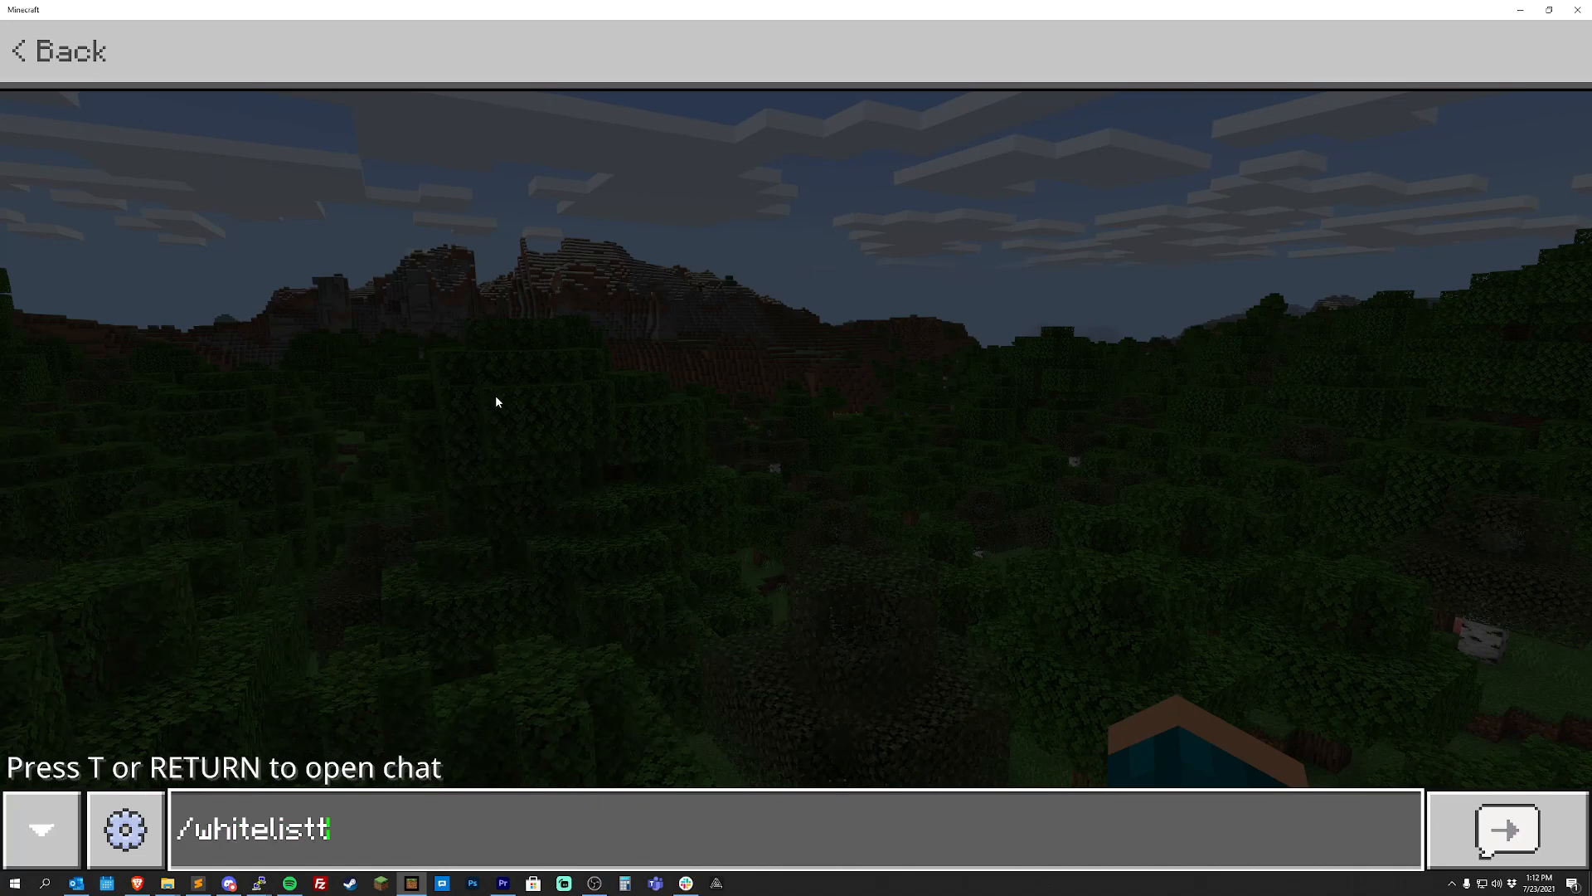
type("add J")
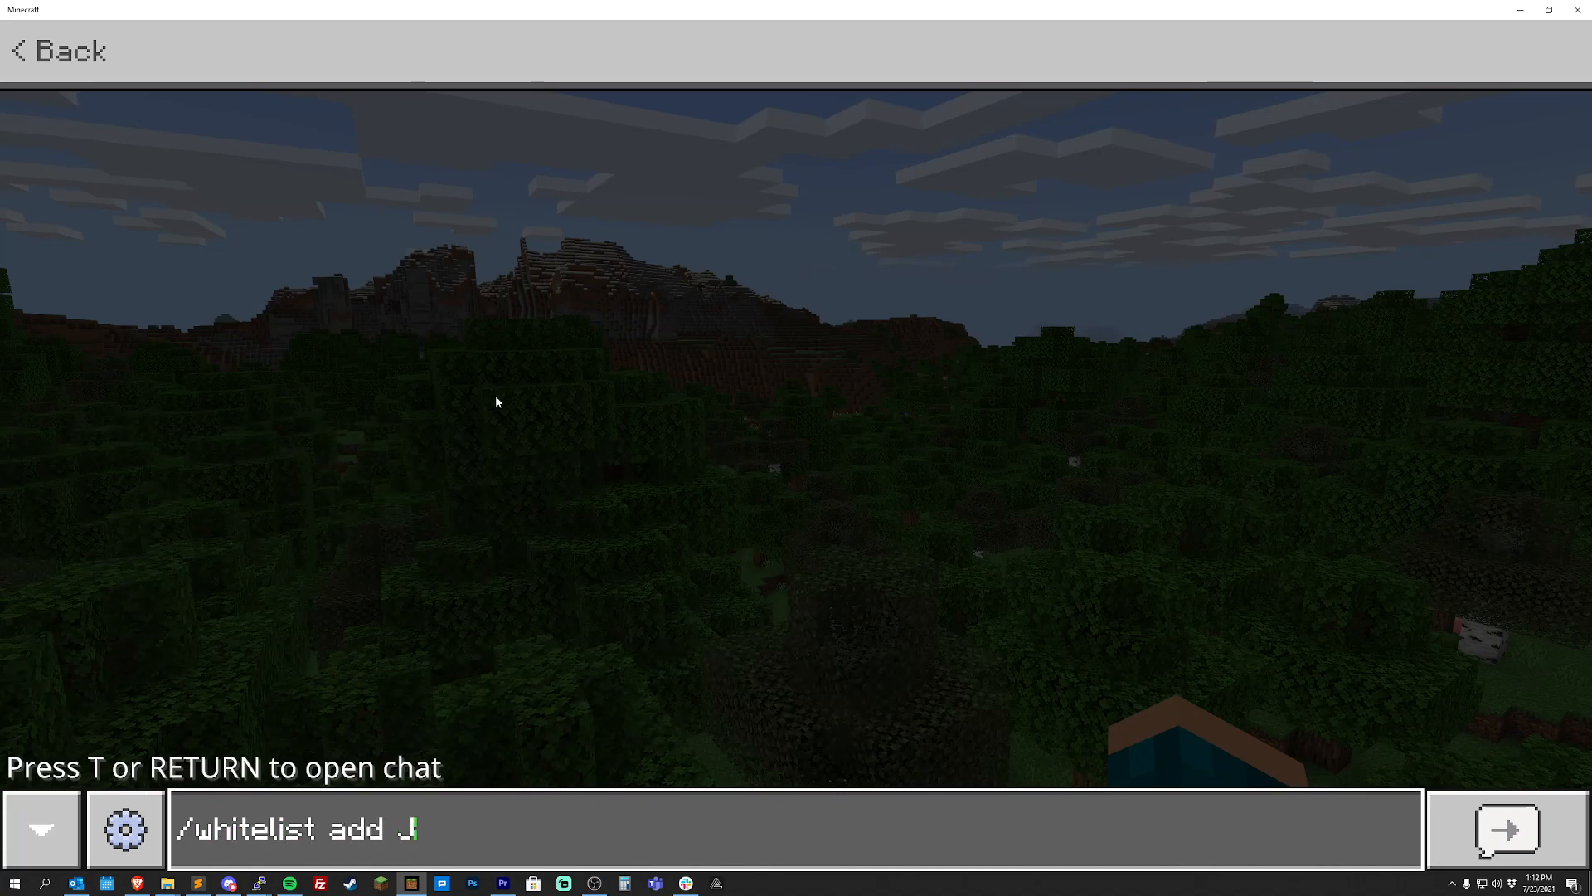
key("Return")
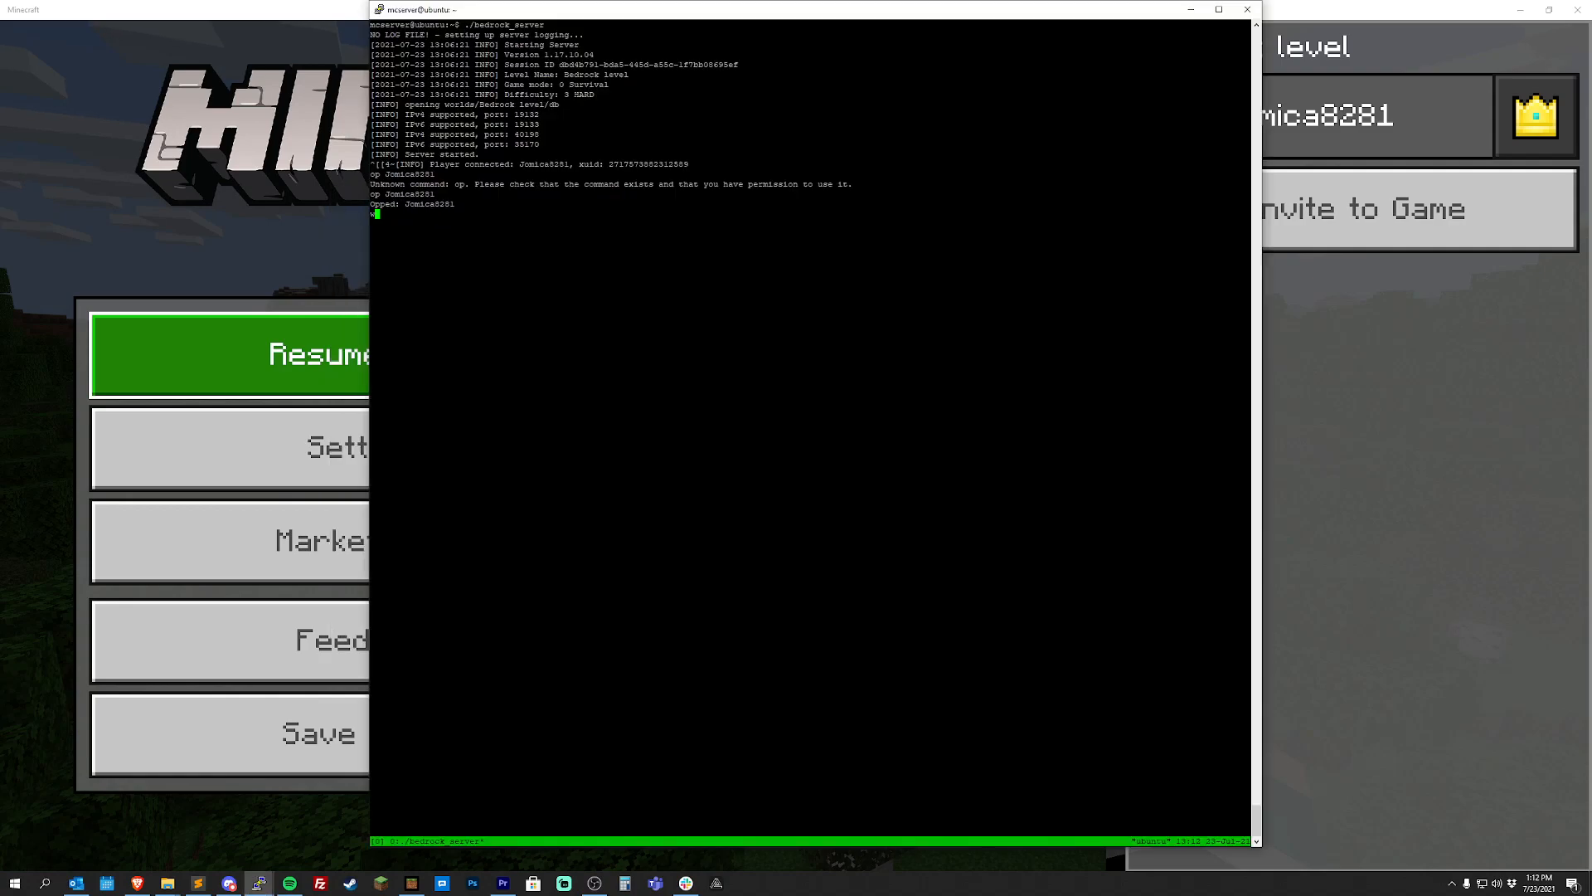
type("whitelist add Jomica")
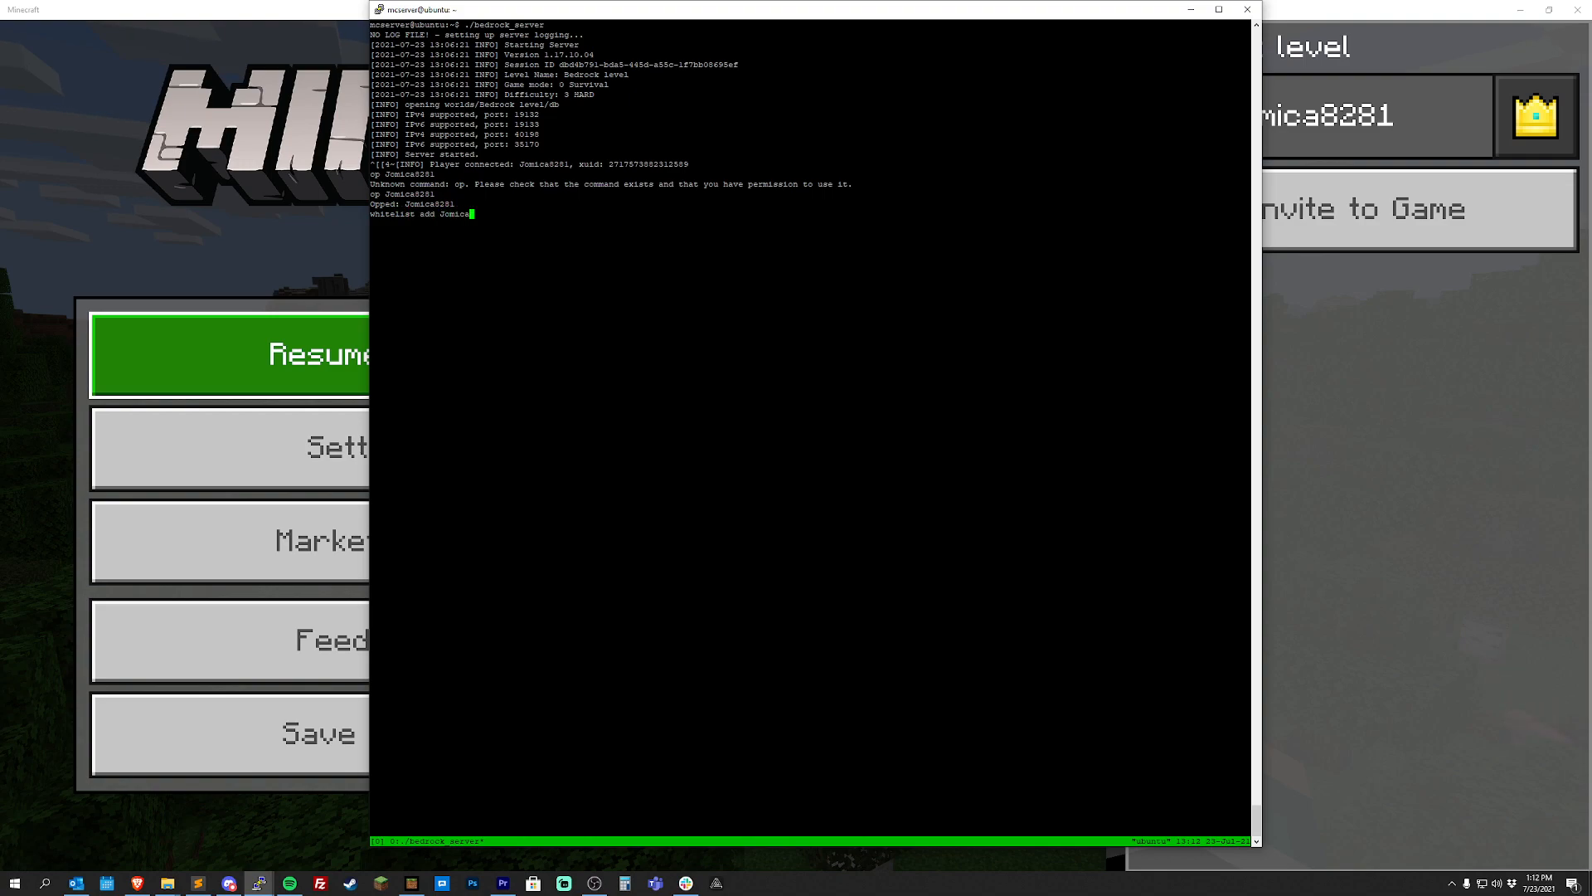
key("Return")
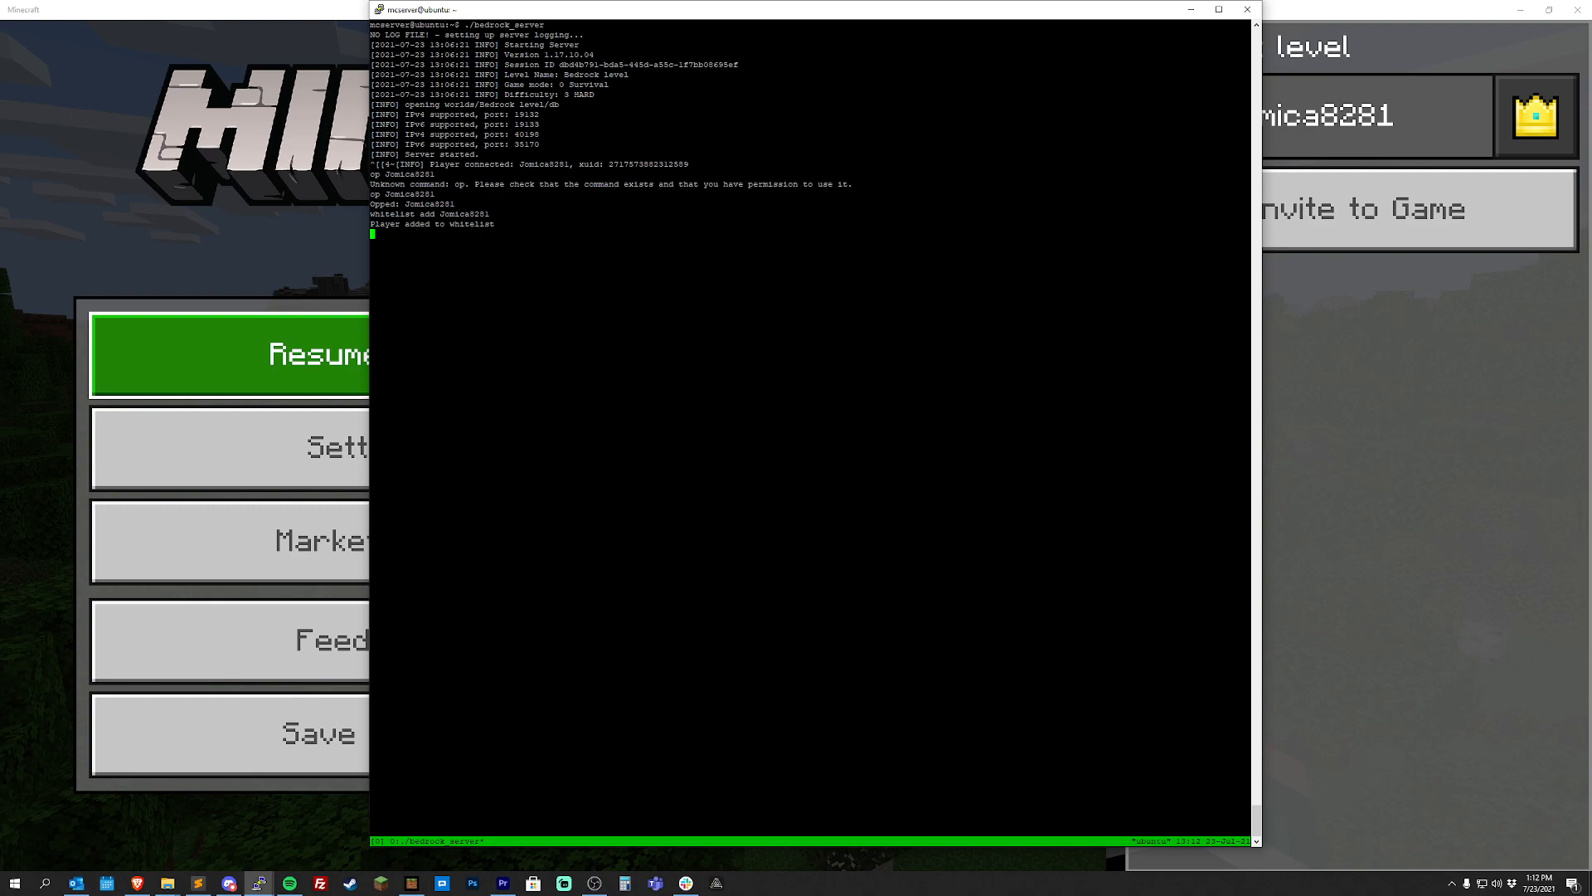
mouse_move(1247, 9)
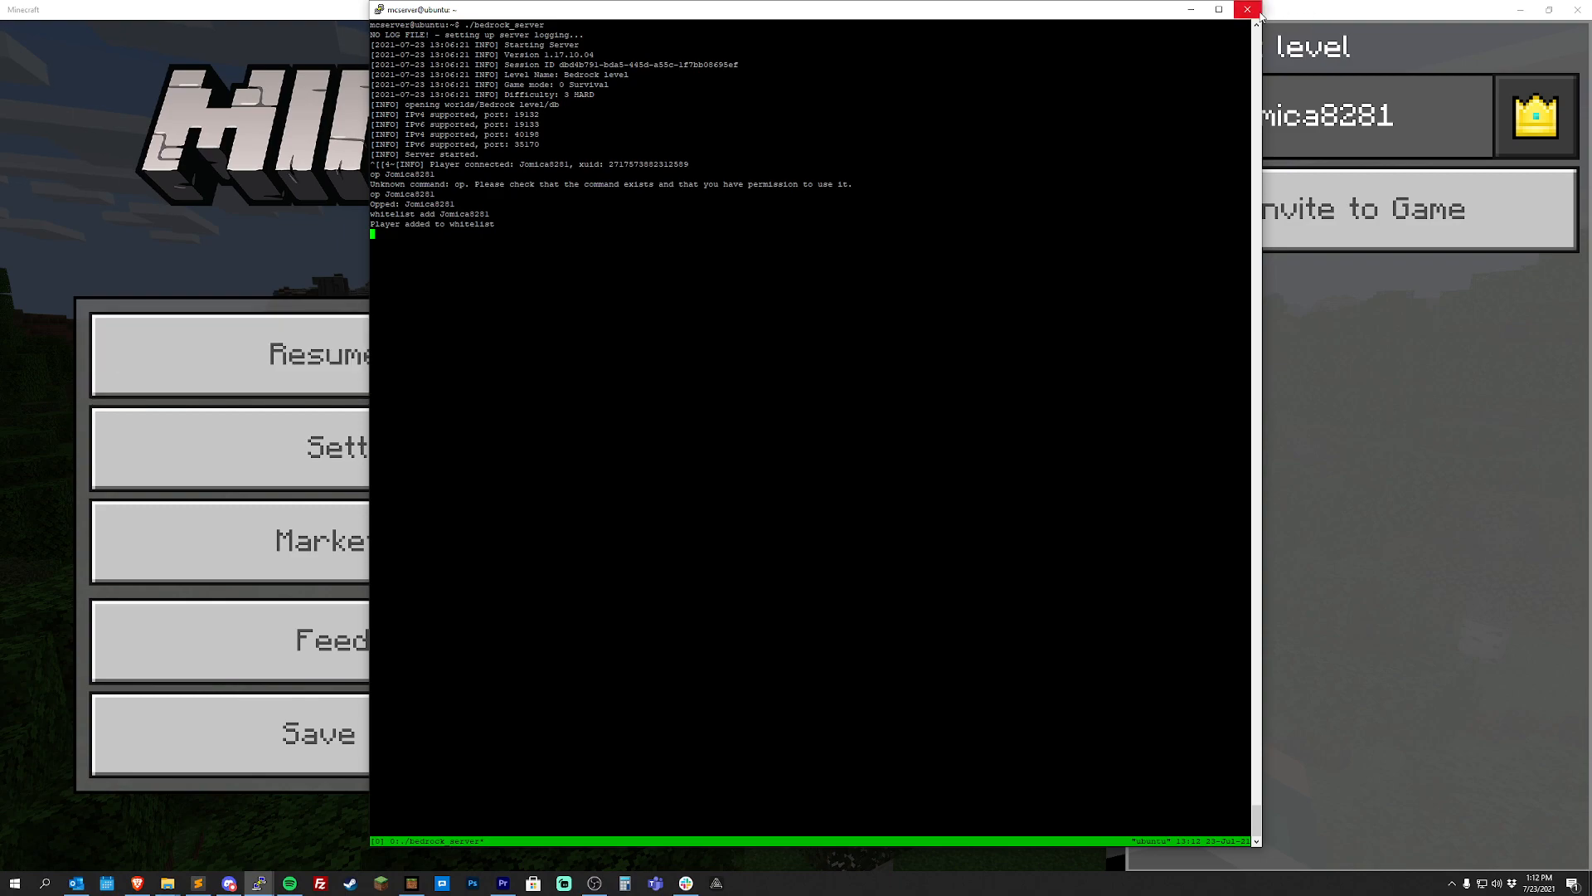
left_click(1245, 9)
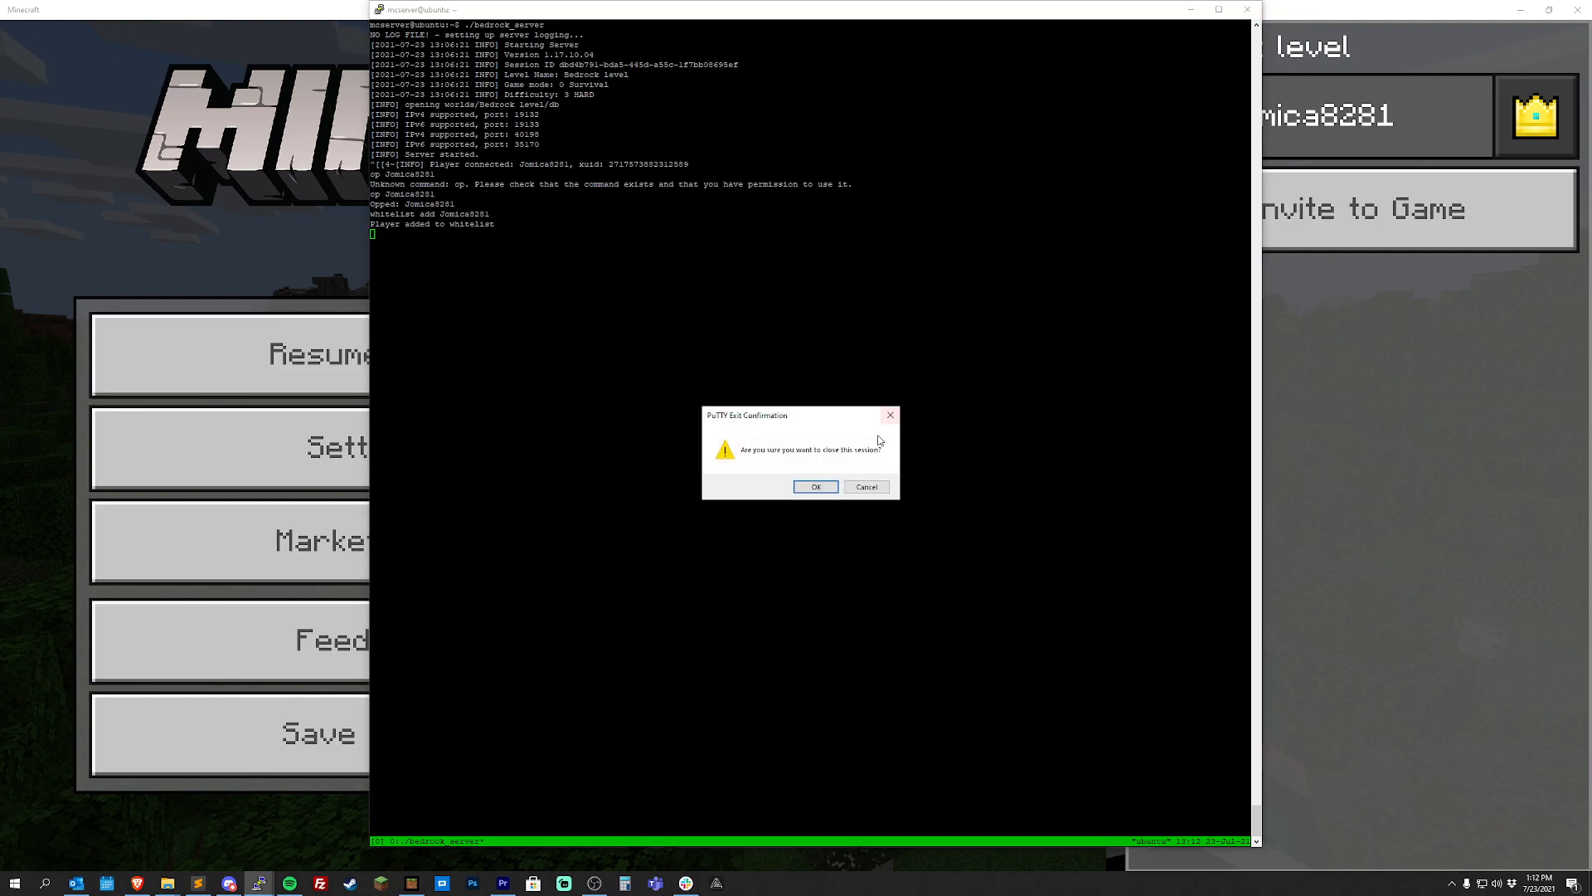
left_click(864, 487)
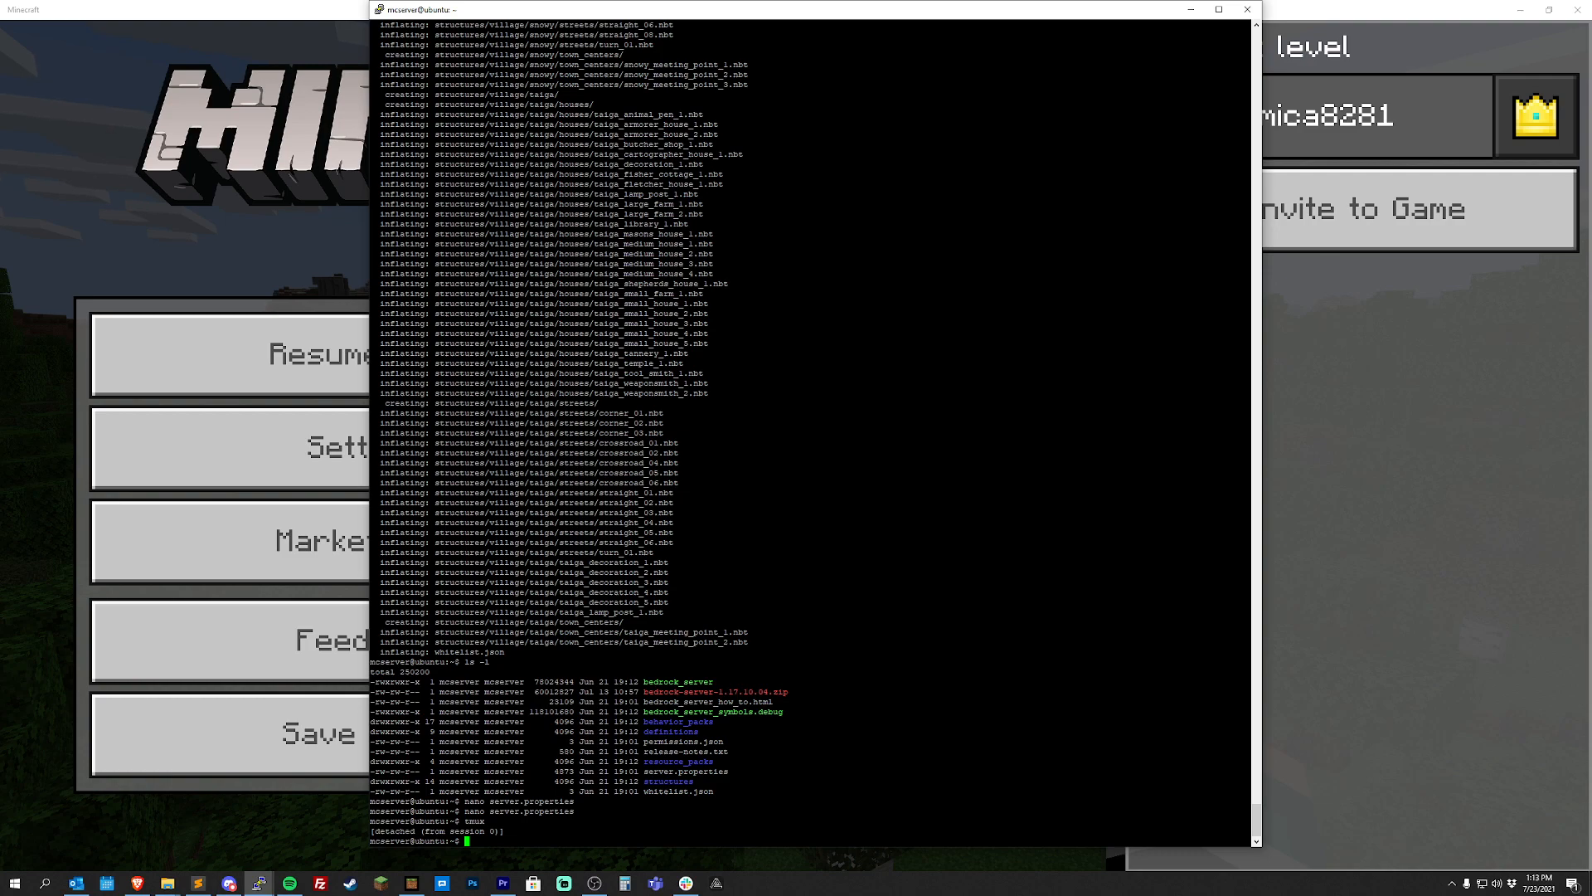
- Check bedrock_server is still running with top, then exit the mcserver shell
type("top")
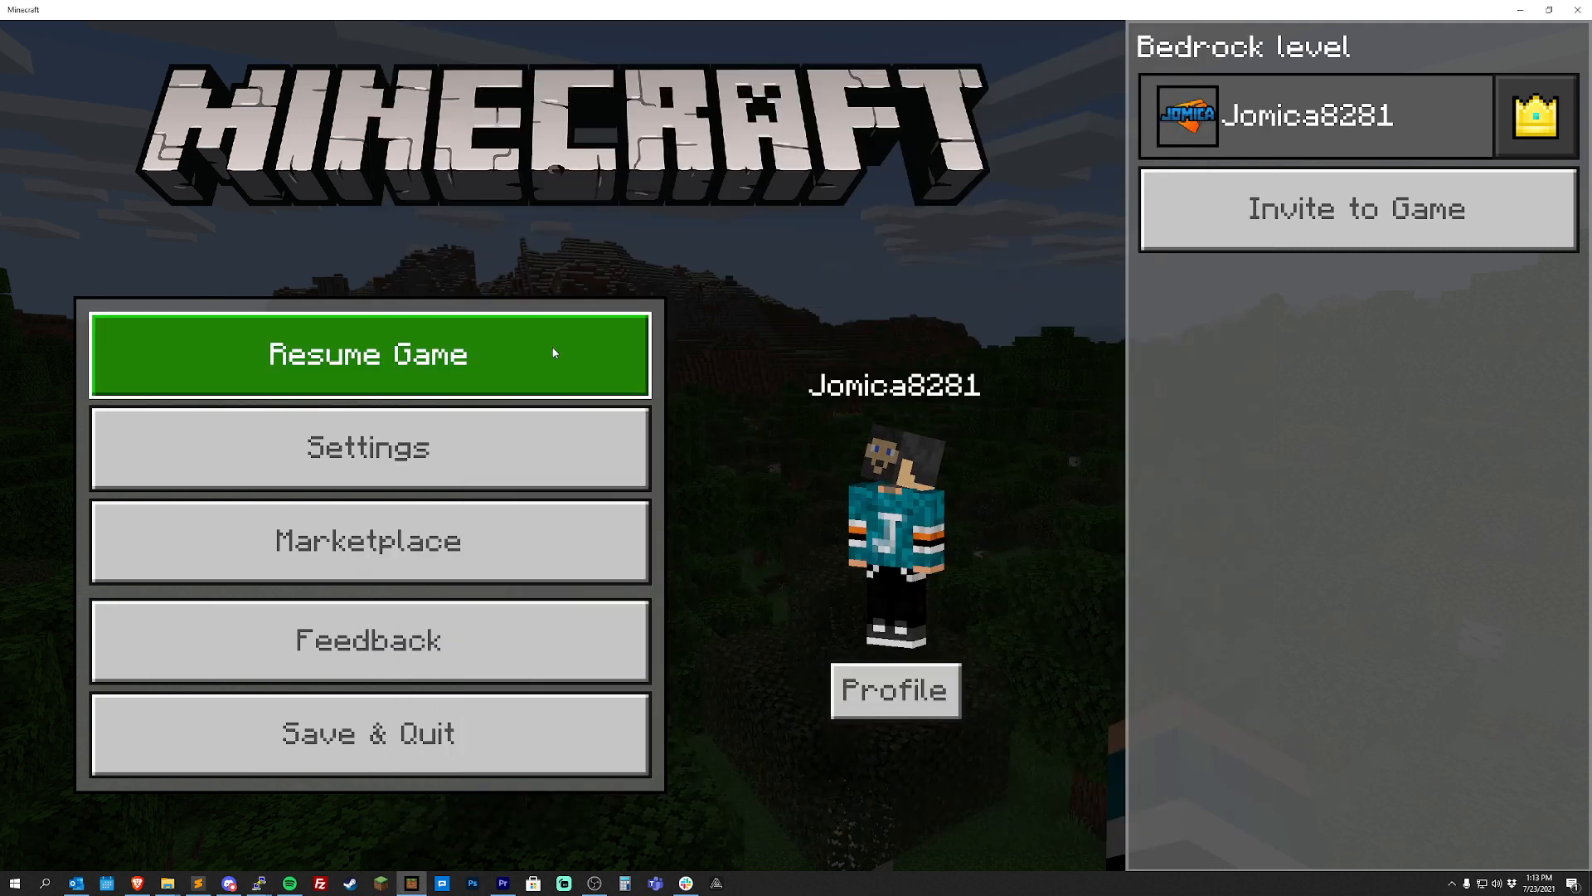
left_click(367, 353)
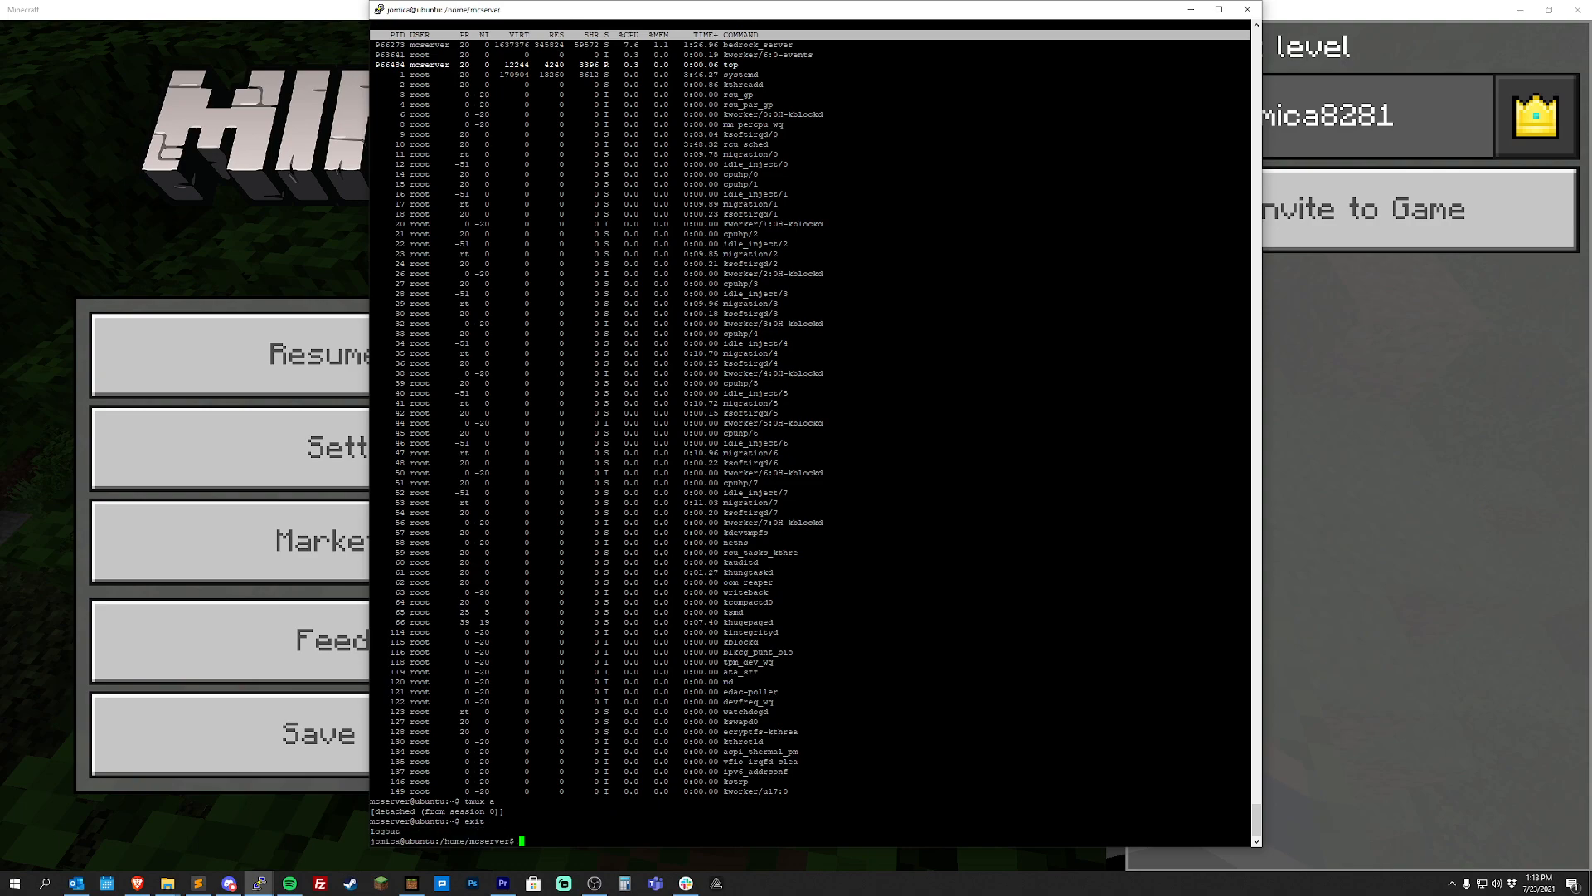
type("ex")
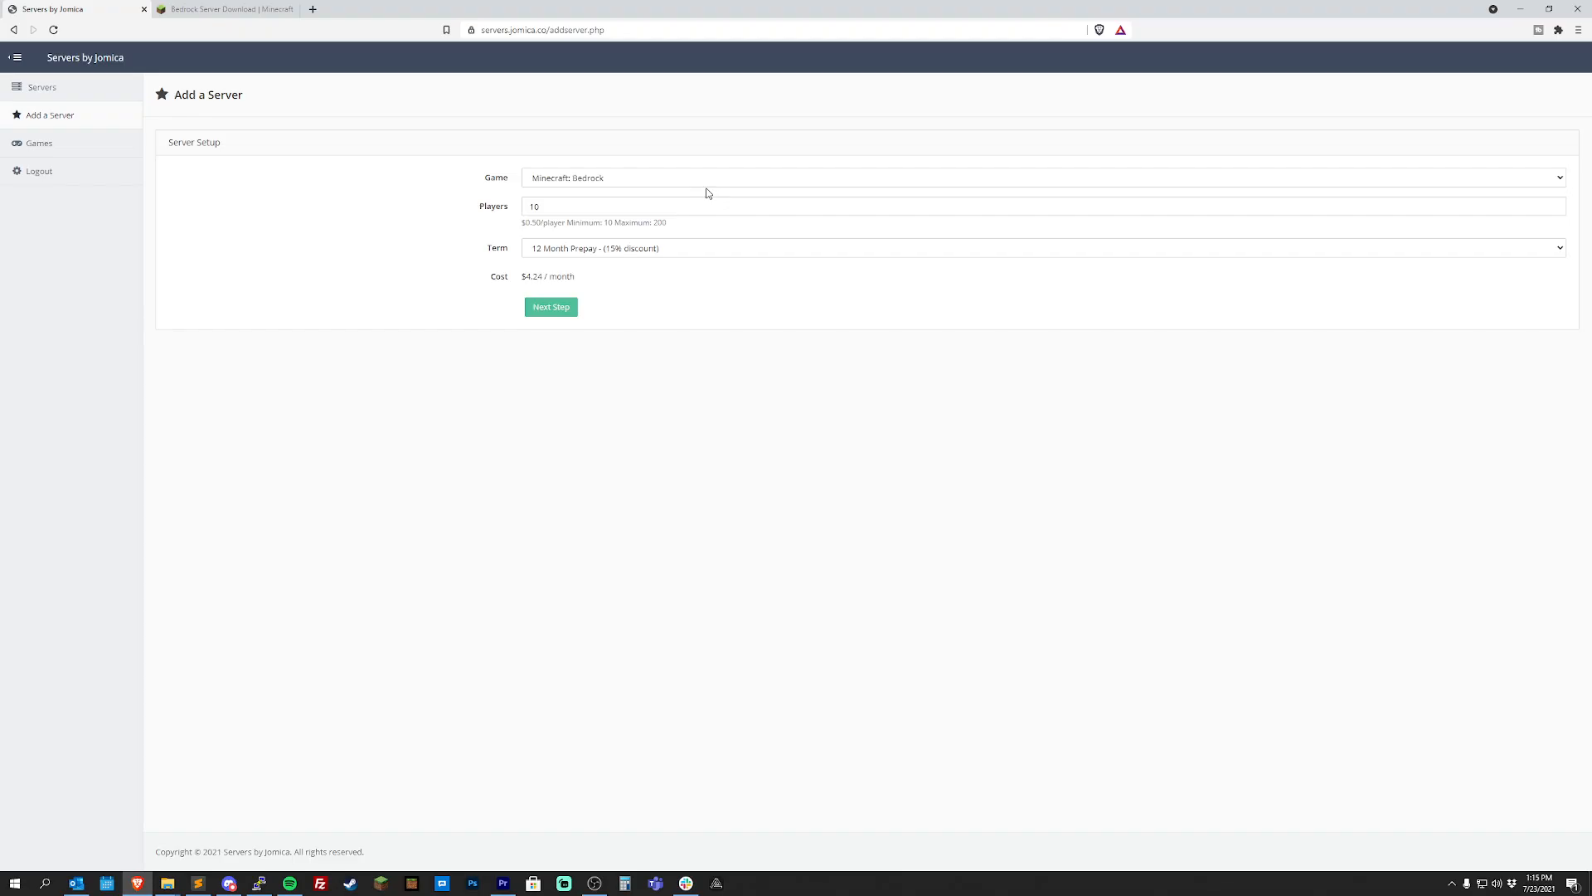
mouse_move(598, 318)
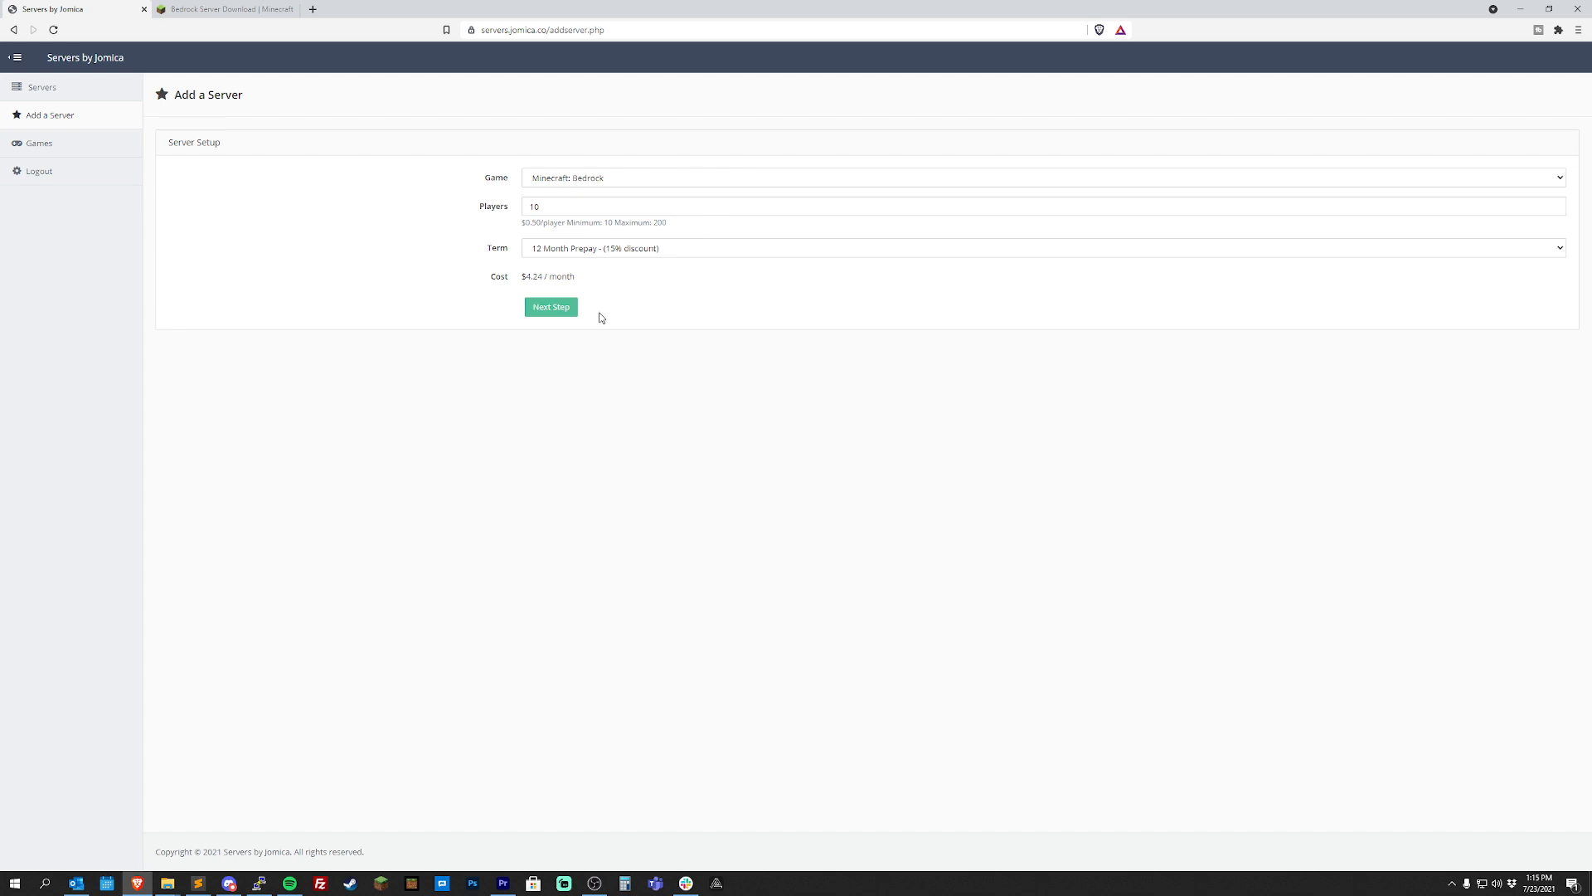
mouse_move(538, 275)
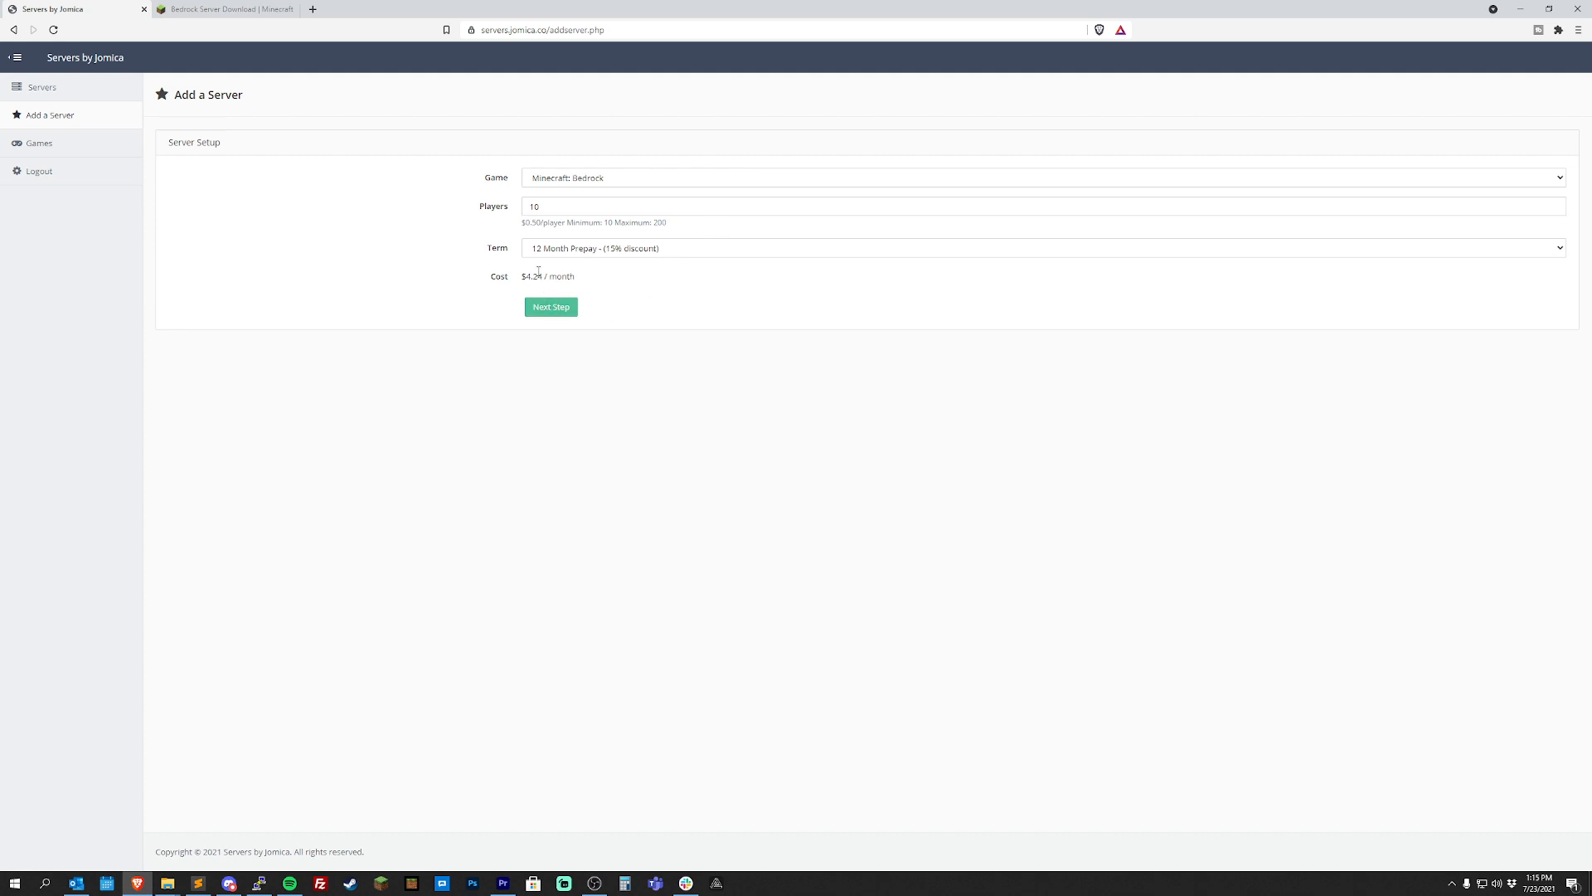
mouse_move(485, 140)
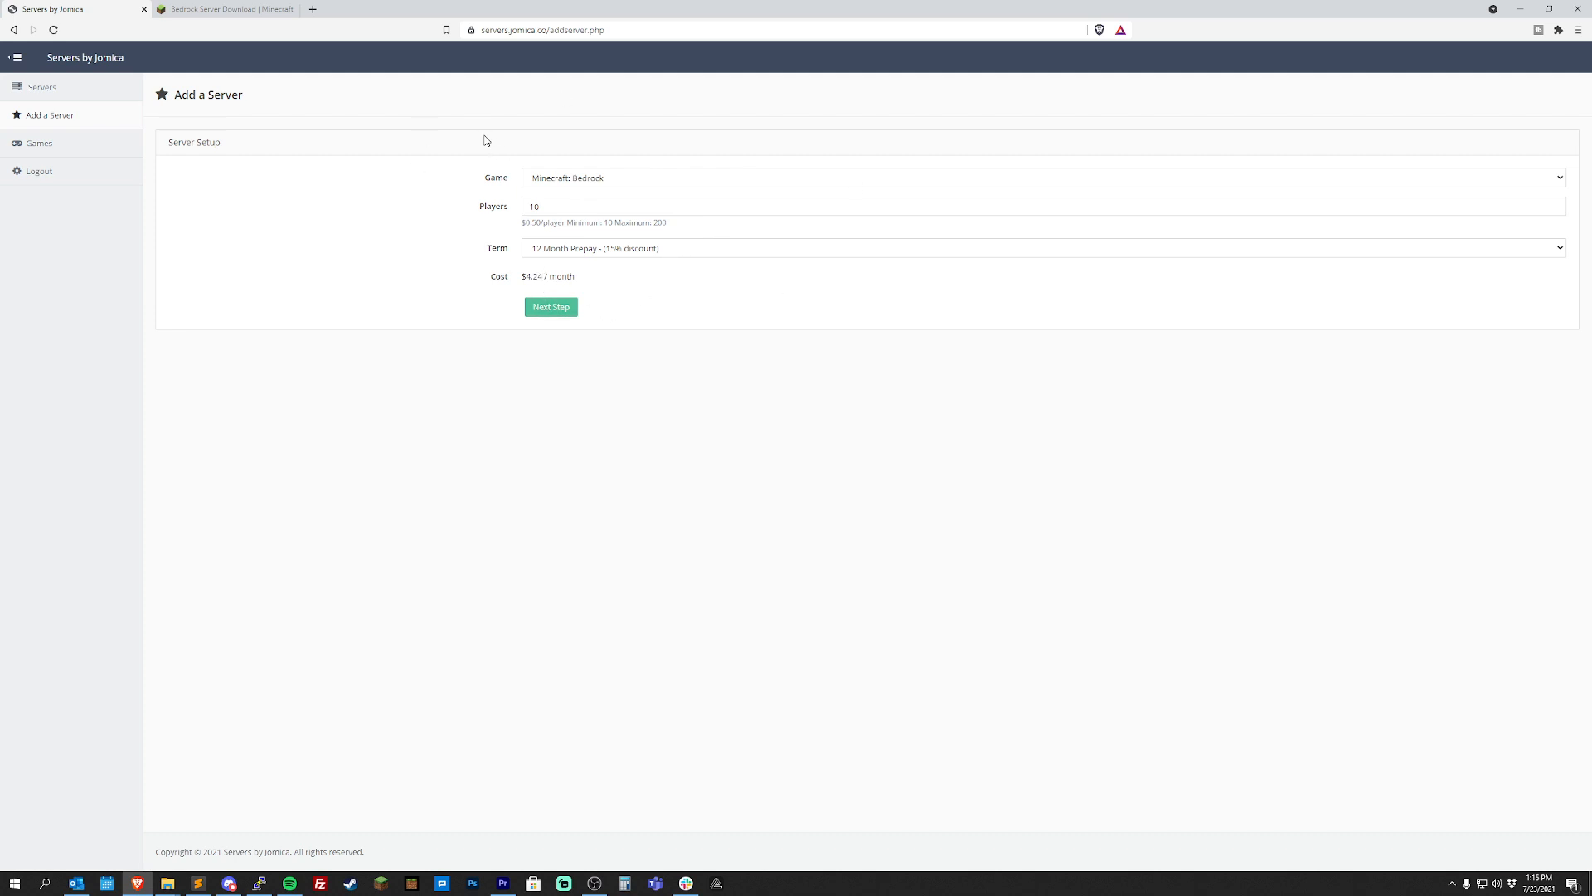
mouse_move(503, 54)
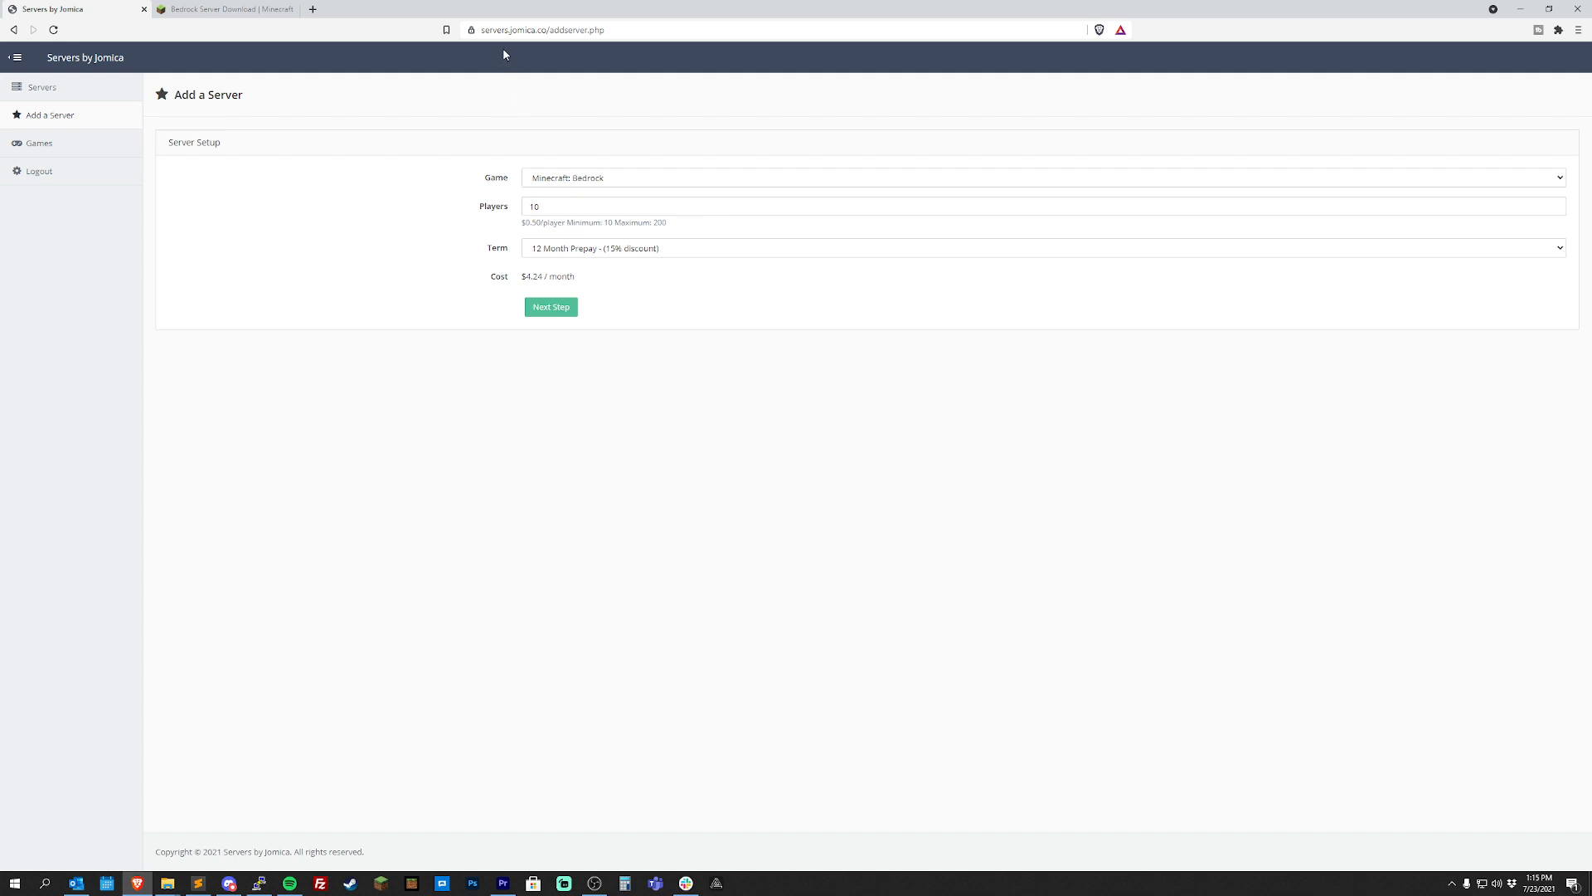
mouse_move(258, 175)
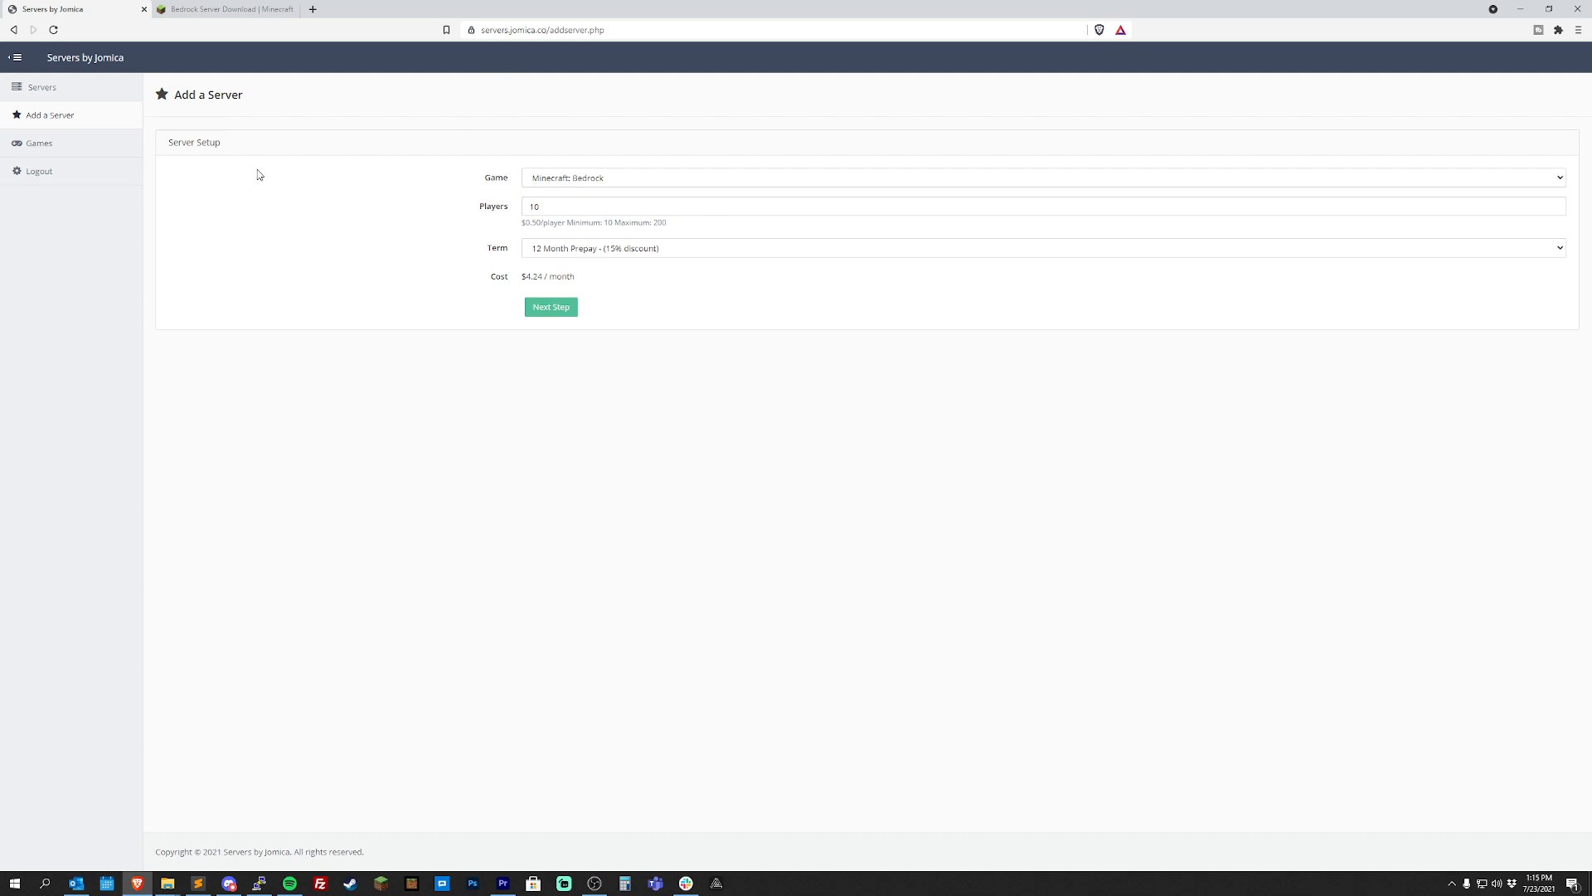
mouse_move(707, 381)
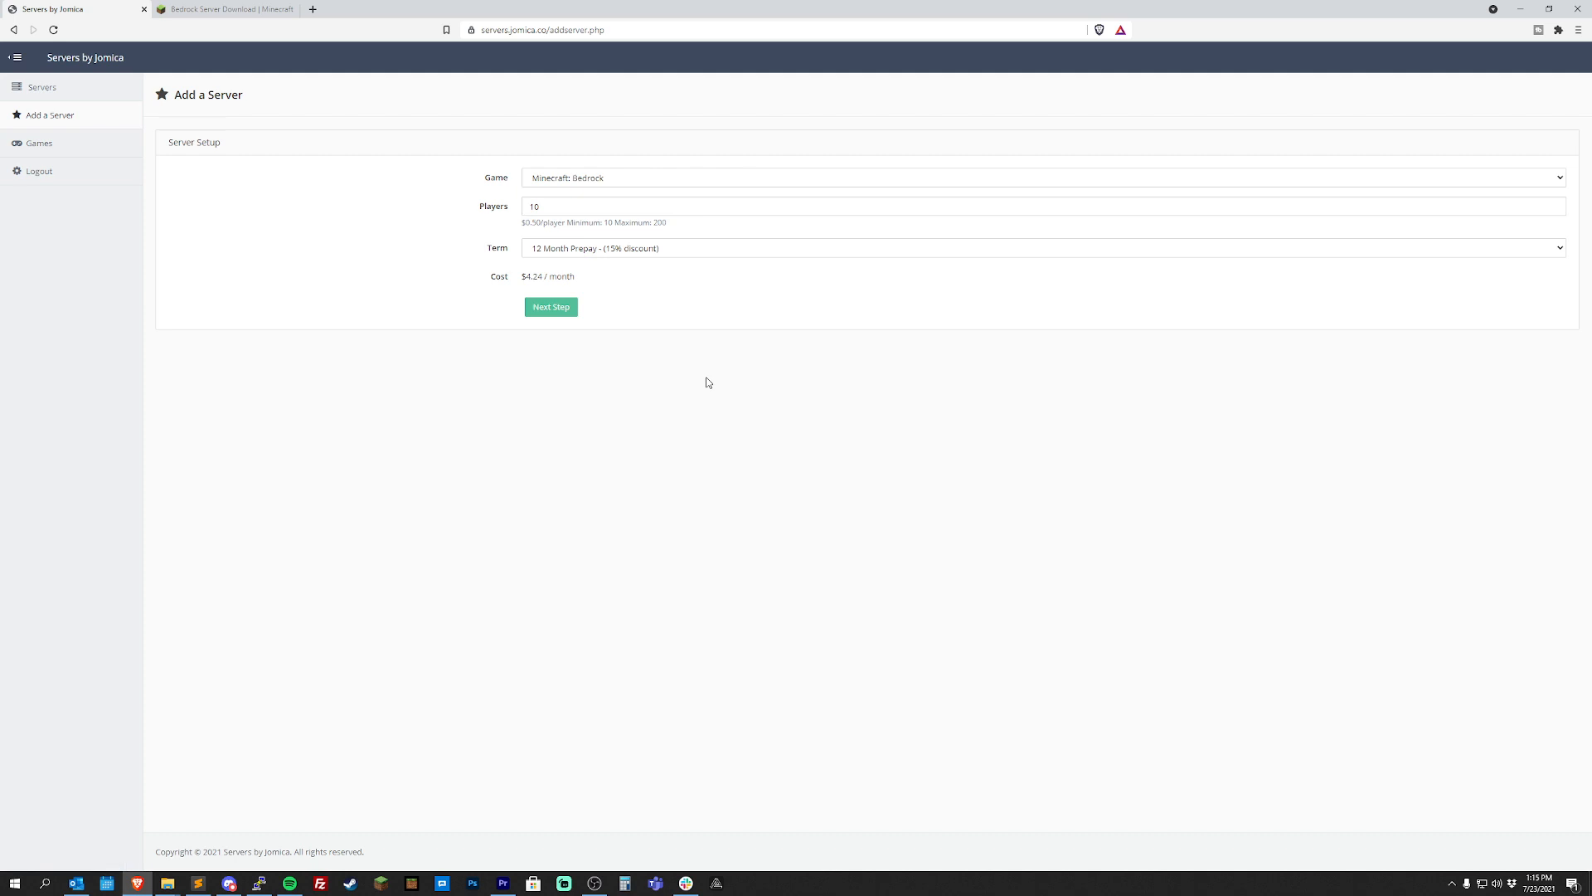
mouse_move(693, 384)
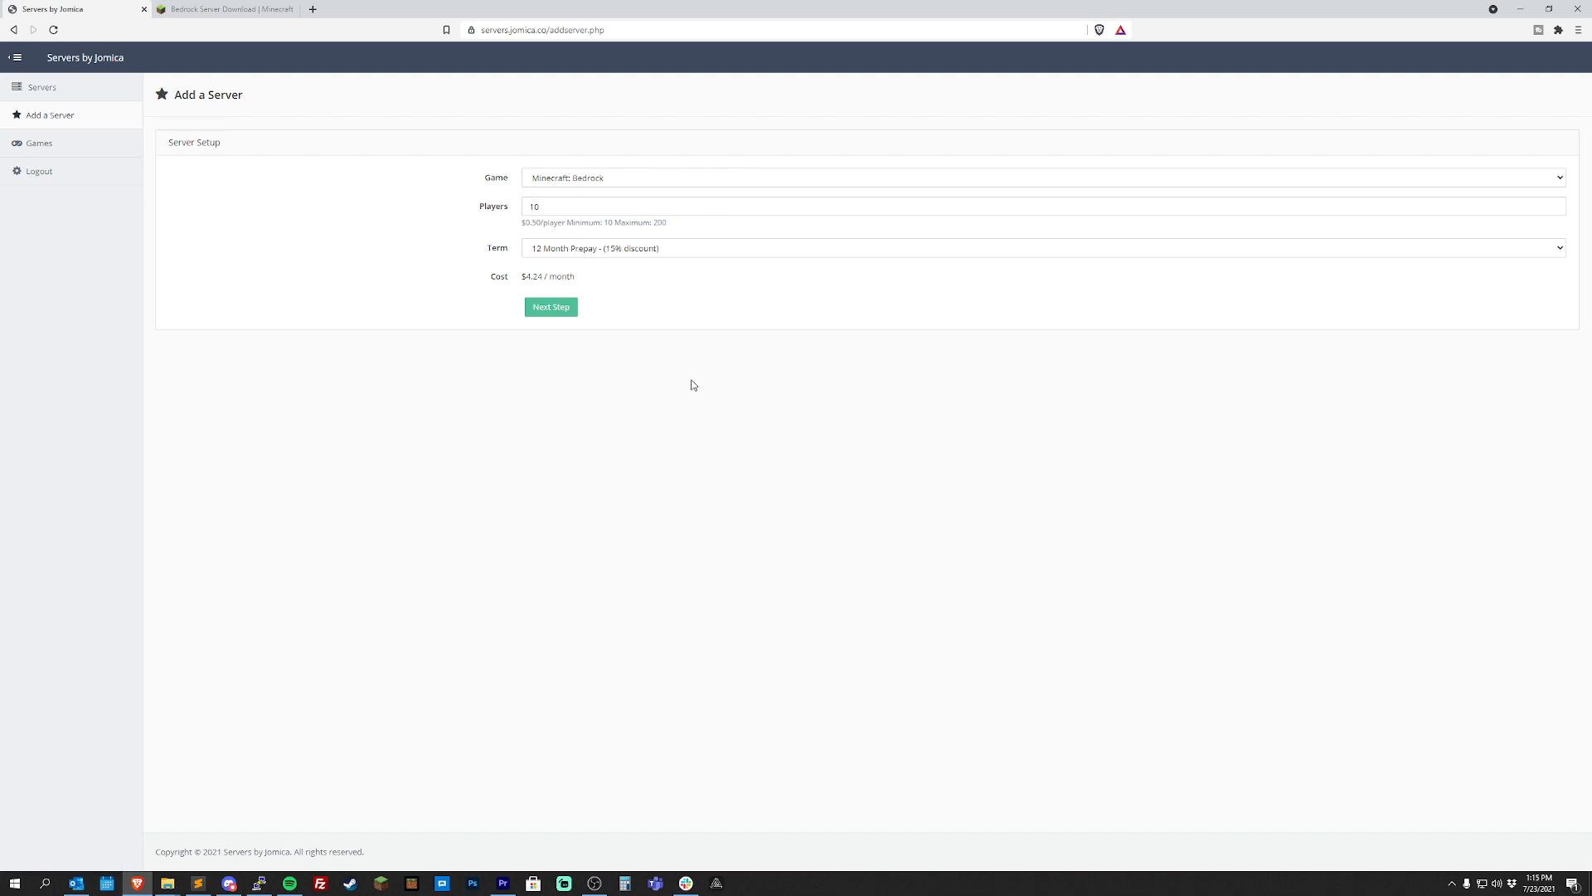
mouse_move(678, 383)
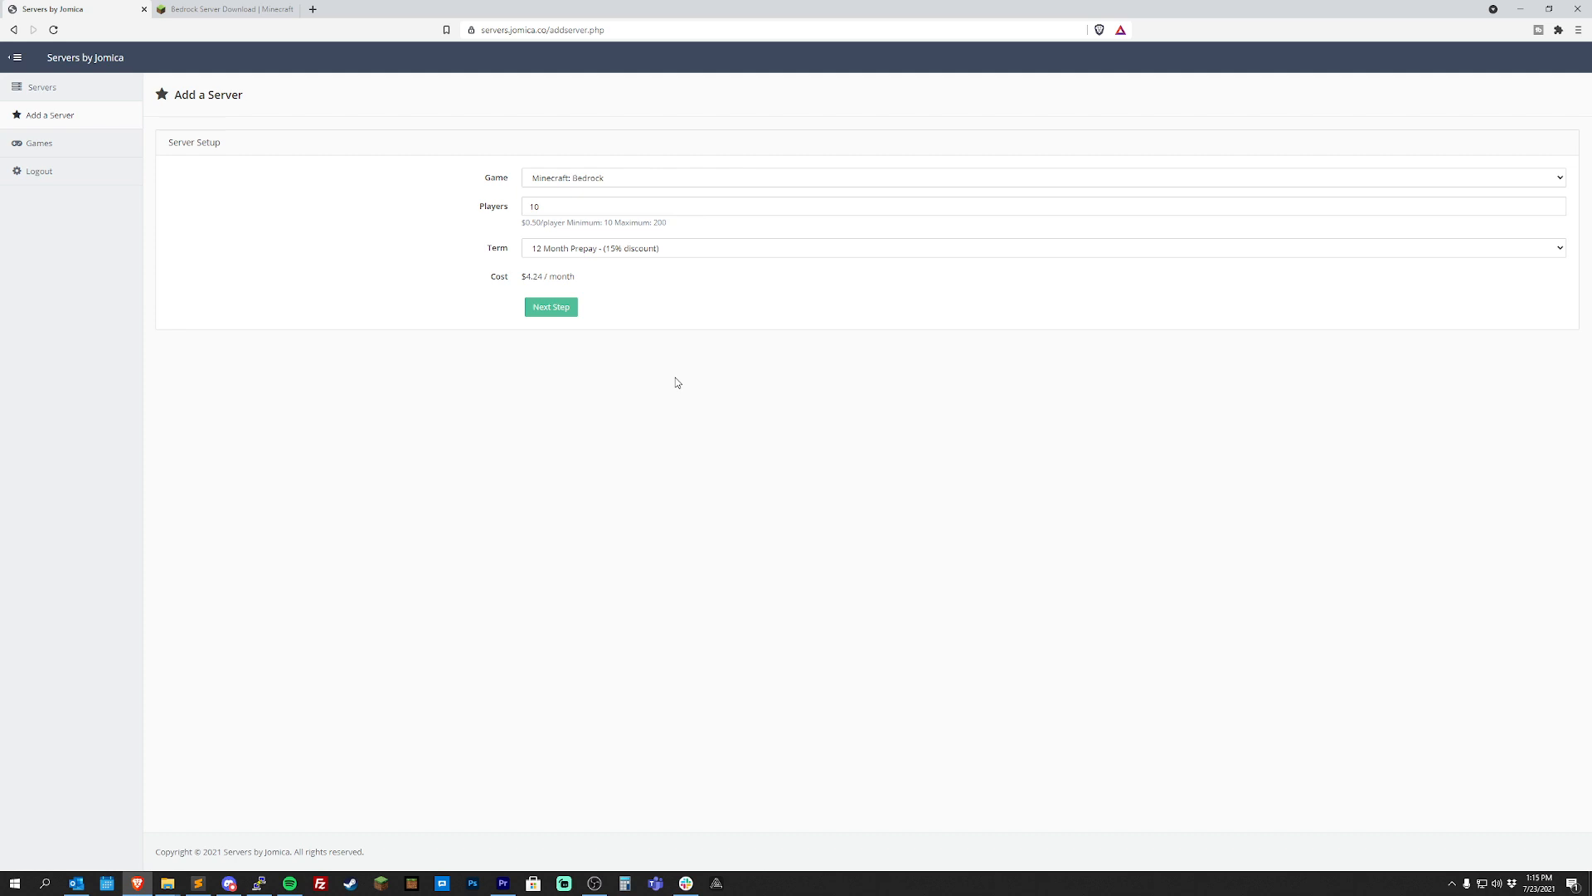
mouse_move(232, 219)
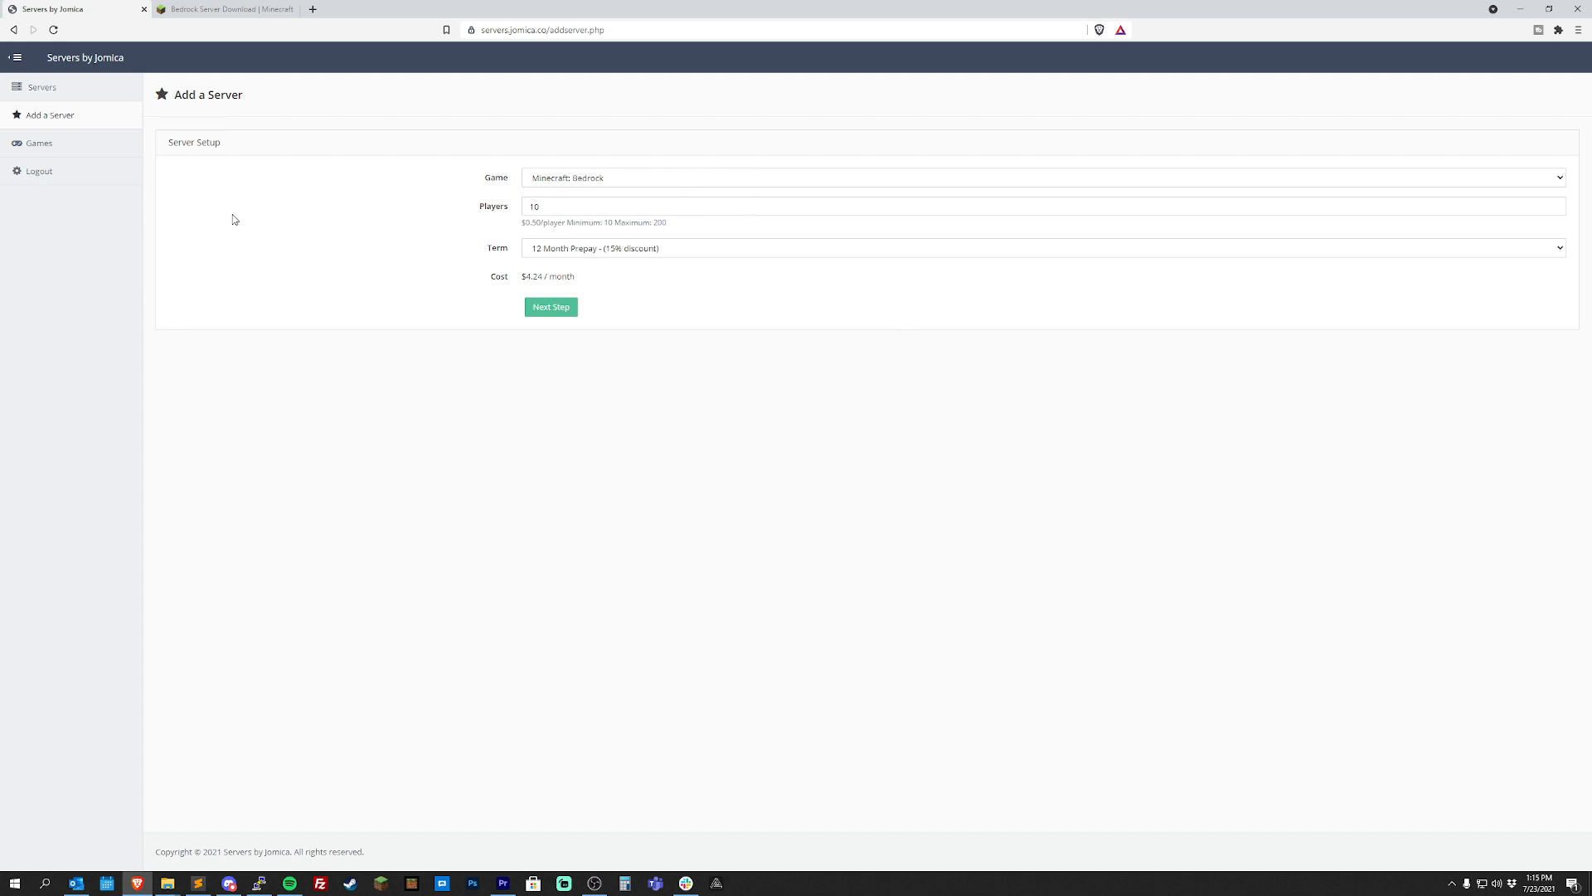
mouse_move(258, 218)
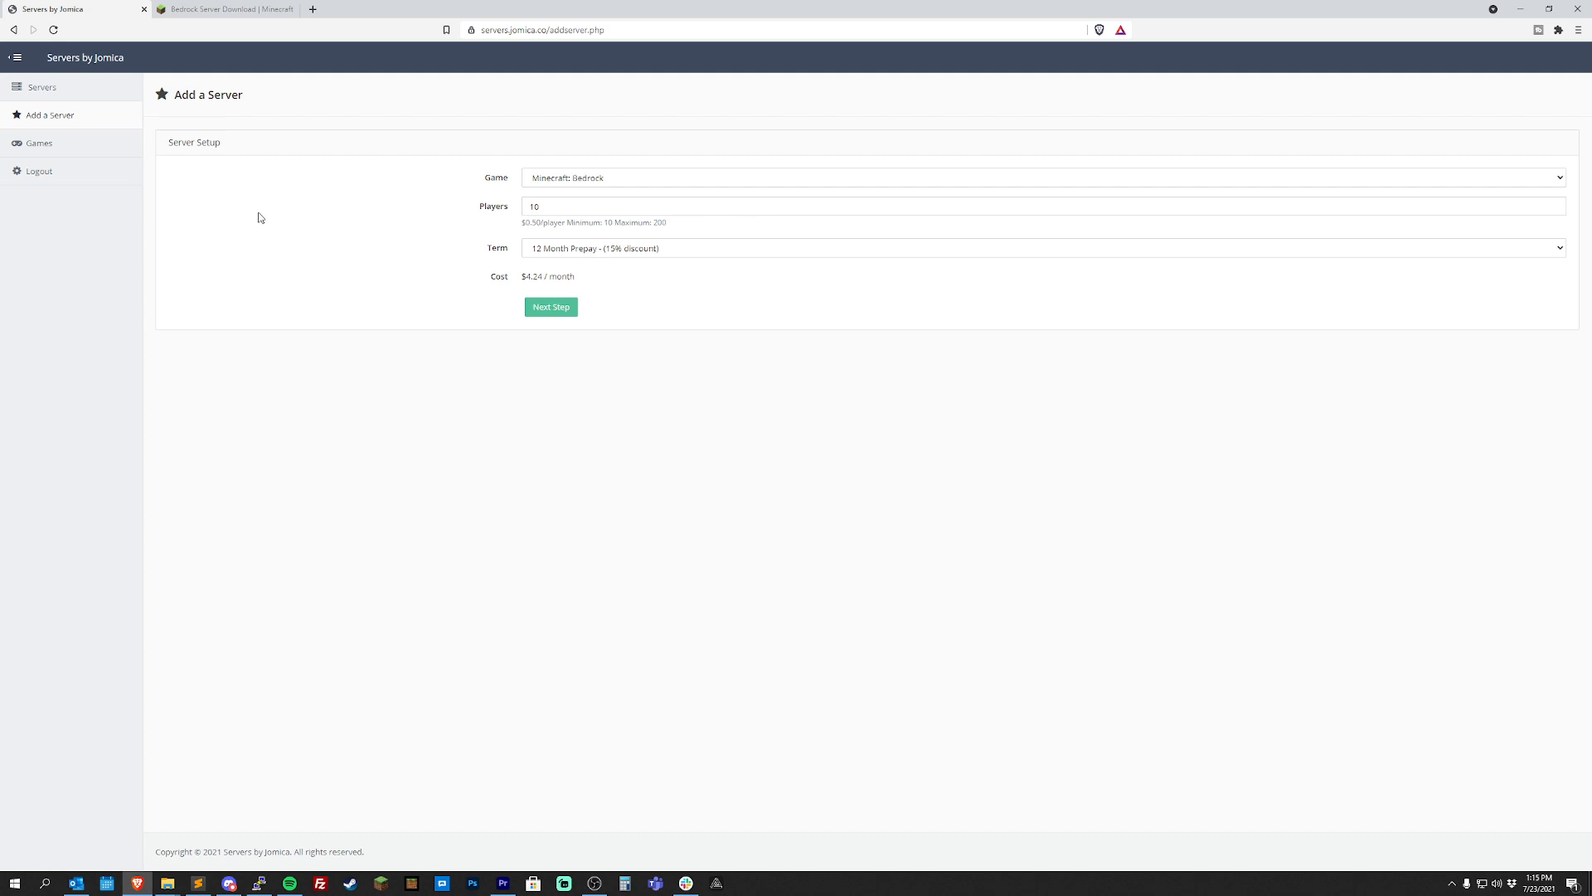